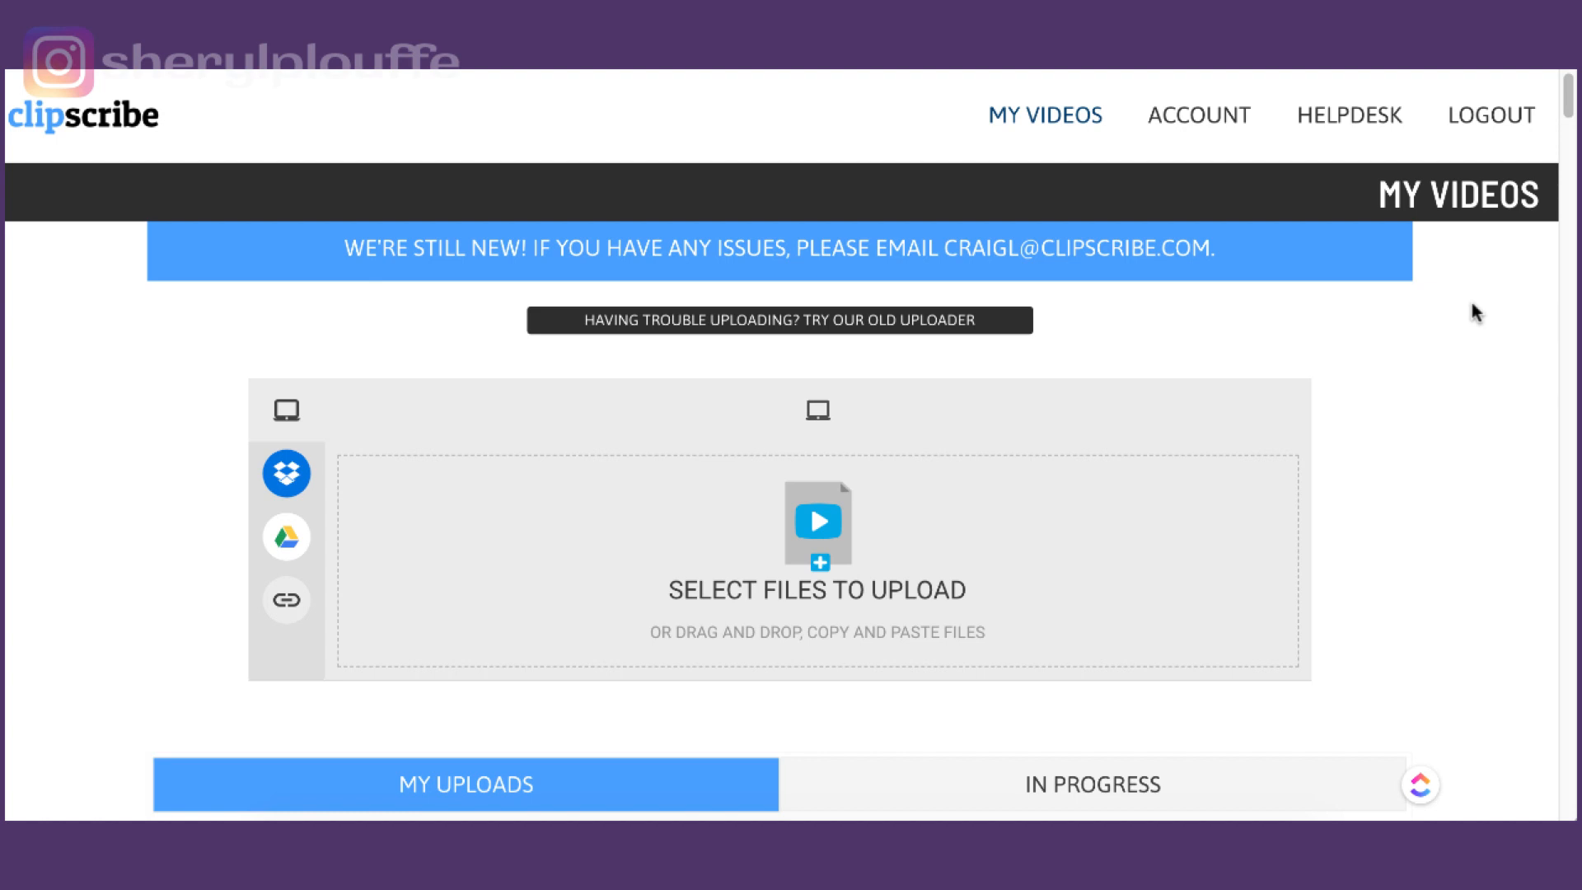
mouse_move(819, 532)
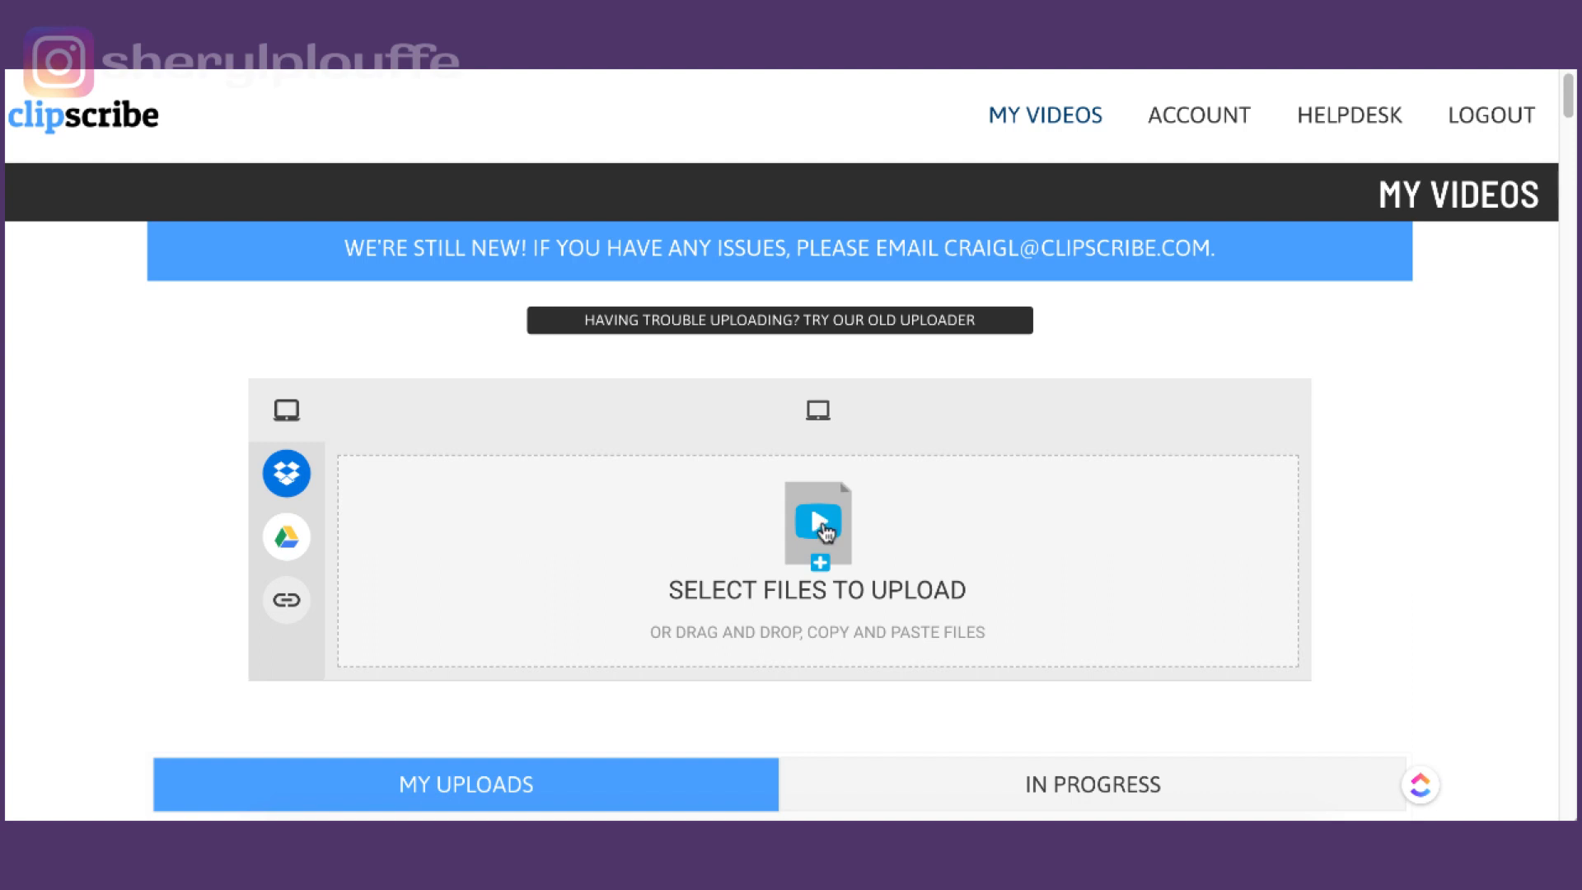
Pick the Expand video from the Downloads folder as the file to upload.
click(817, 522)
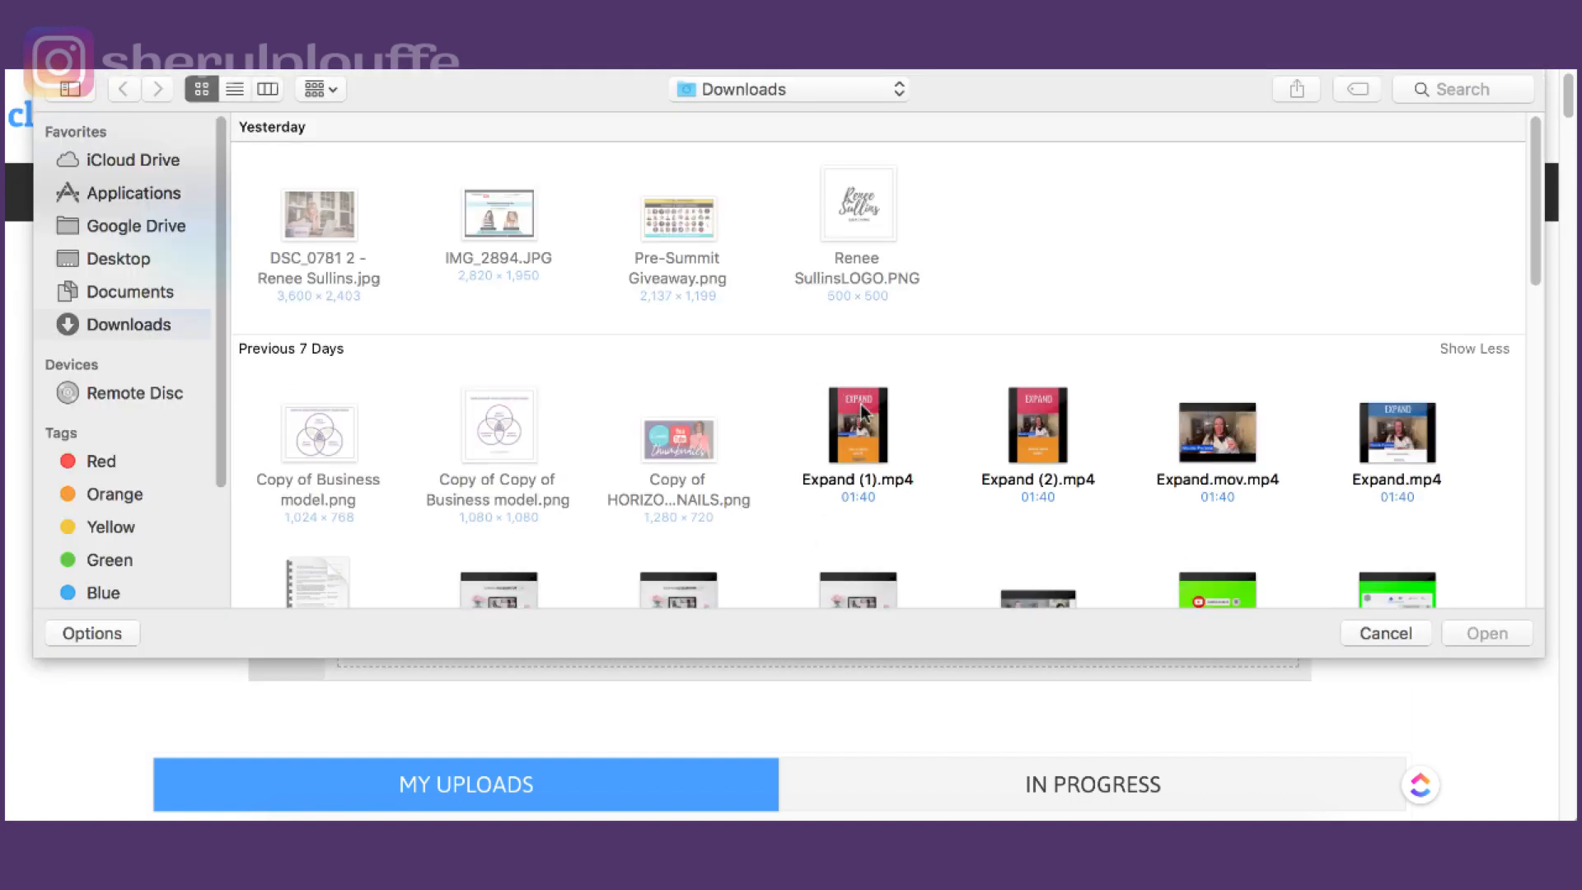
mouse_move(1115, 507)
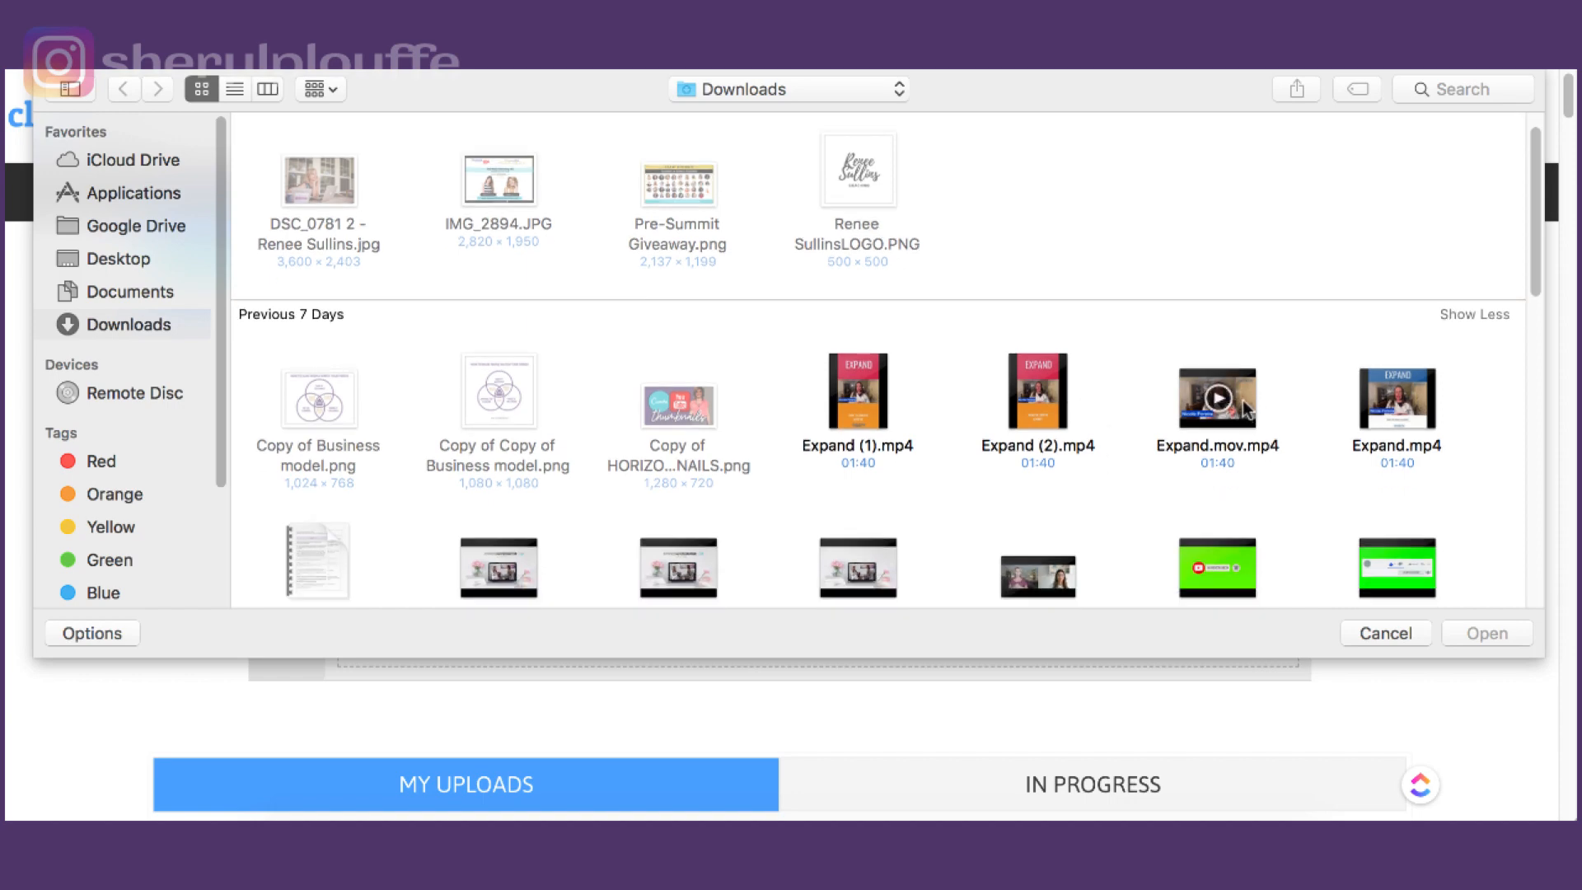
click(1216, 394)
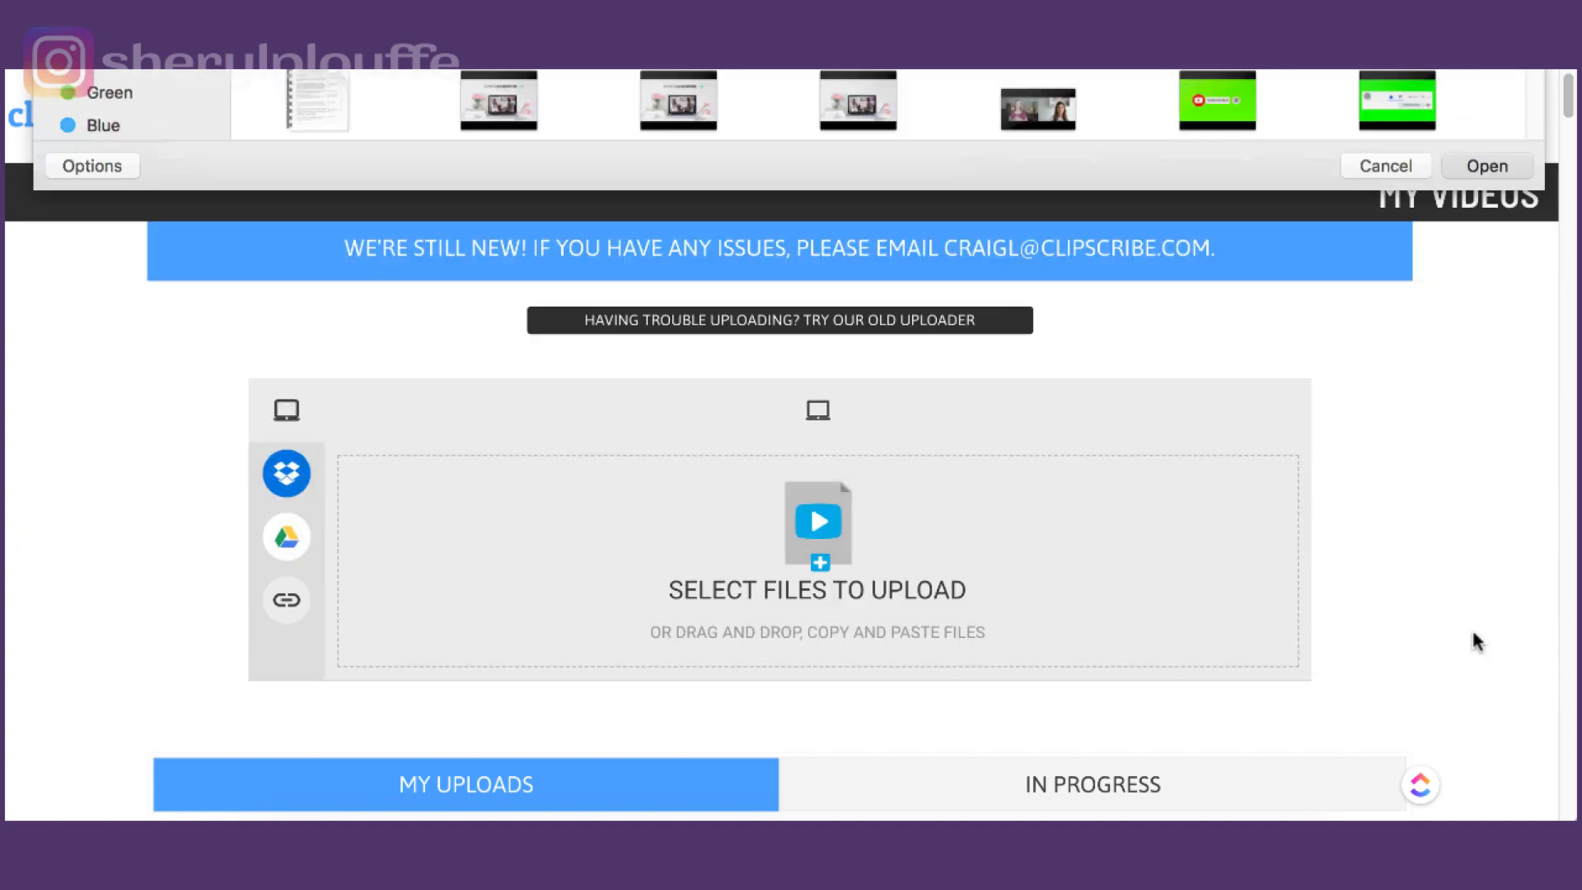
click(1484, 165)
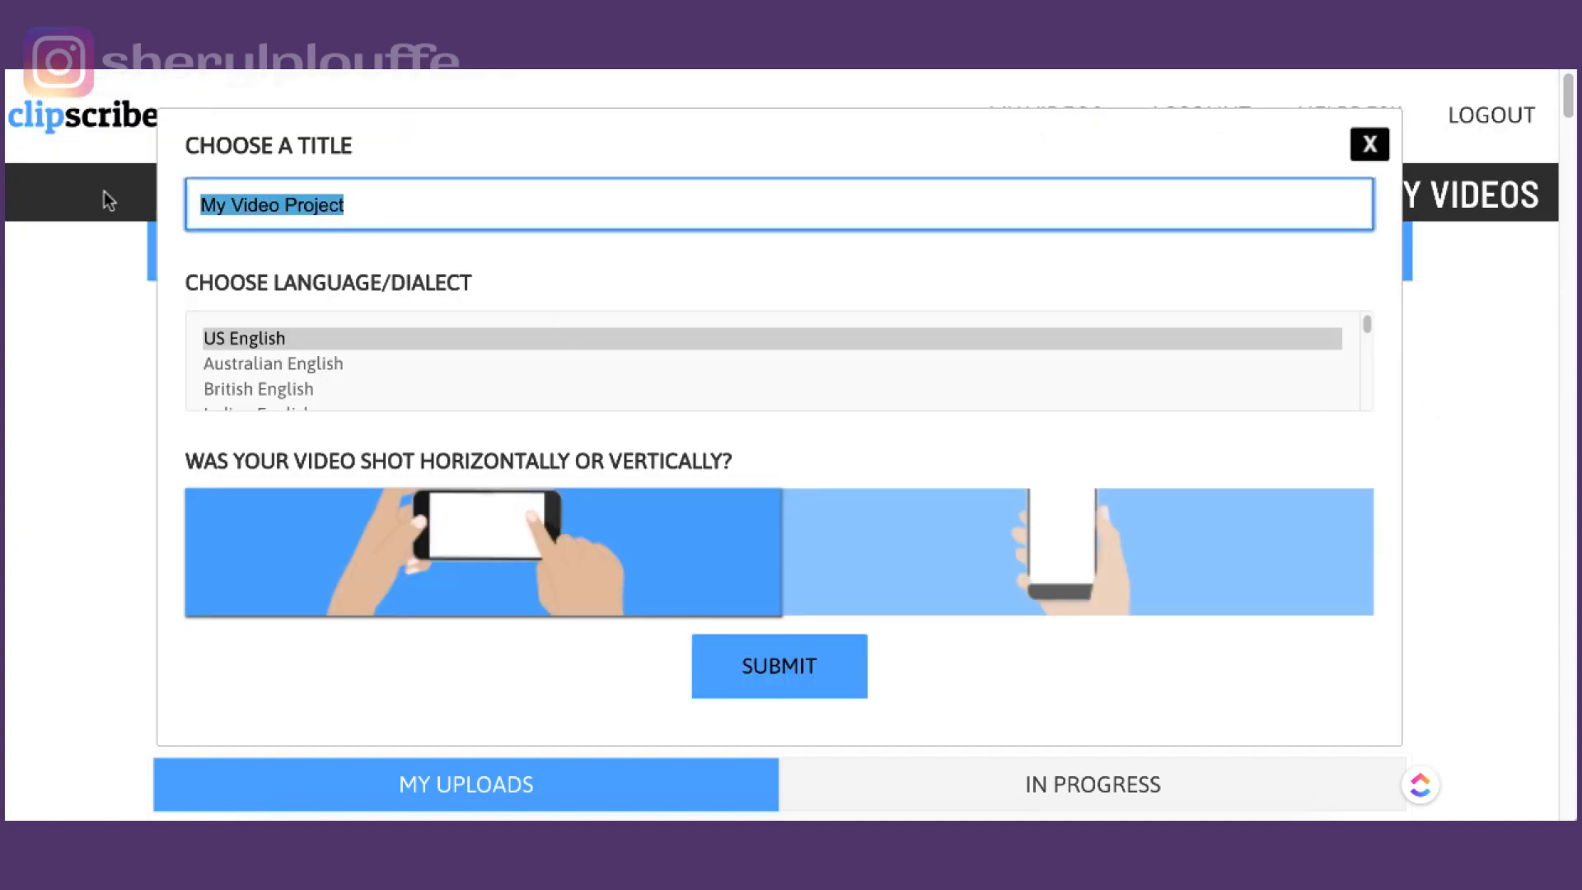
Title the new project 'Test' and choose US English as its language.
text(Test)
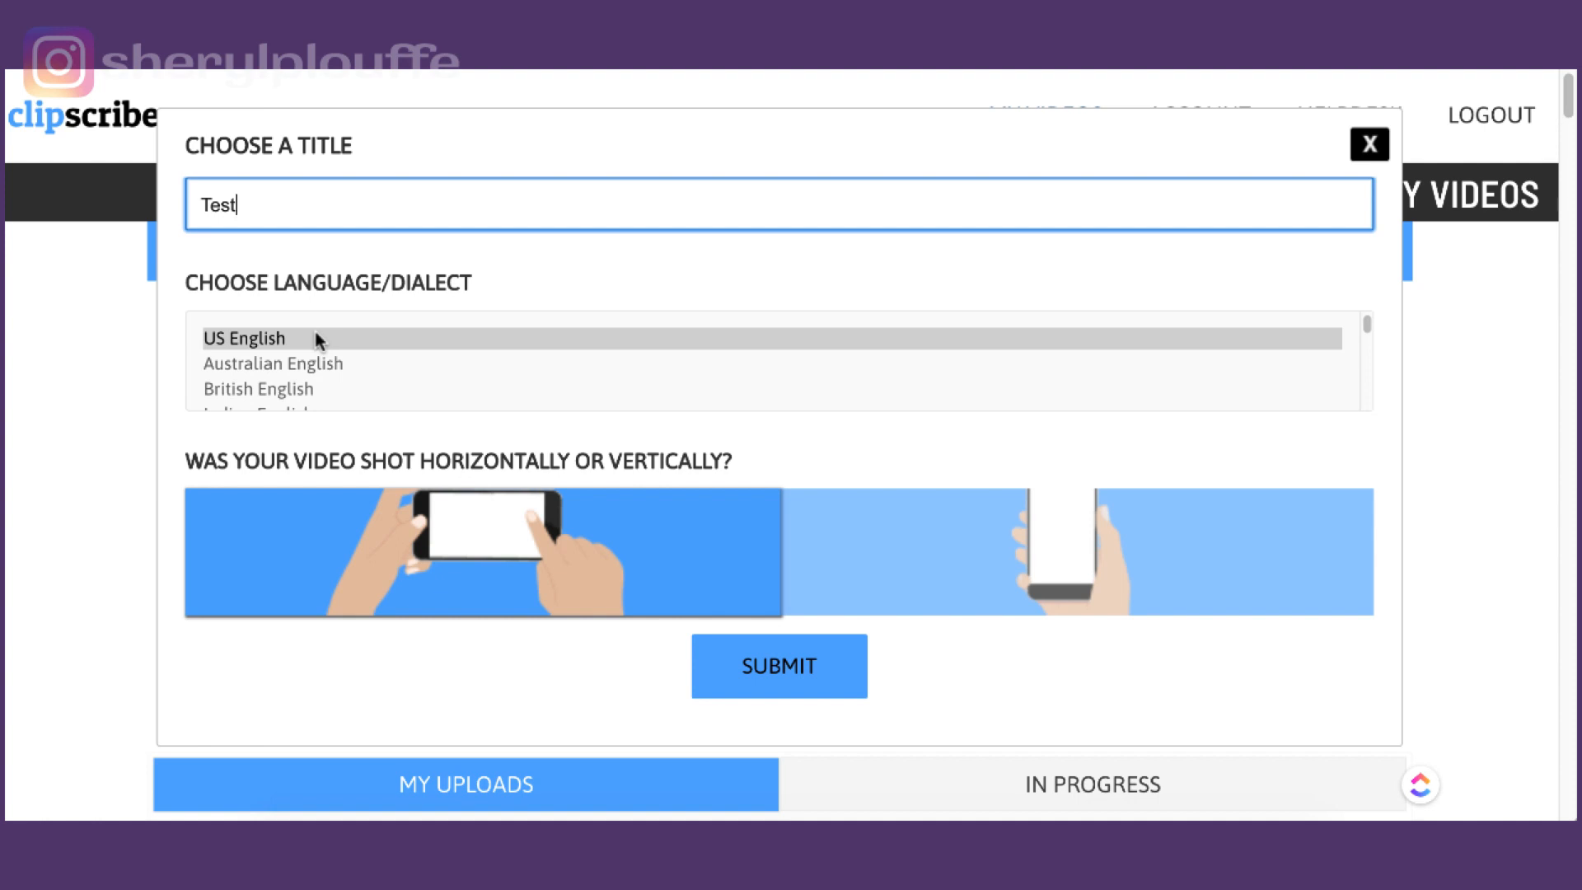
scroll(down, 3)
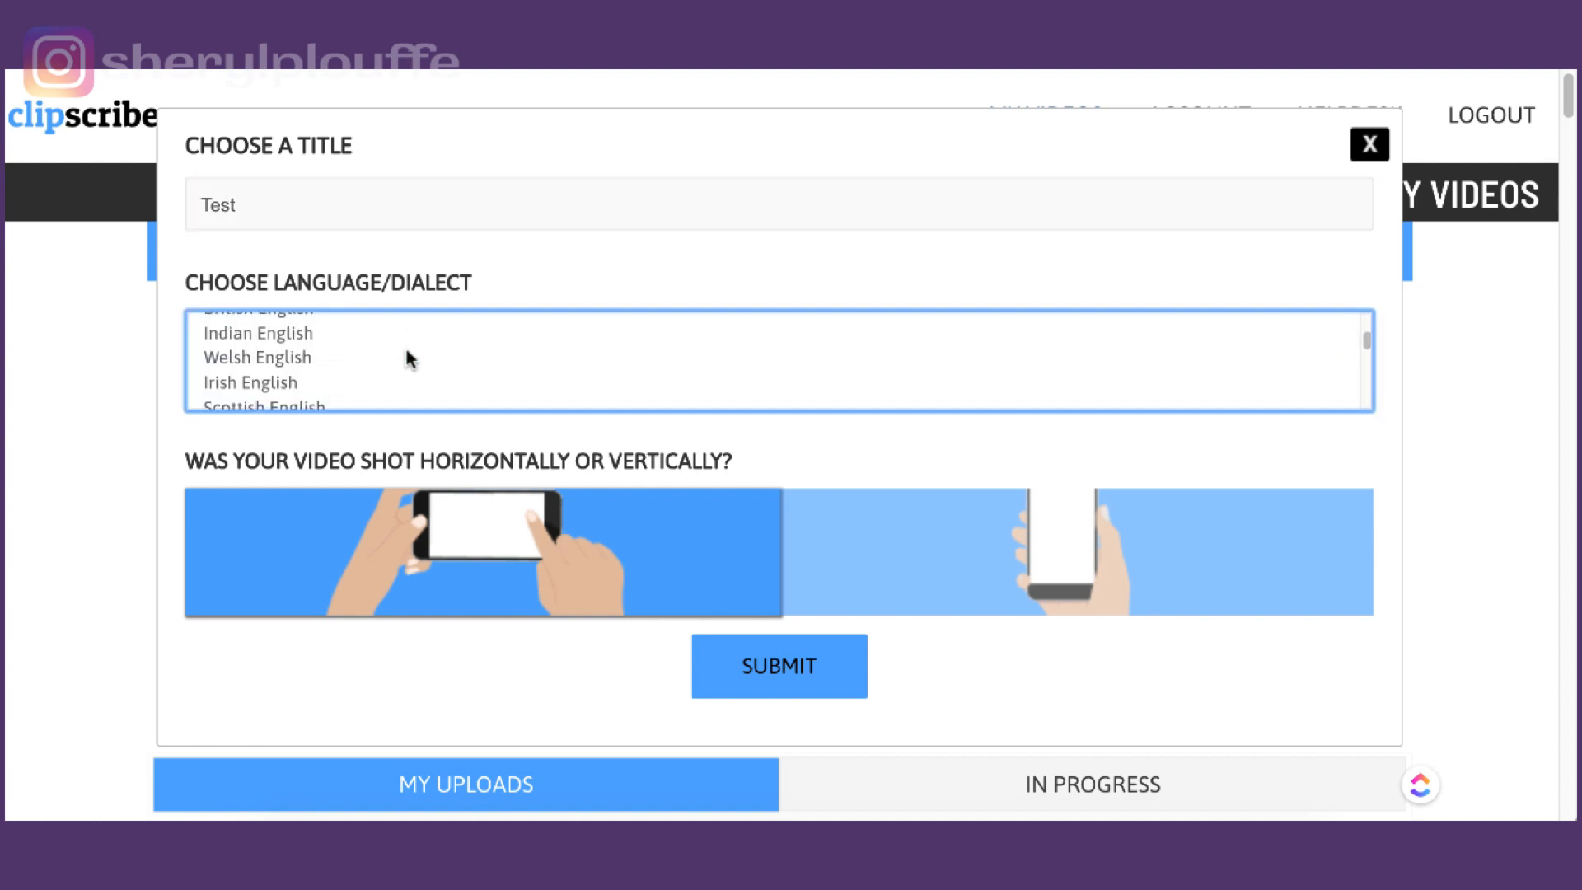
scroll(down, 3)
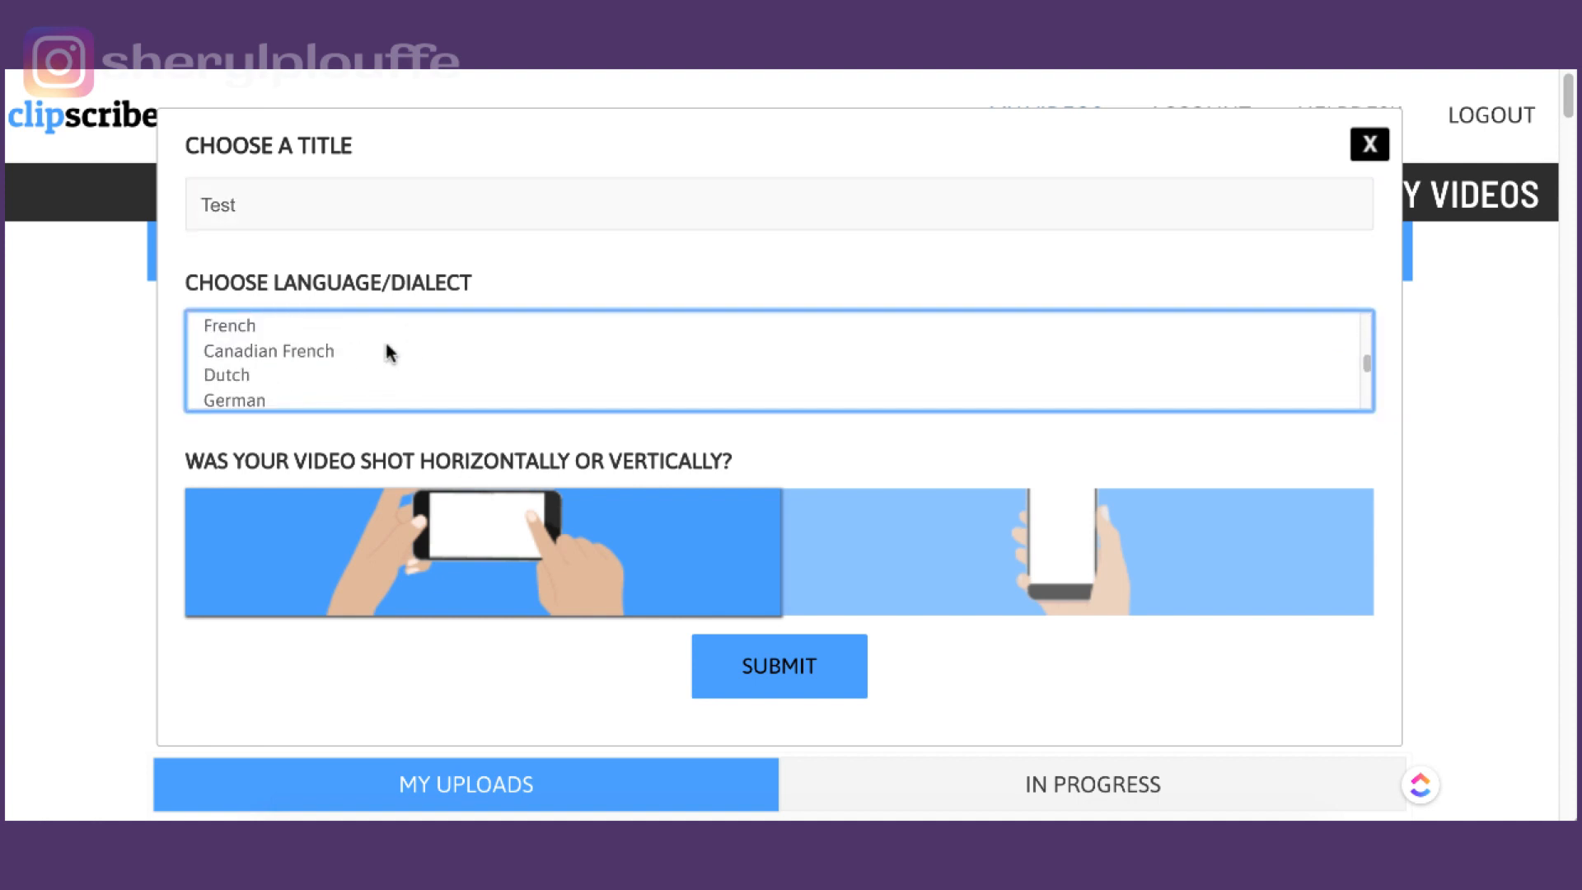
scroll(up, 3)
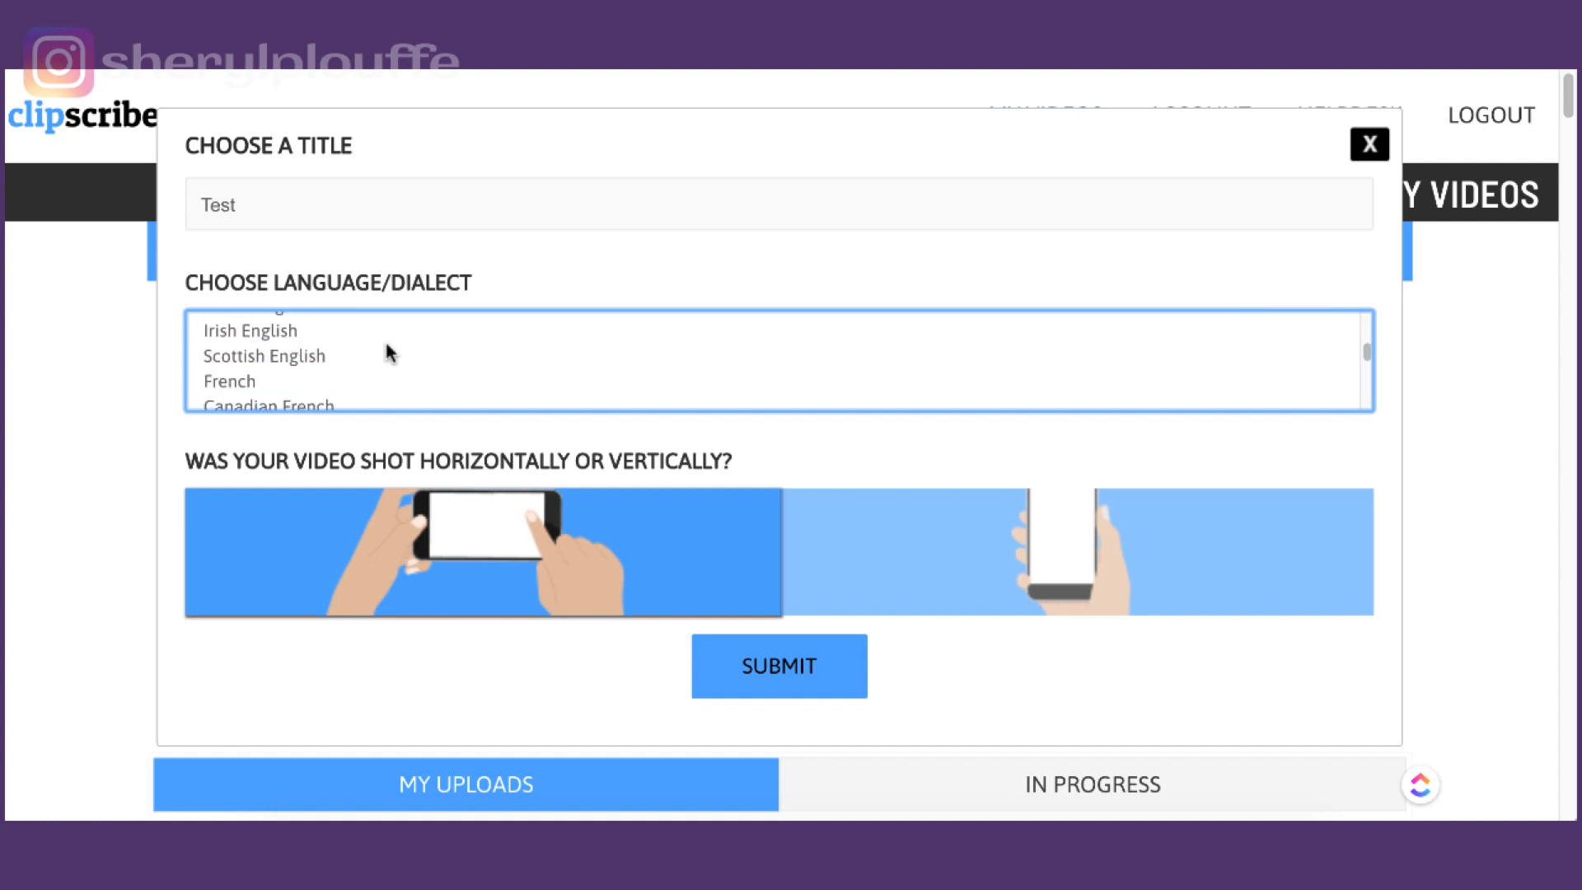
scroll(down, 3)
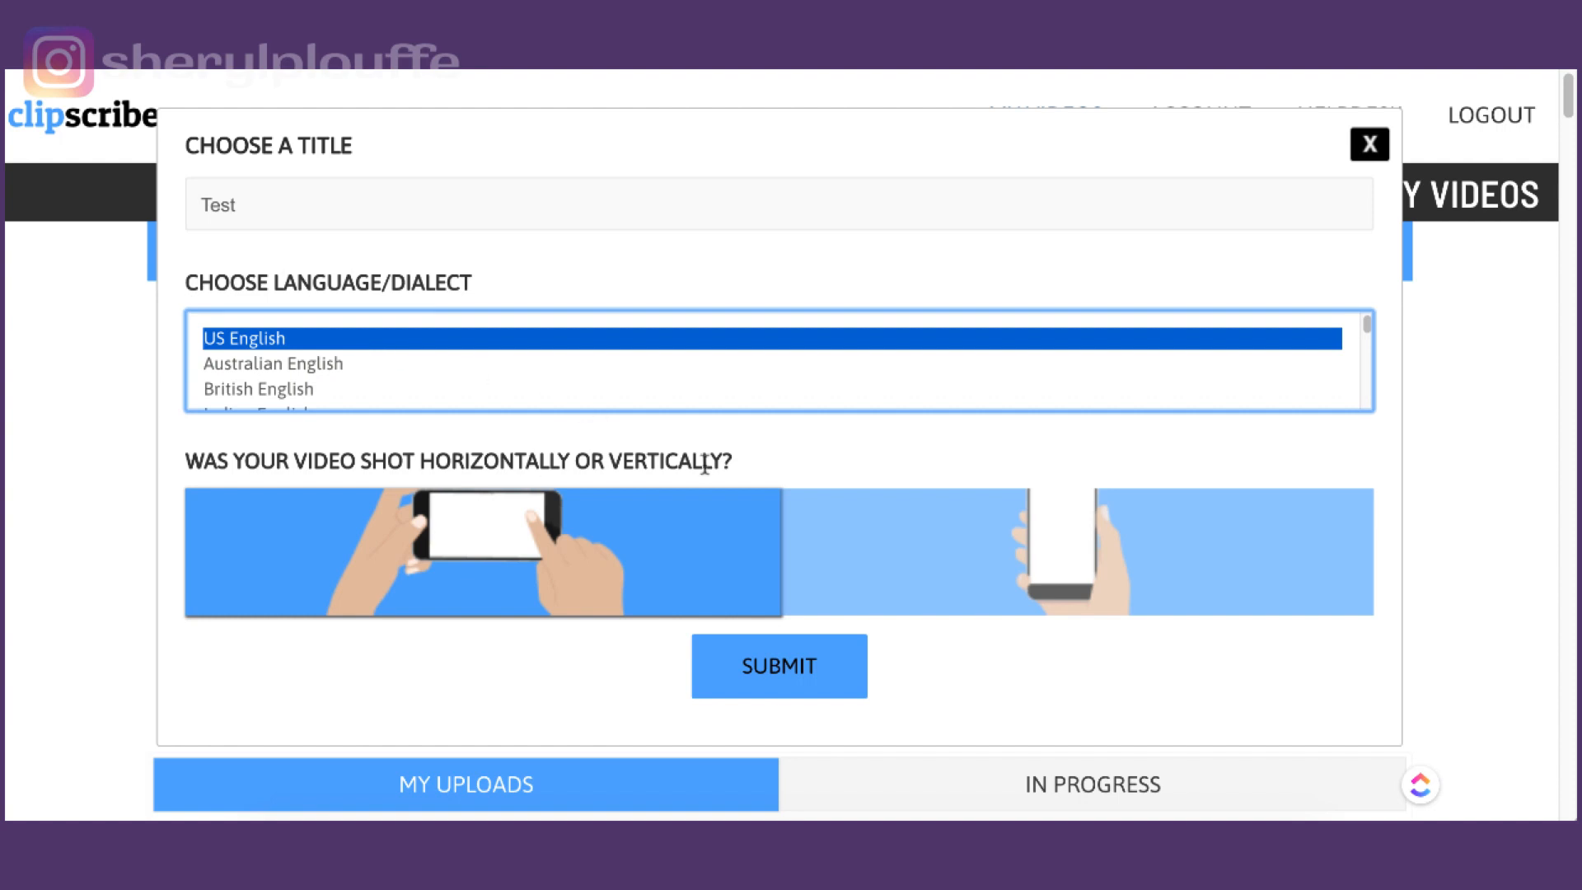
mouse_move(192, 526)
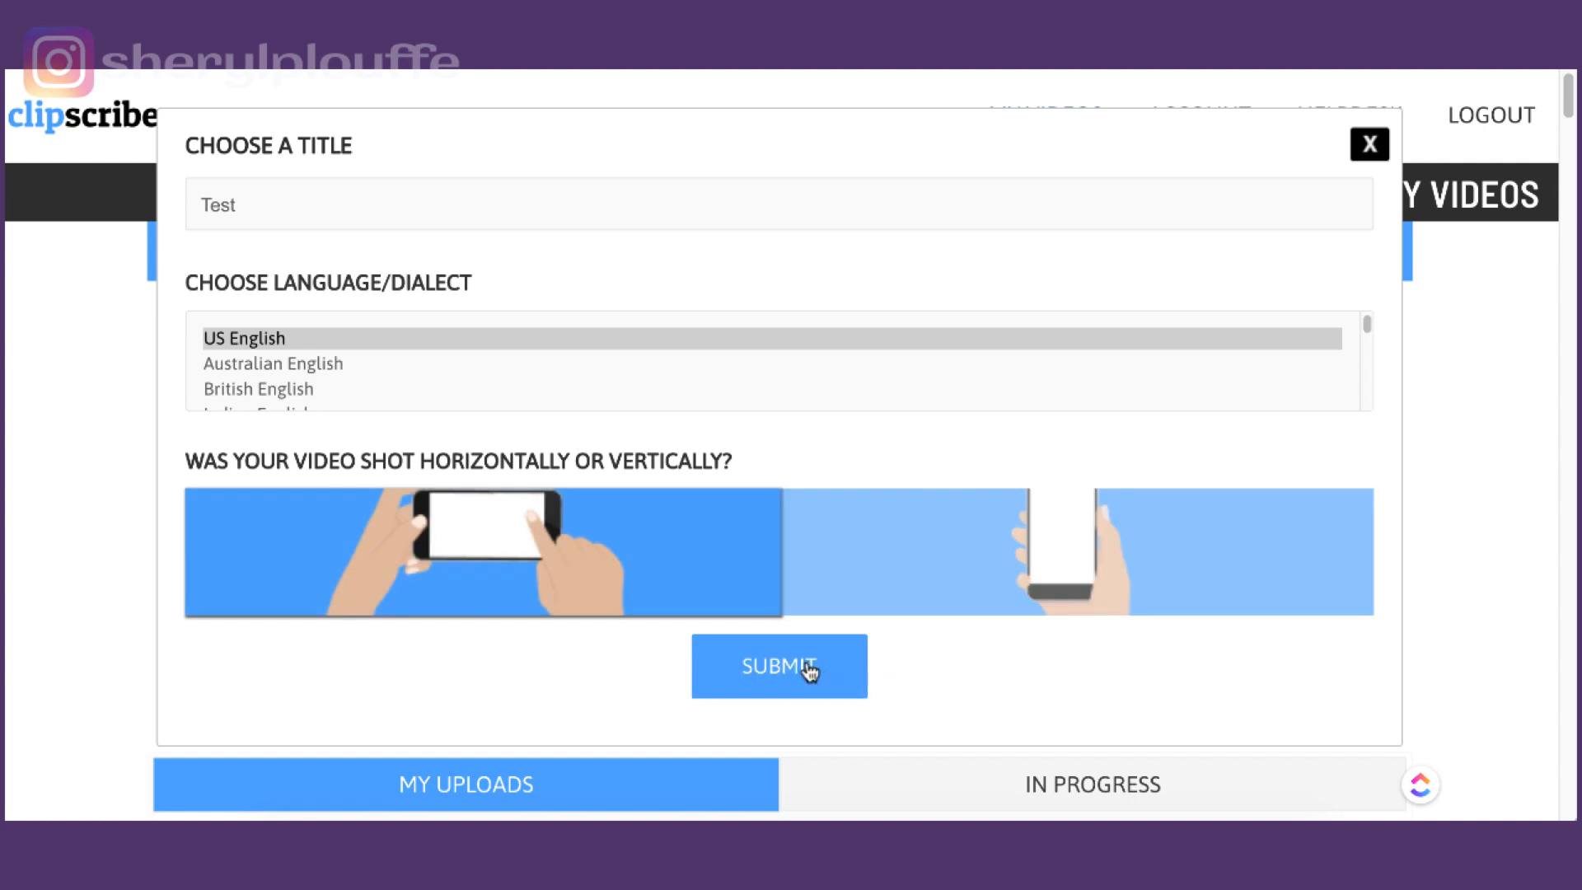
Submit the Test project so Clipscribe starts creating its subtitles.
click(779, 666)
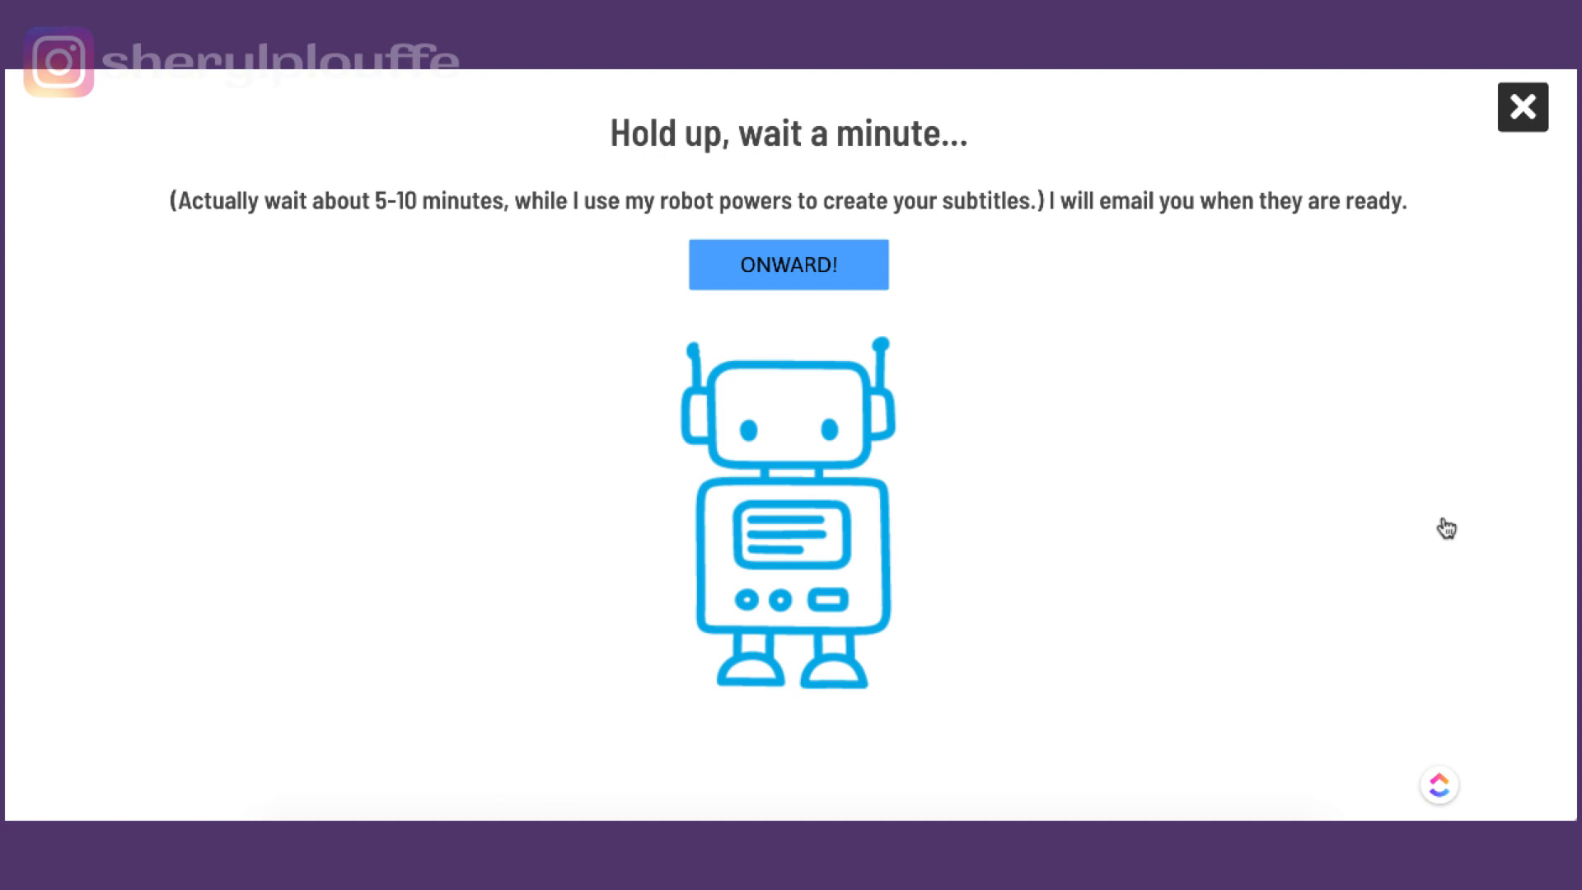
mouse_move(1523, 107)
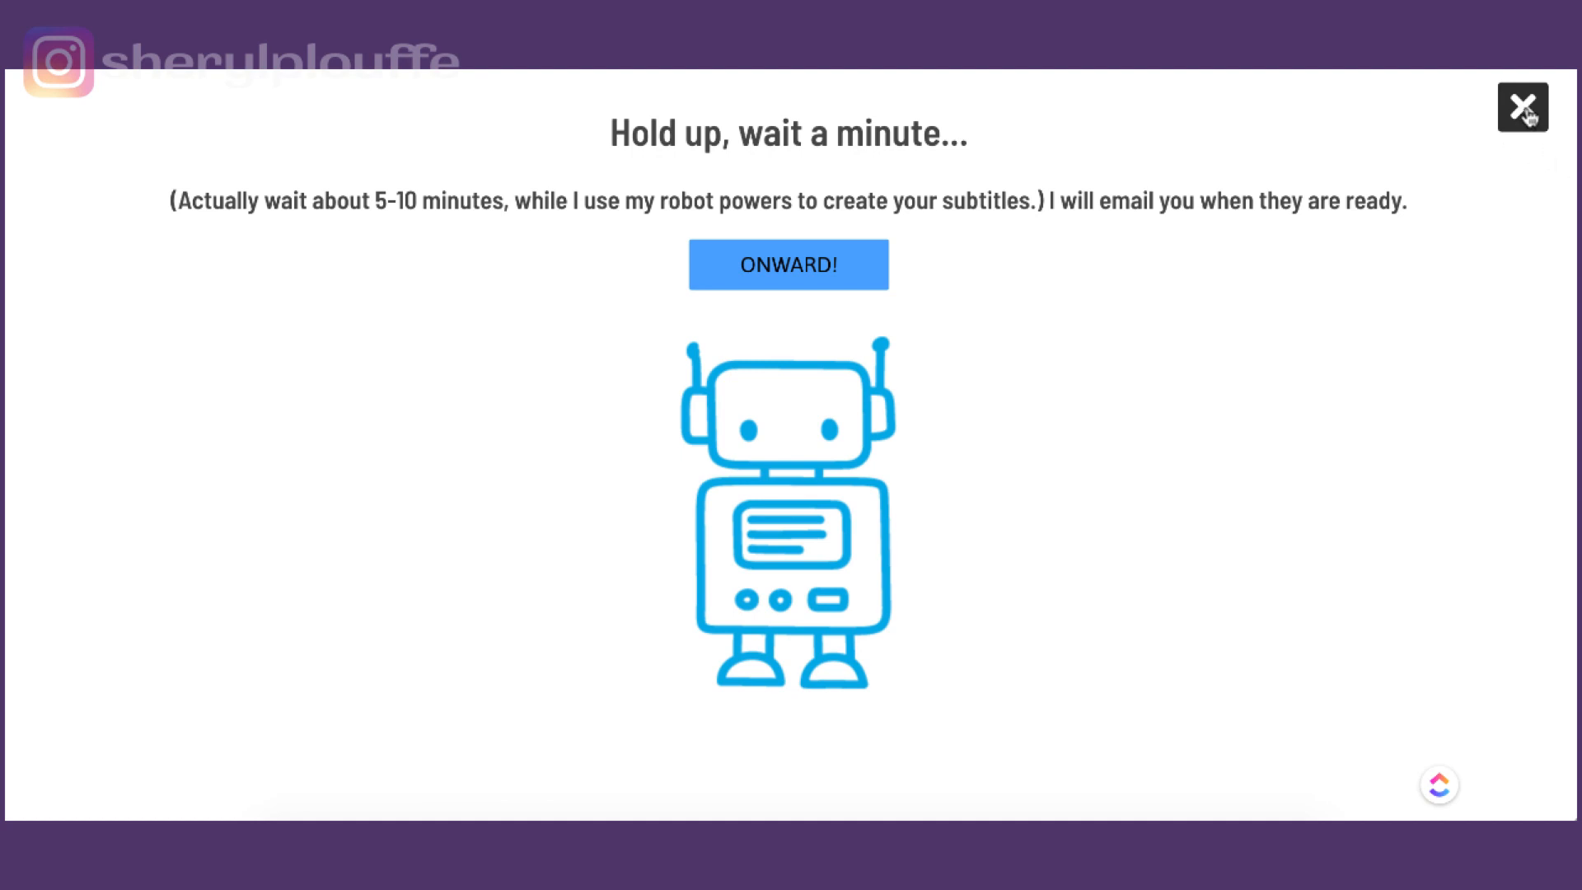
Dismiss the waiting notice and find the Test job listed as Making Titles.
click(1523, 107)
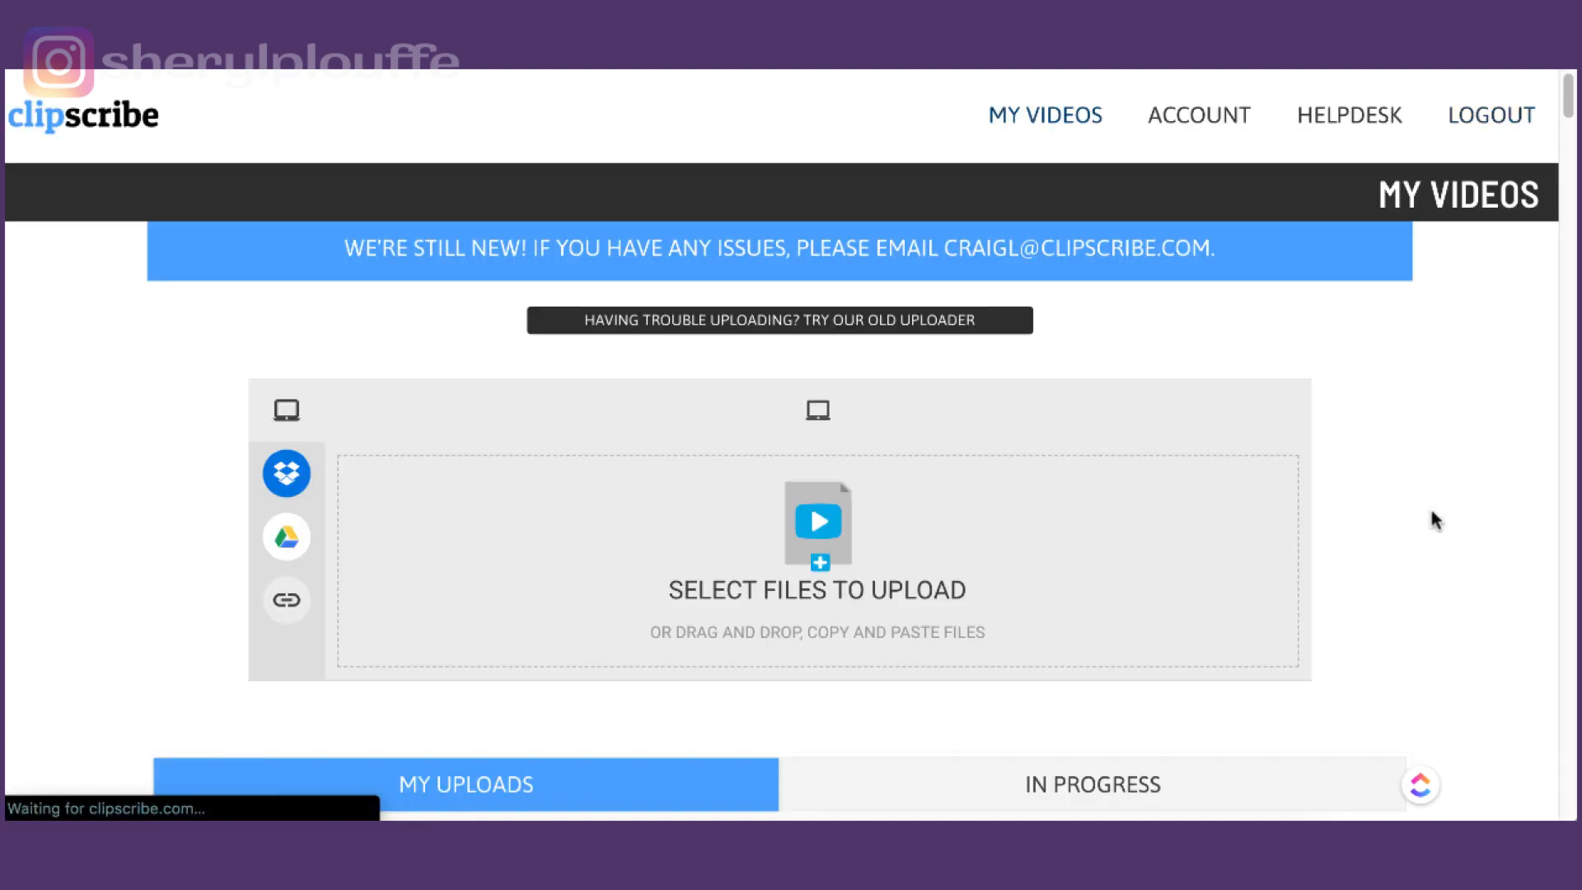
scroll(down, 3)
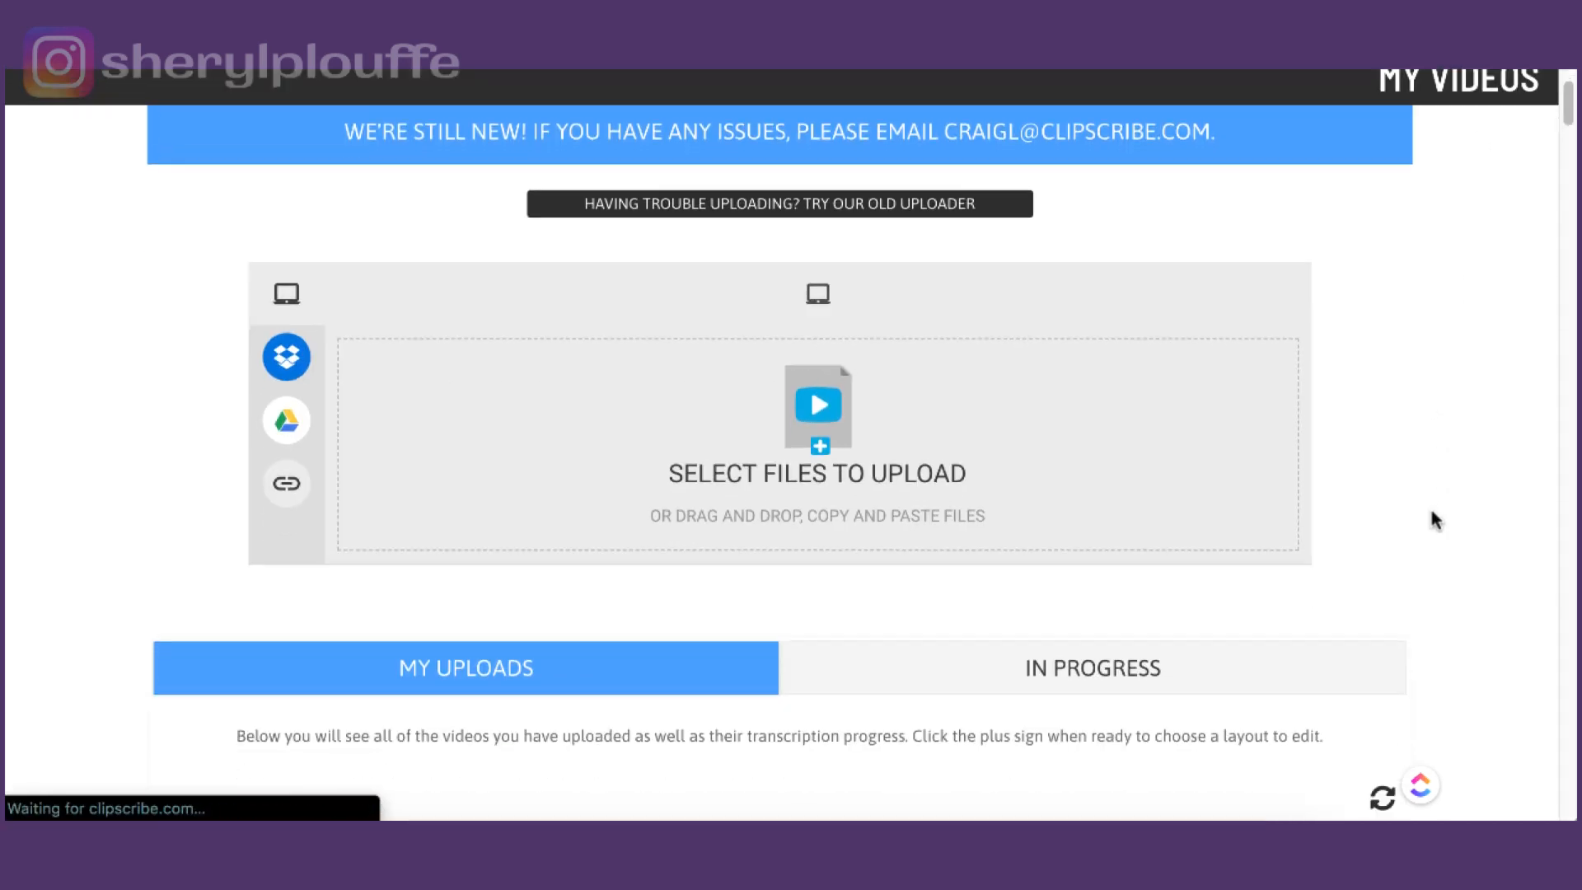
scroll(down, 3)
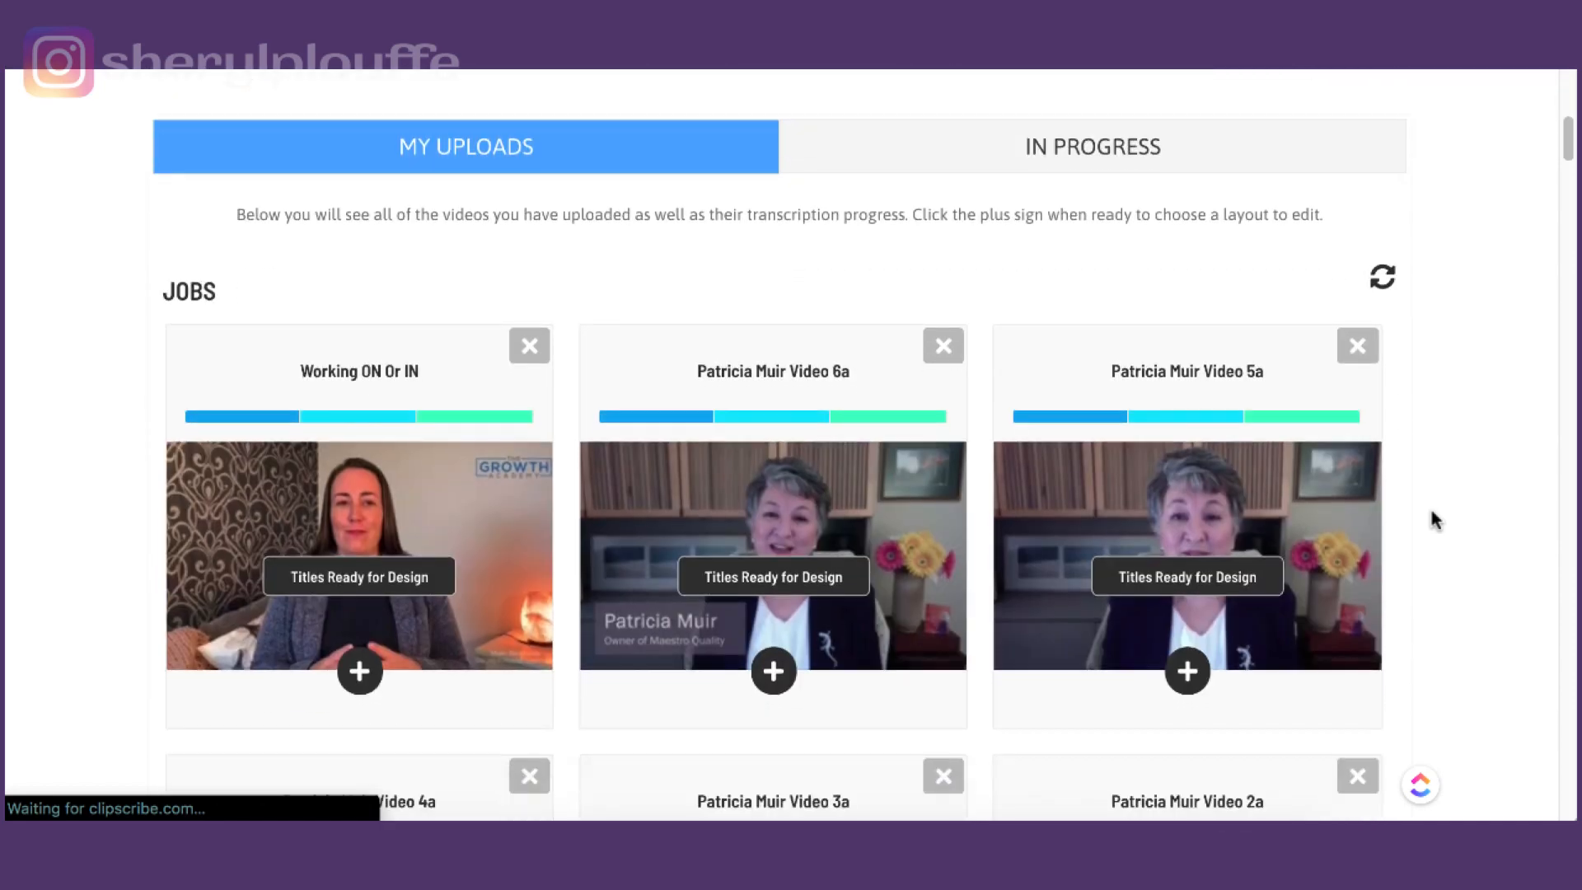
scroll(down, 3)
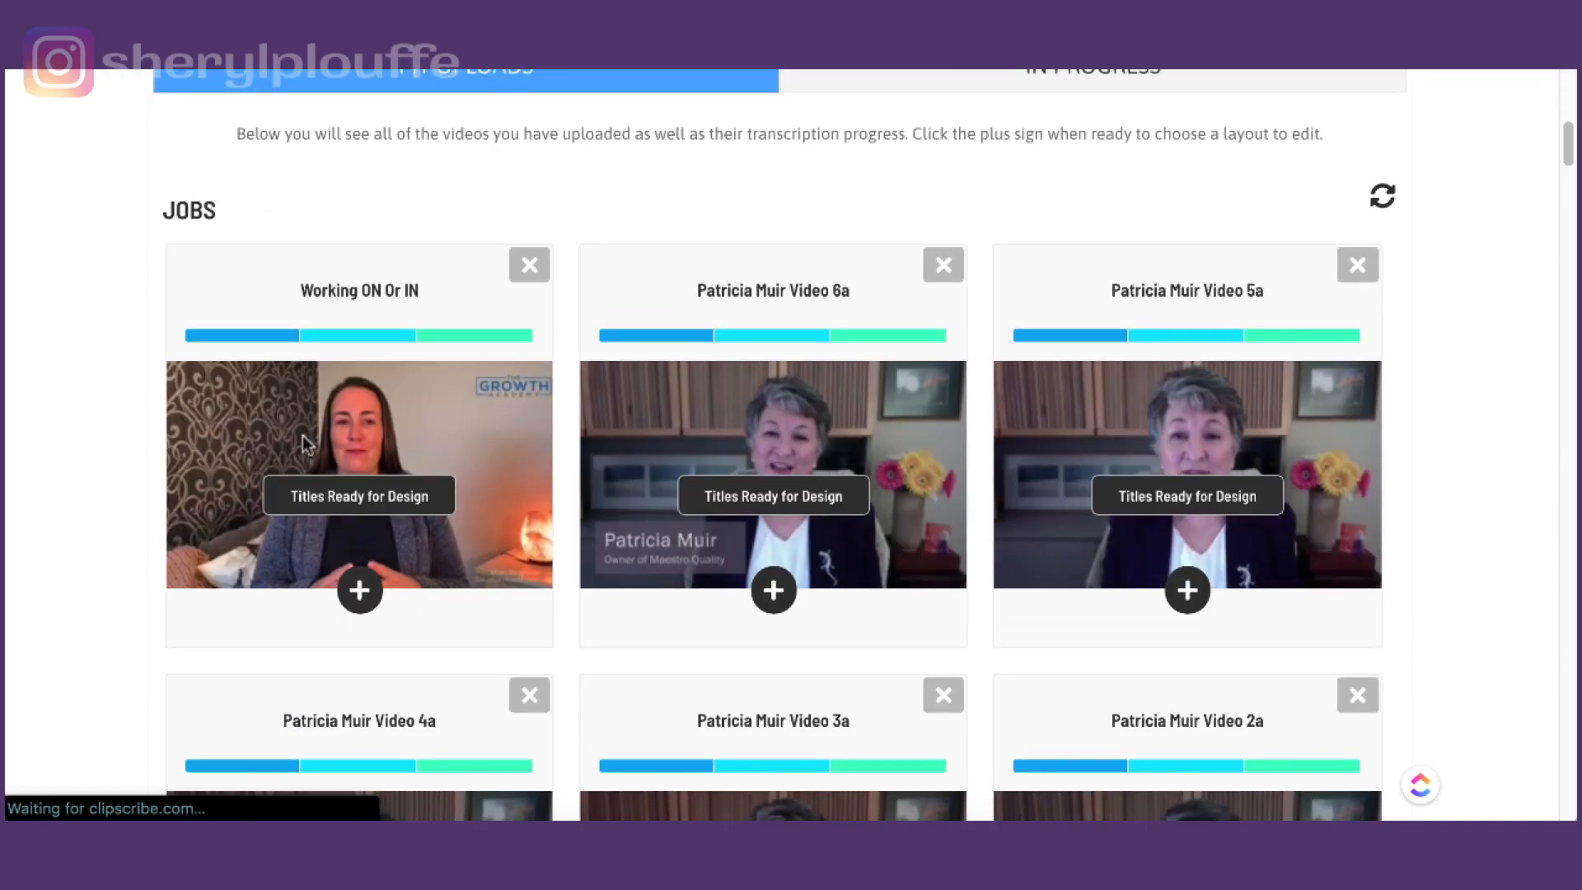
mouse_move(352, 552)
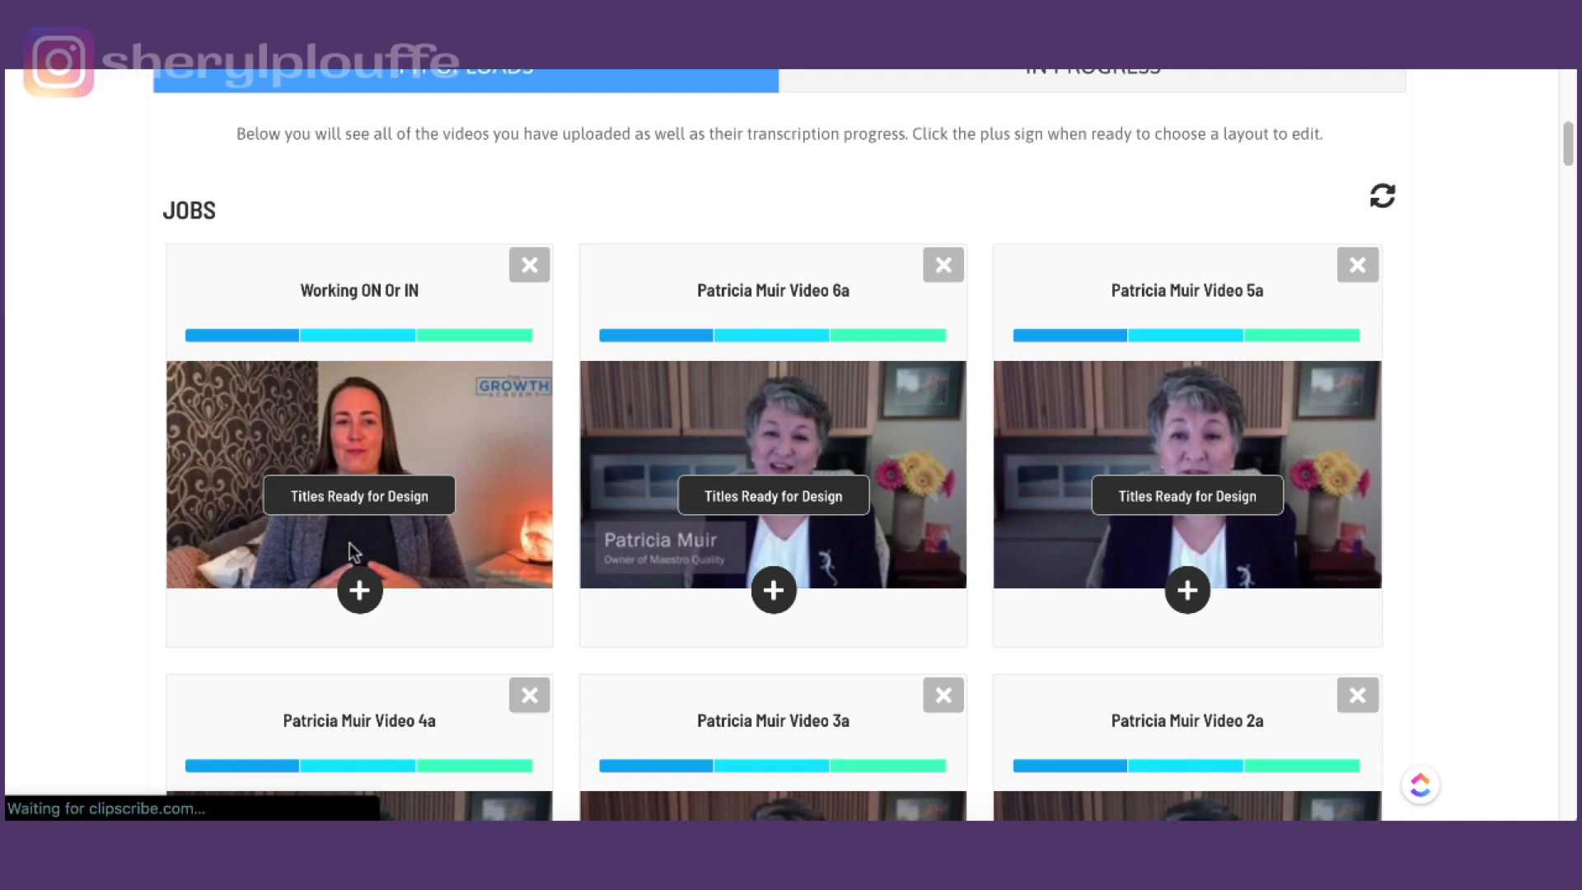
scroll(up, 3)
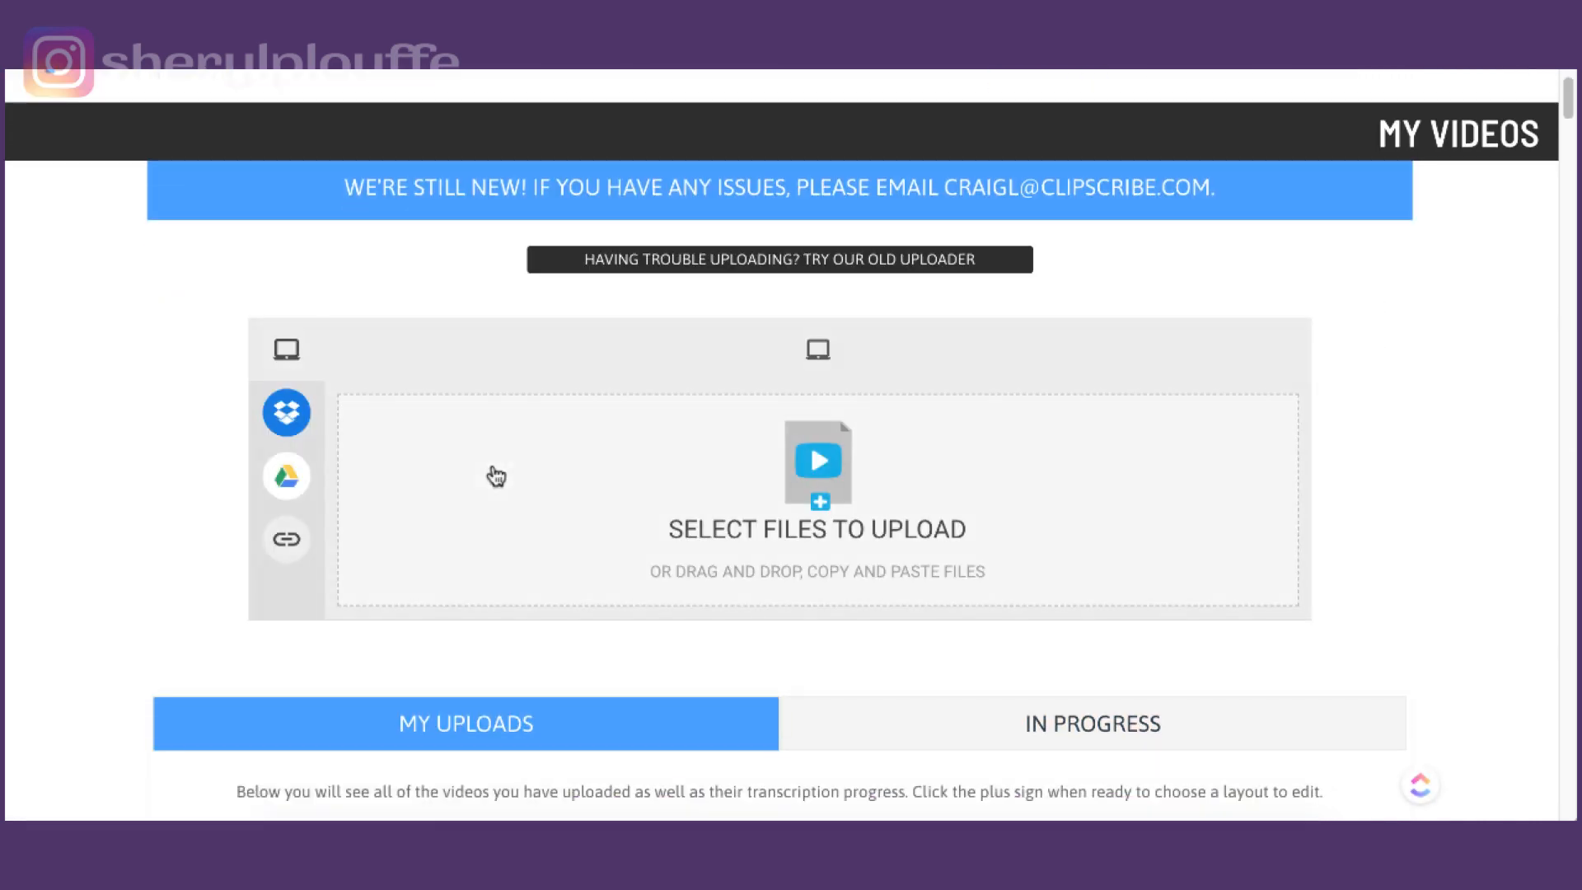
scroll(down, 3)
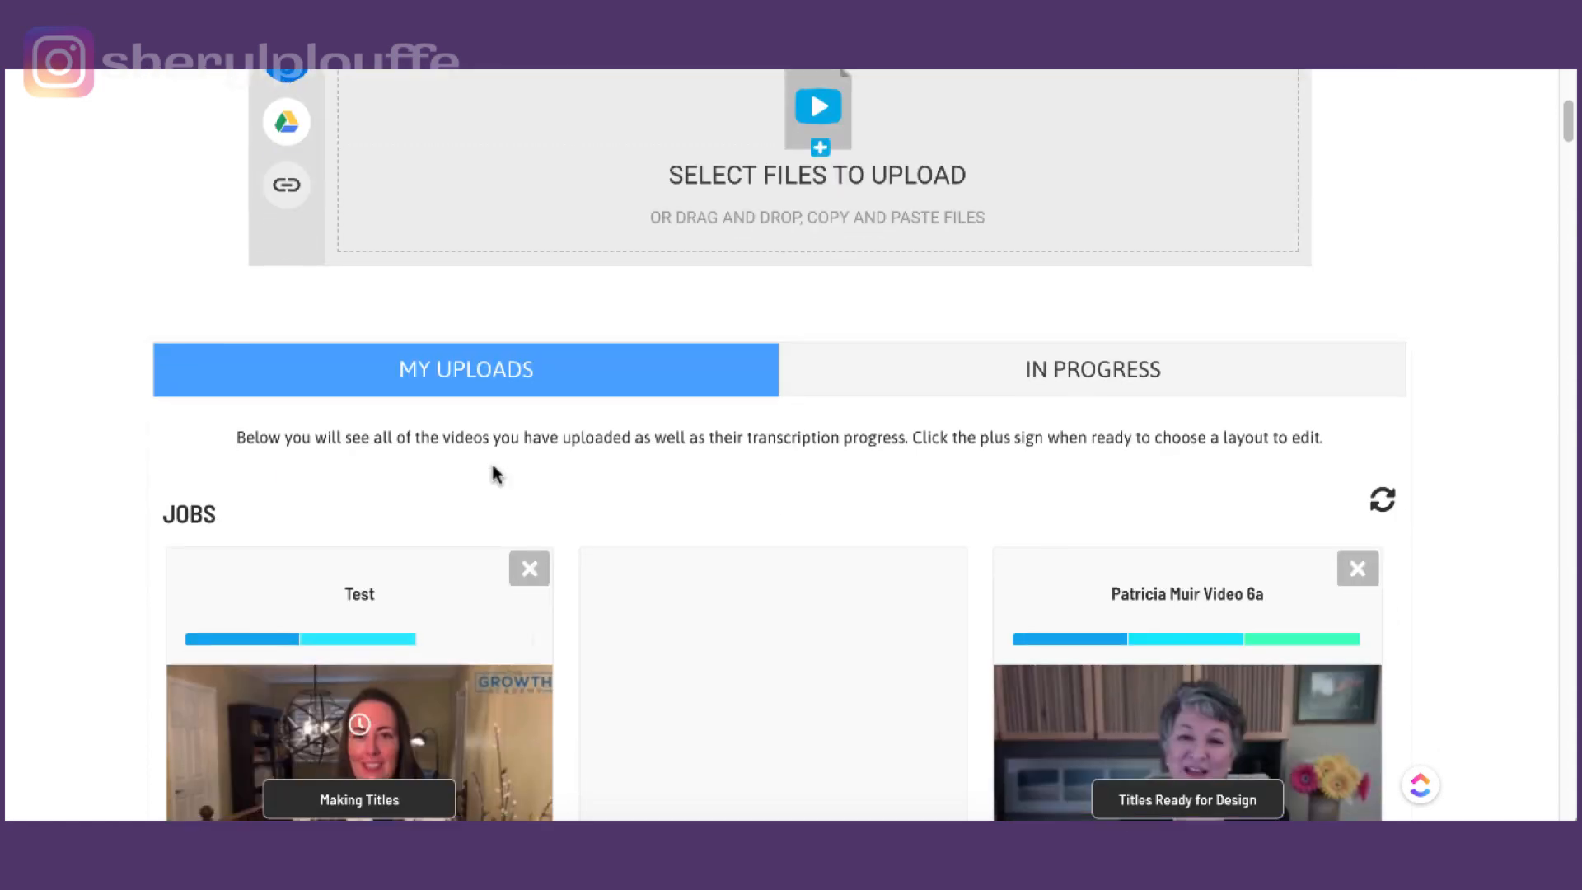
scroll(down, 3)
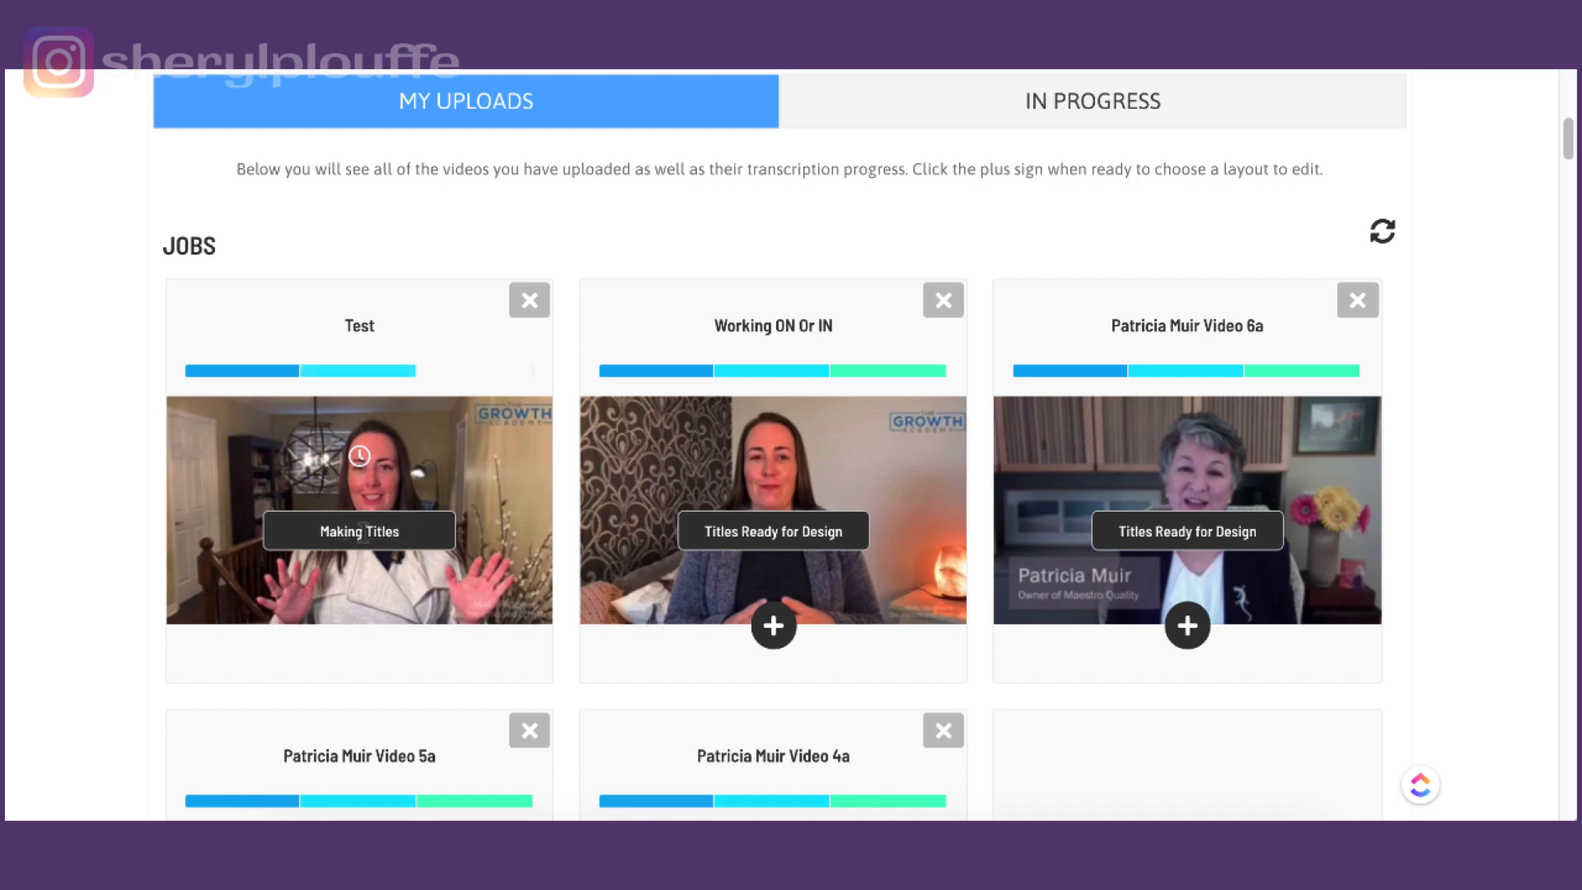
scroll(down, 3)
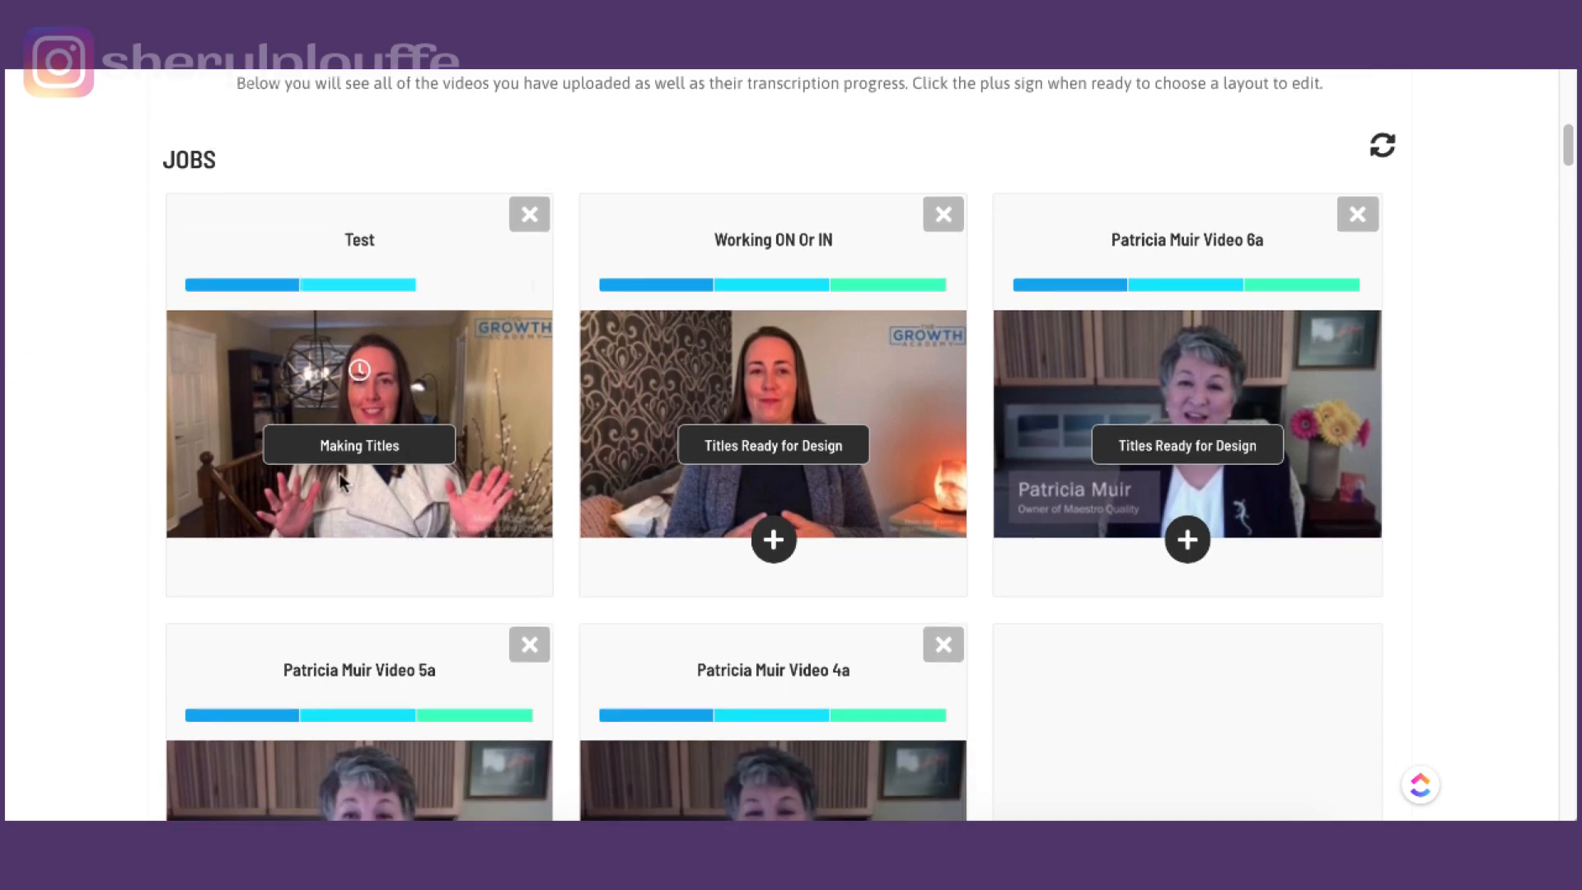
mouse_move(376, 461)
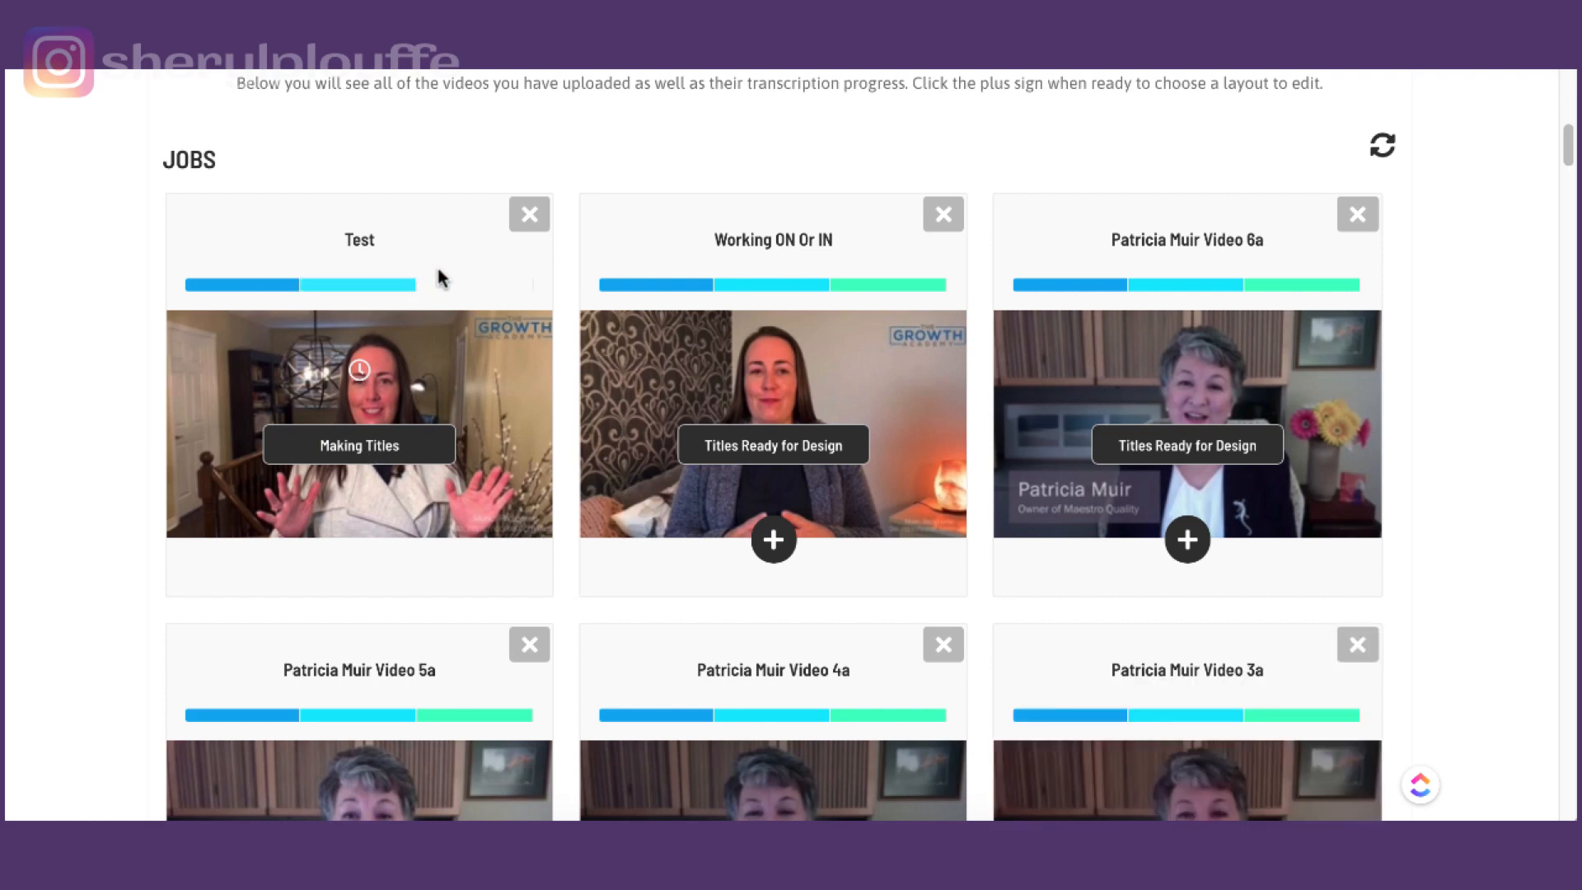
mouse_move(514, 281)
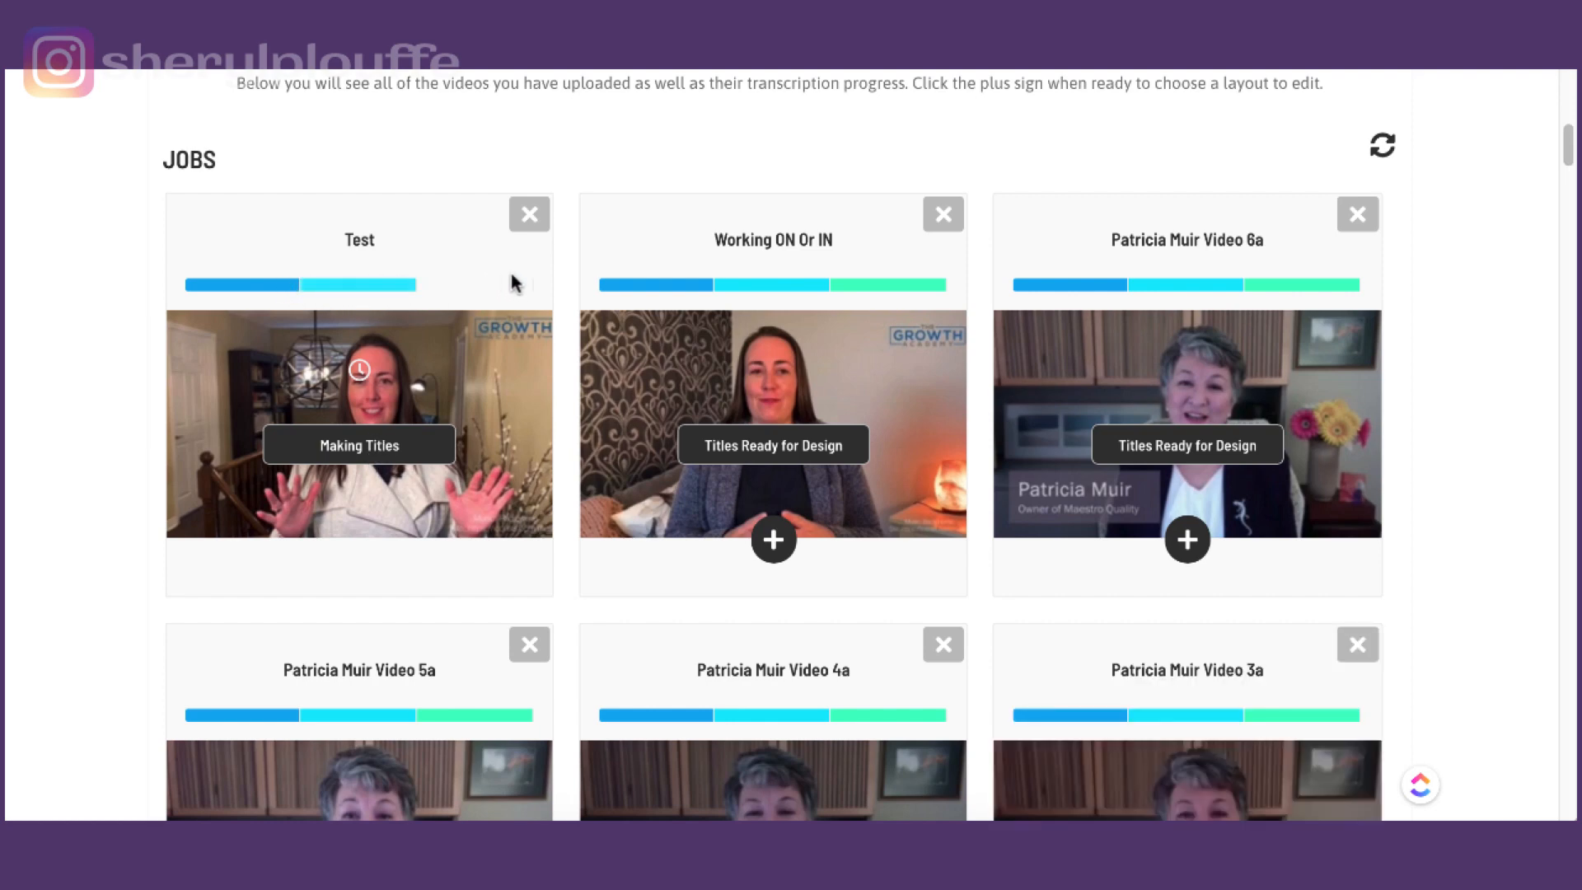
mouse_move(795, 280)
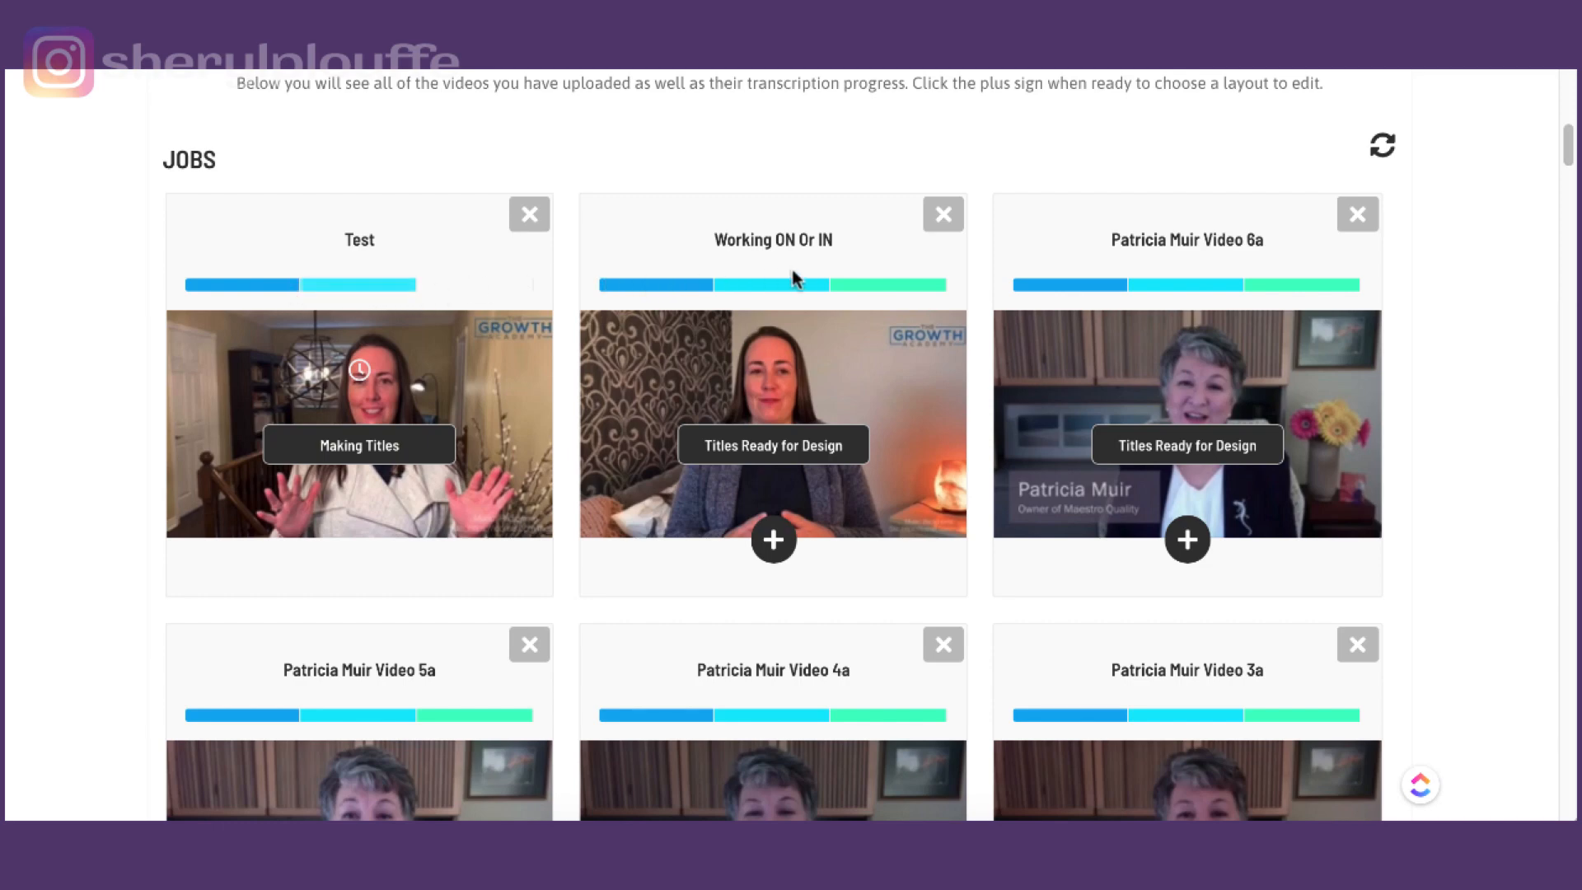
mouse_move(848, 292)
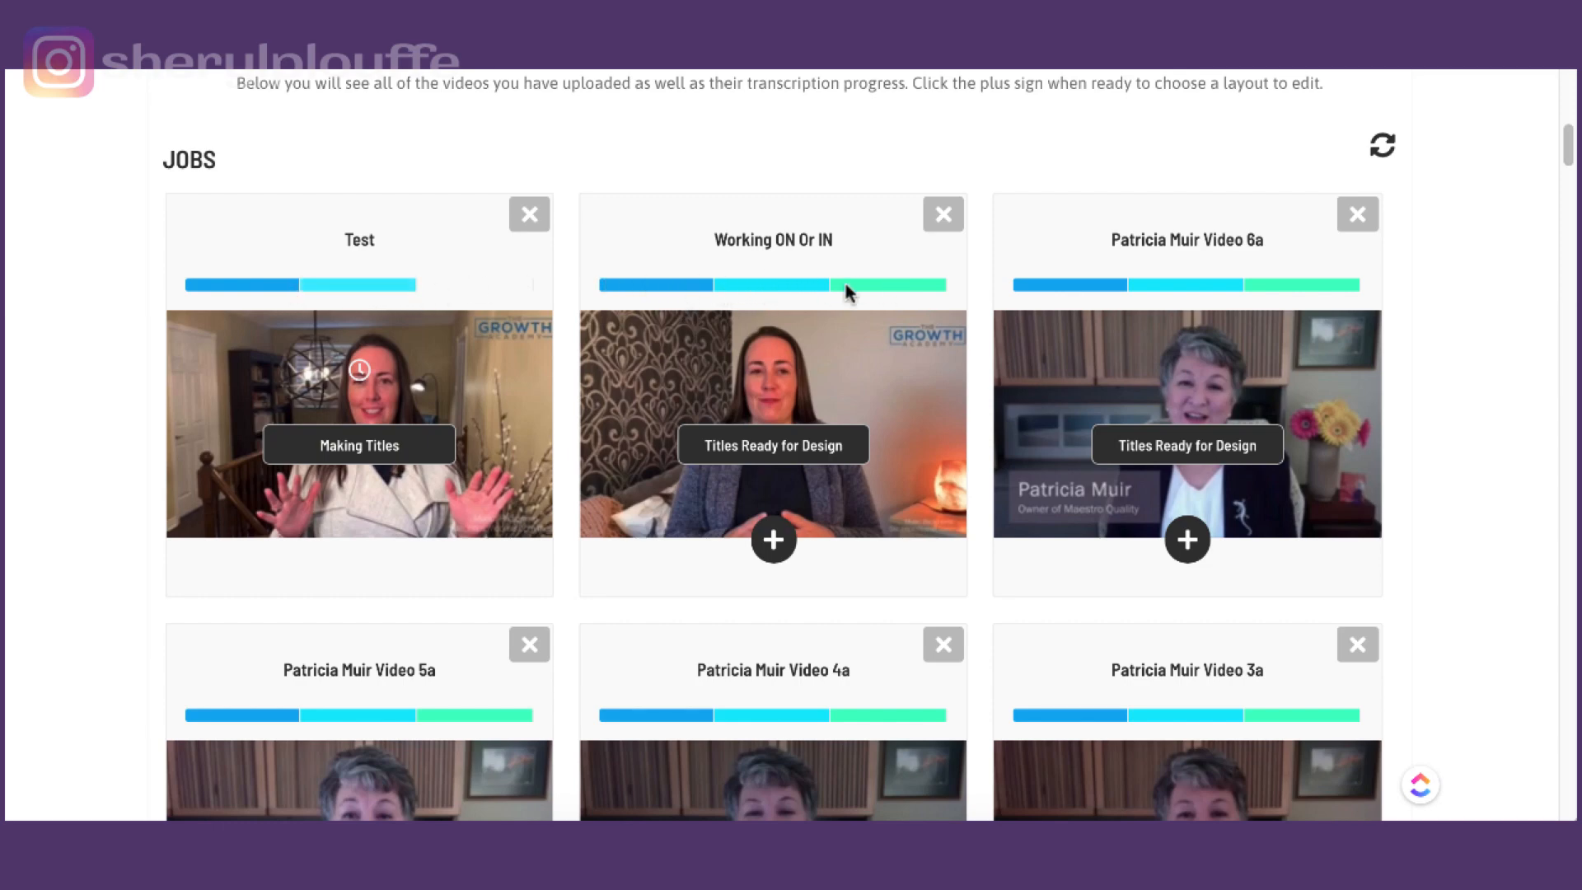
mouse_move(397, 349)
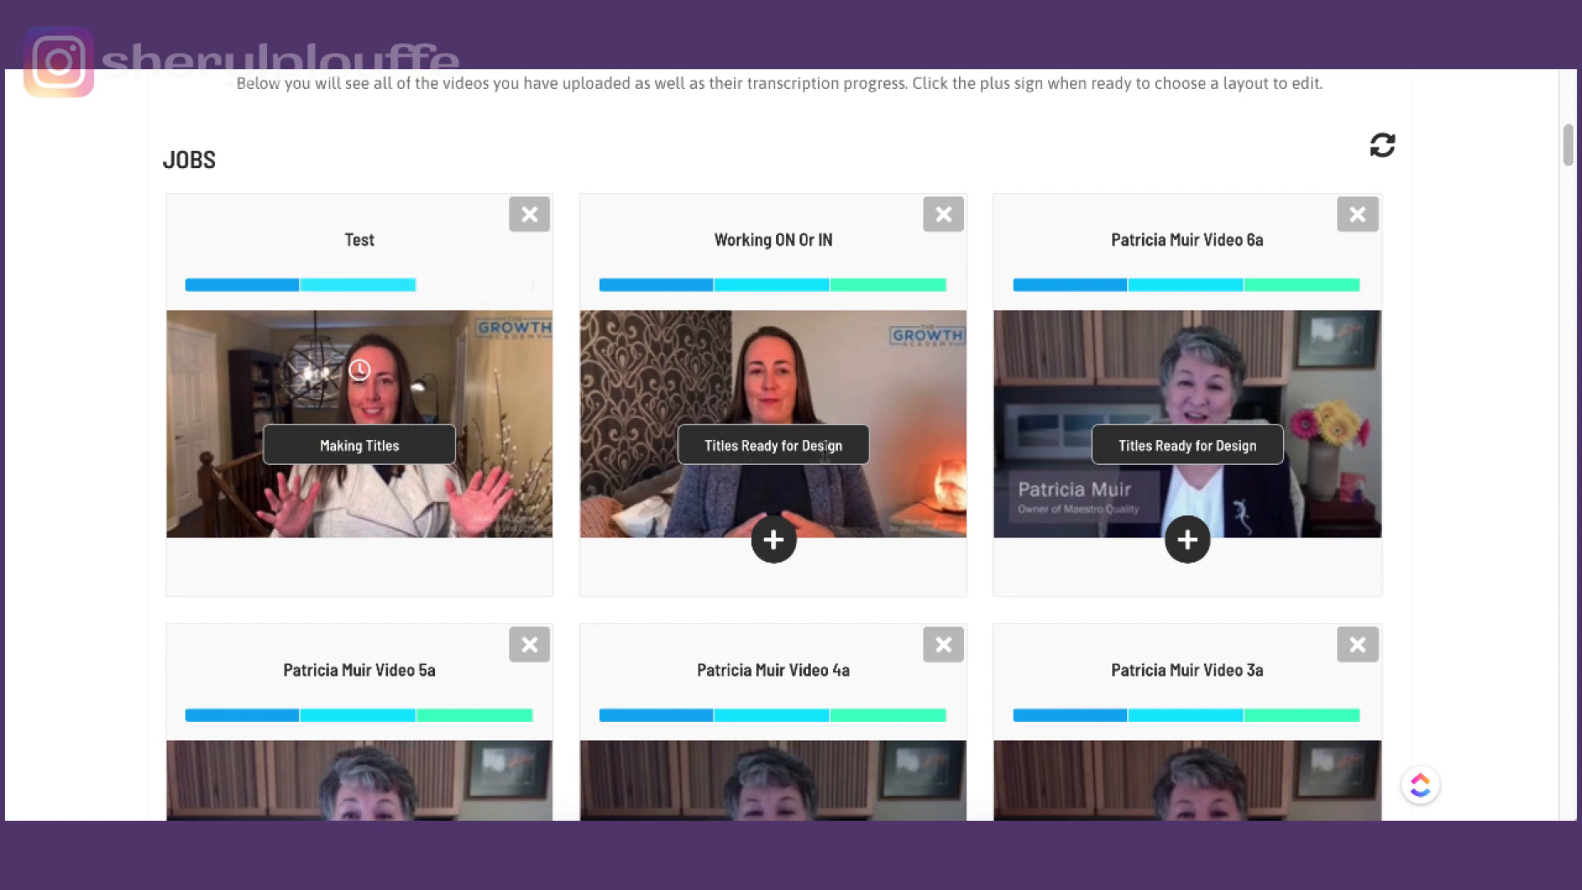
mouse_move(702, 443)
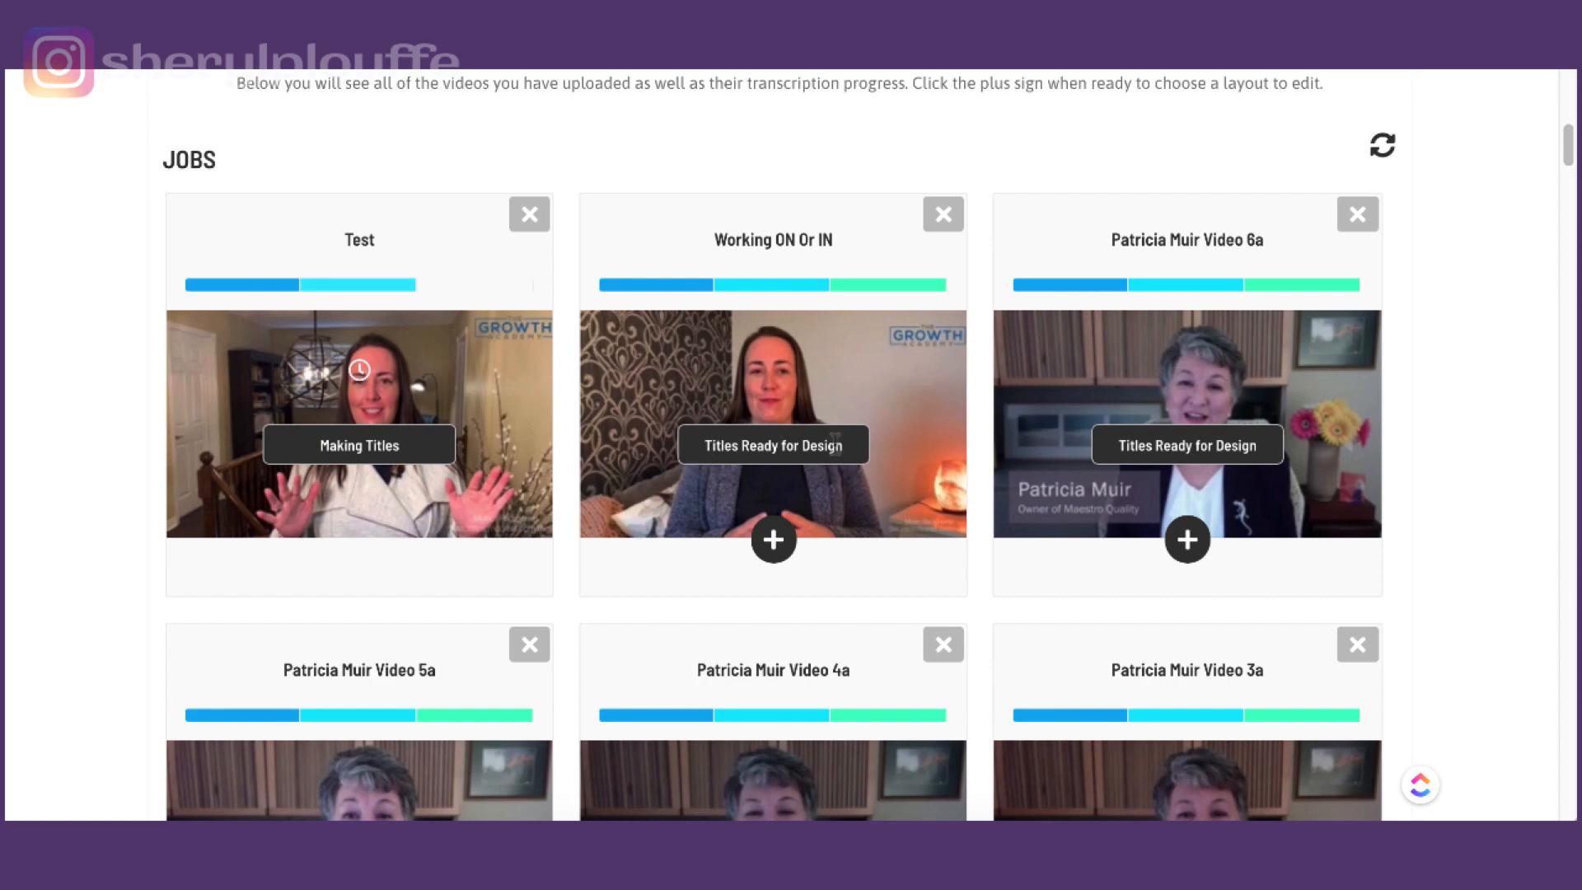
mouse_move(771, 539)
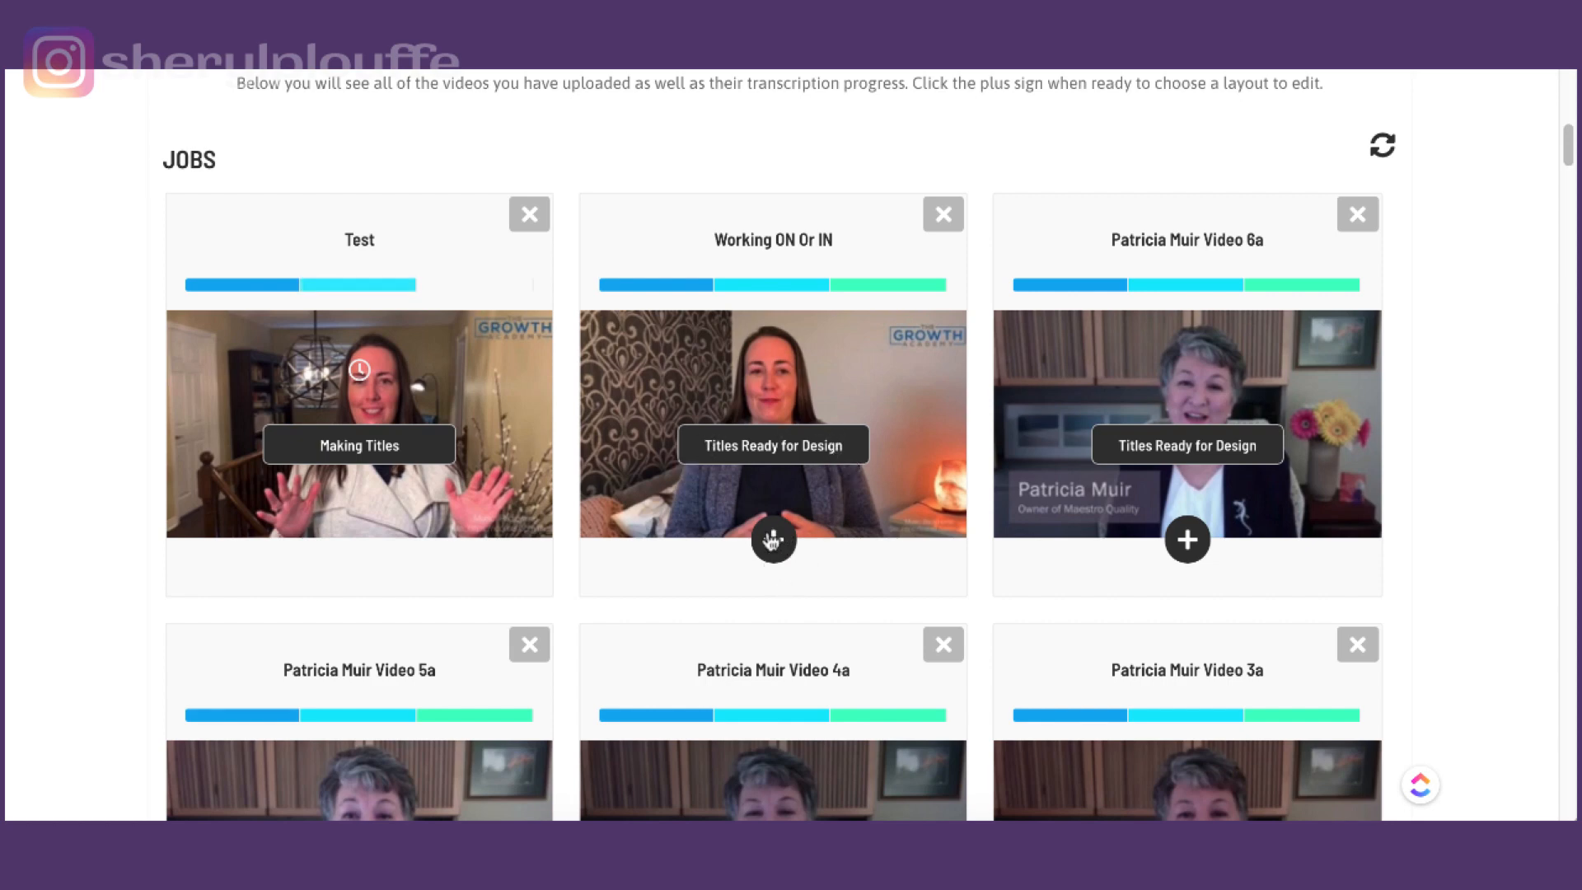
mouse_move(771, 540)
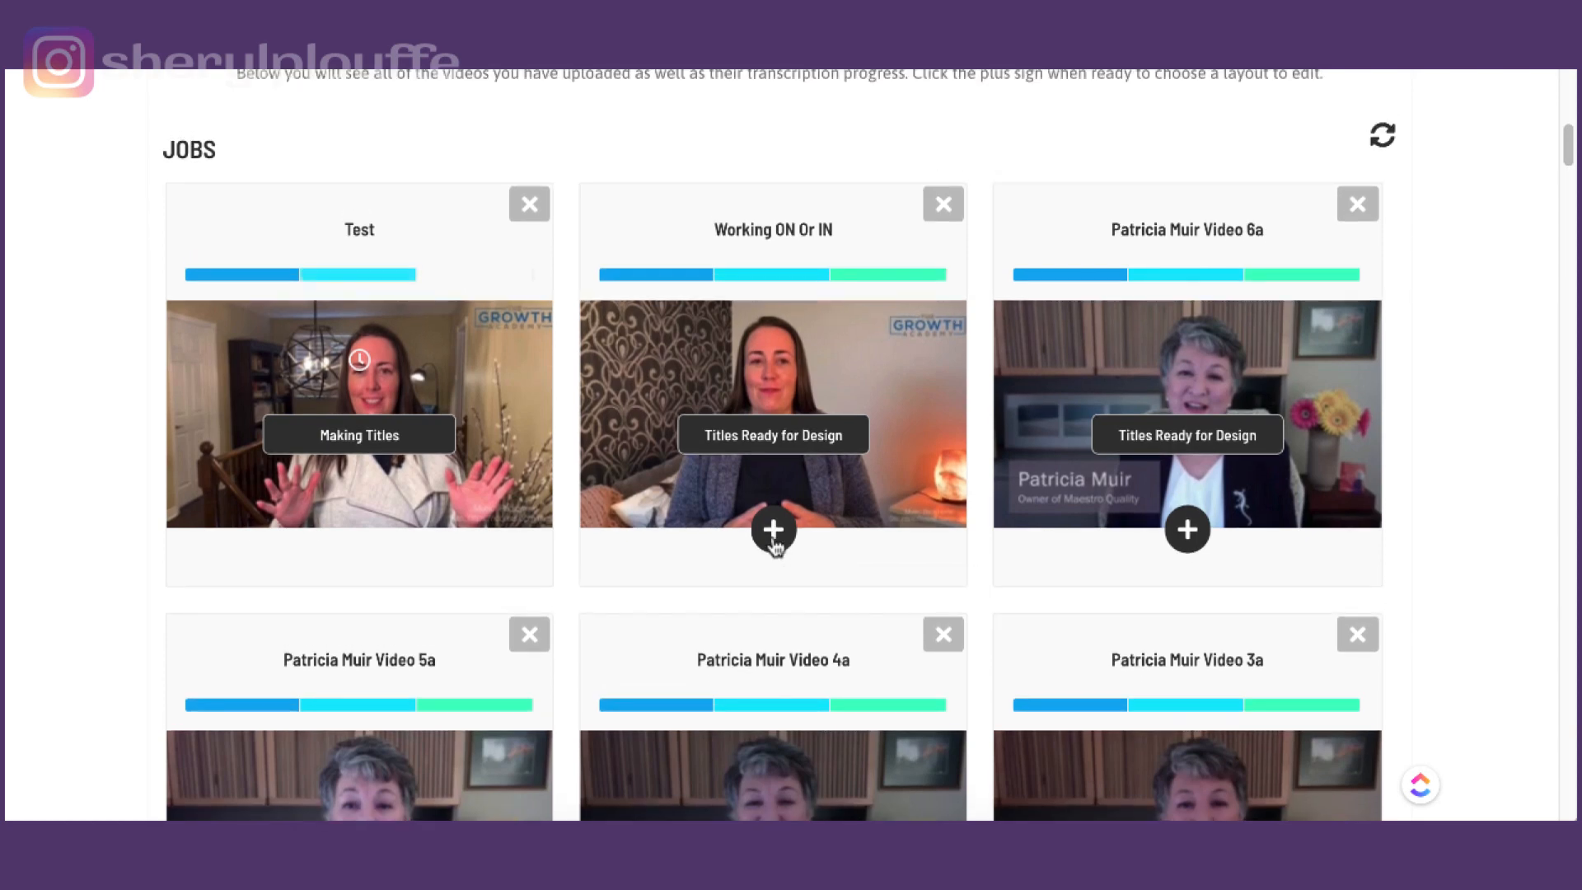
mouse_move(114, 427)
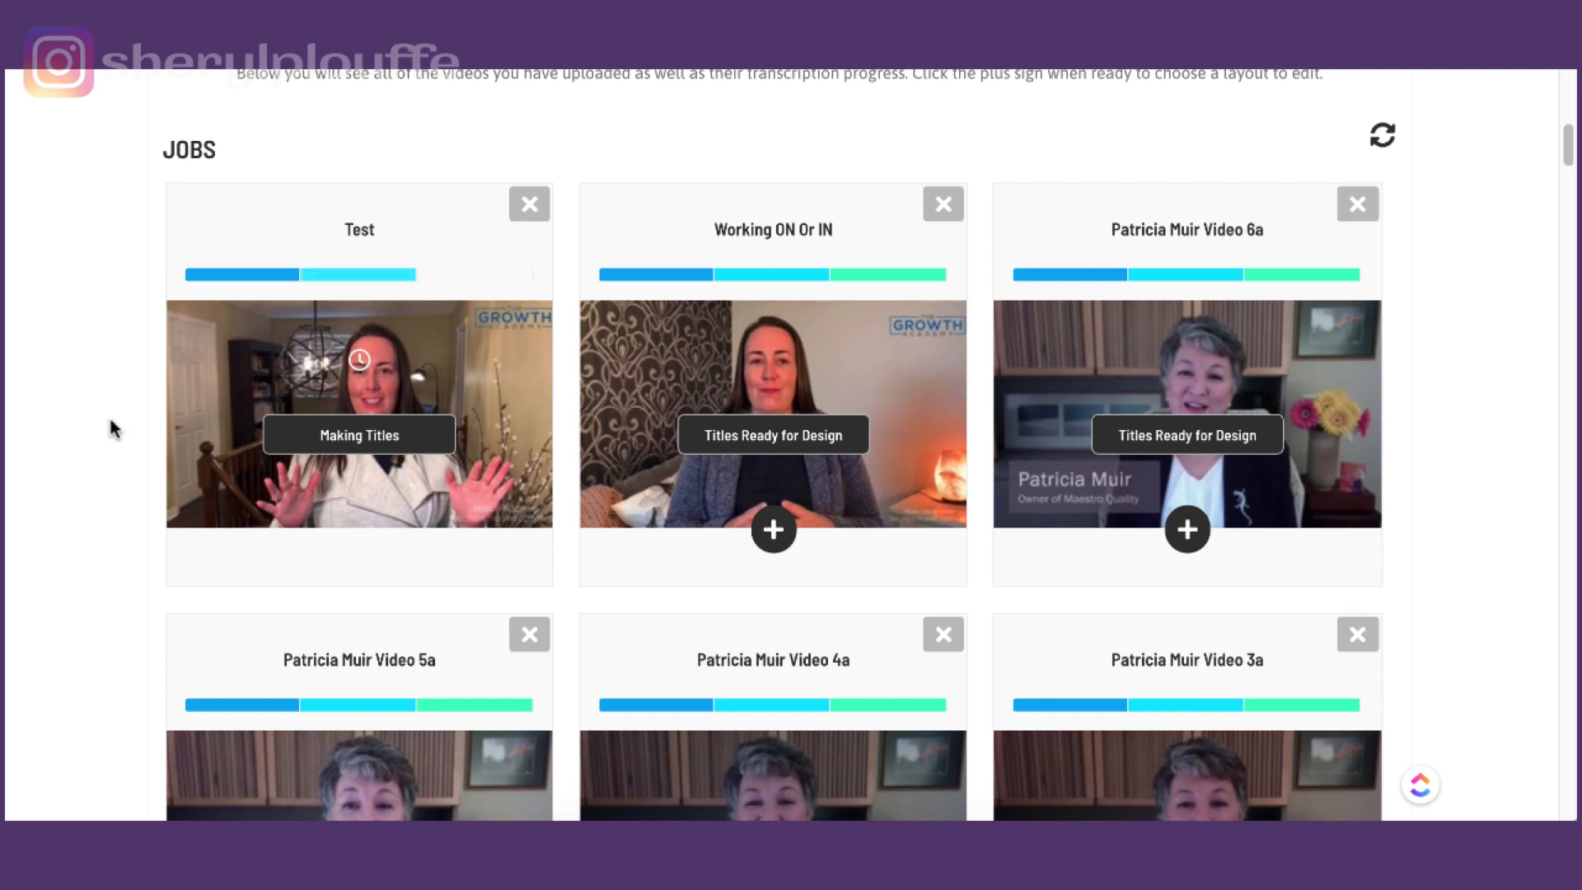
mouse_move(223, 435)
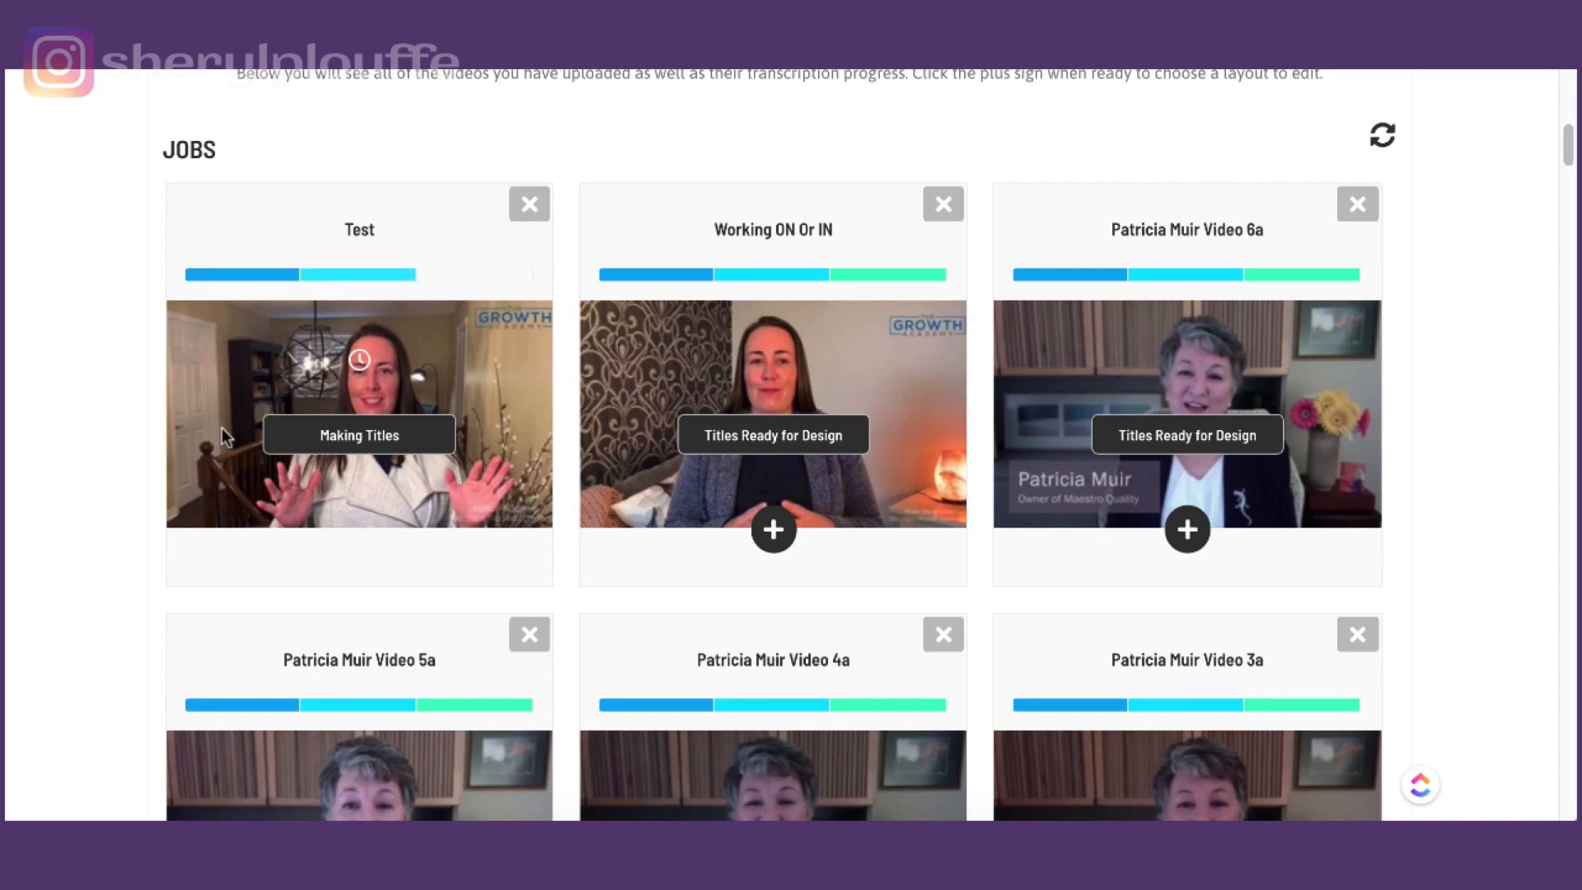
mouse_move(212, 171)
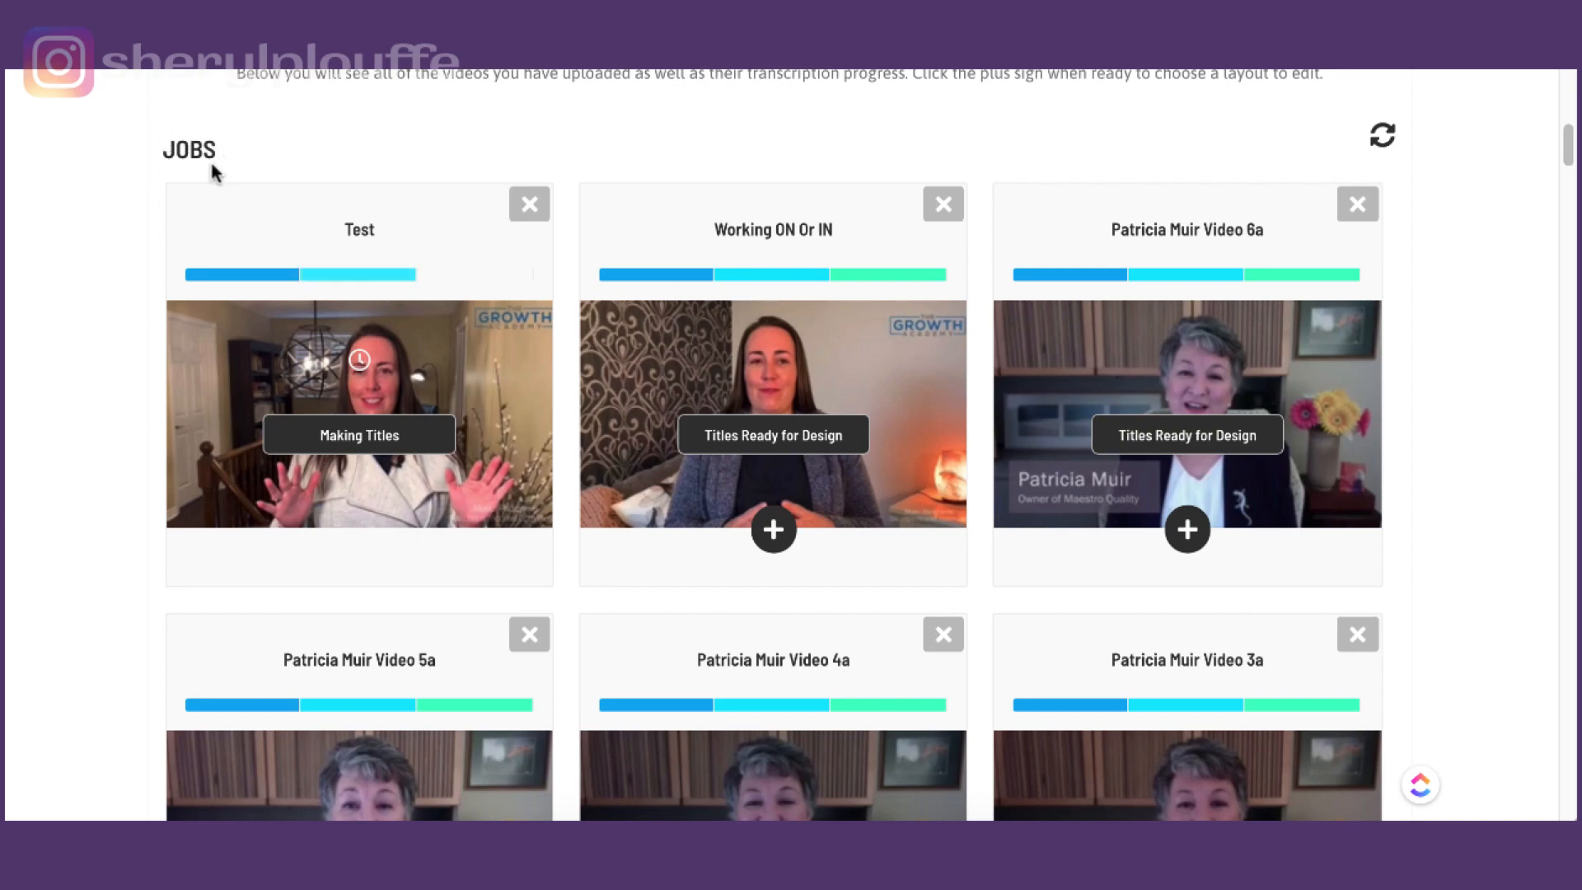
mouse_move(1355, 204)
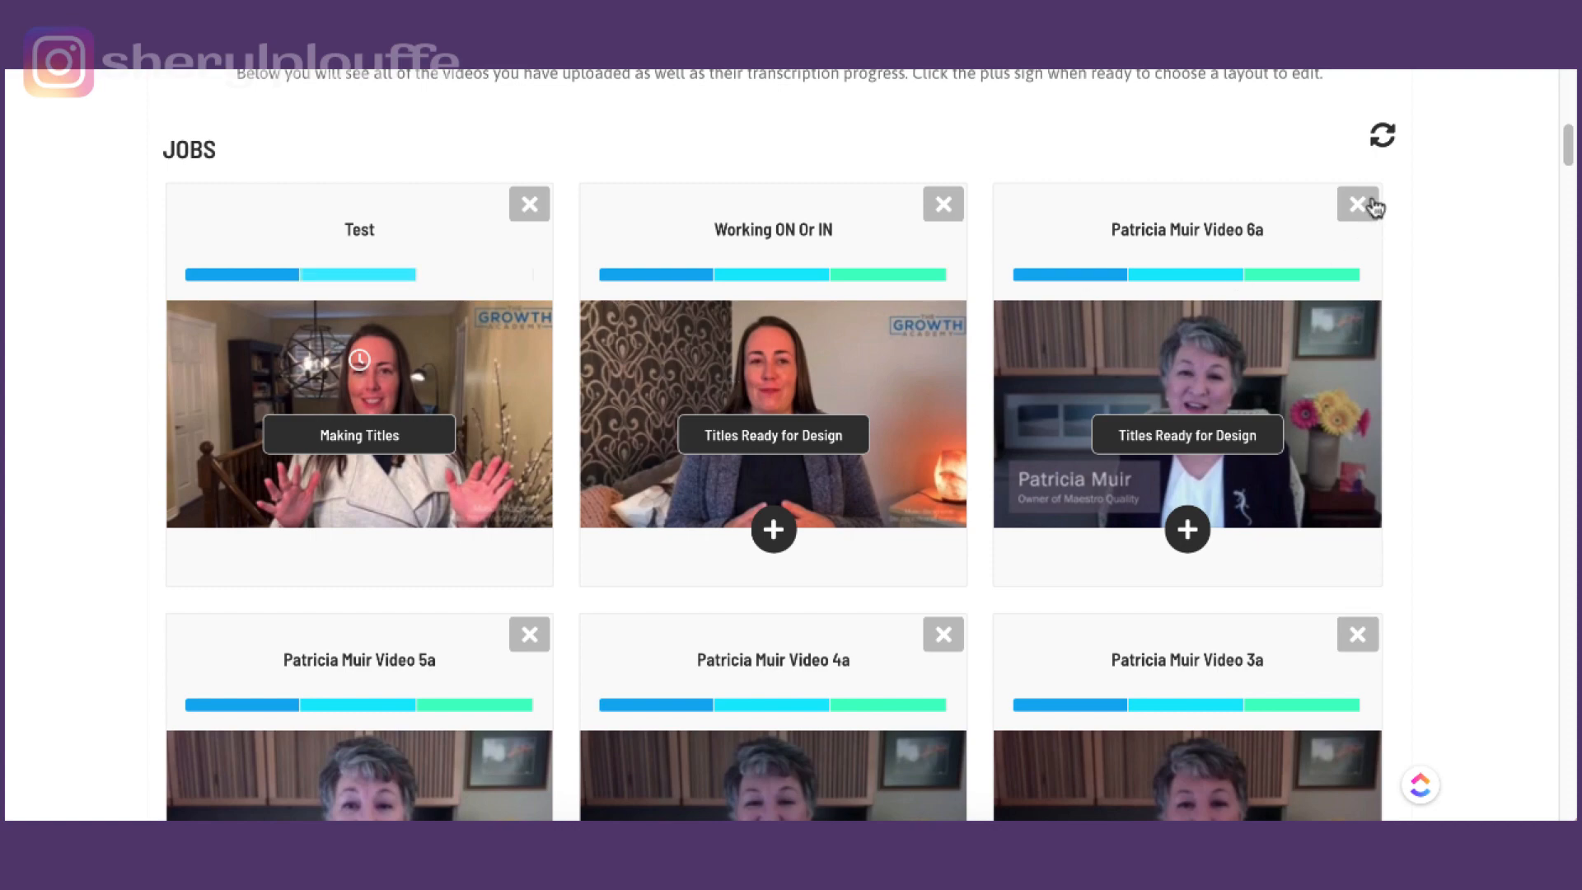
mouse_move(940, 275)
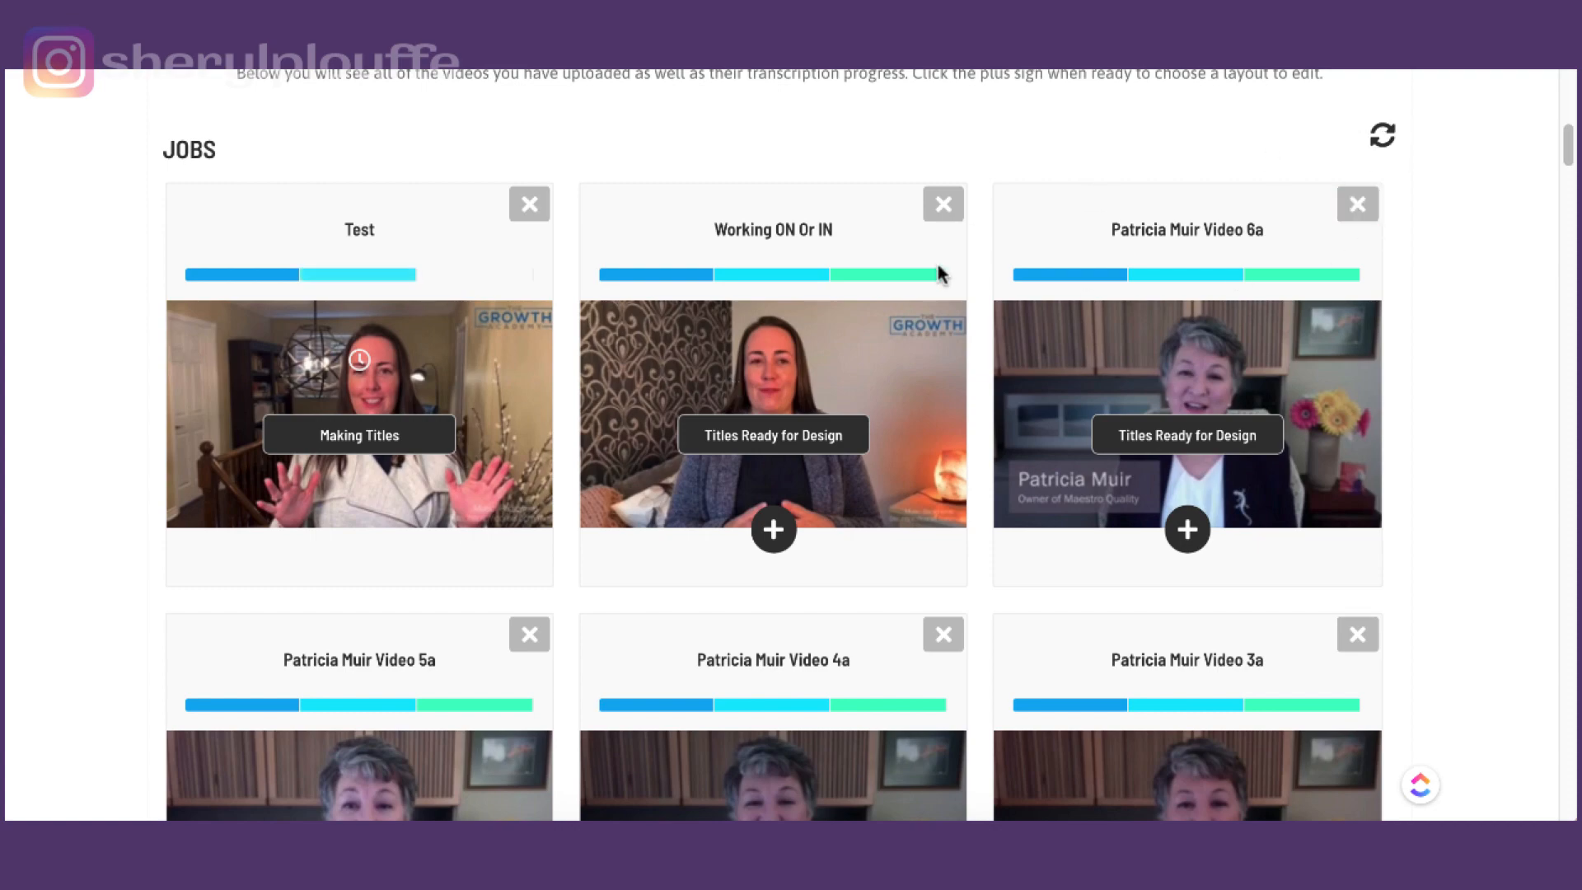
scroll(down, 3)
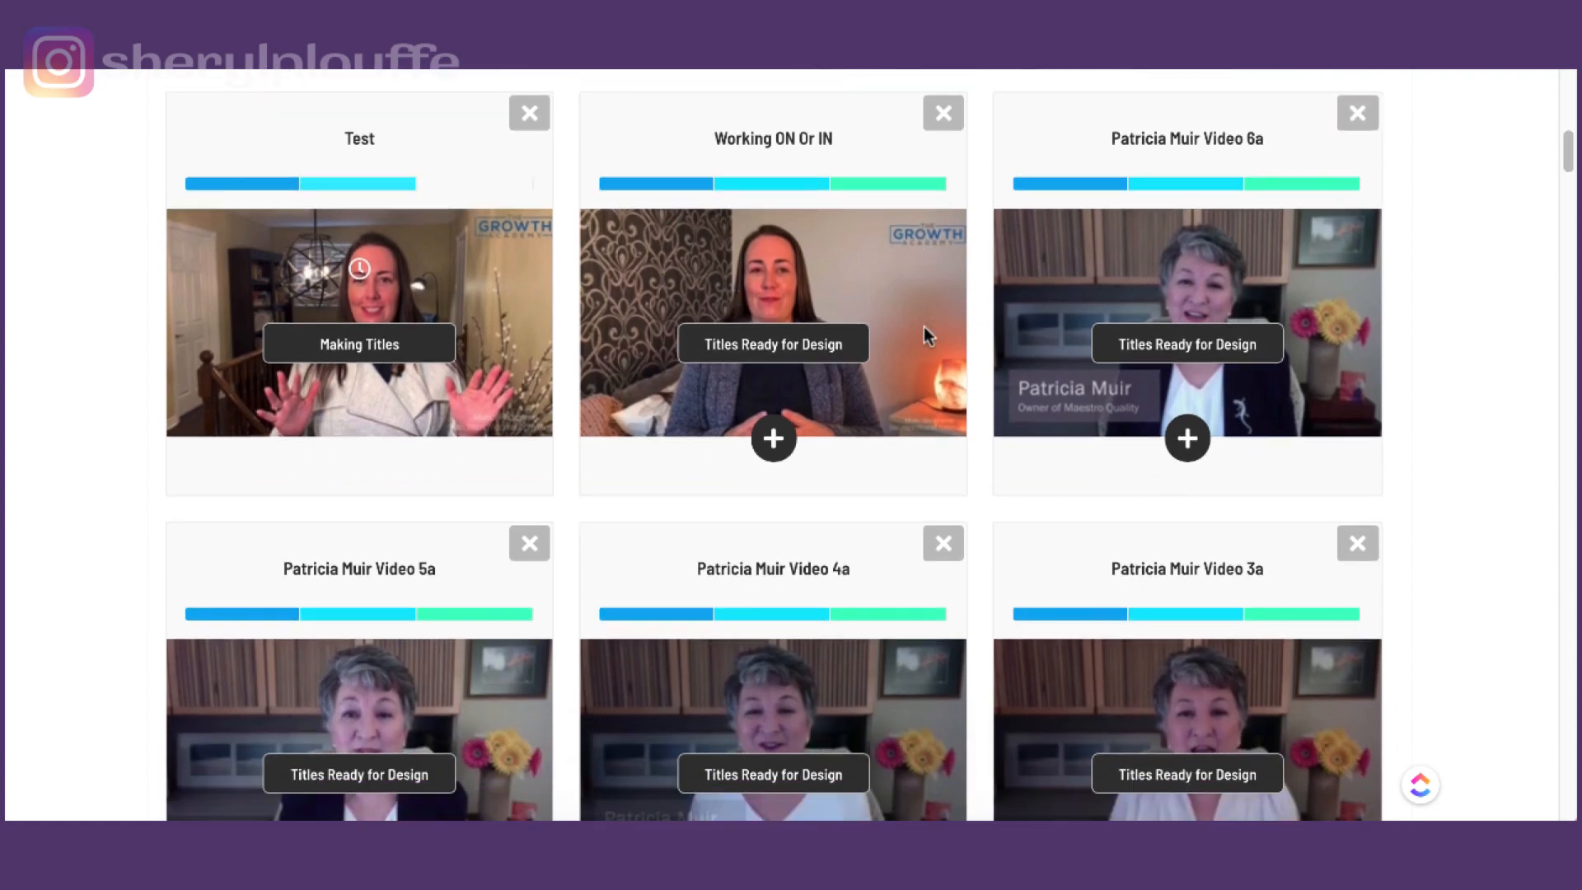
scroll(down, 3)
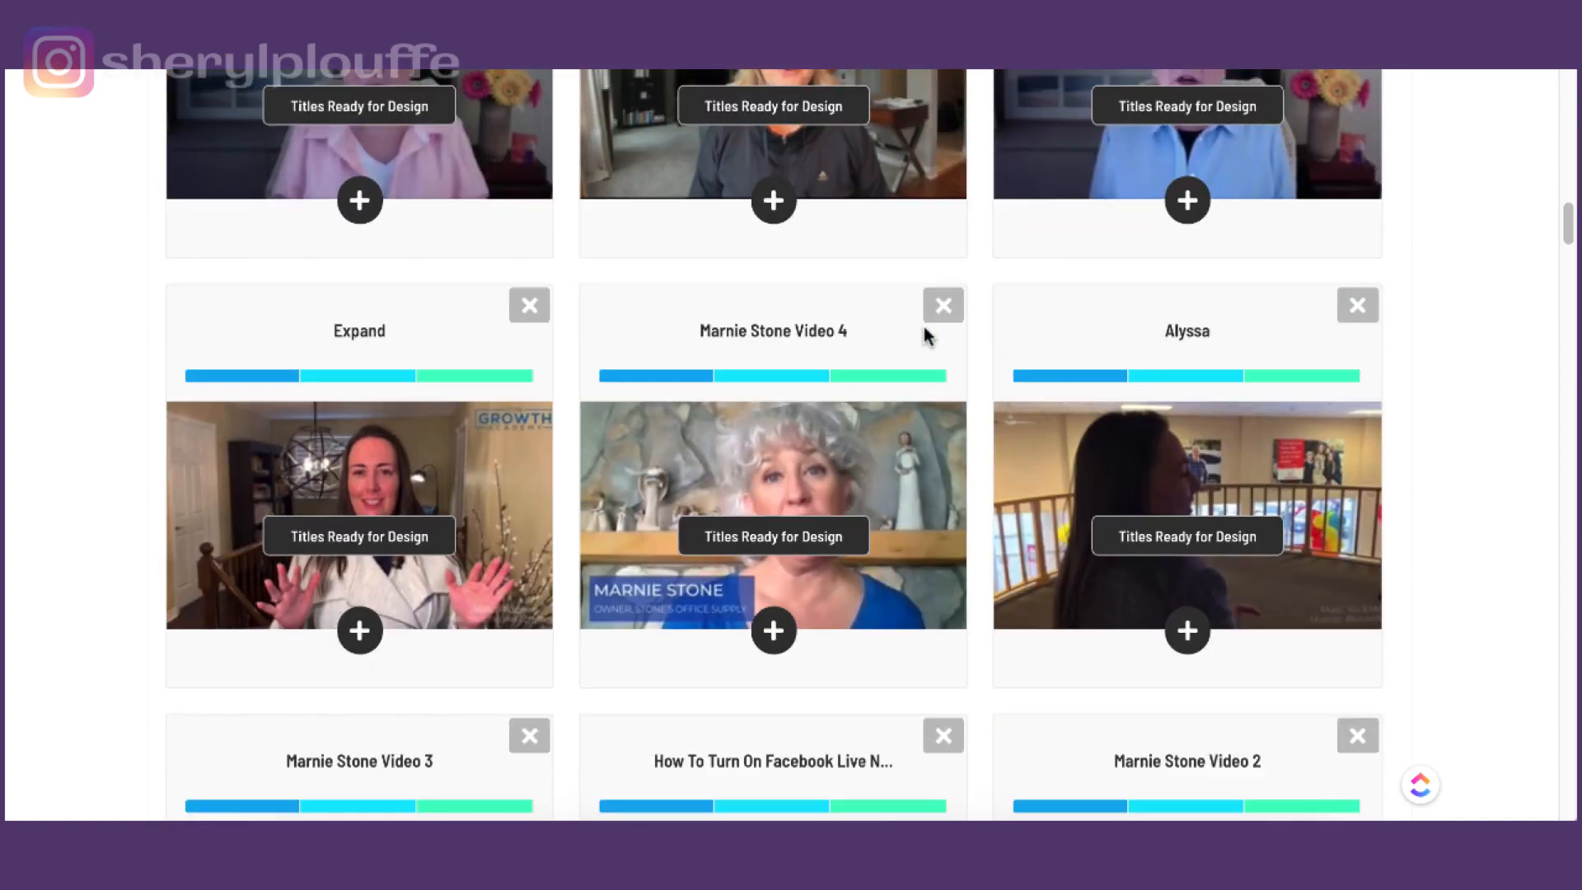
scroll(down, 3)
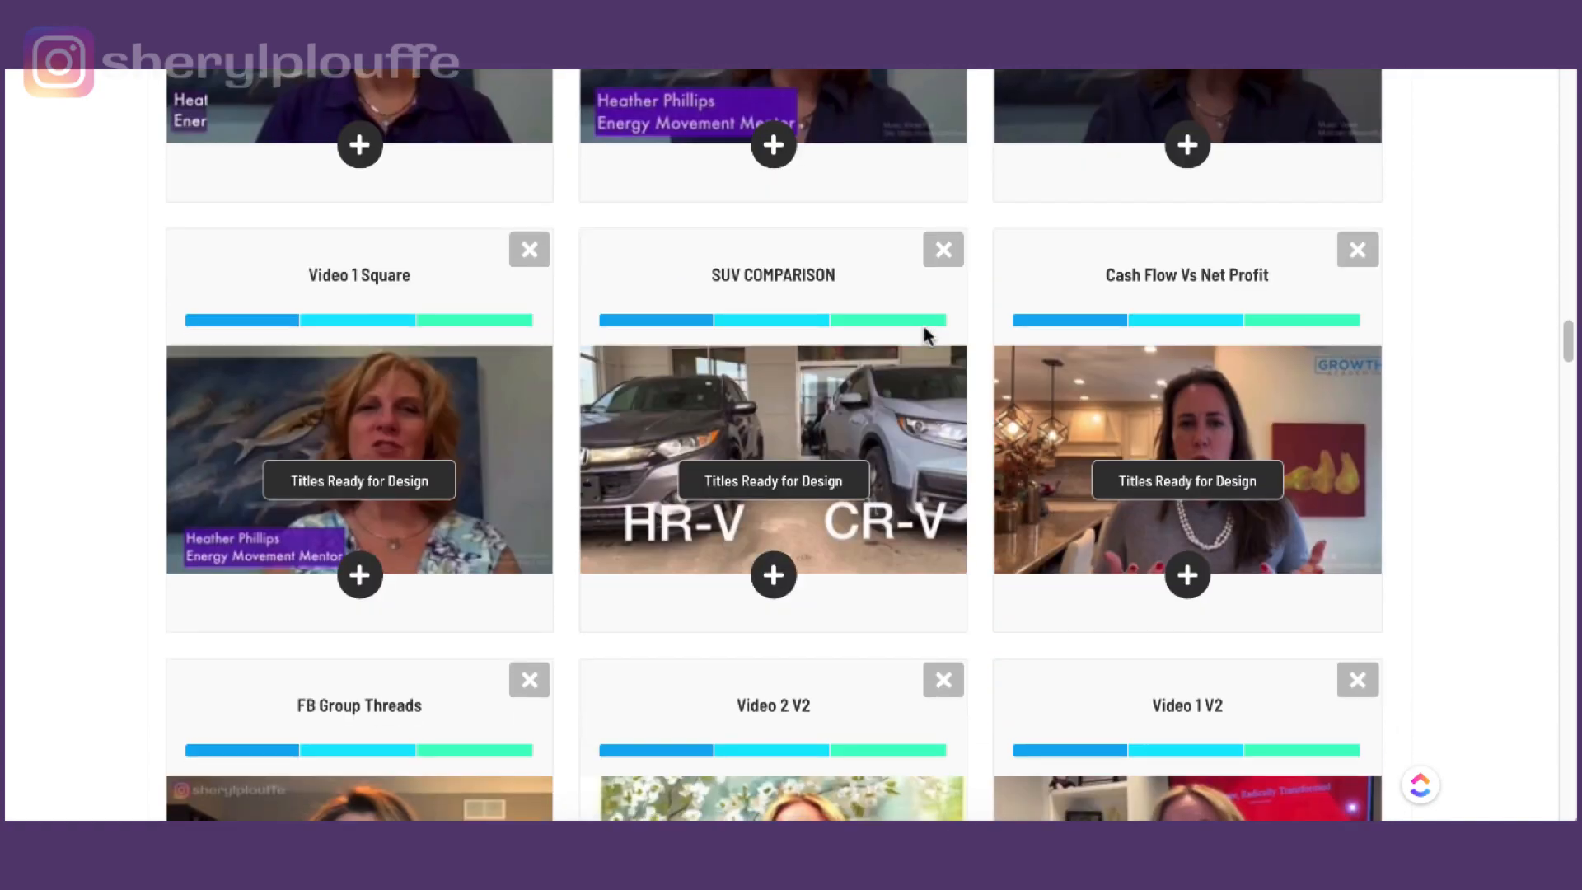
scroll(down, 3)
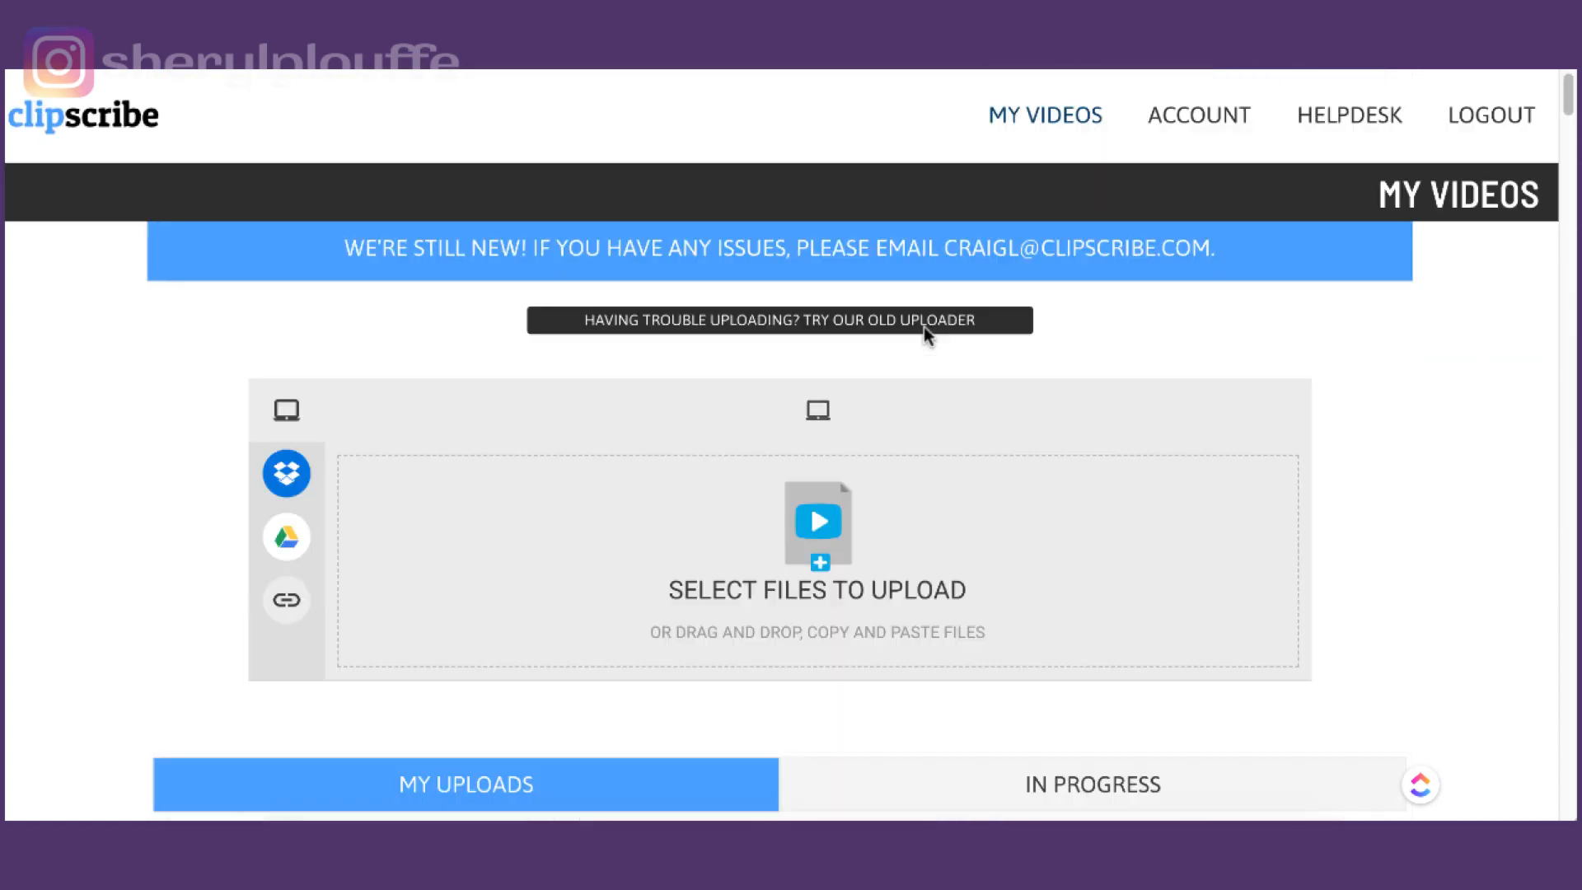
scroll(down, 3)
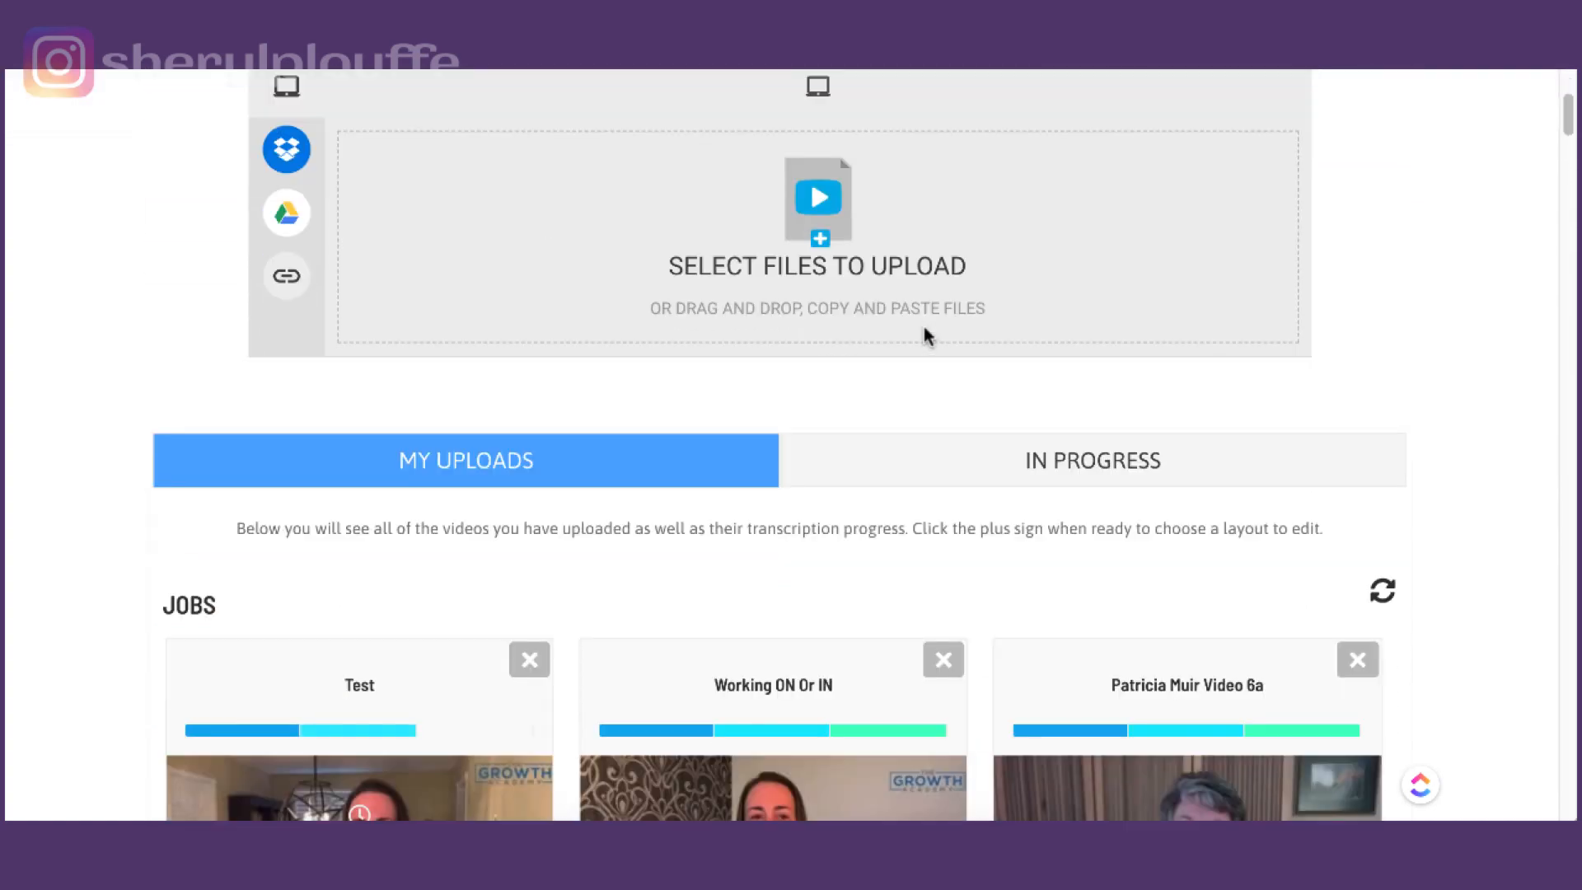
scroll(down, 3)
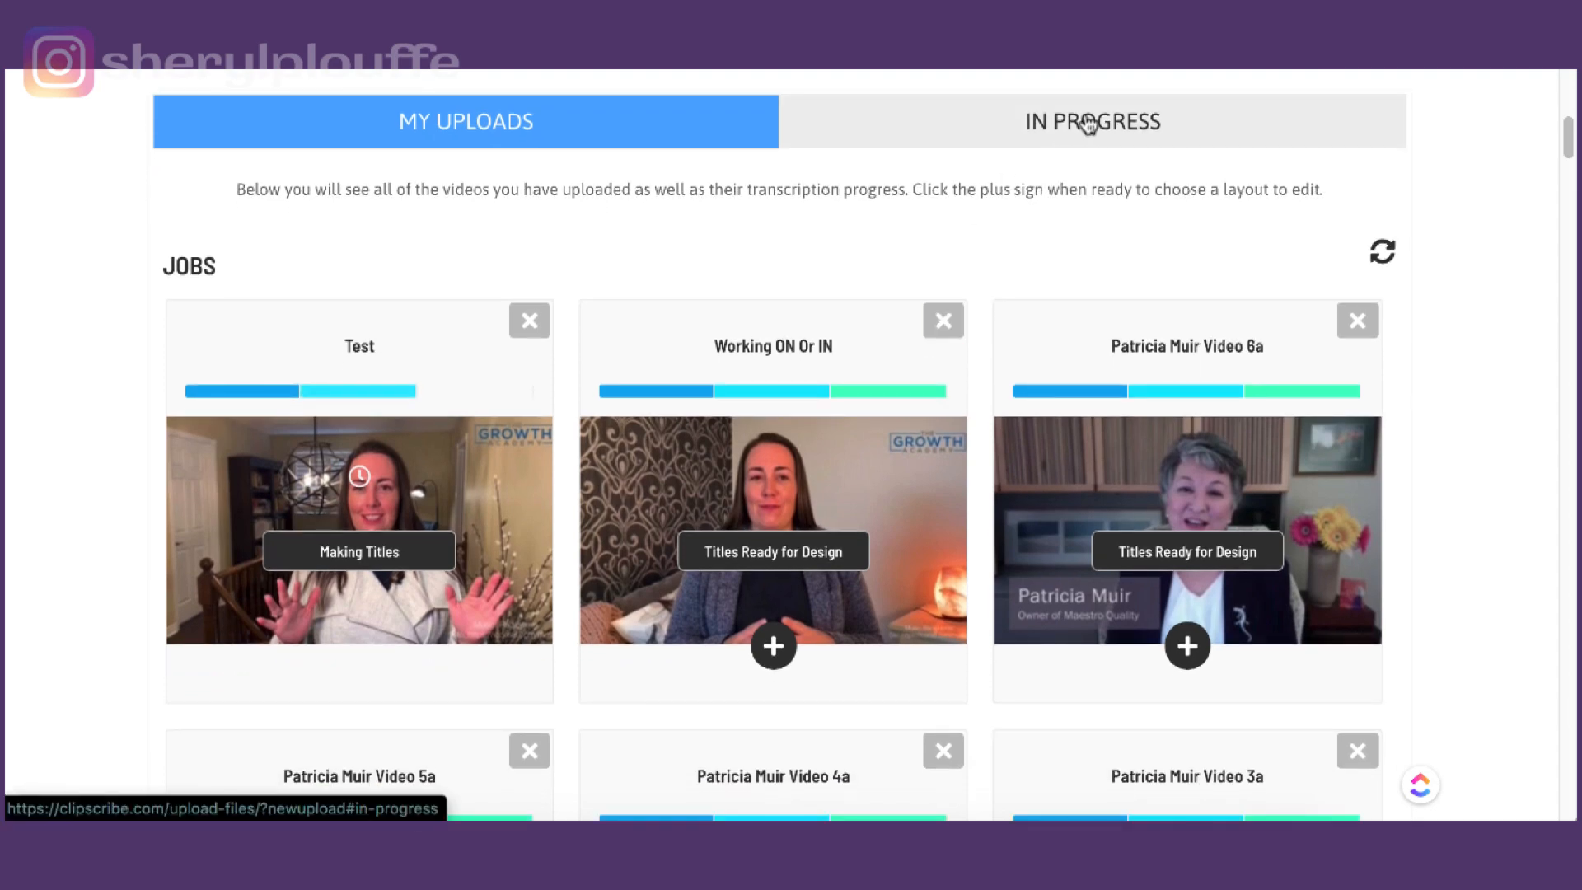
scroll(down, 3)
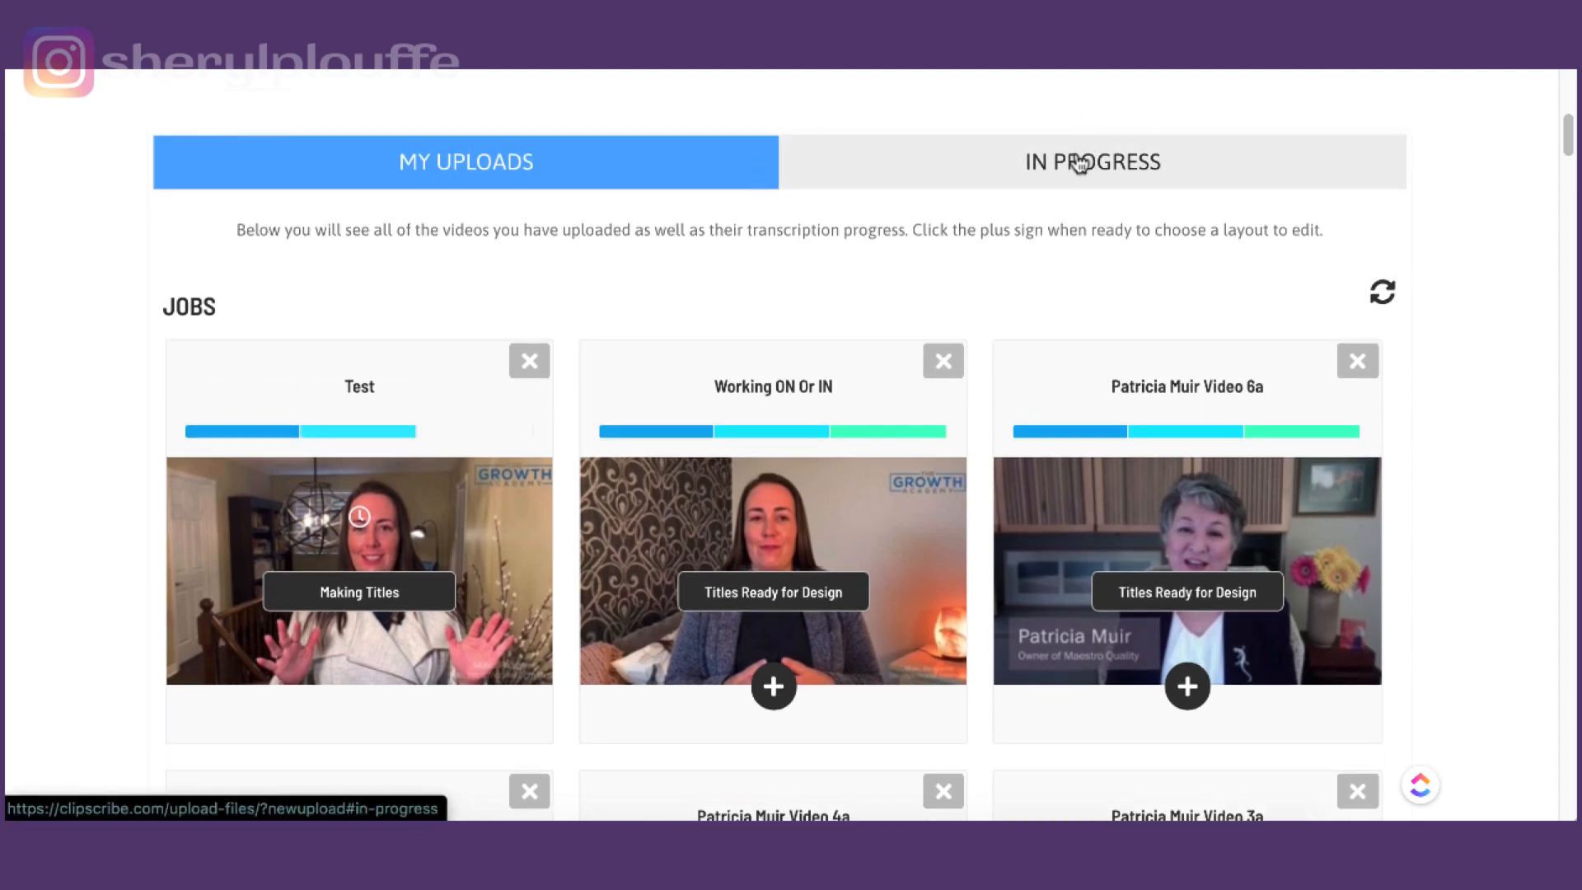
Switch to the In Progress list and look through its first entries.
click(1091, 162)
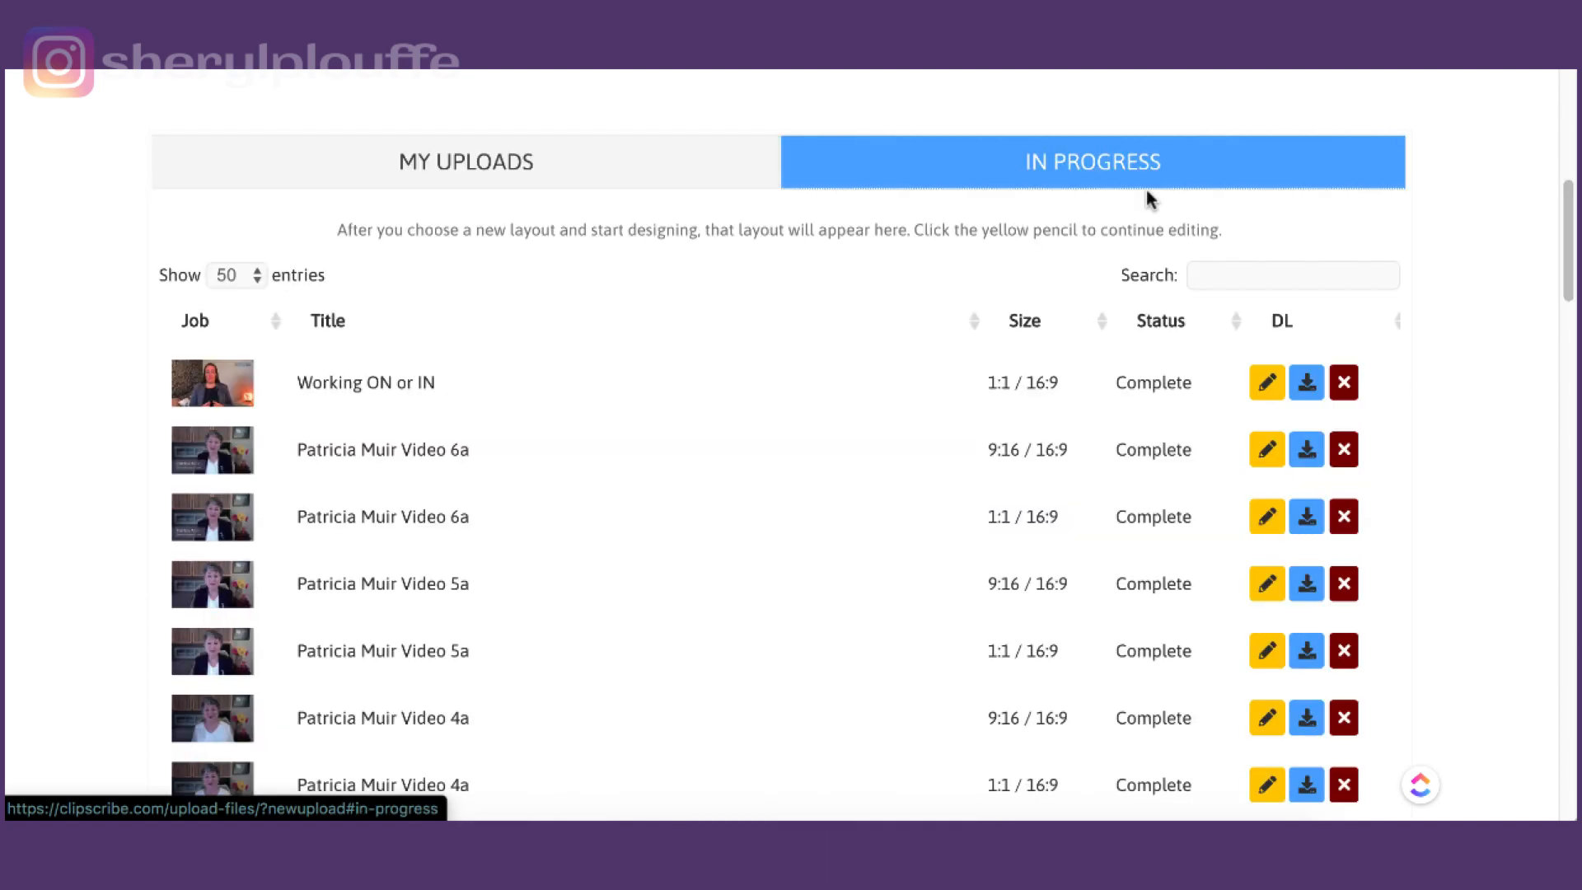
mouse_move(1089, 163)
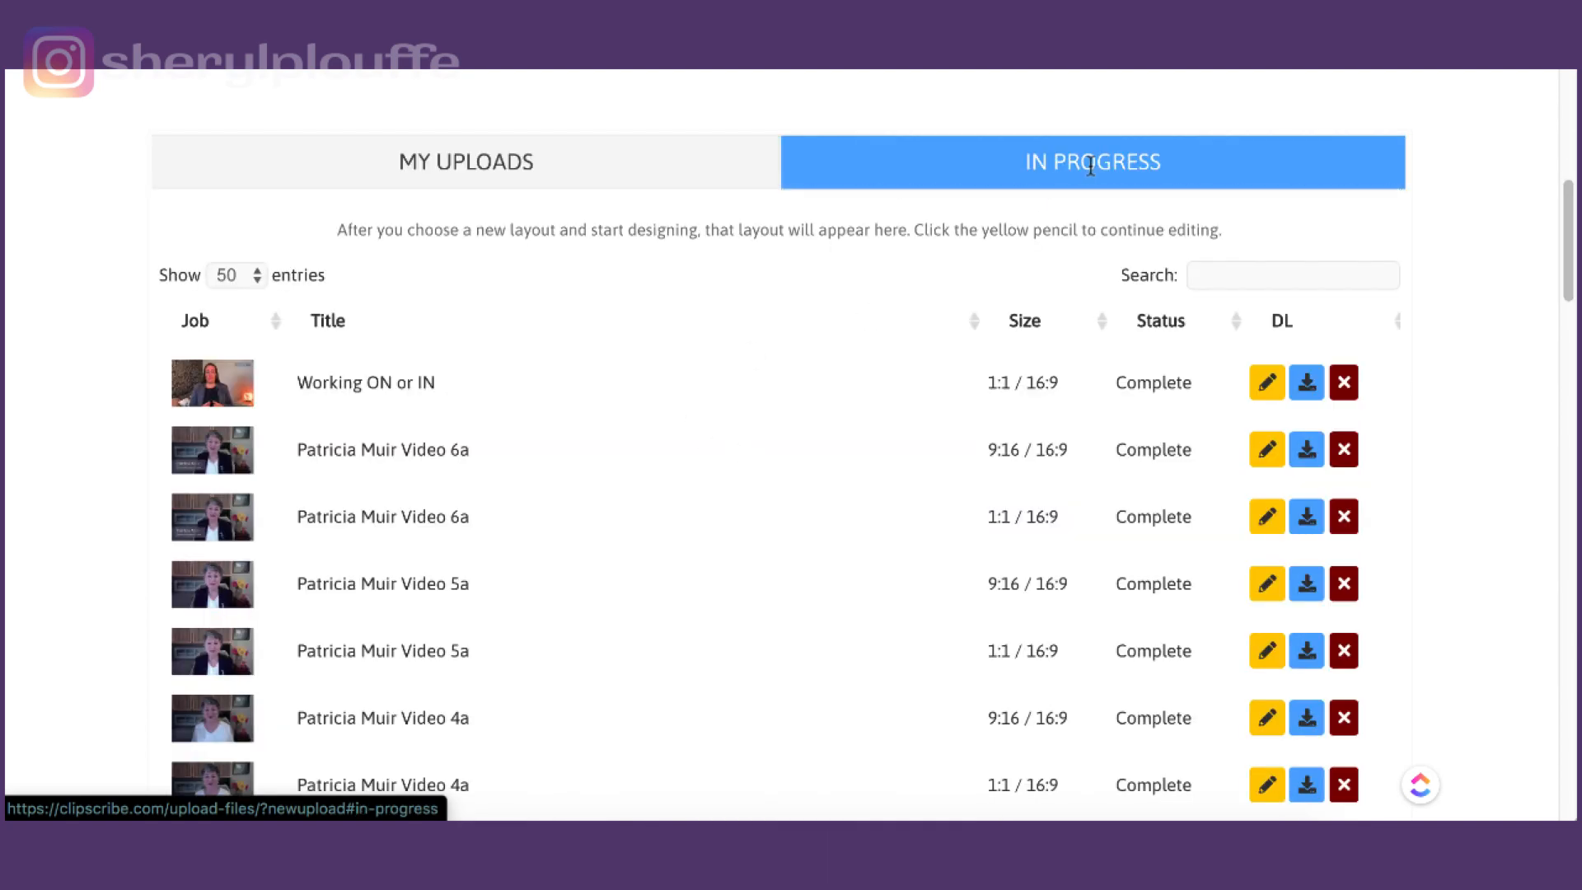
mouse_move(500, 307)
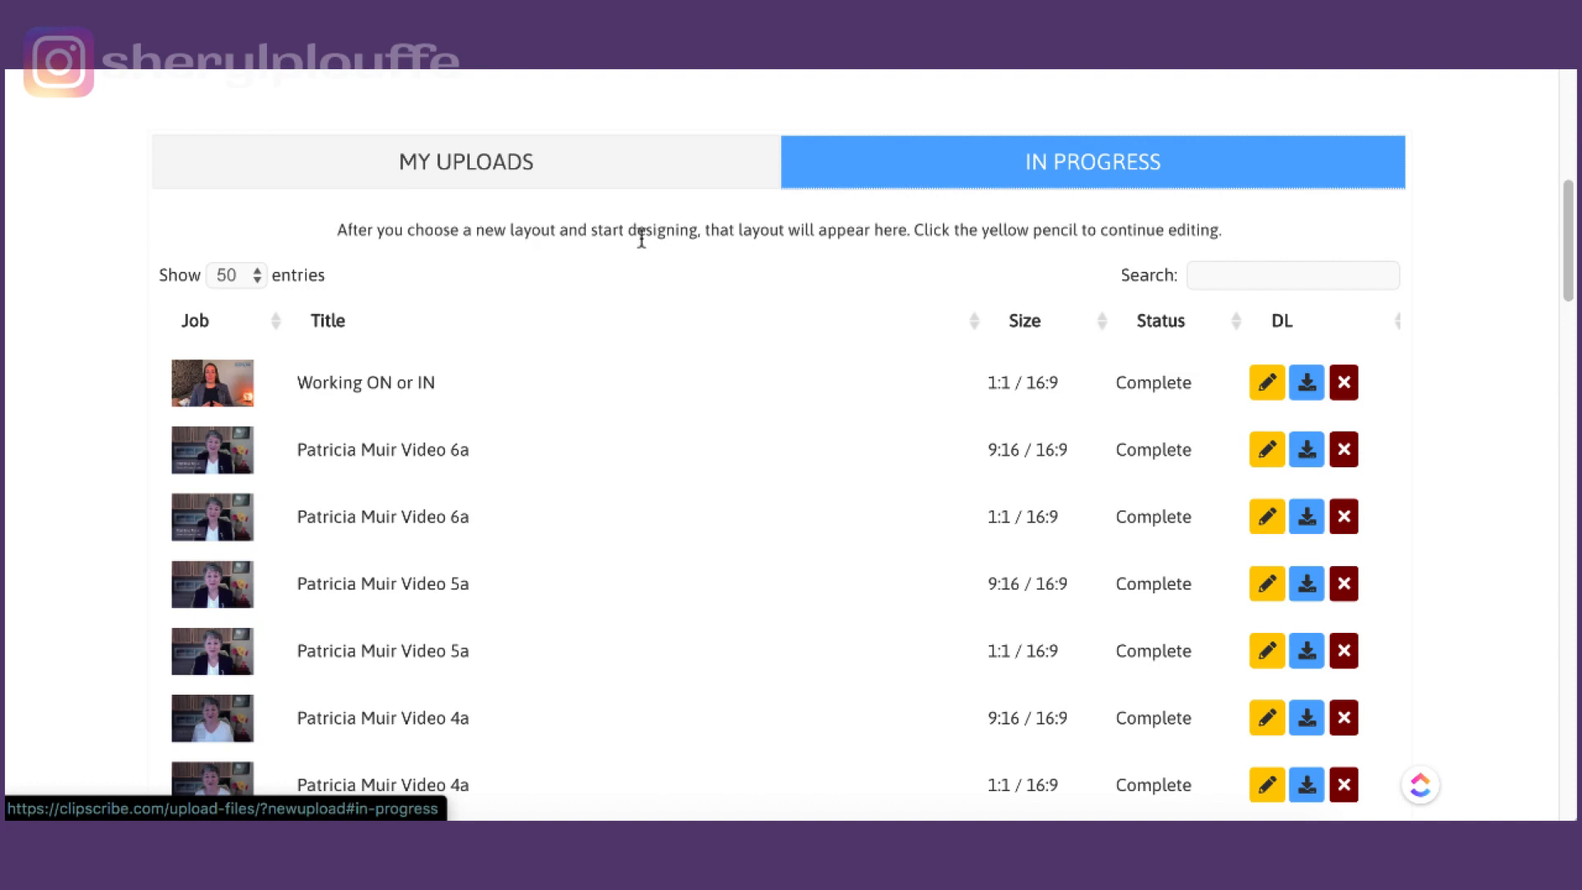
mouse_move(644, 250)
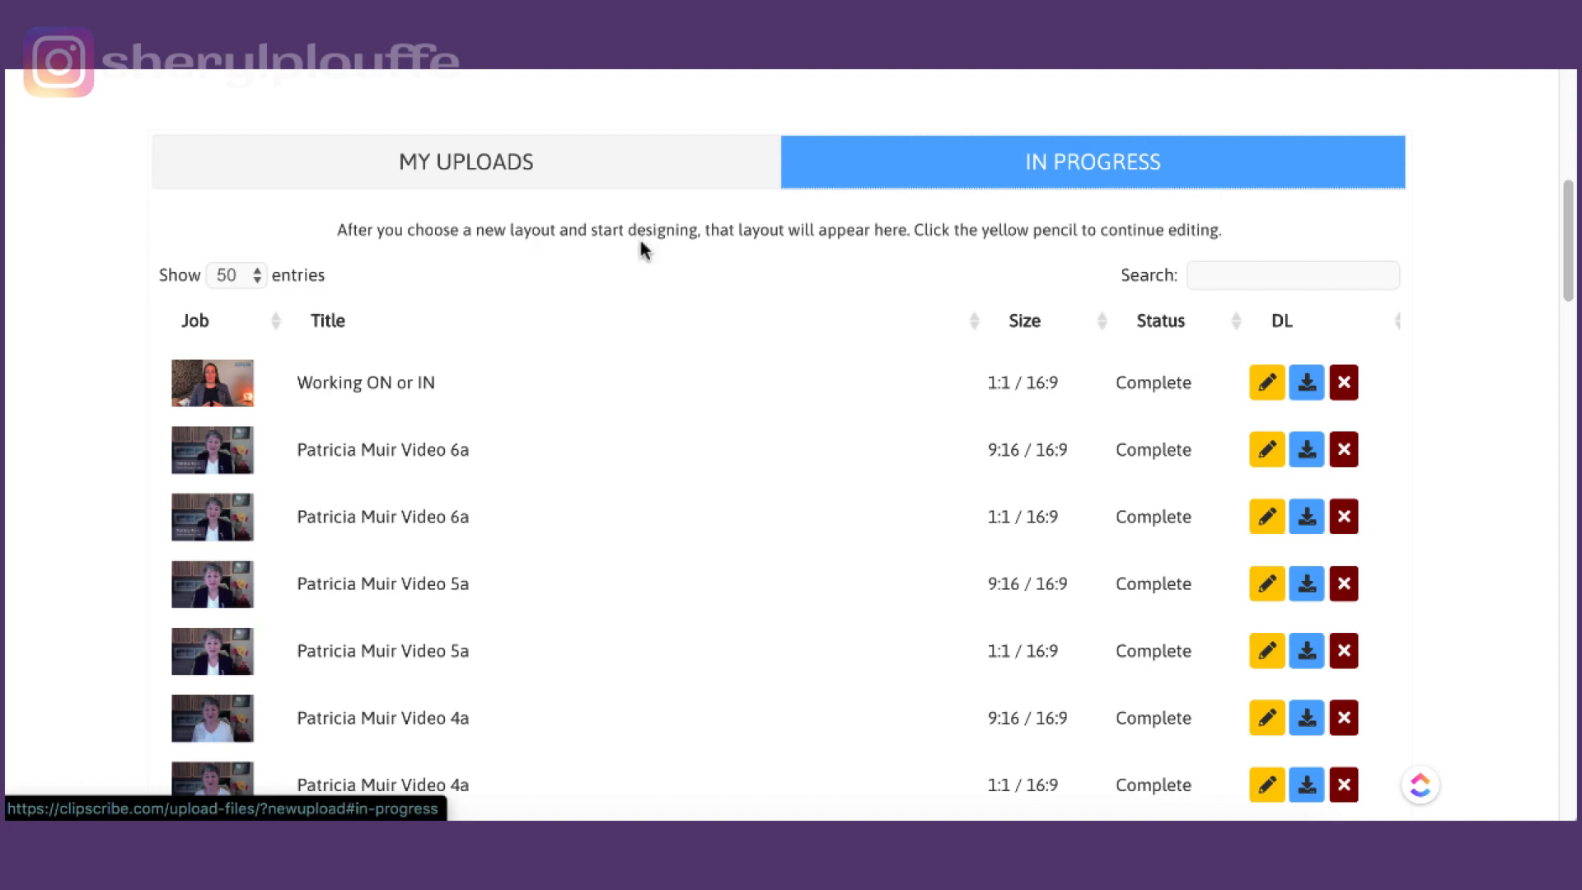
mouse_move(691, 403)
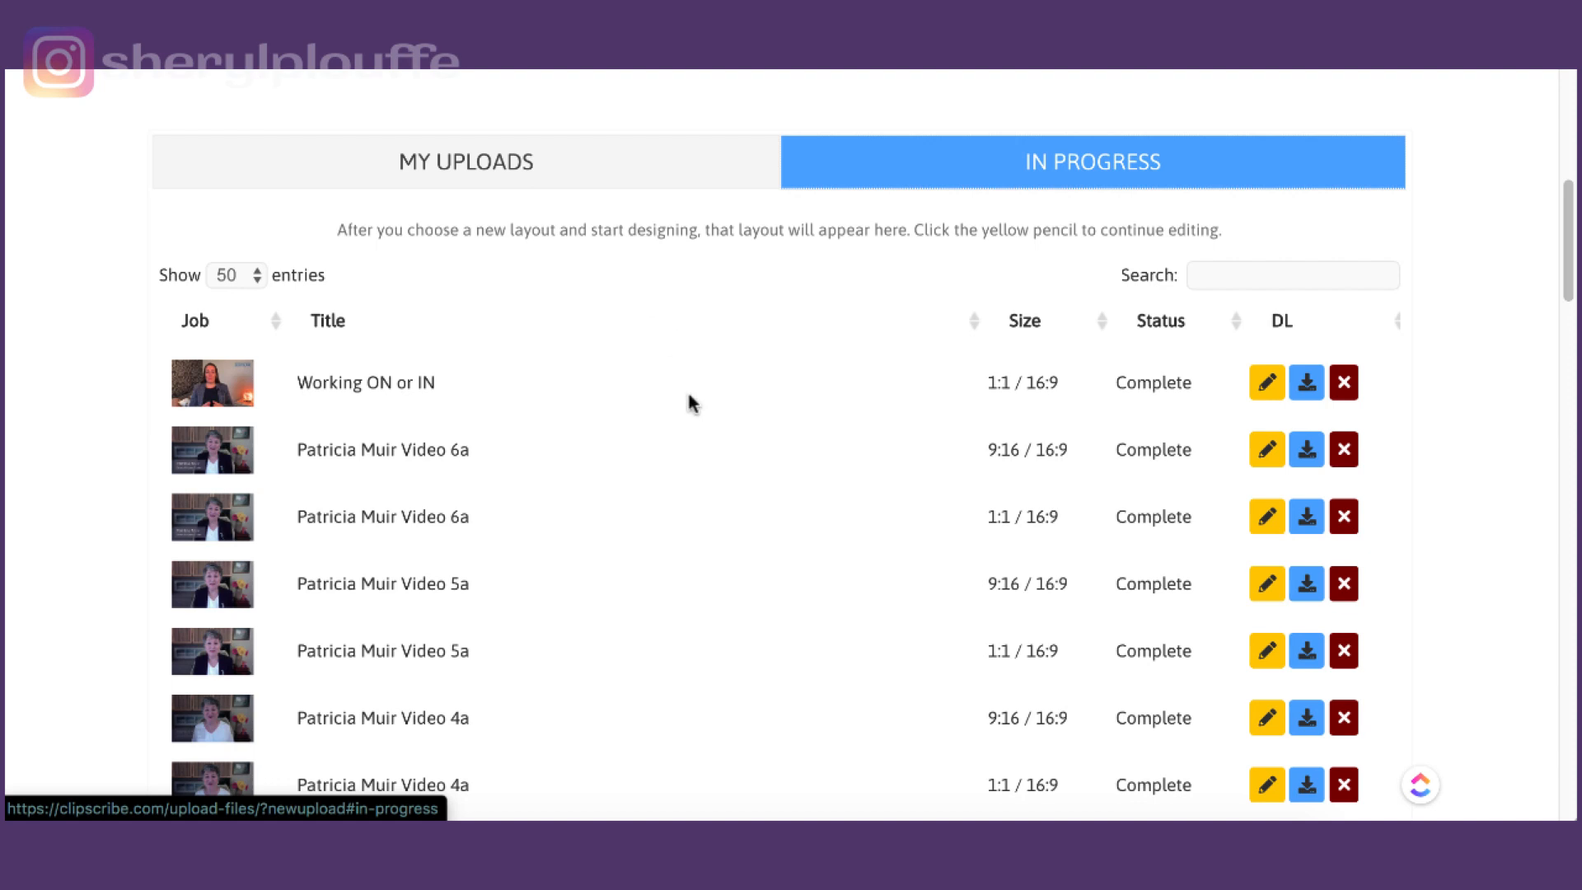
mouse_move(1169, 324)
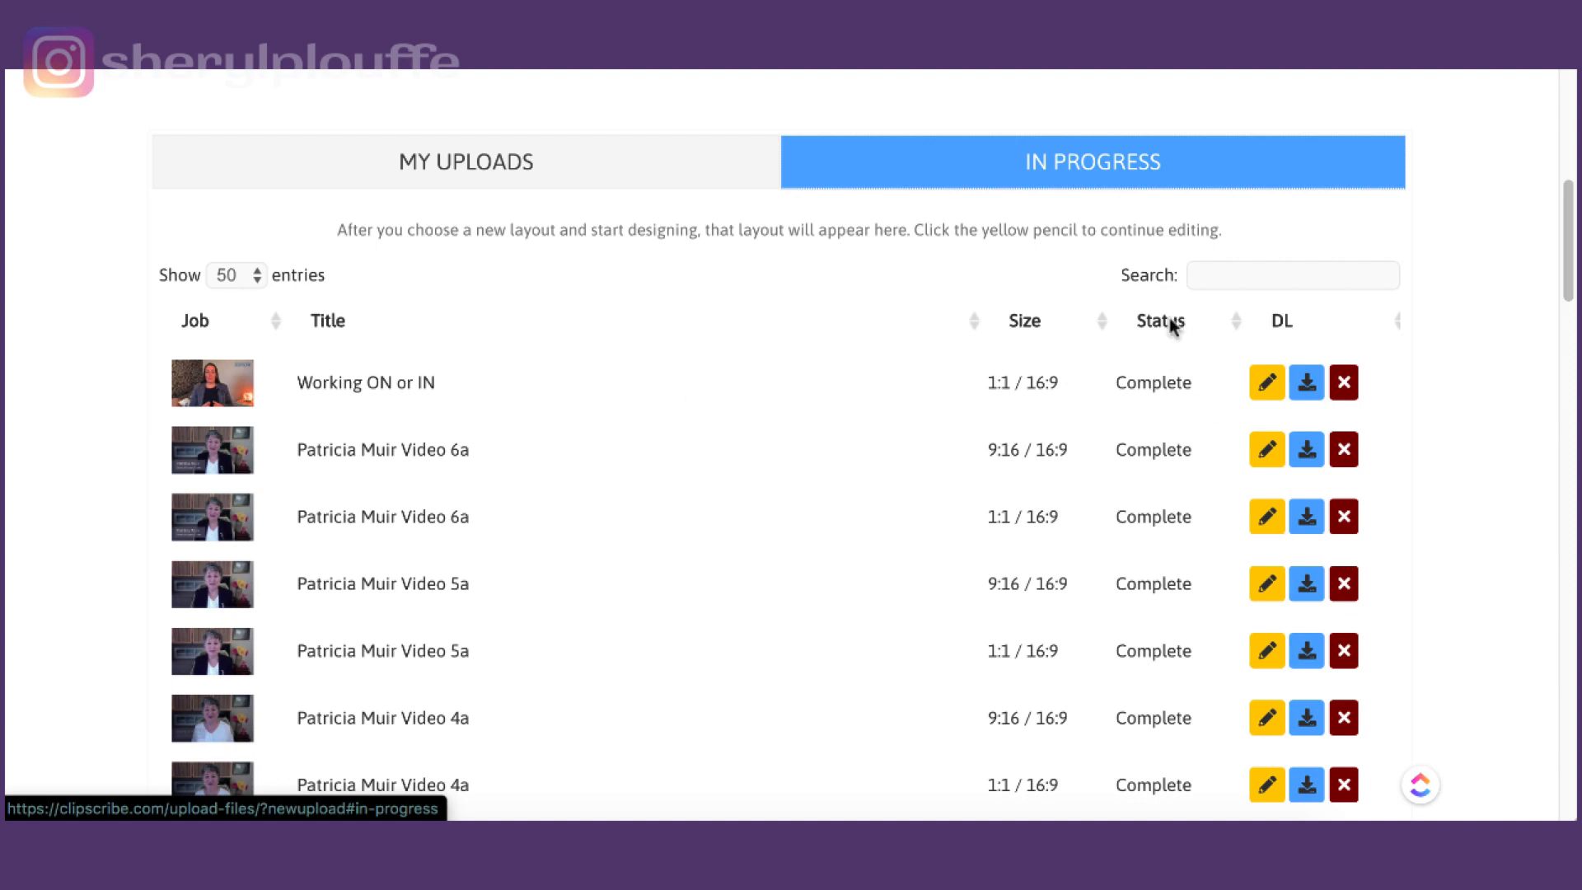
scroll(down, 3)
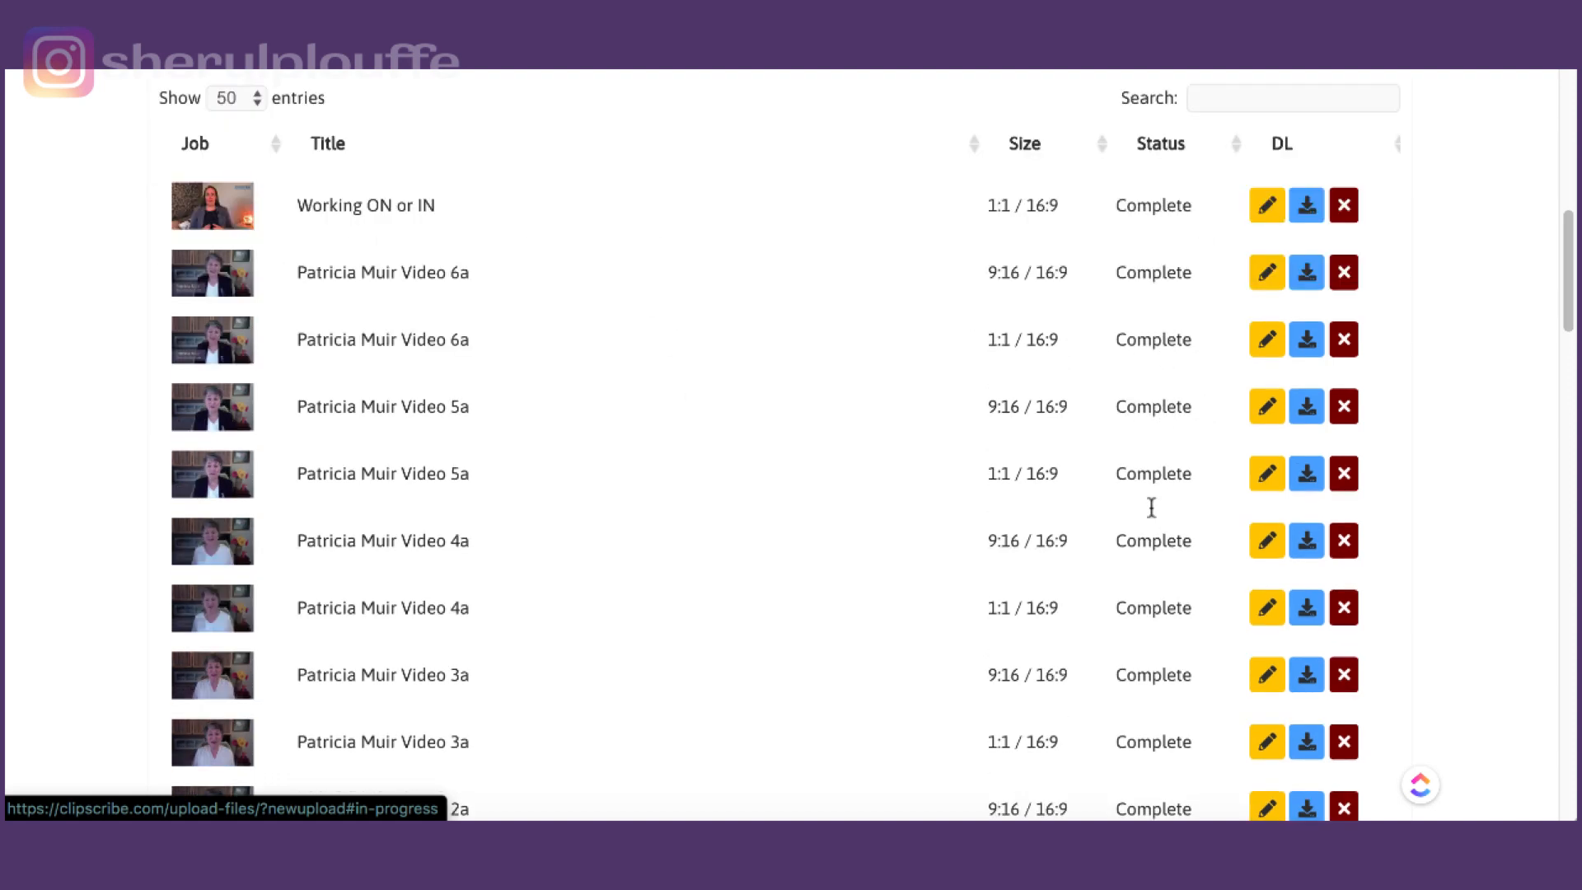
scroll(up, 3)
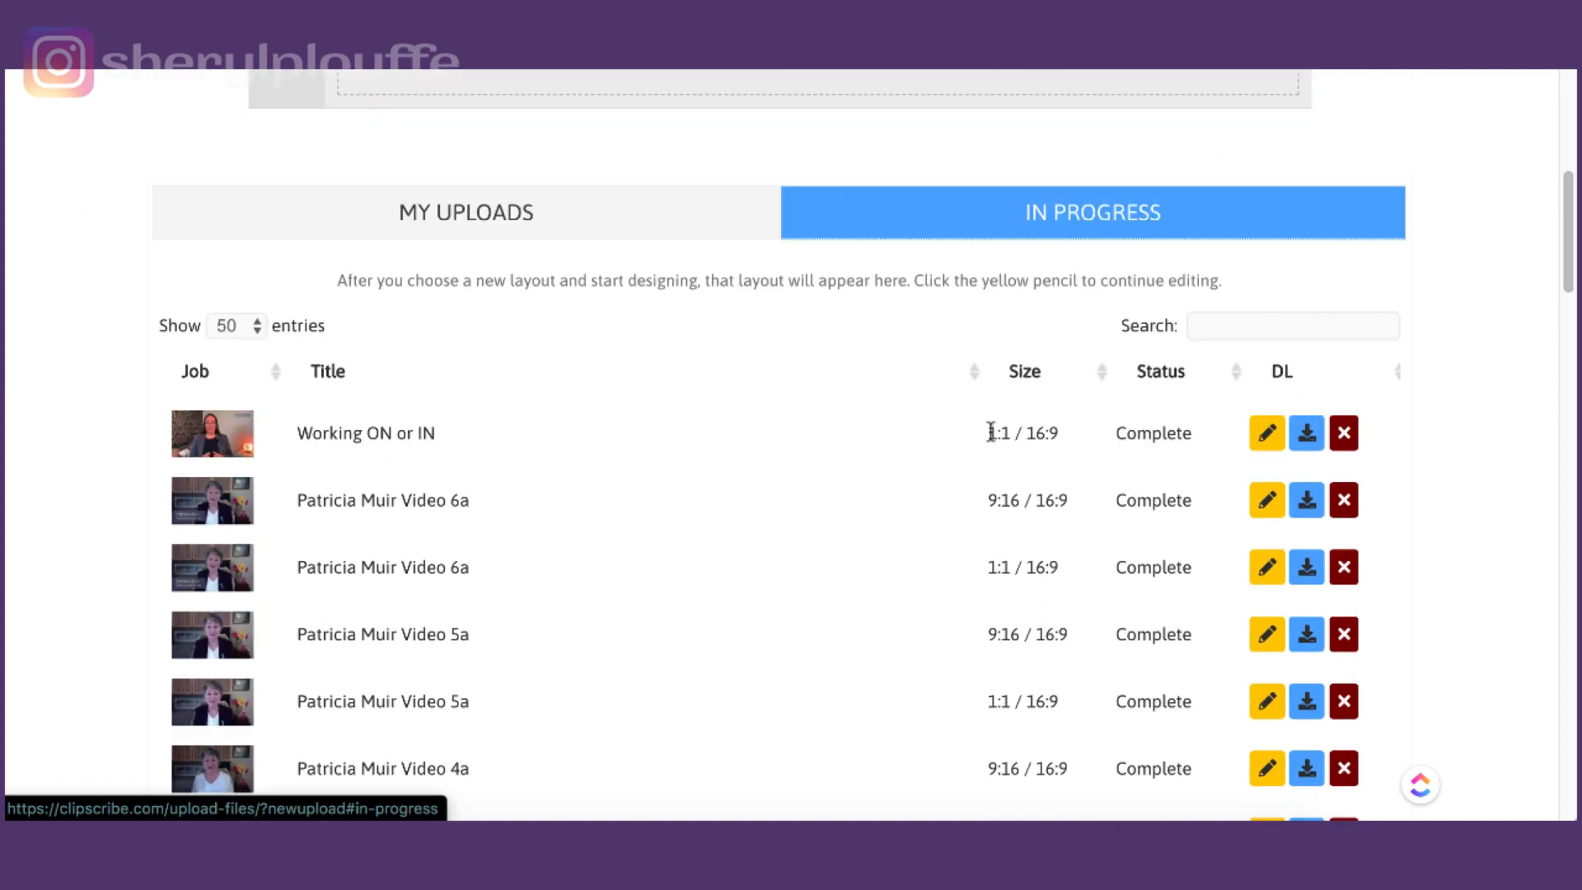
mouse_move(1059, 441)
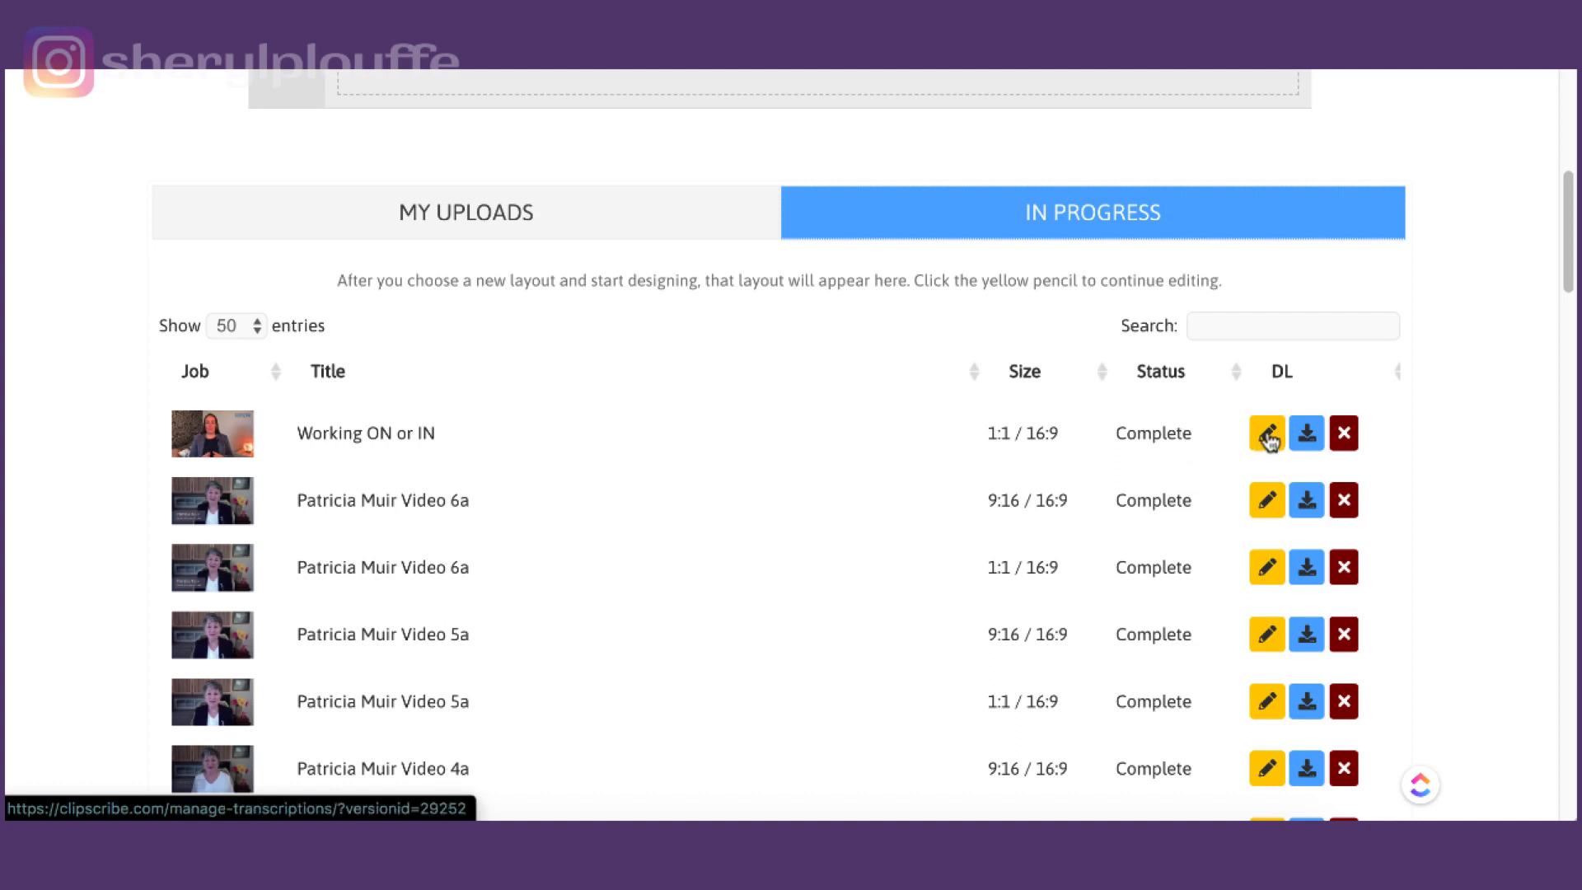
mouse_move(1305, 433)
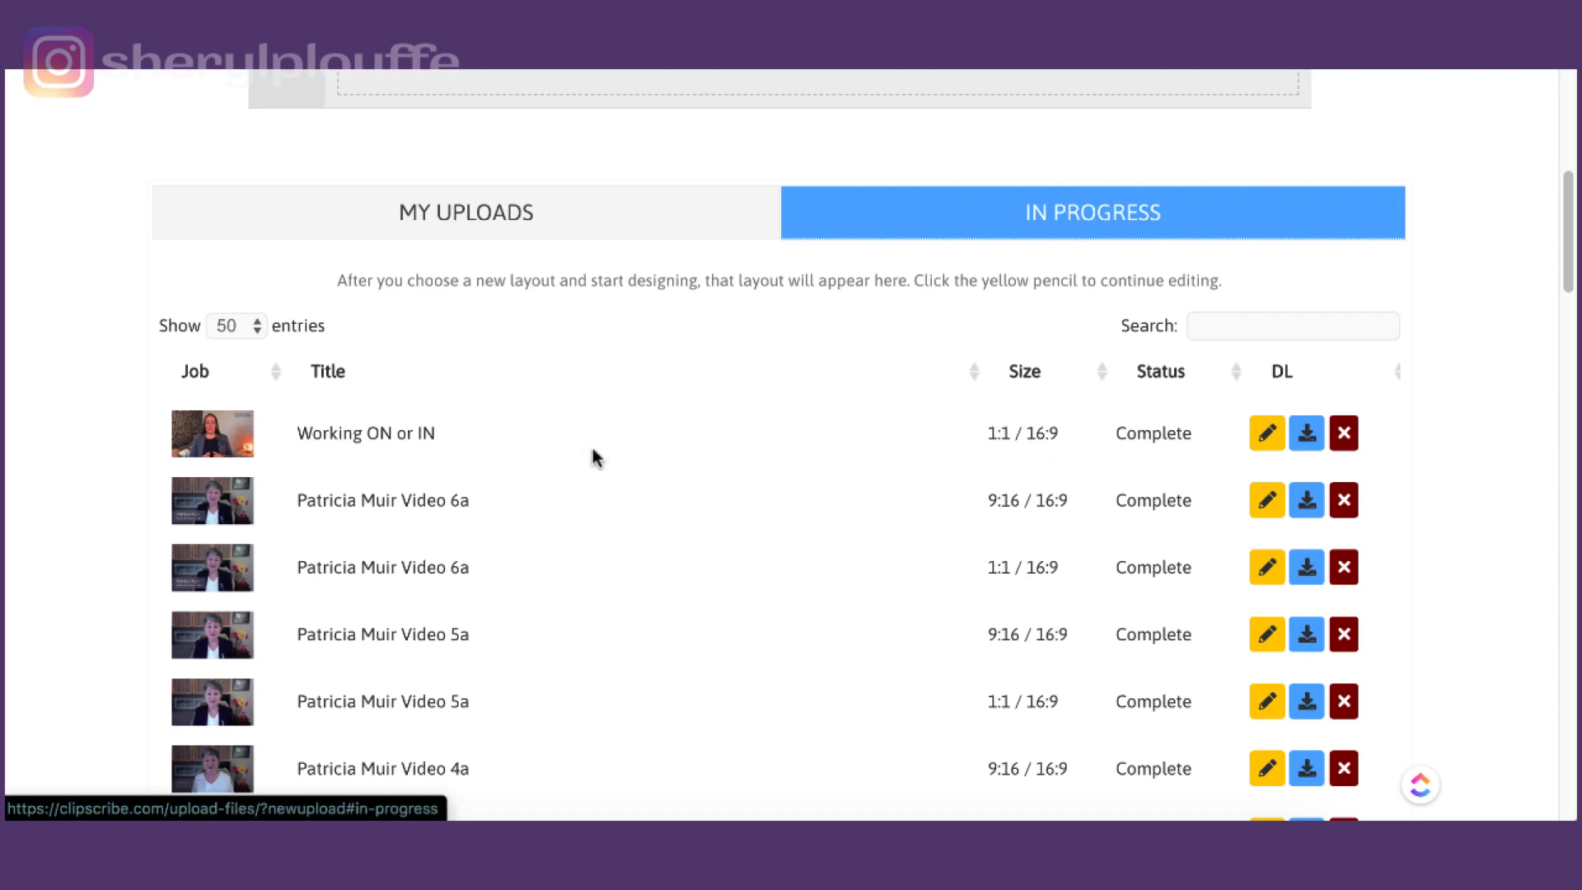
scroll(up, 3)
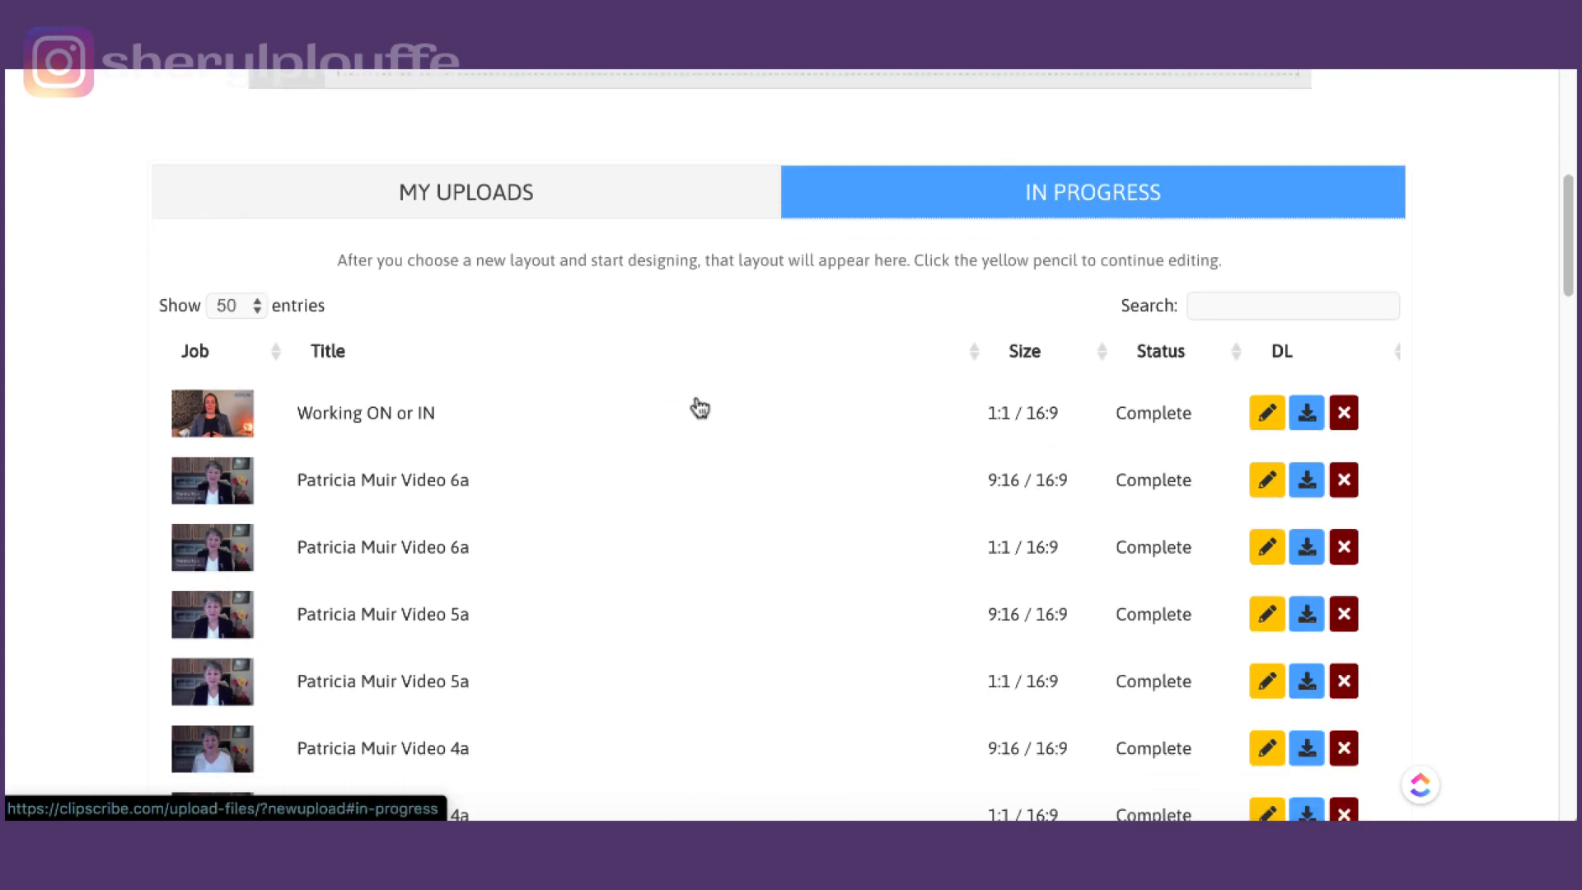
Set 'Show entries' to All and review the full list of earlier jobs.
click(233, 305)
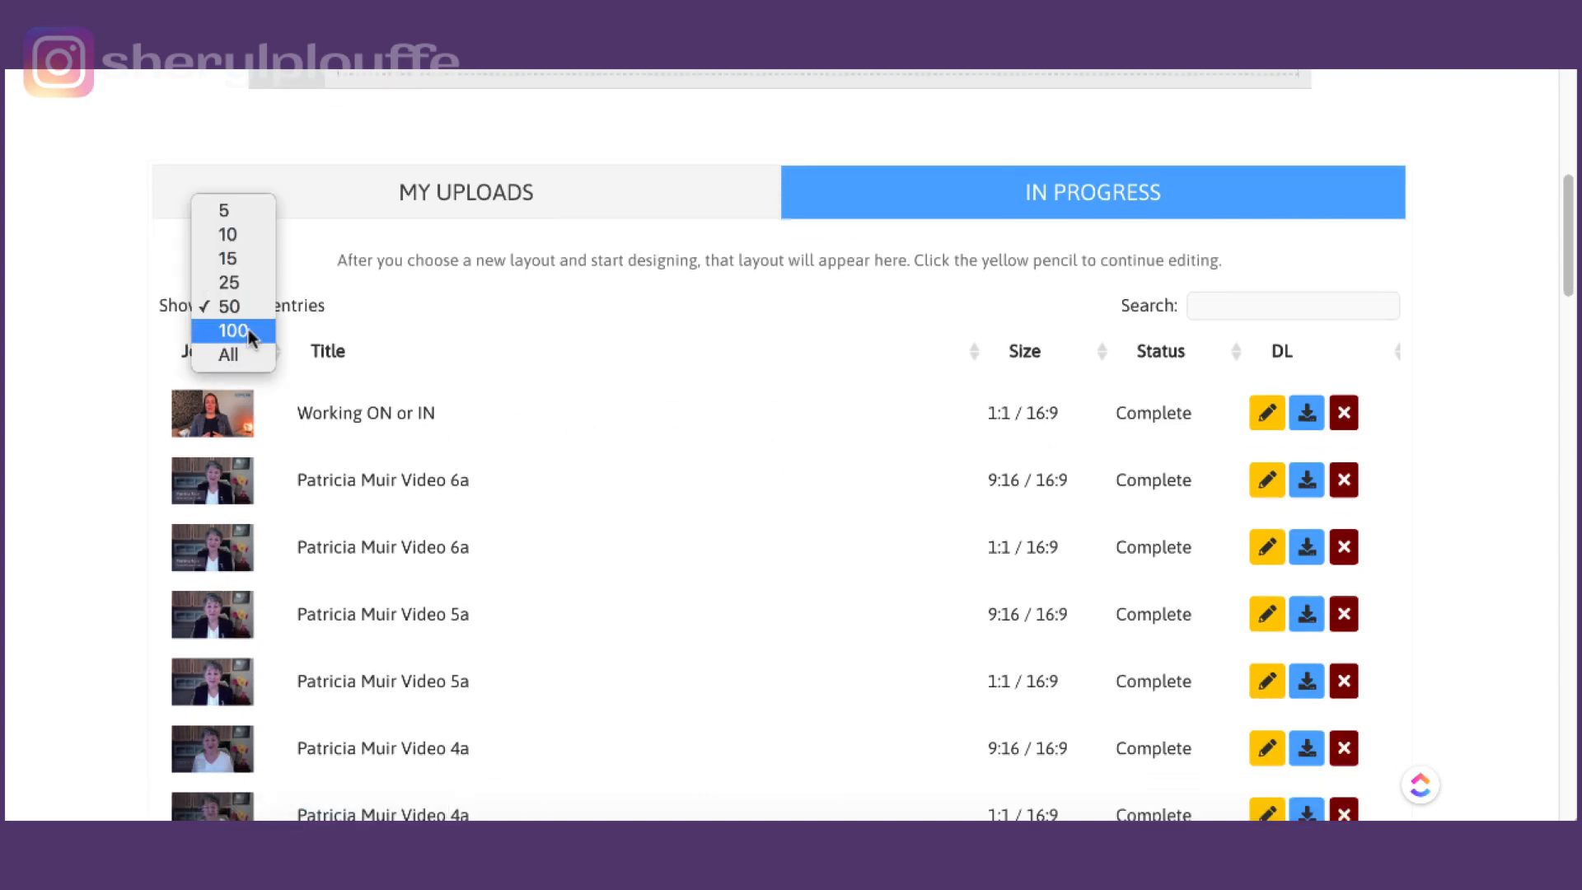
mouse_move(228, 354)
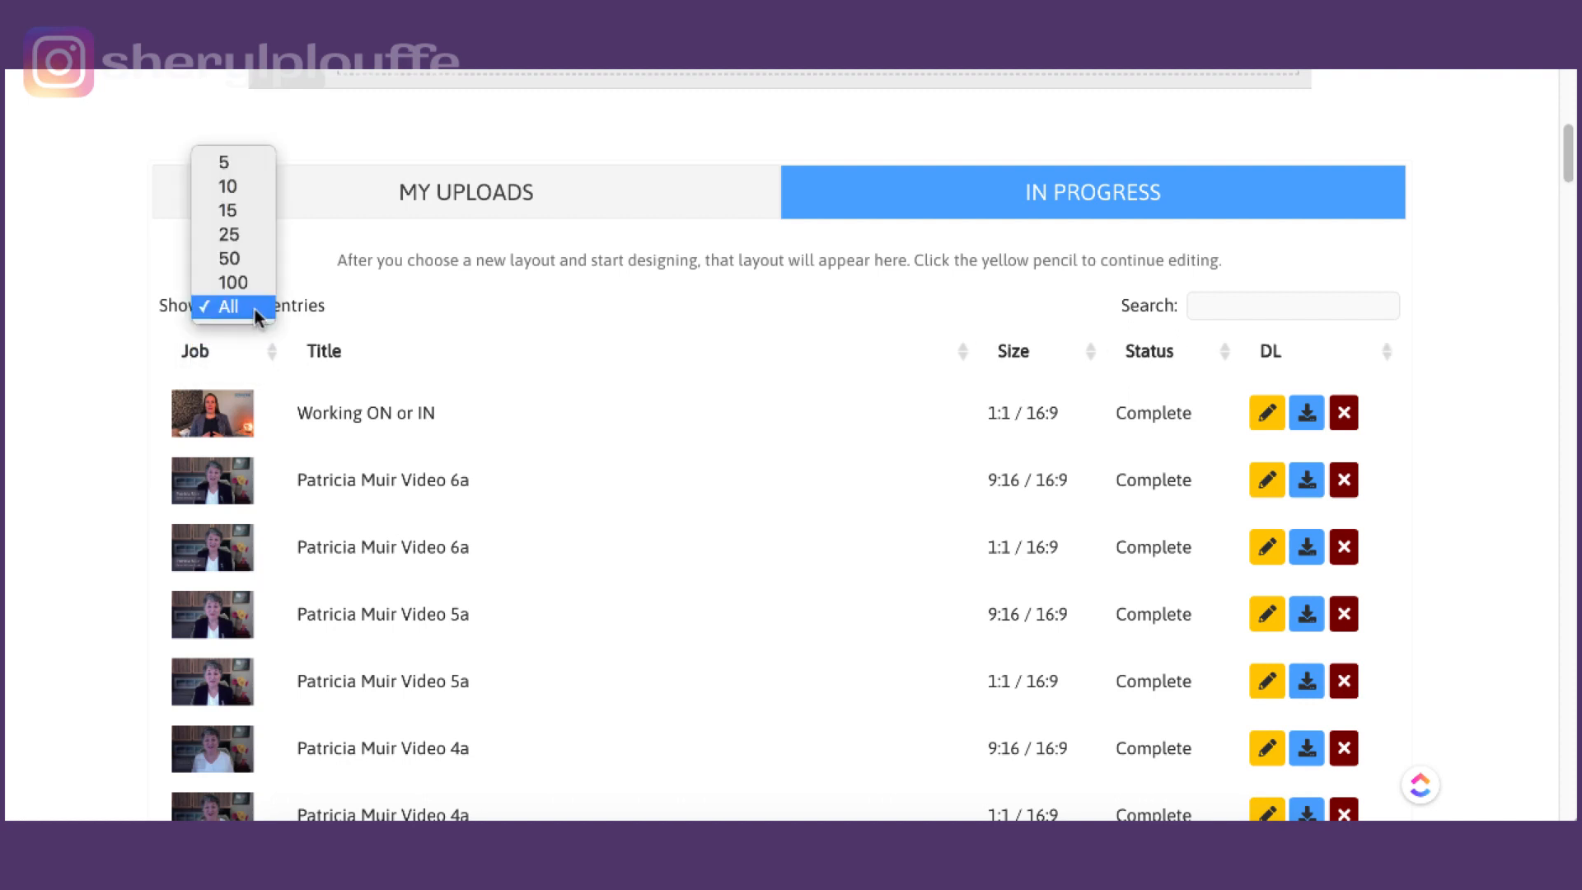
click(227, 186)
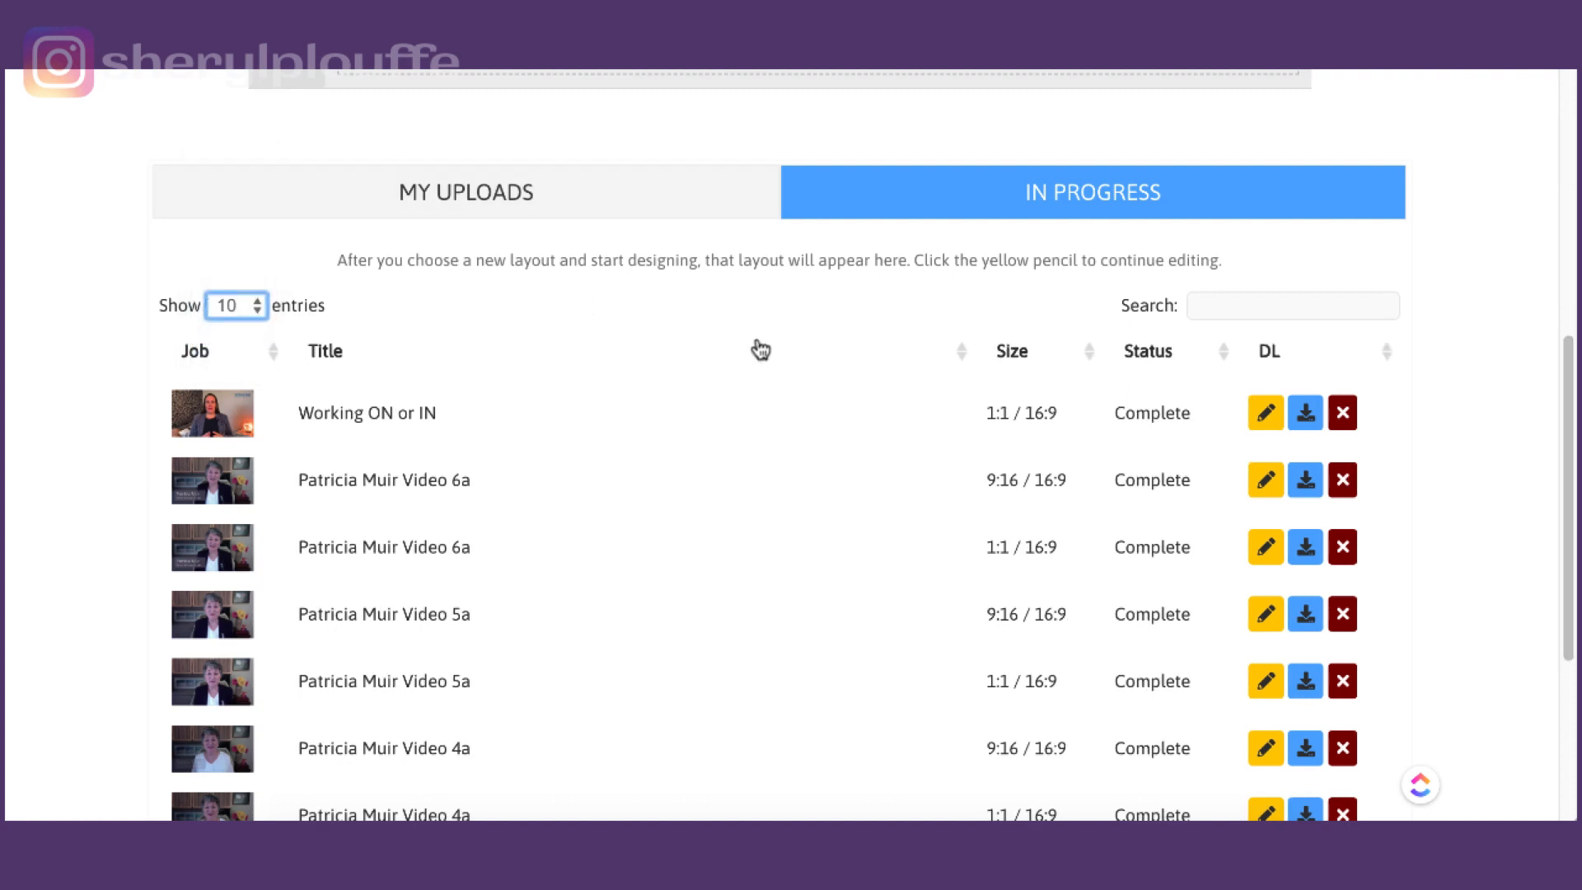
scroll(up, 3)
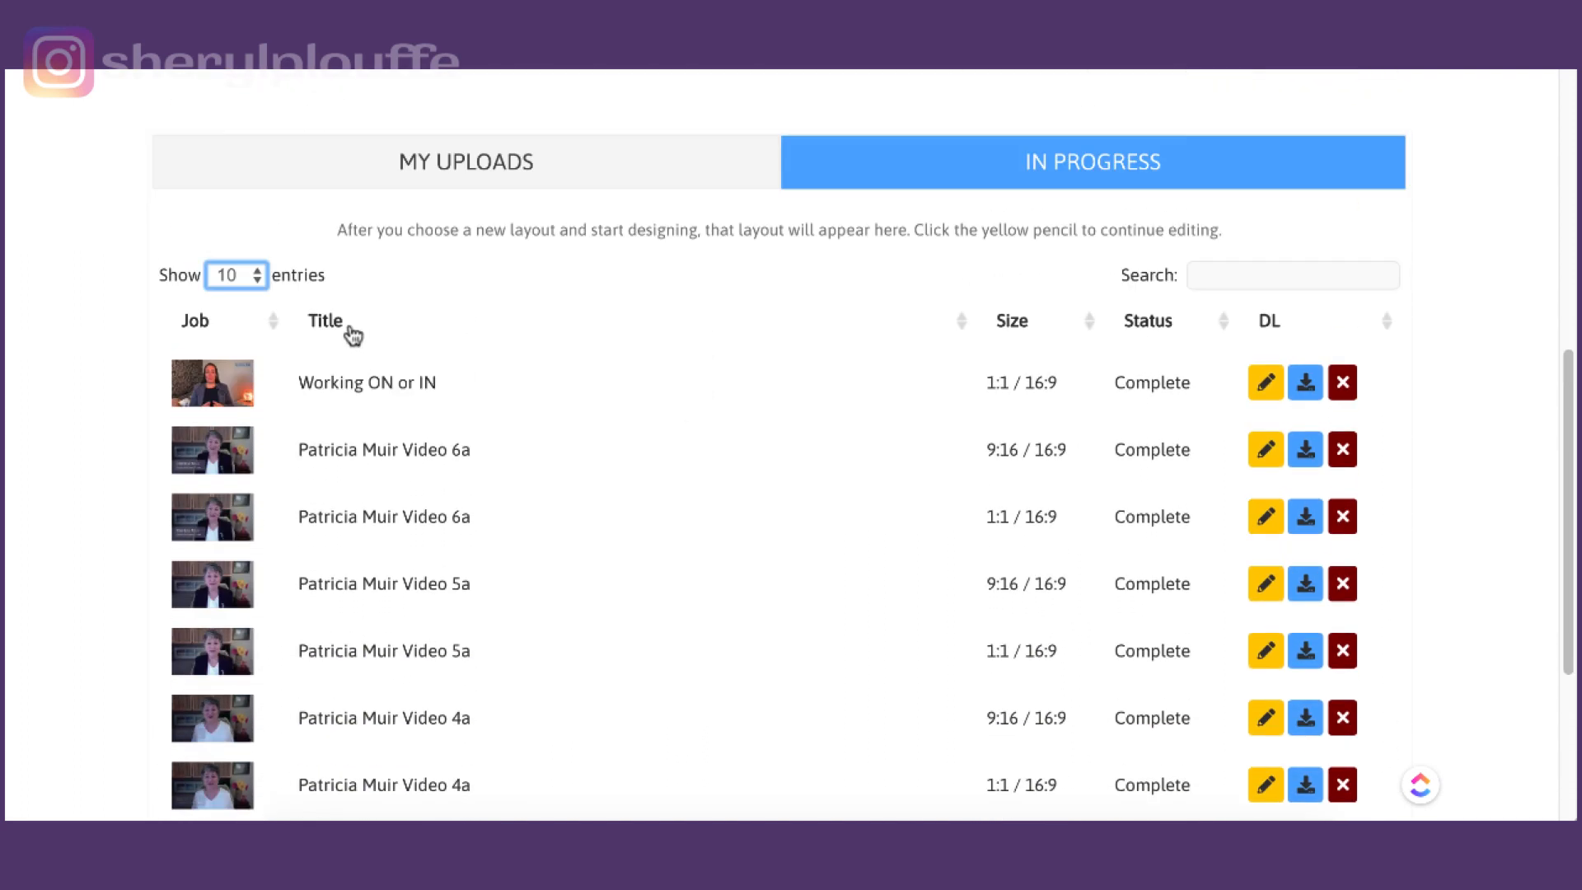
click(236, 275)
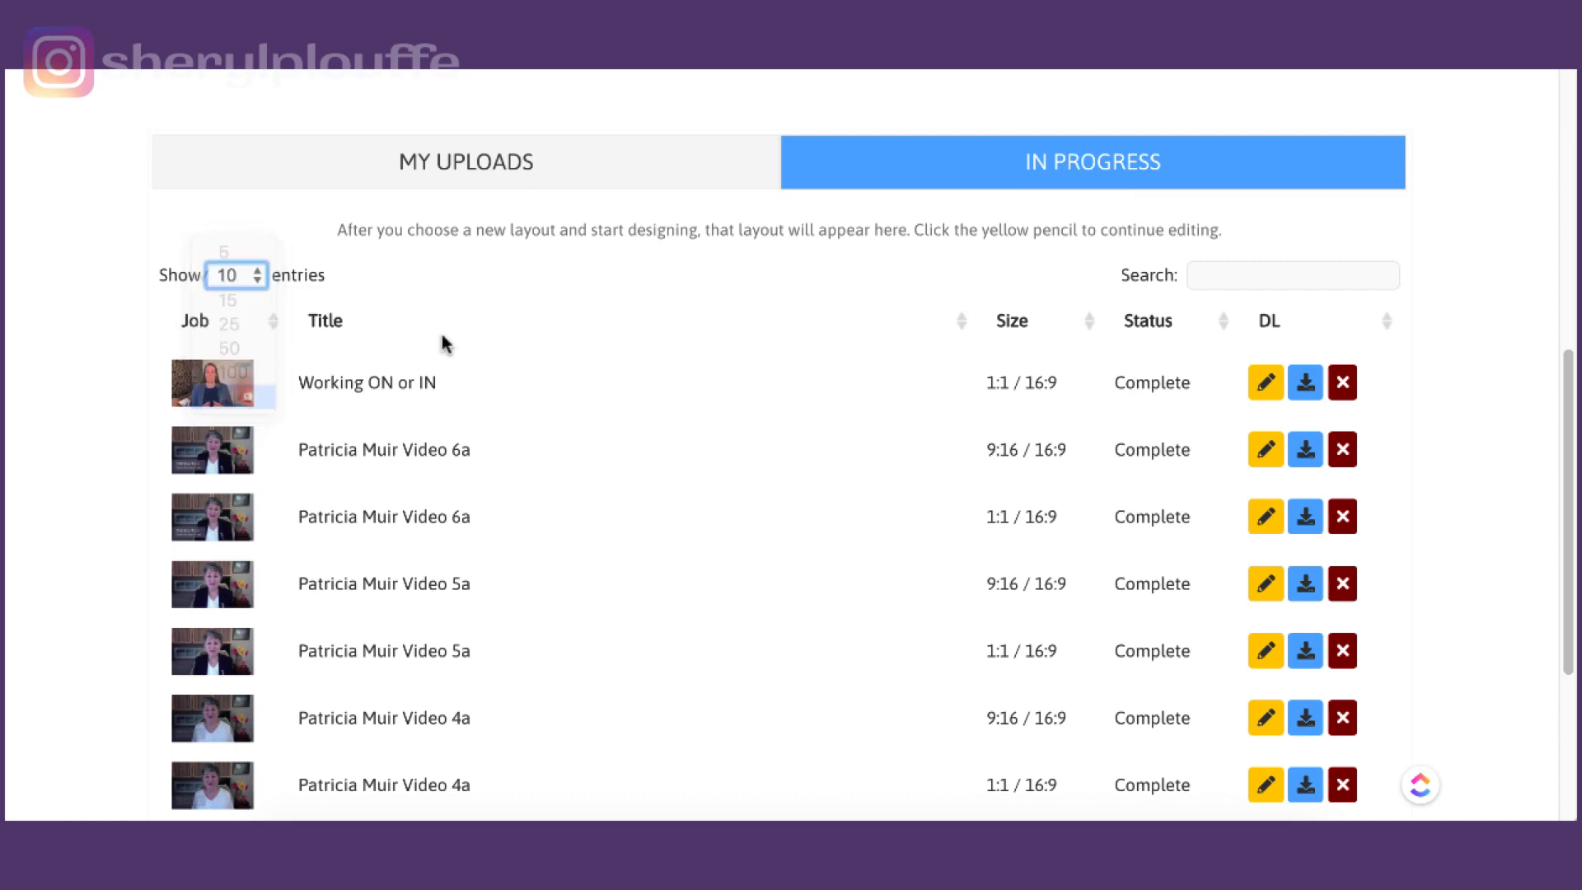
scroll(down, 3)
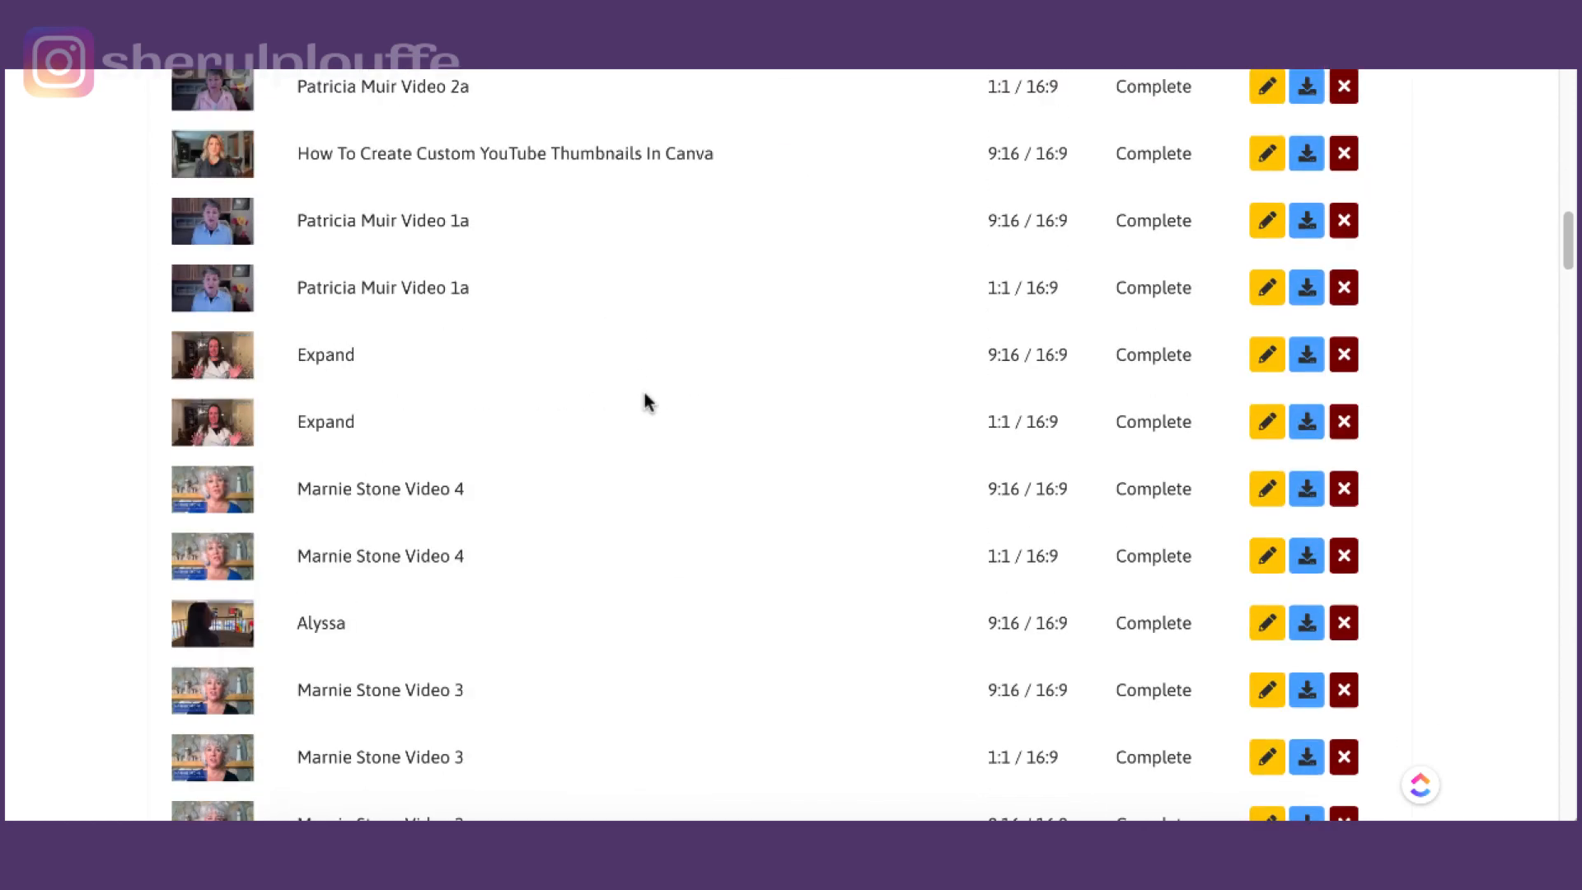
scroll(down, 3)
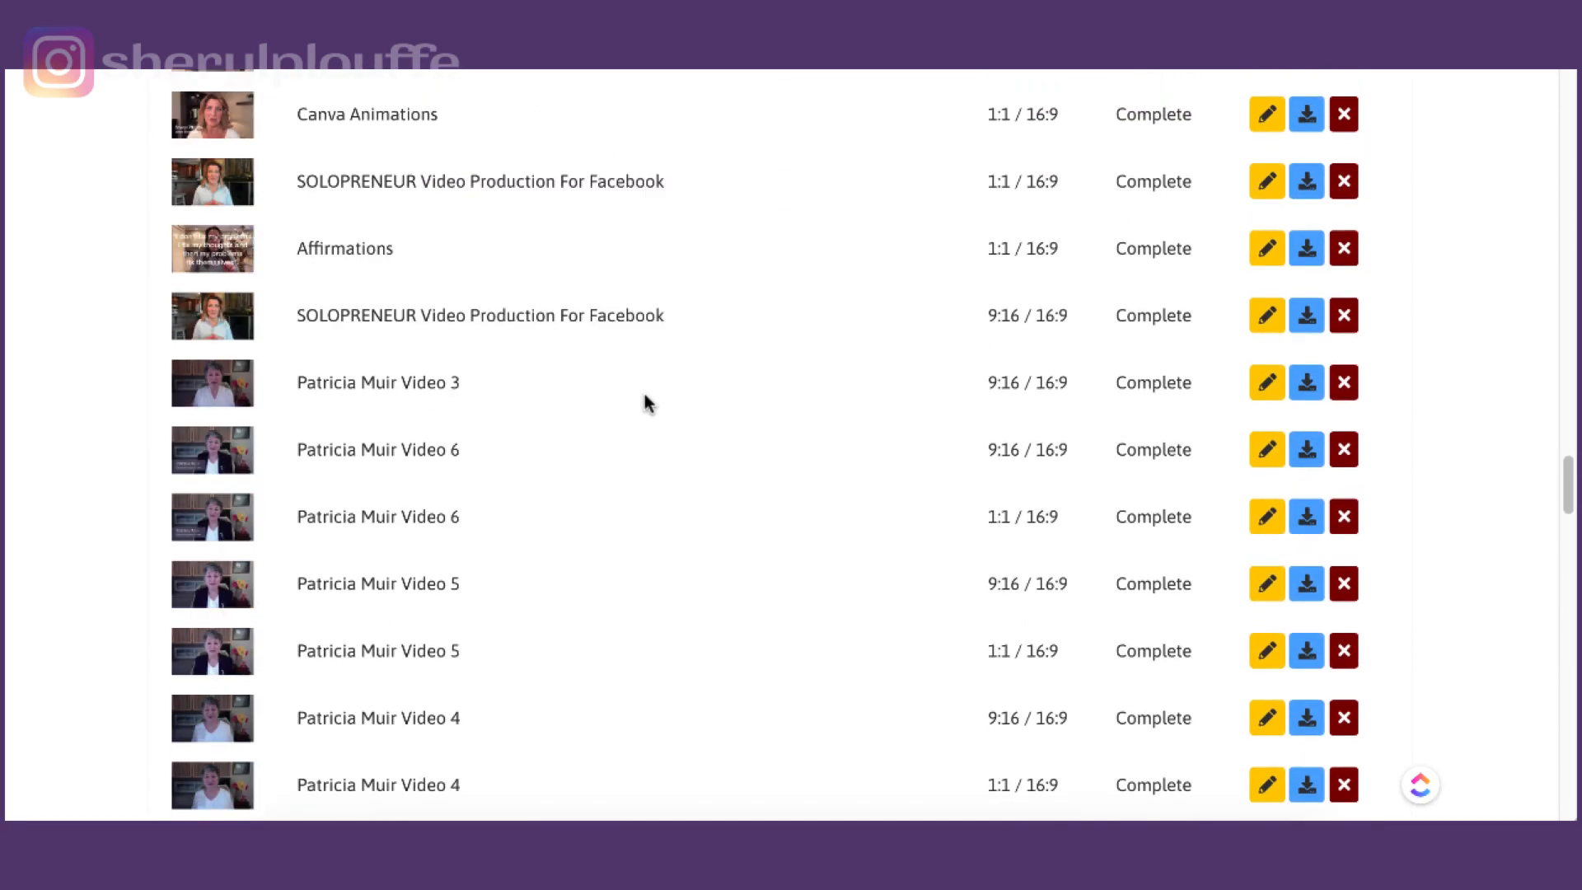
scroll(up, 3)
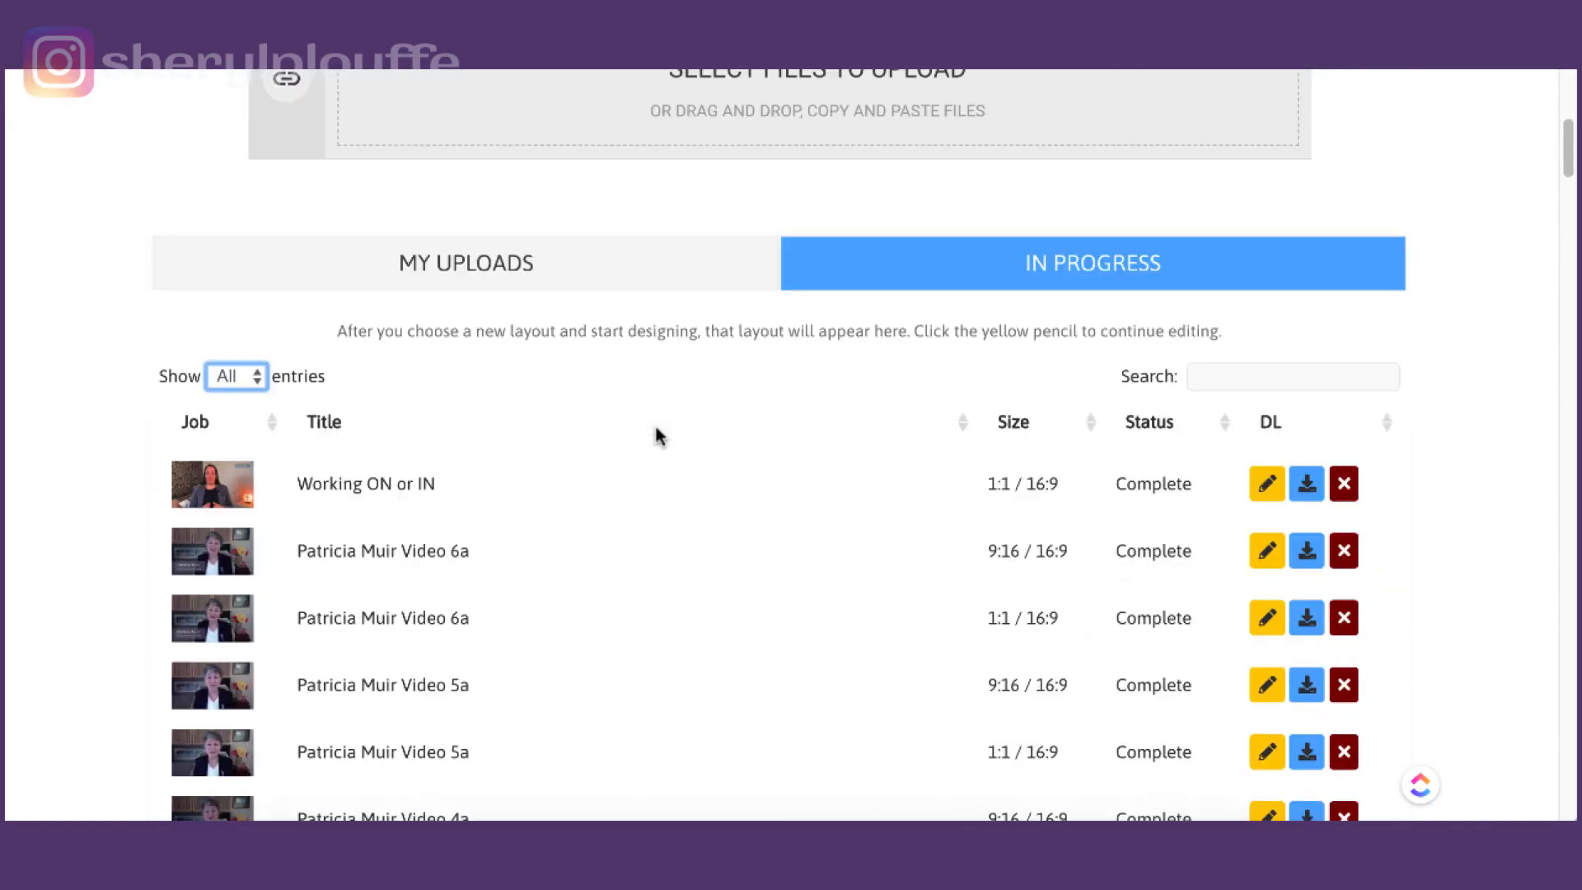
Switch to My Uploads, where the Test job shows Titles Ready for Design.
click(464, 262)
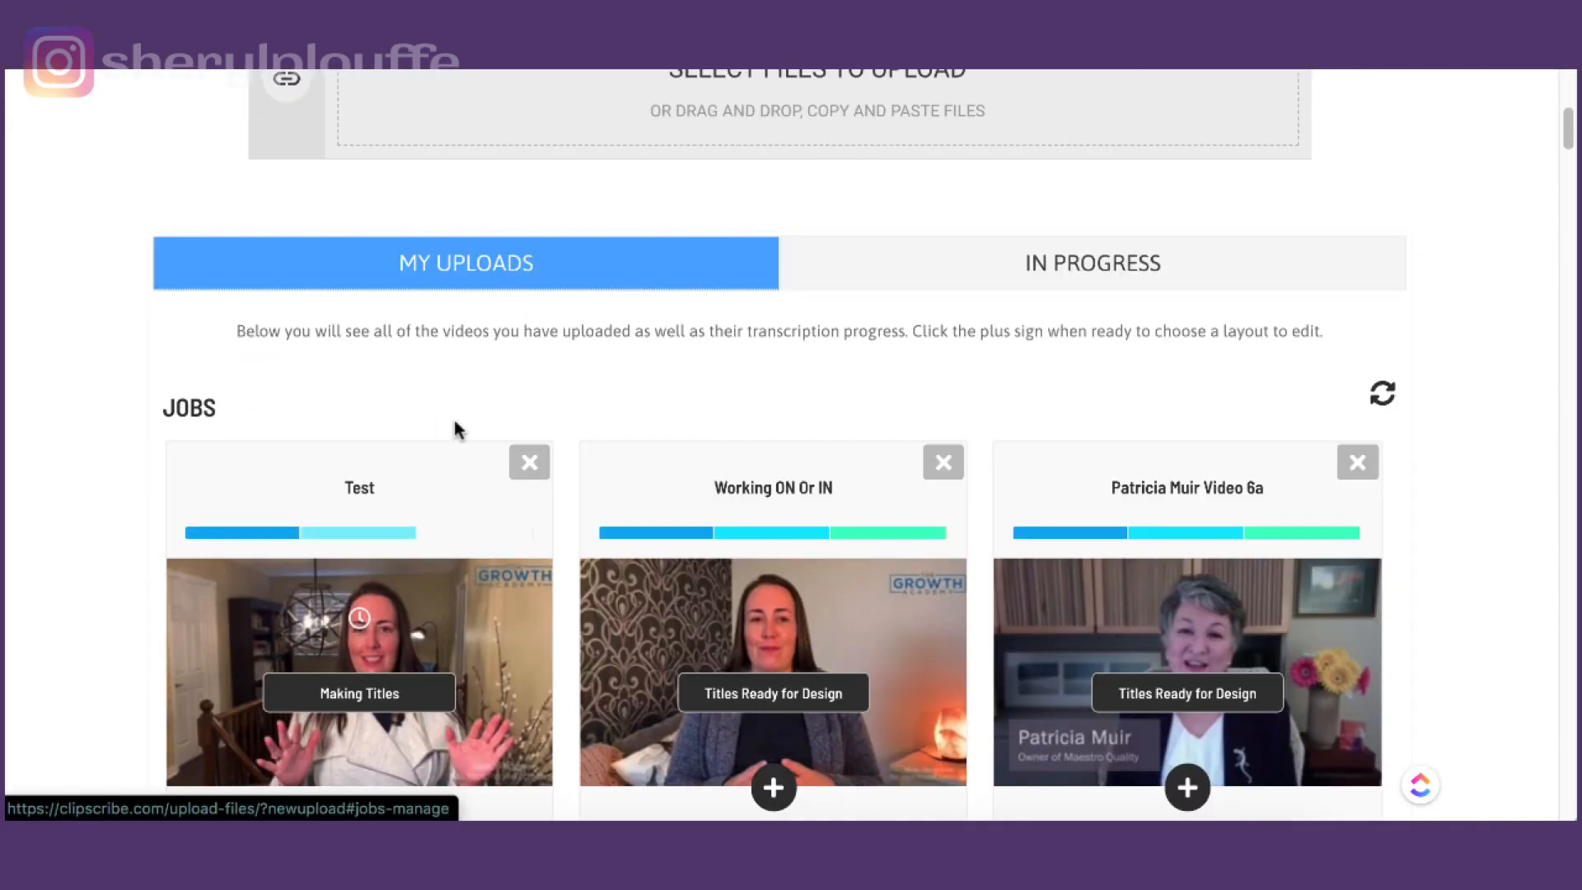
scroll(down, 3)
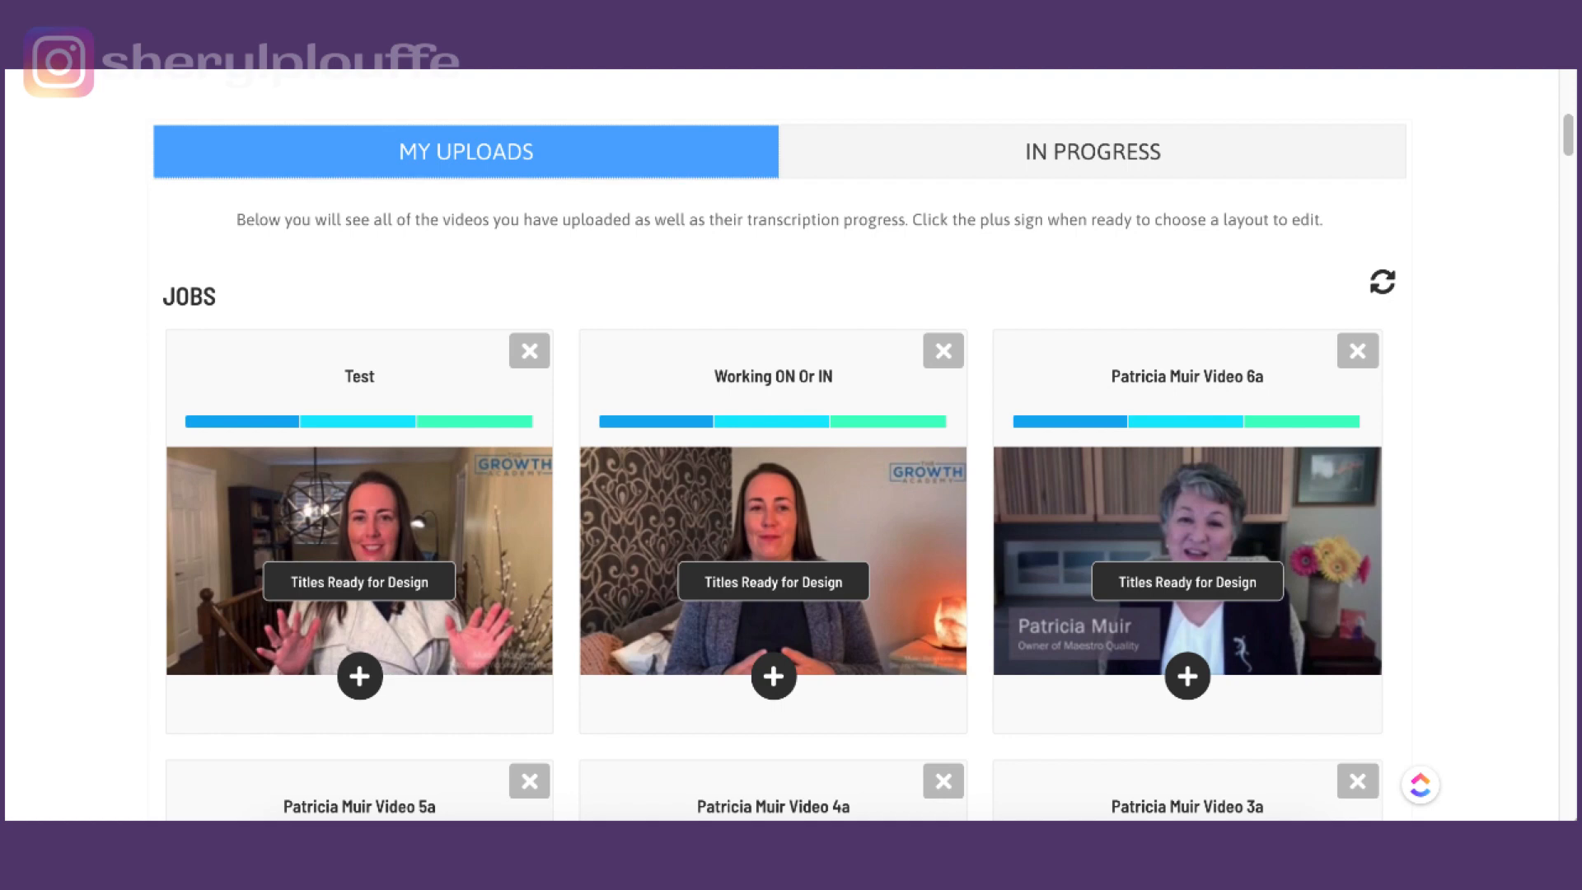
mouse_move(1274, 591)
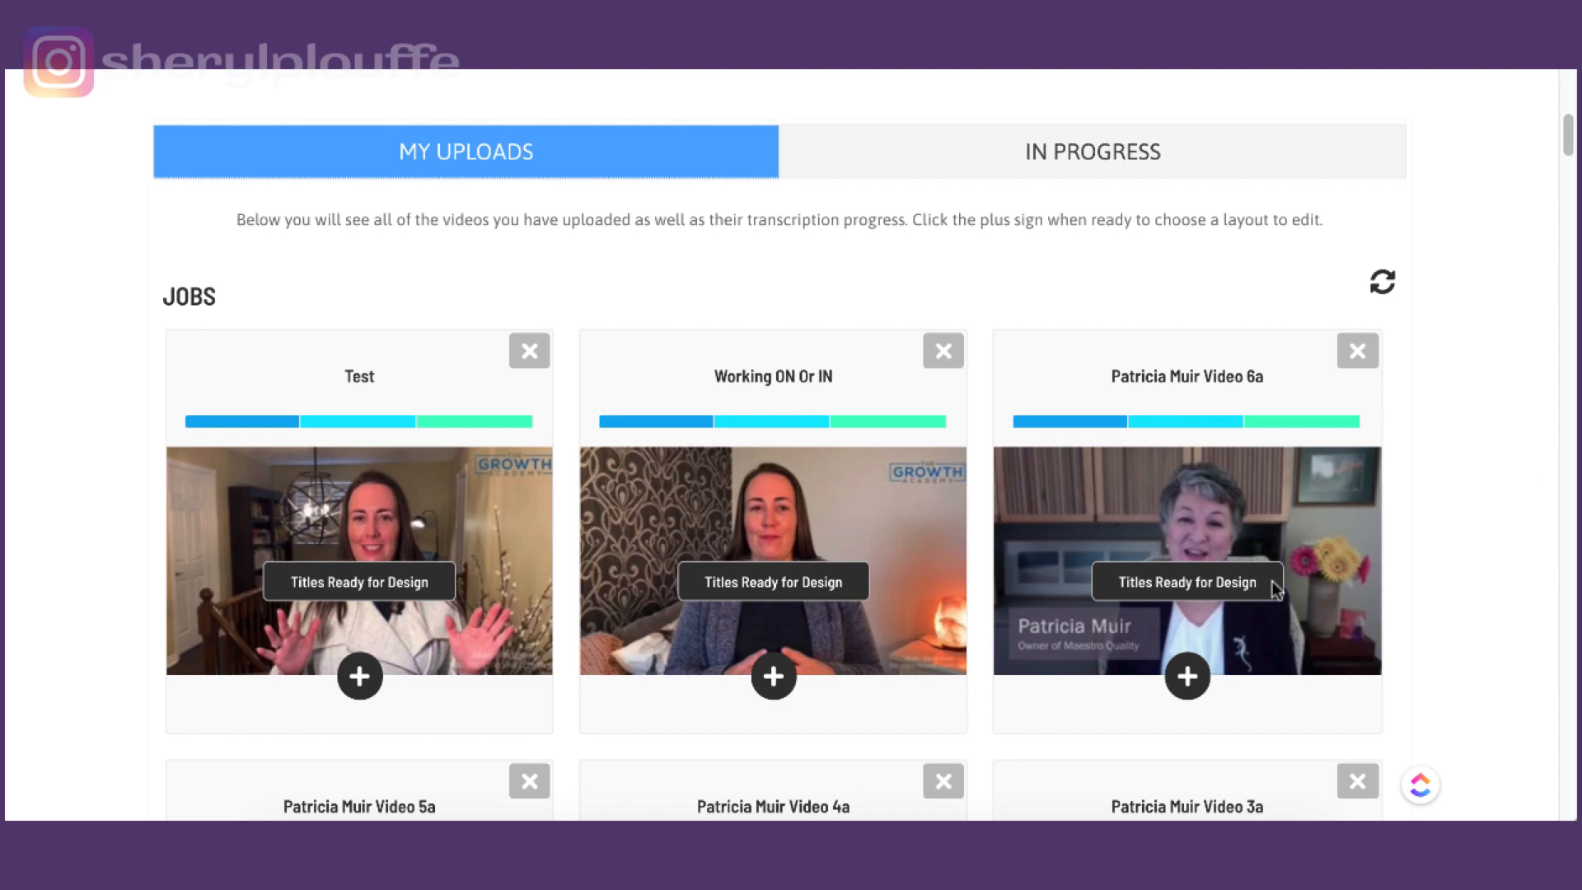
mouse_move(358, 677)
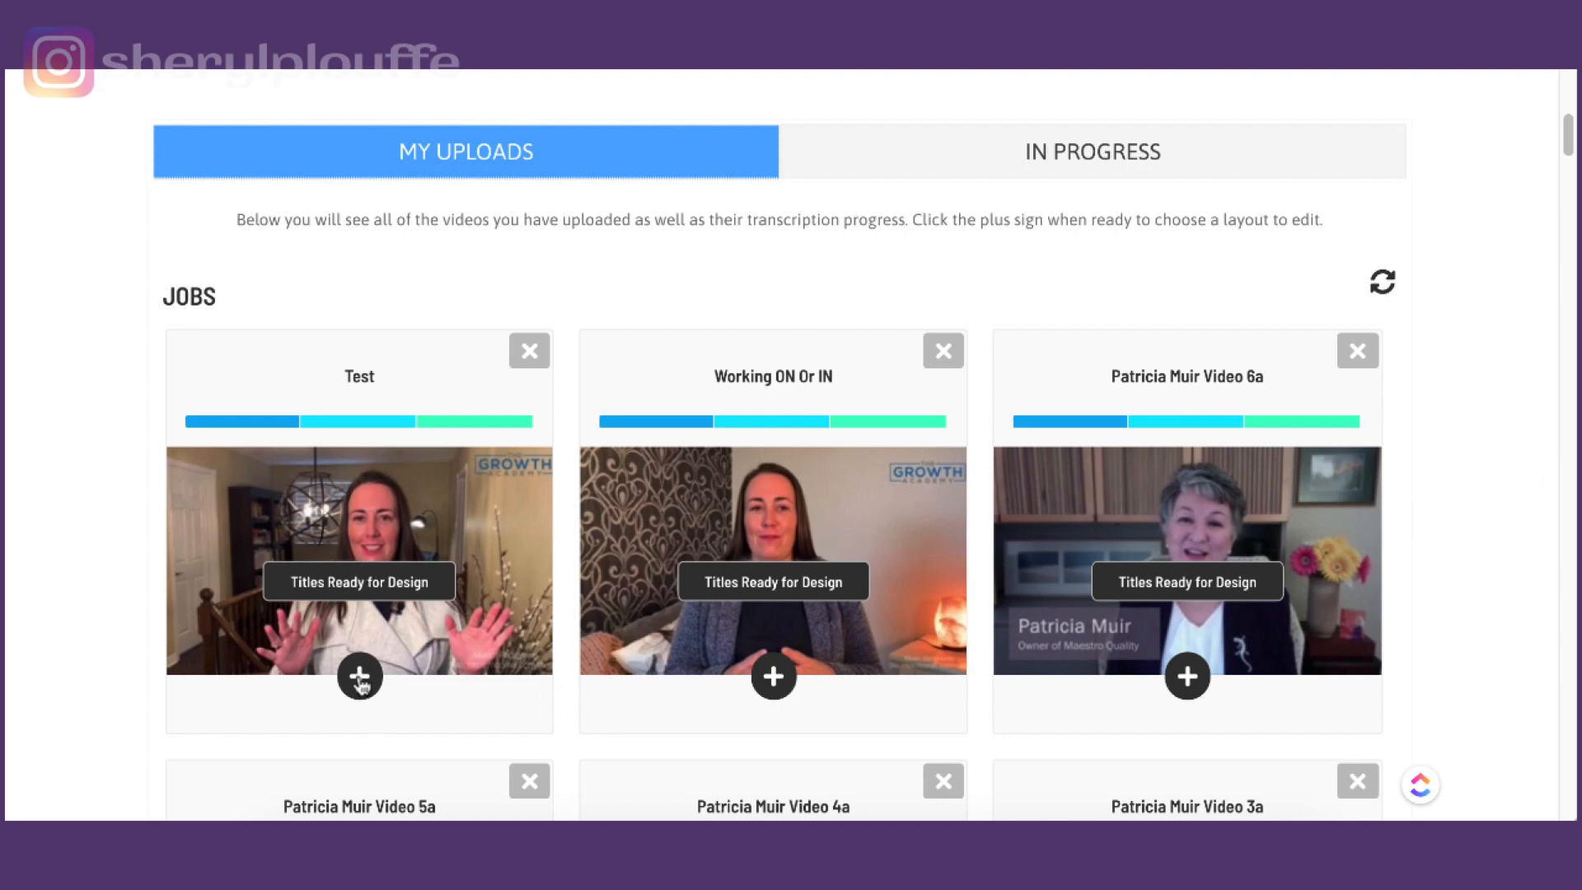
Bring up the layout chooser for the Test video with its 1:1, 4:5, 9:16 and 16:9 options.
click(357, 676)
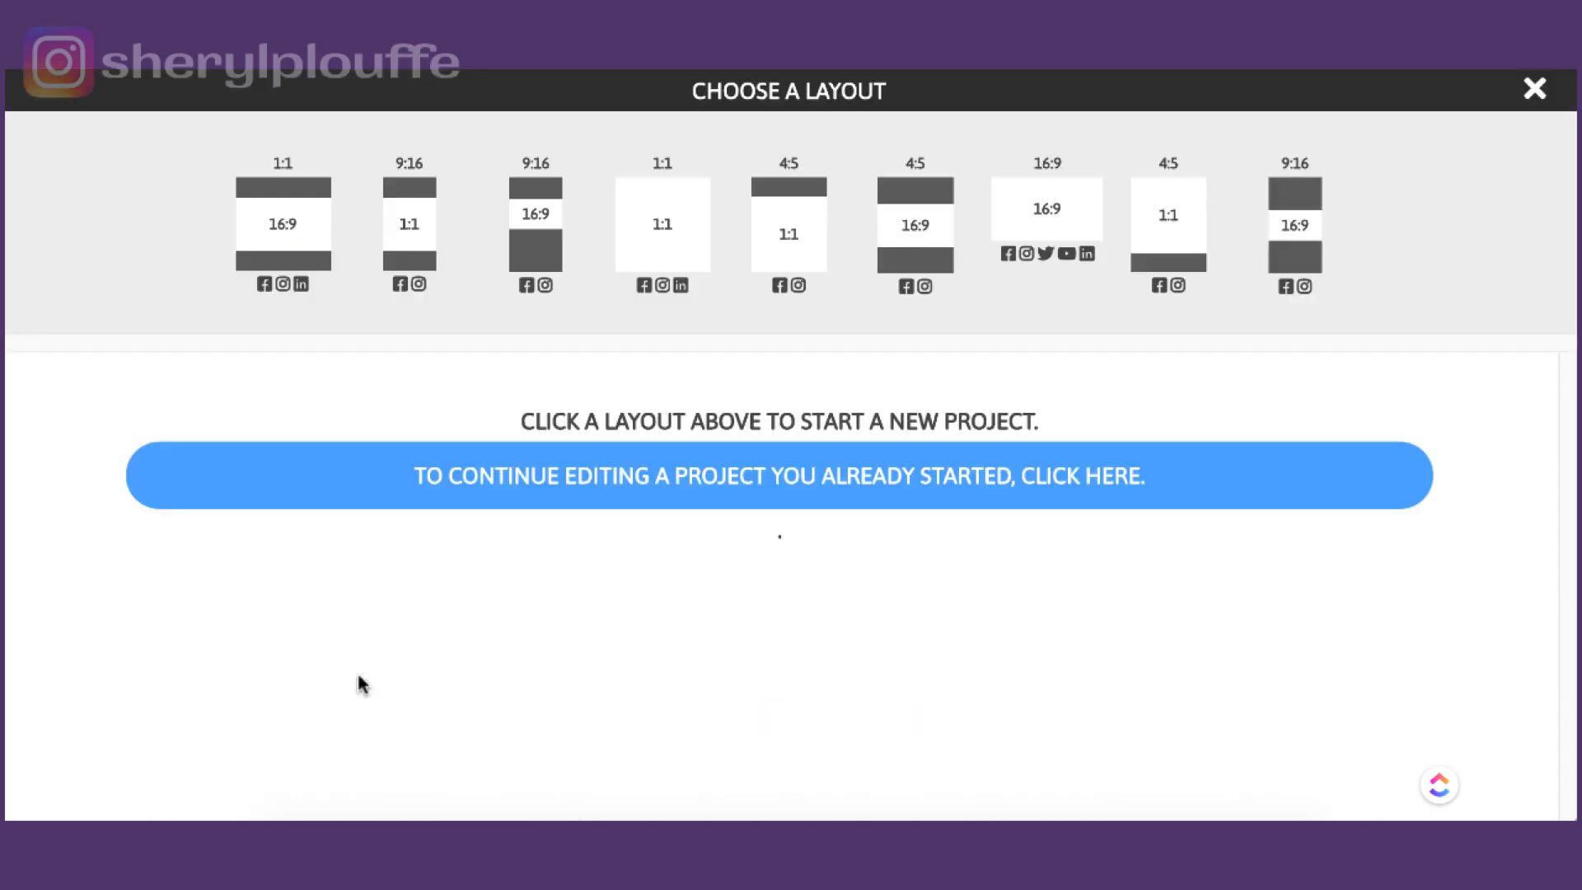
mouse_move(631, 220)
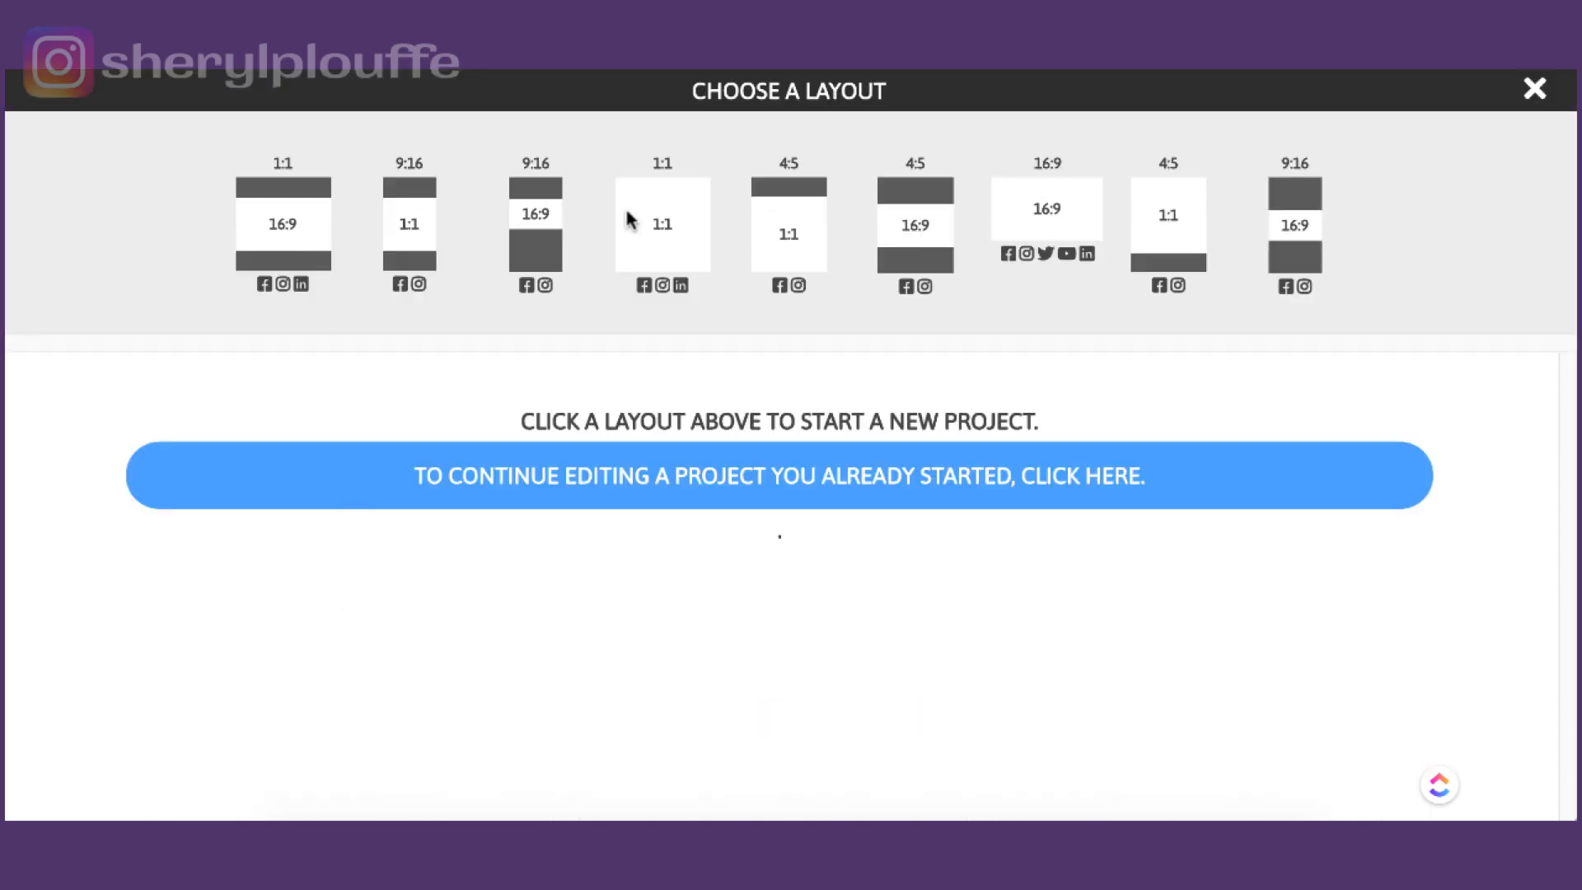
mouse_move(1295, 224)
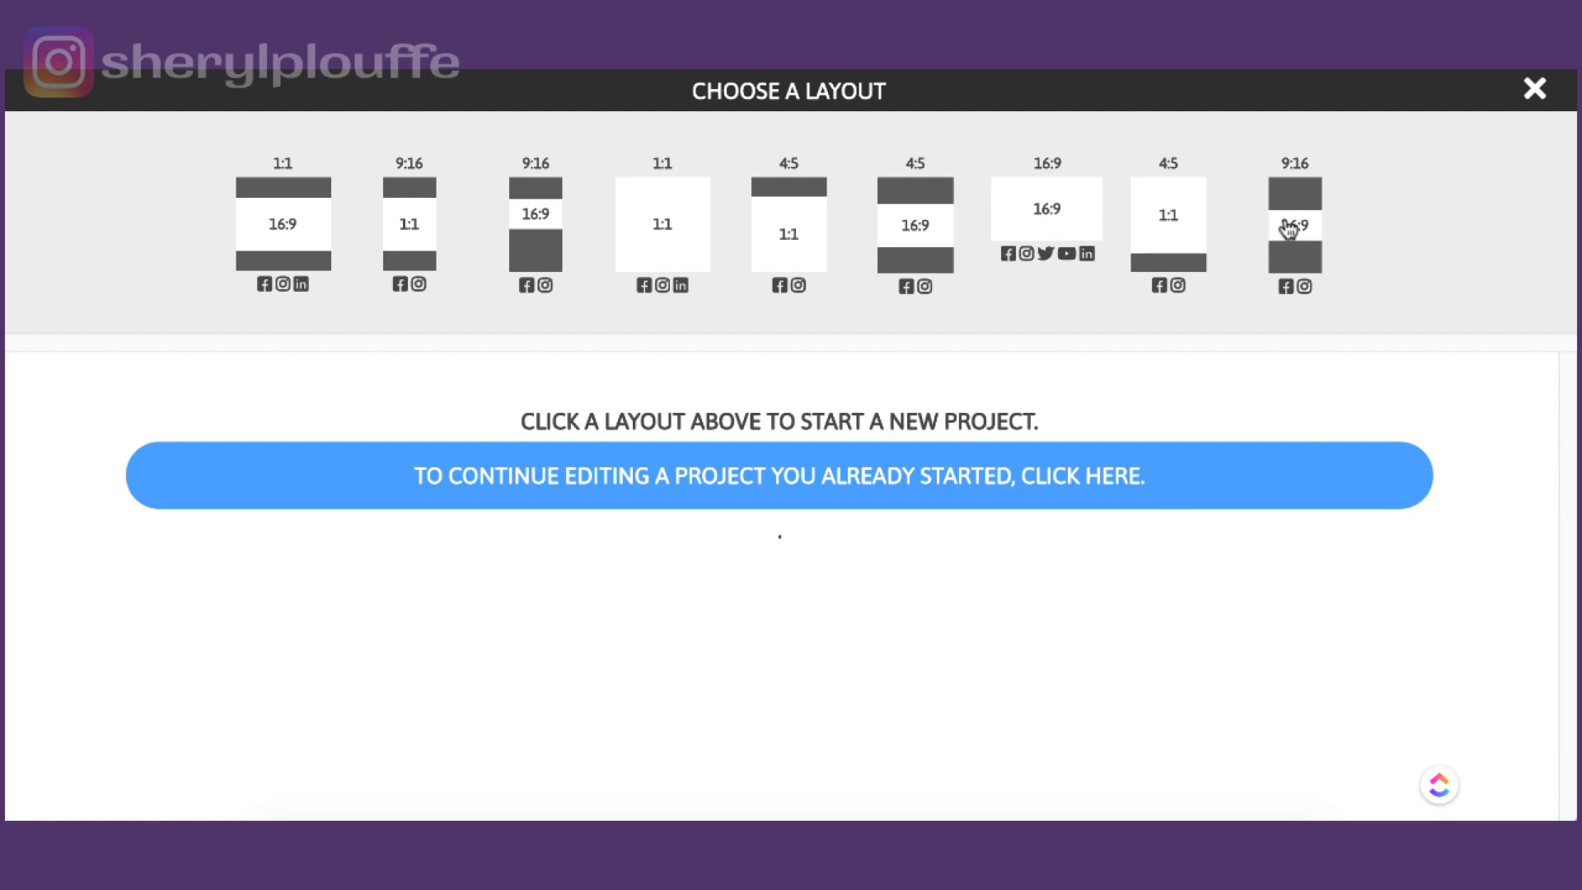
mouse_move(263, 310)
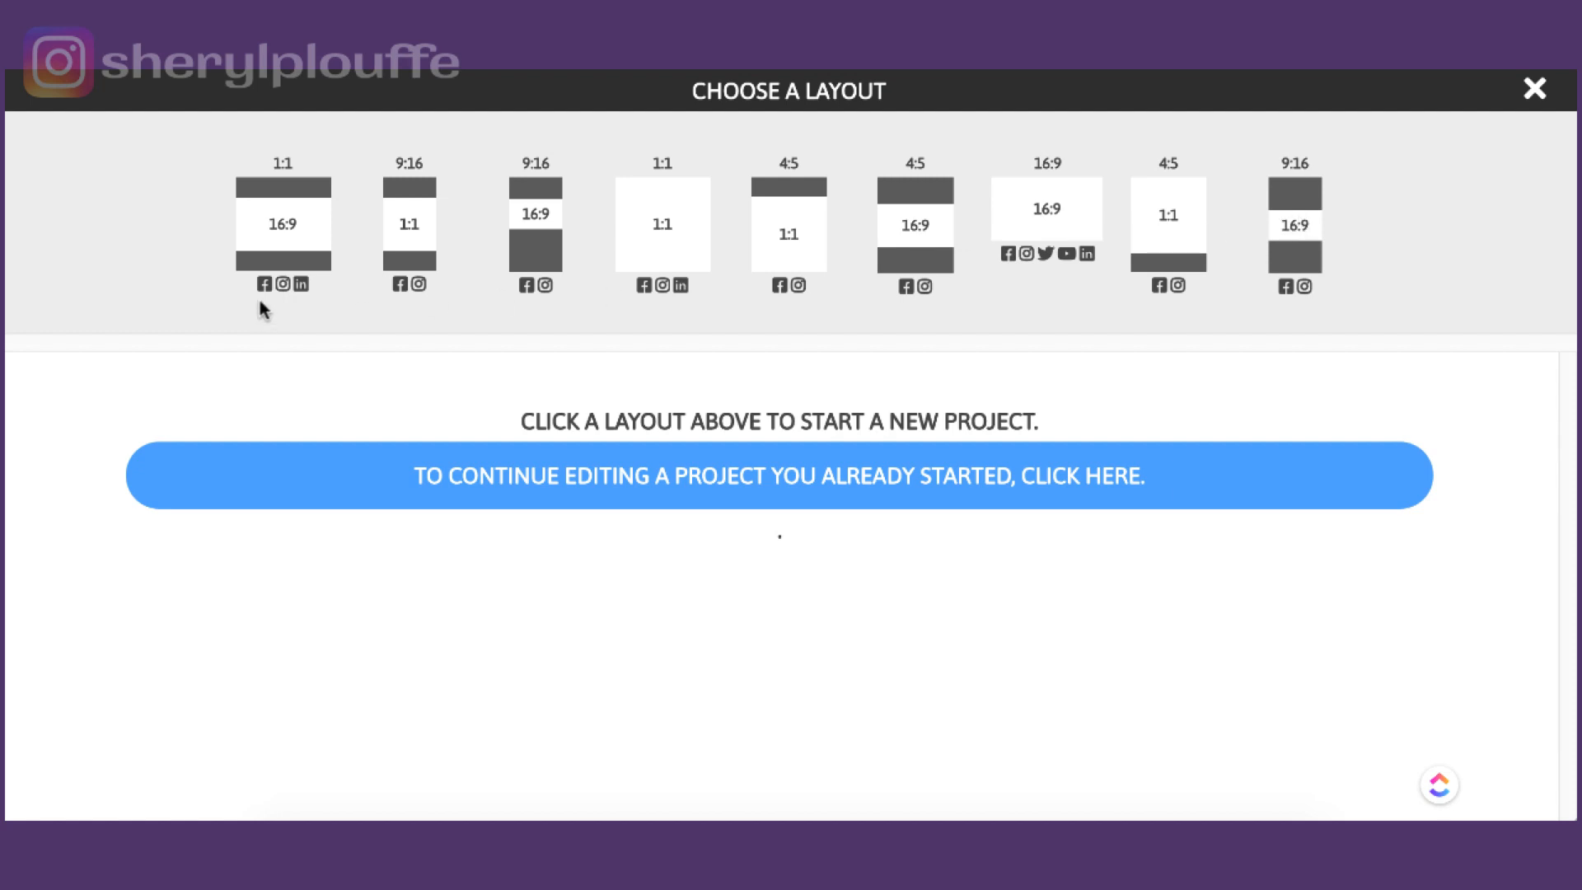
mouse_move(286, 293)
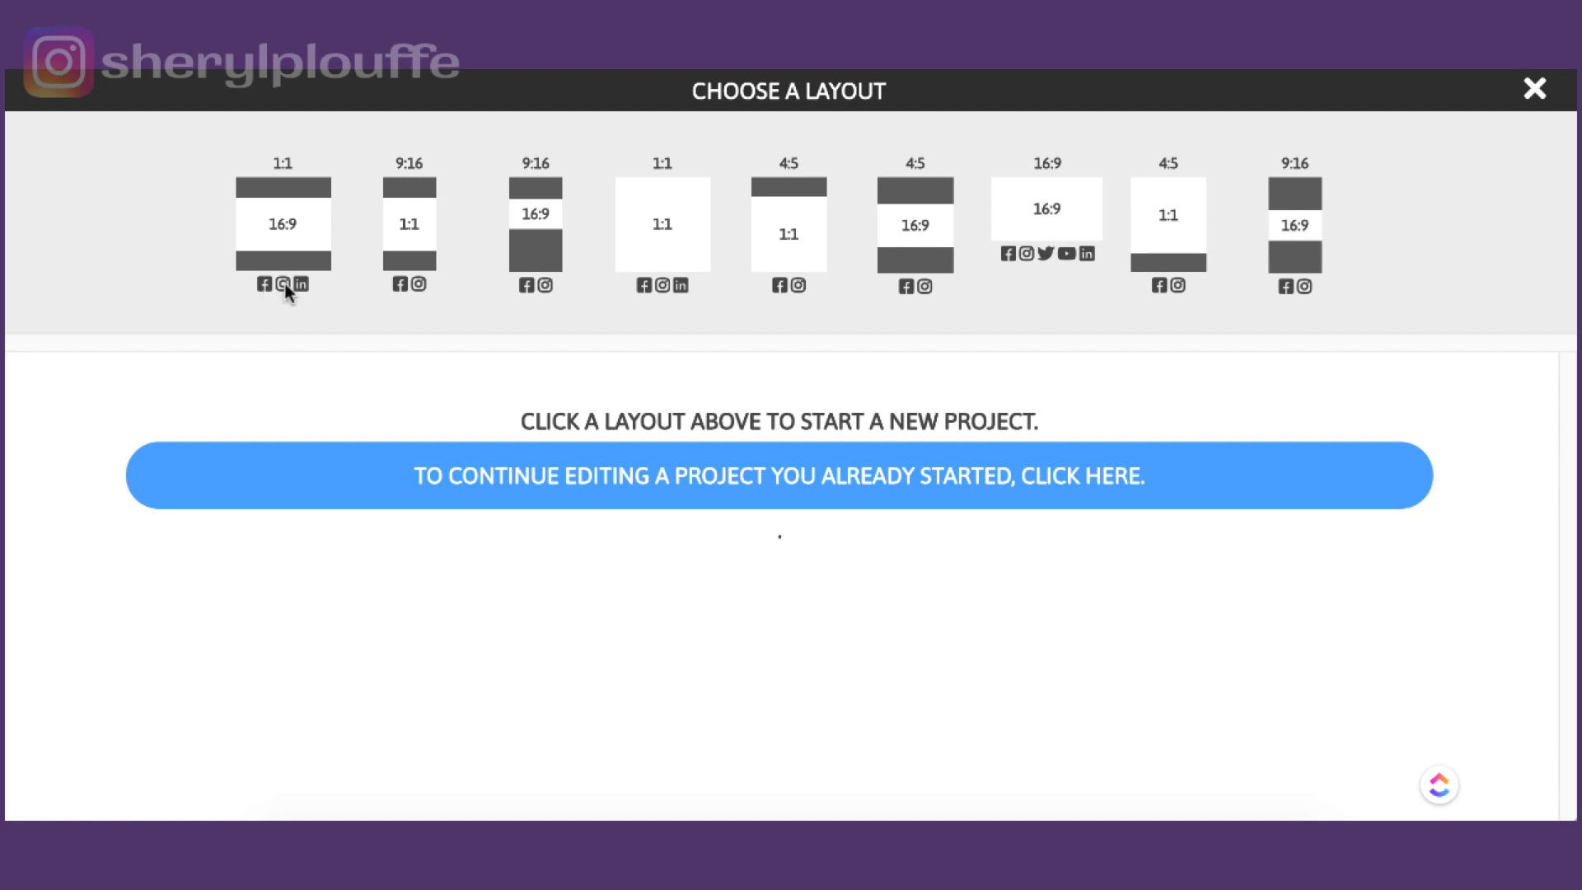
mouse_move(310, 290)
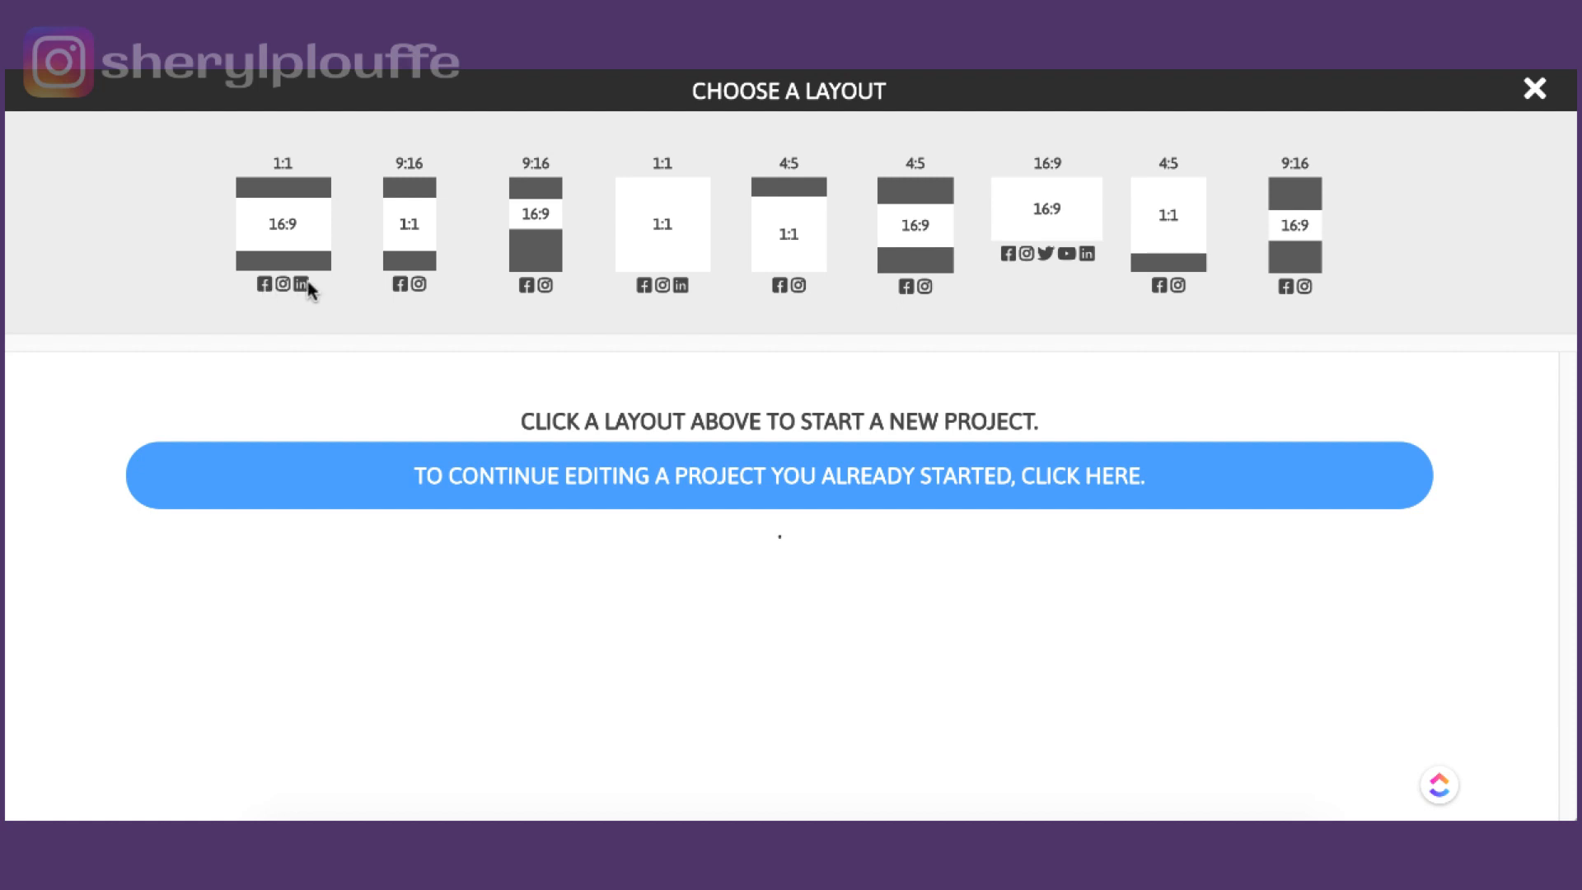
mouse_move(291, 297)
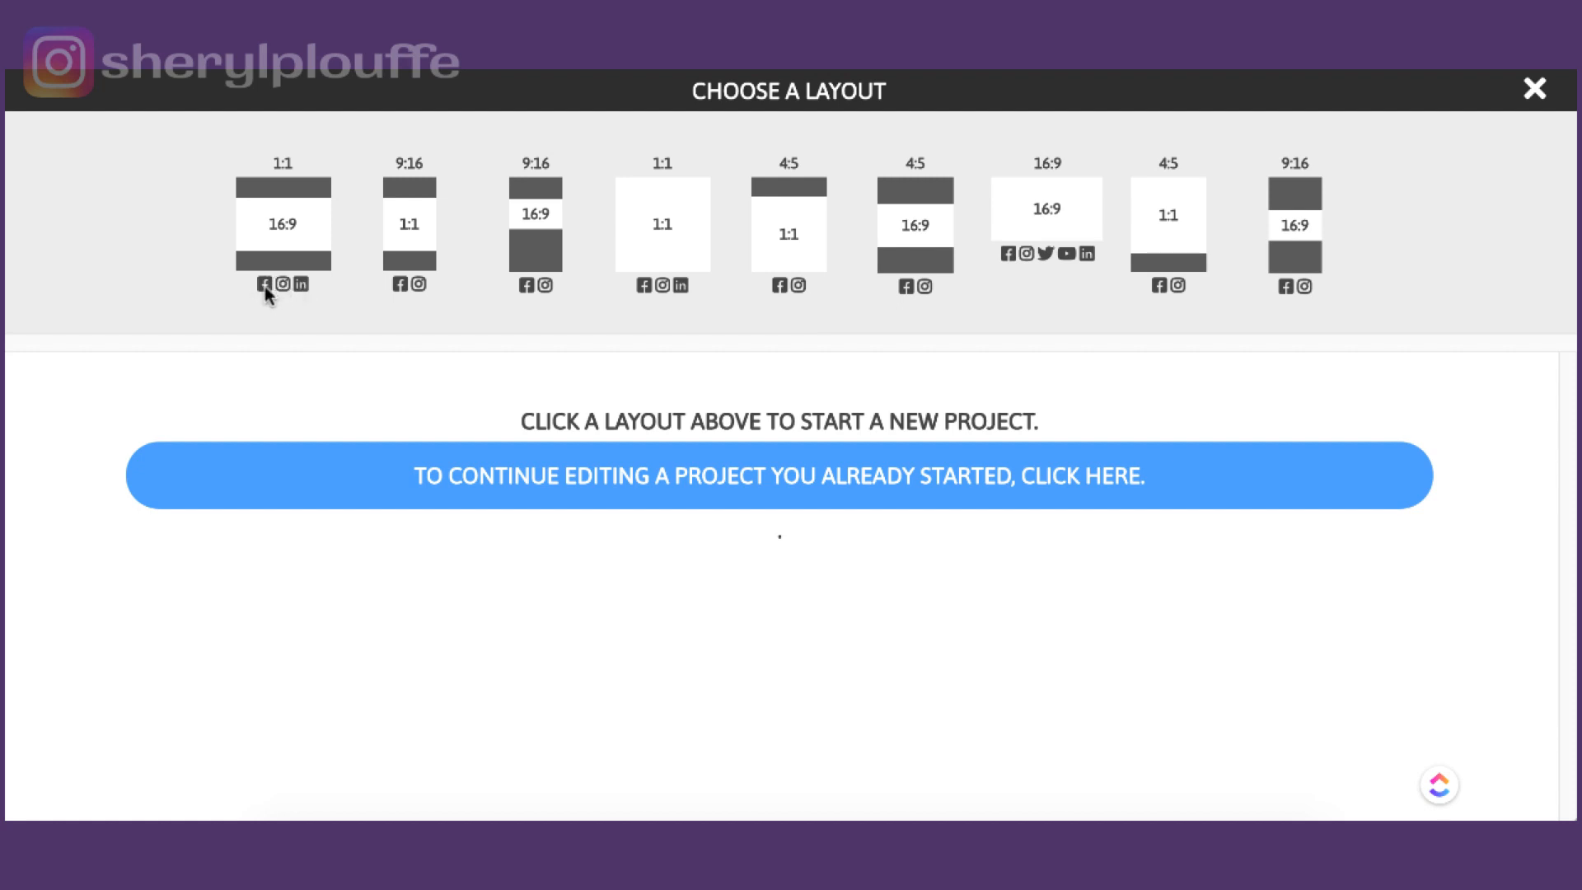
mouse_move(294, 264)
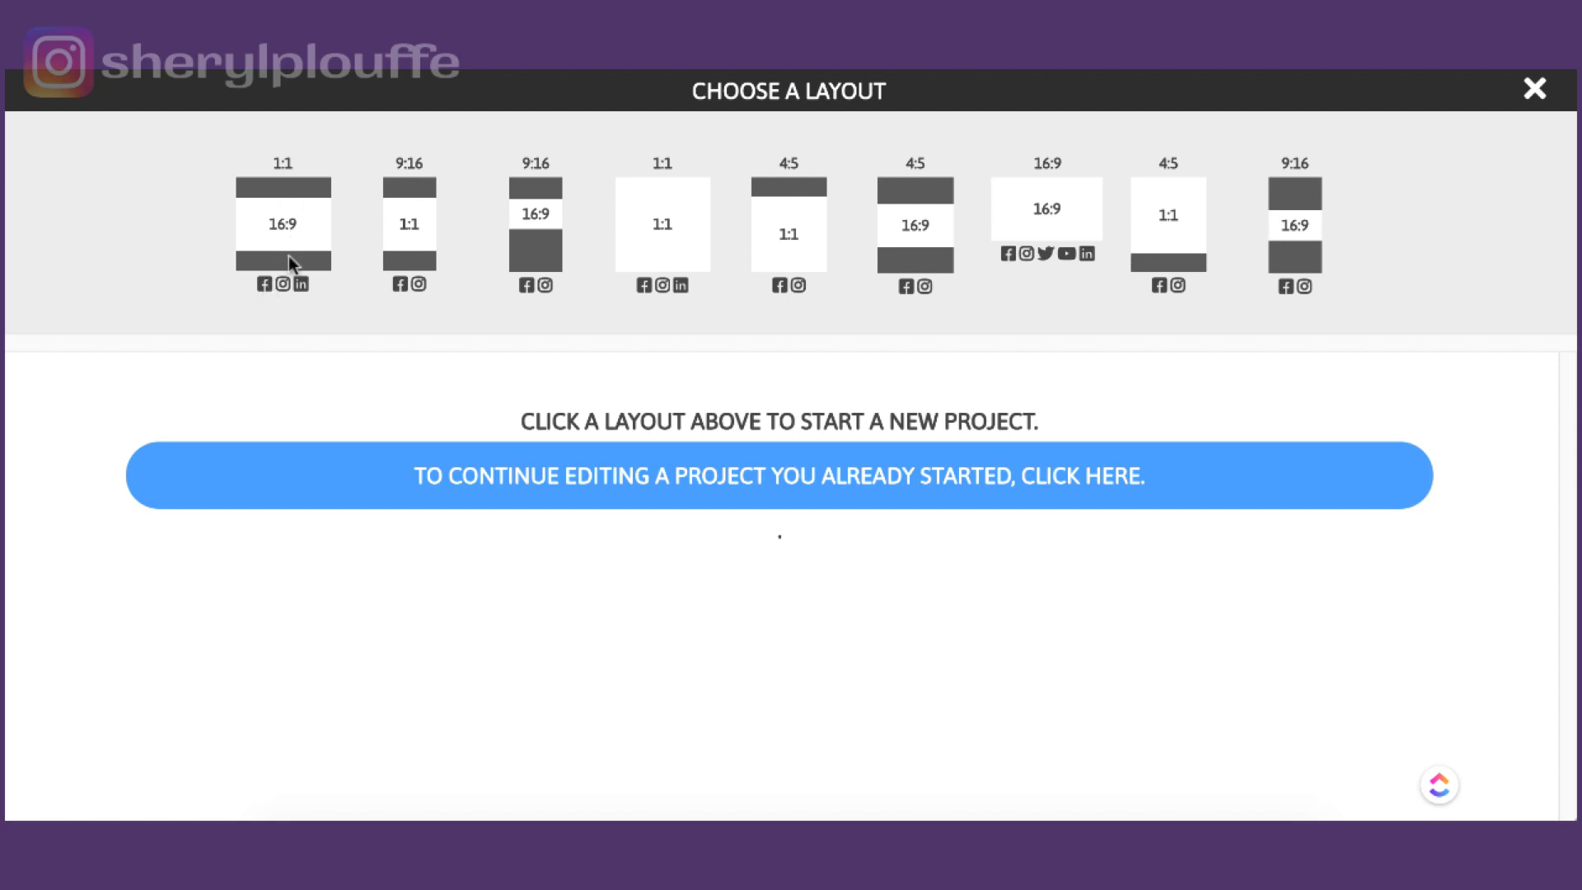
mouse_move(269, 298)
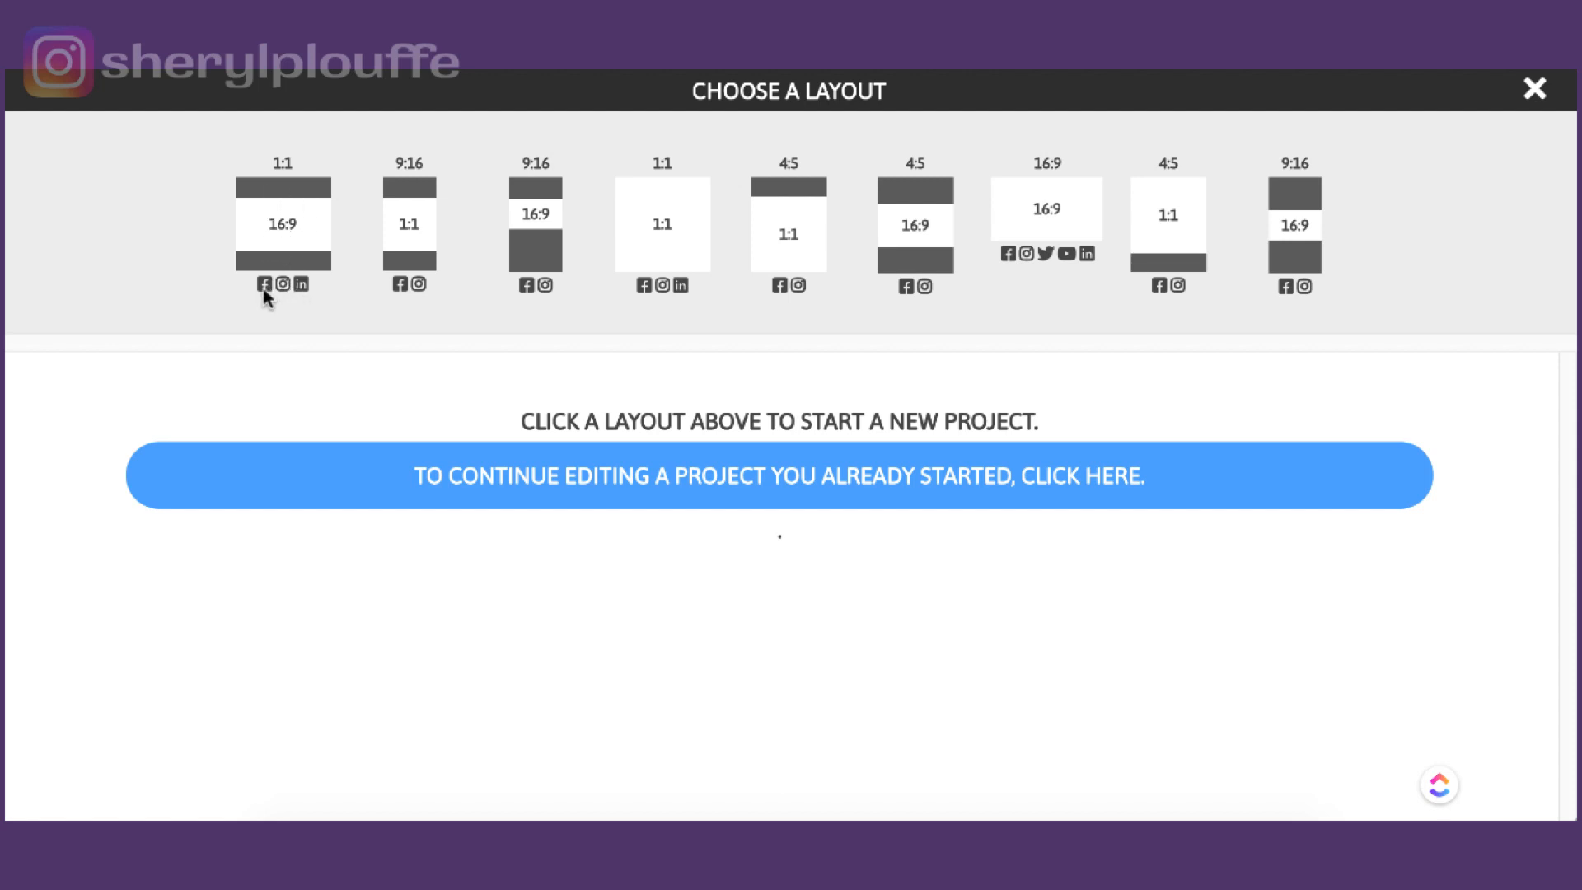
mouse_move(519, 298)
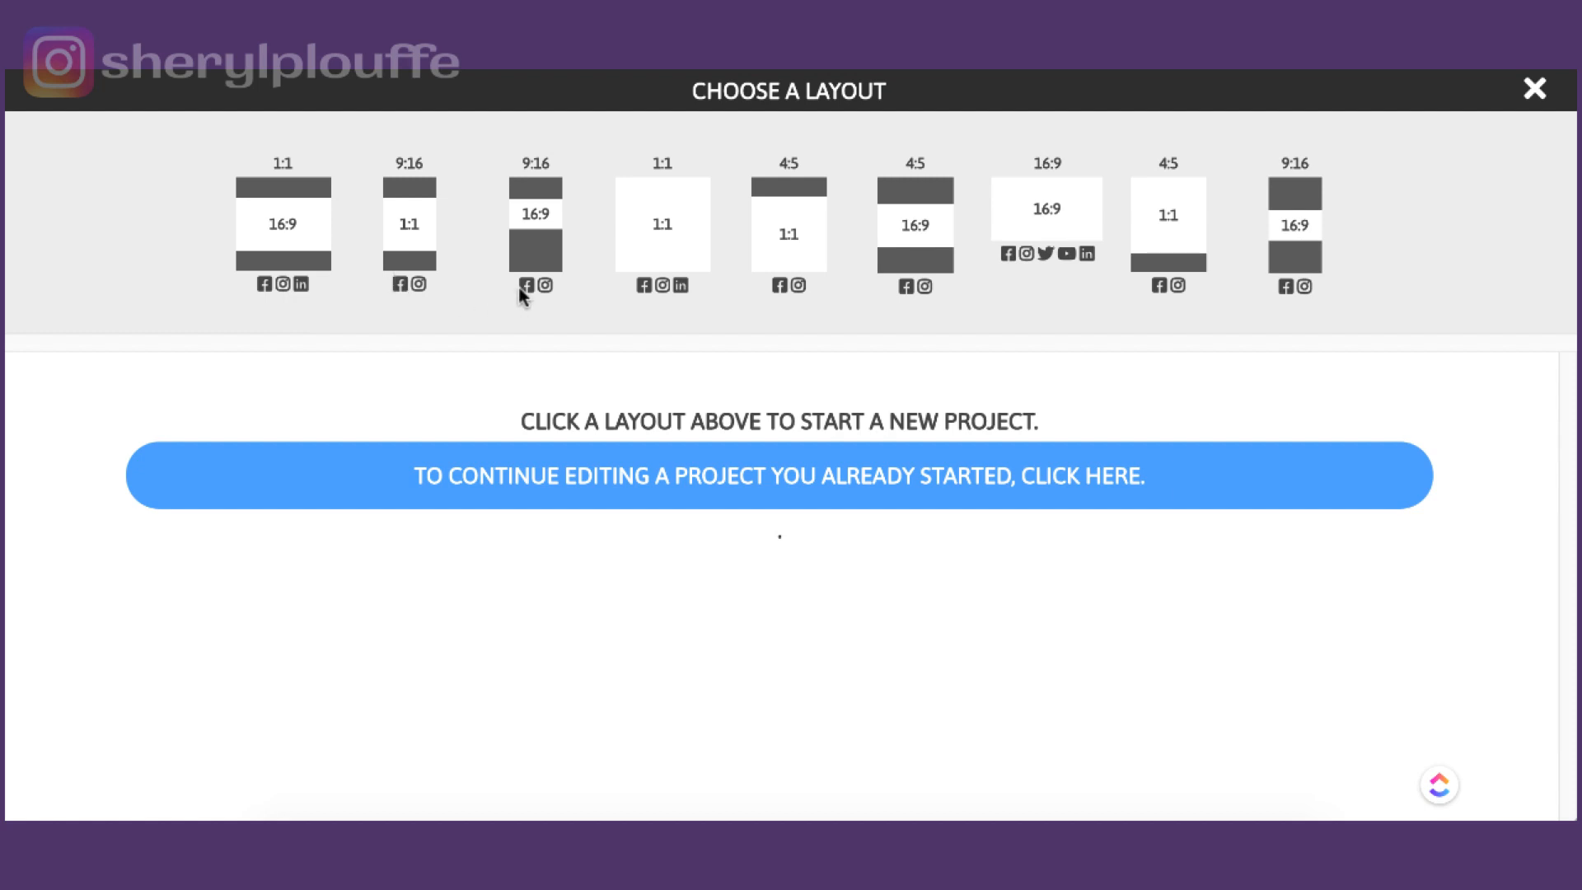
mouse_move(1300, 293)
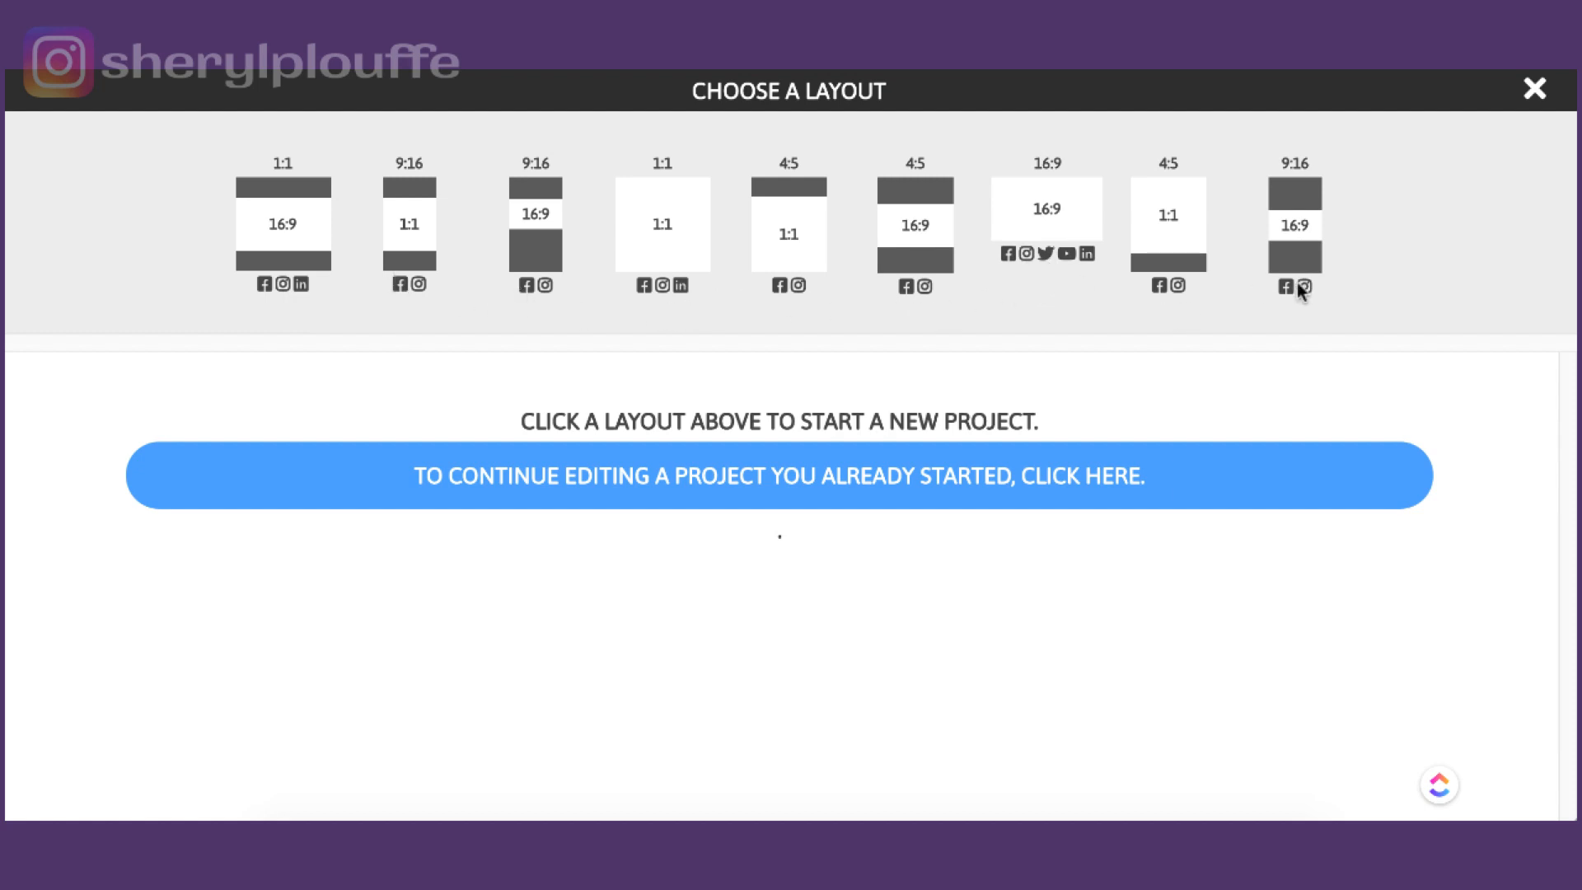
mouse_move(946, 292)
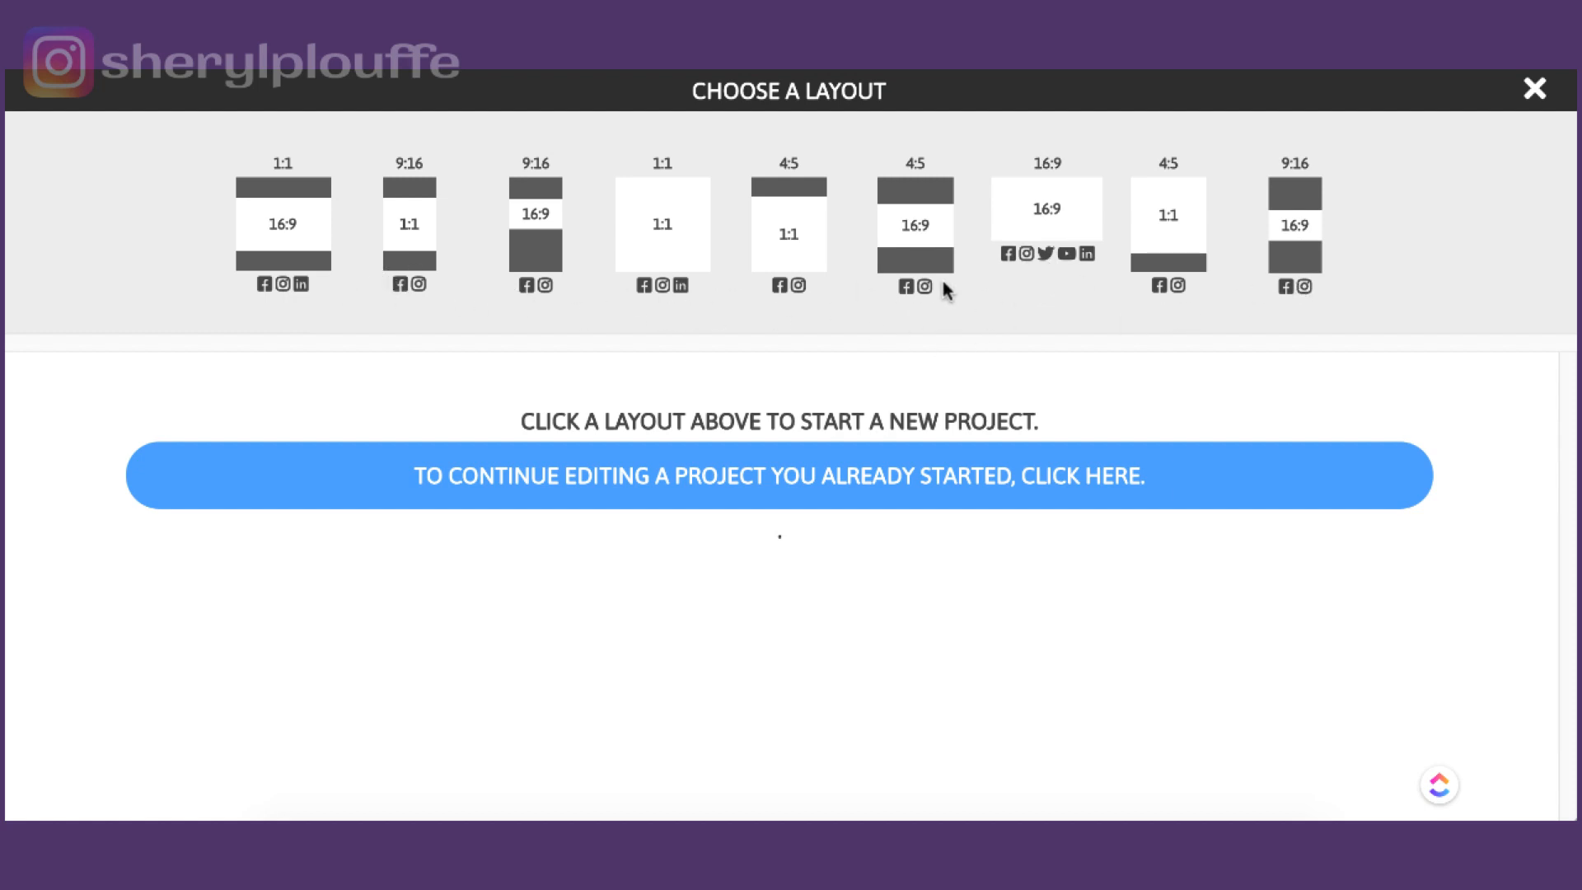
mouse_move(1066, 208)
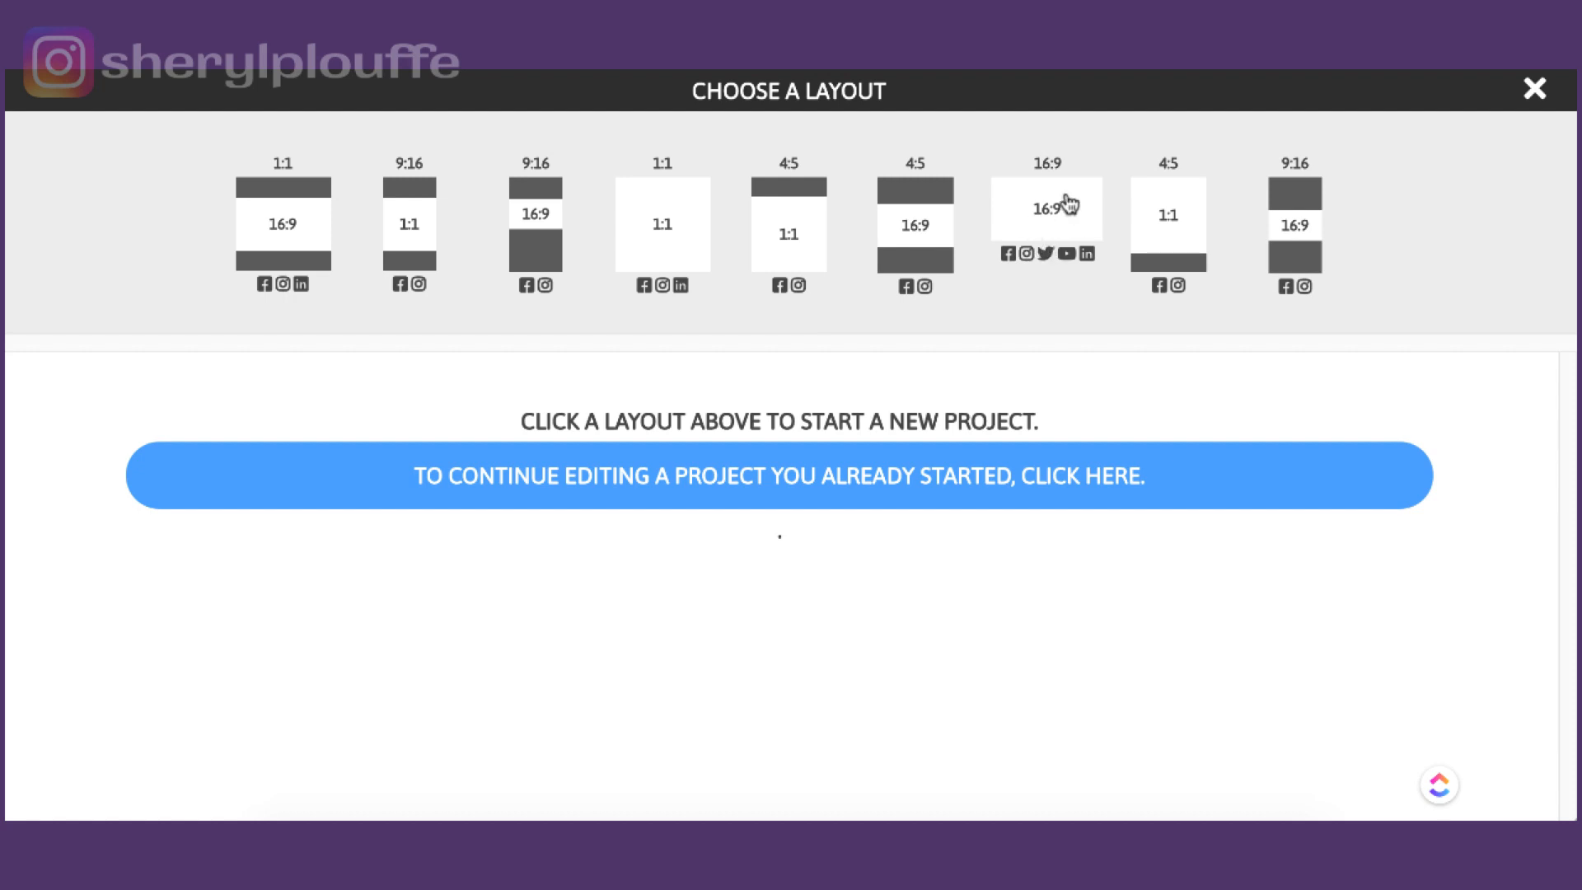
mouse_move(1044, 196)
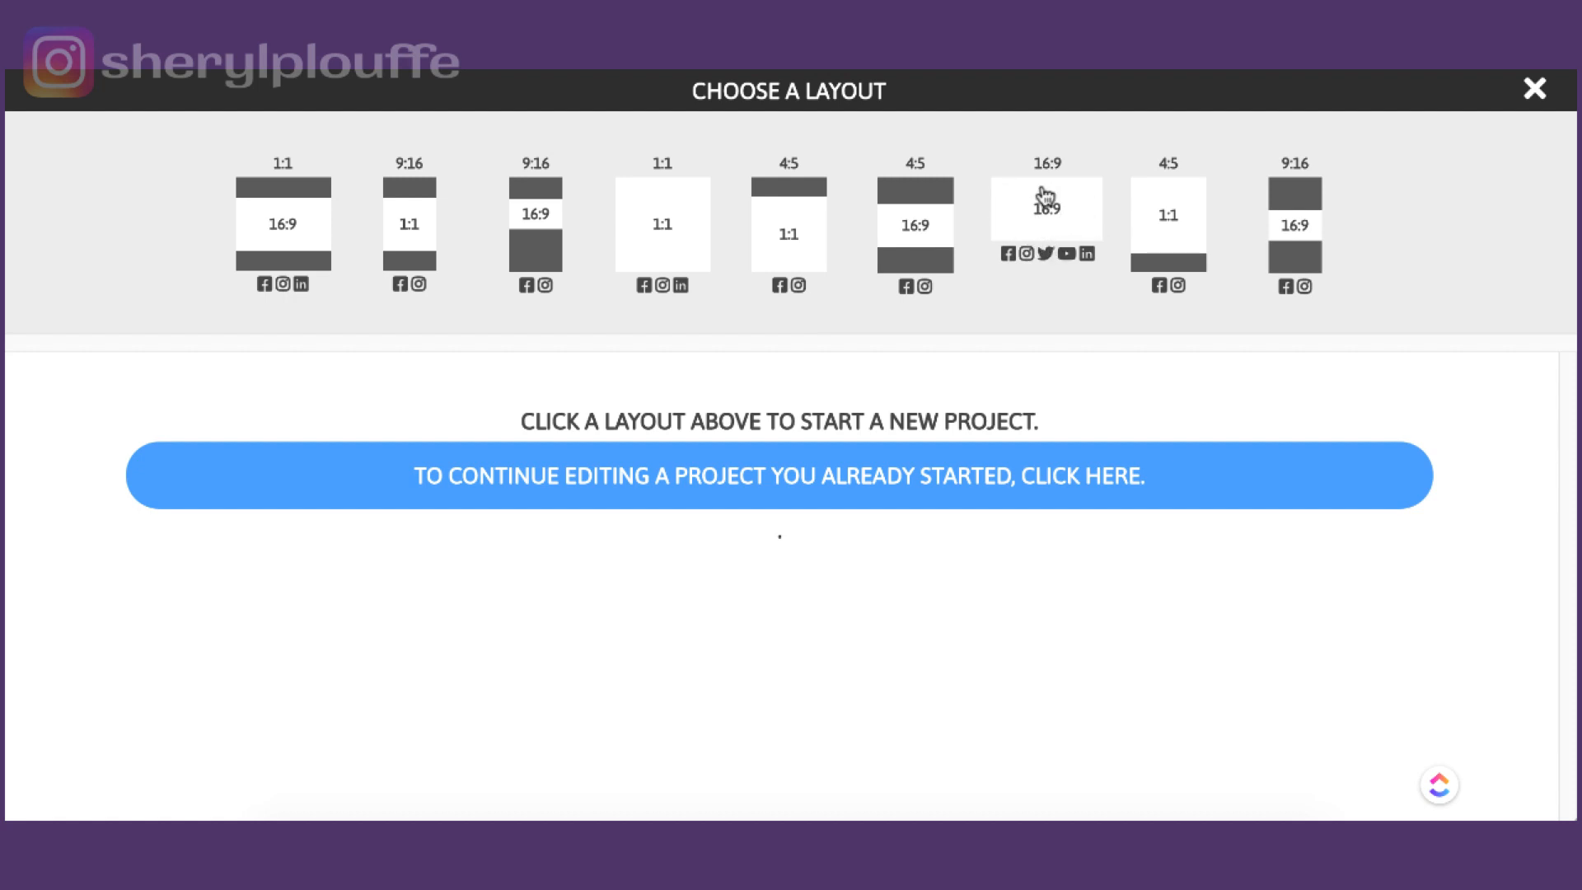
mouse_move(938, 194)
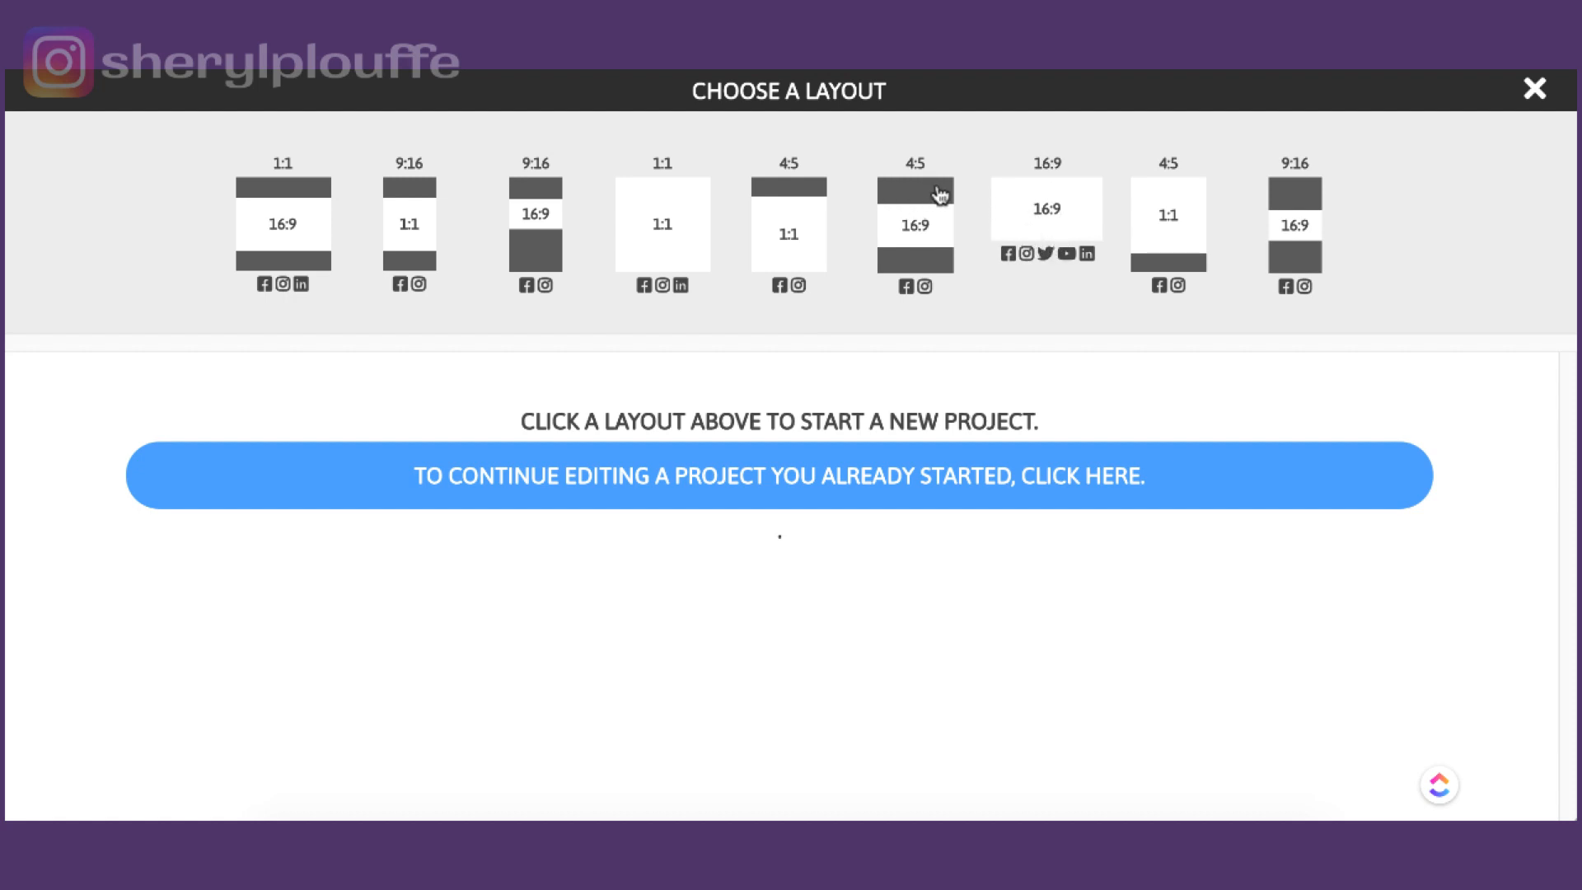
mouse_move(1023, 264)
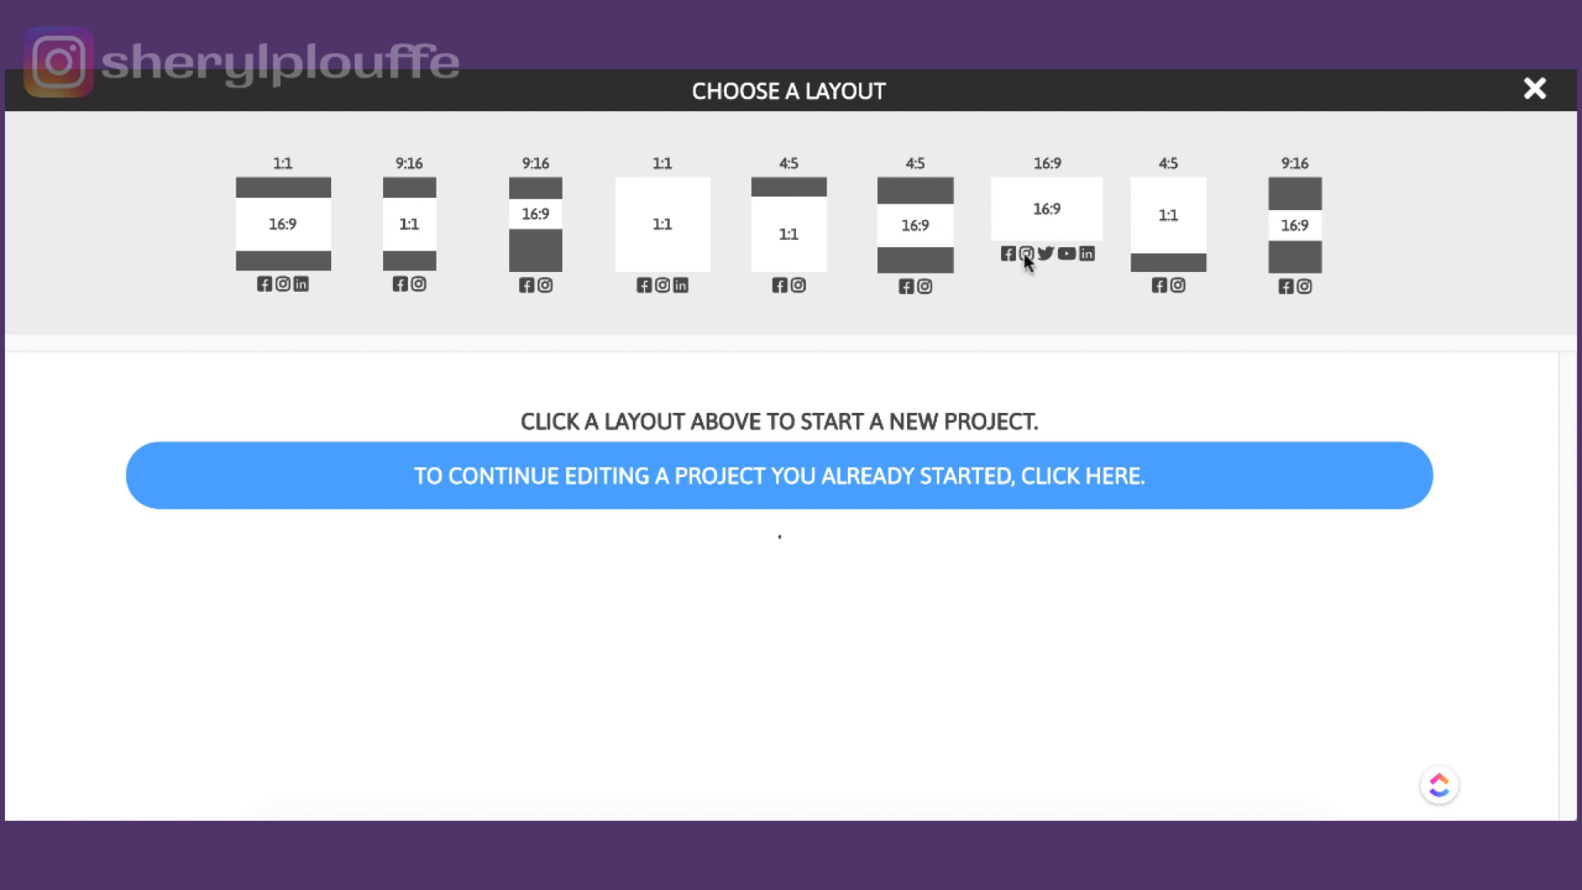
mouse_move(1074, 267)
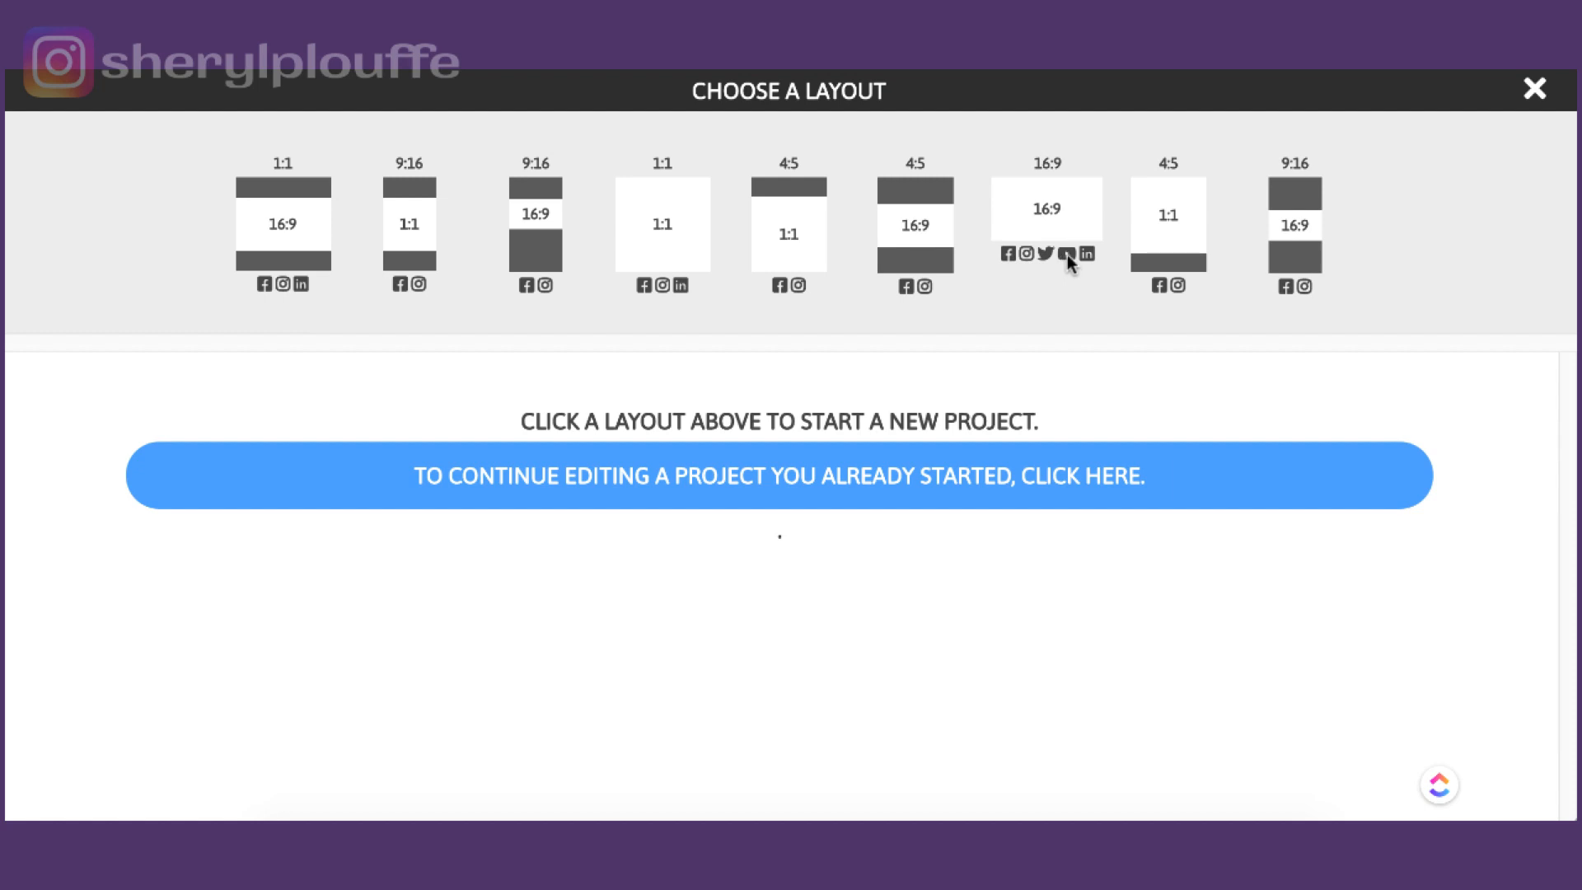
mouse_move(1084, 204)
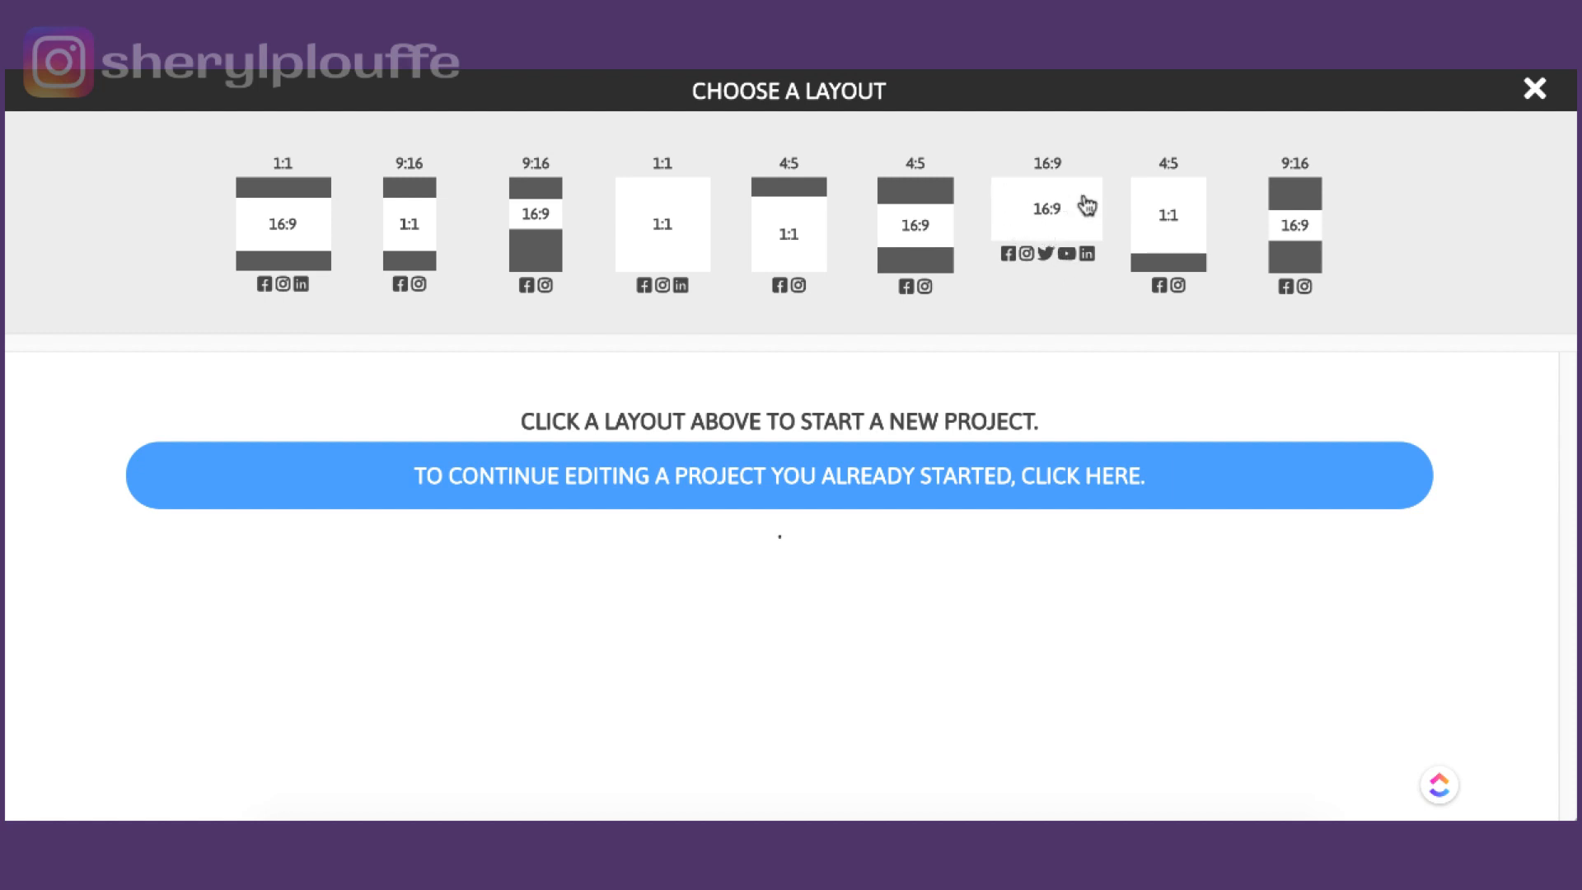
mouse_move(1026, 202)
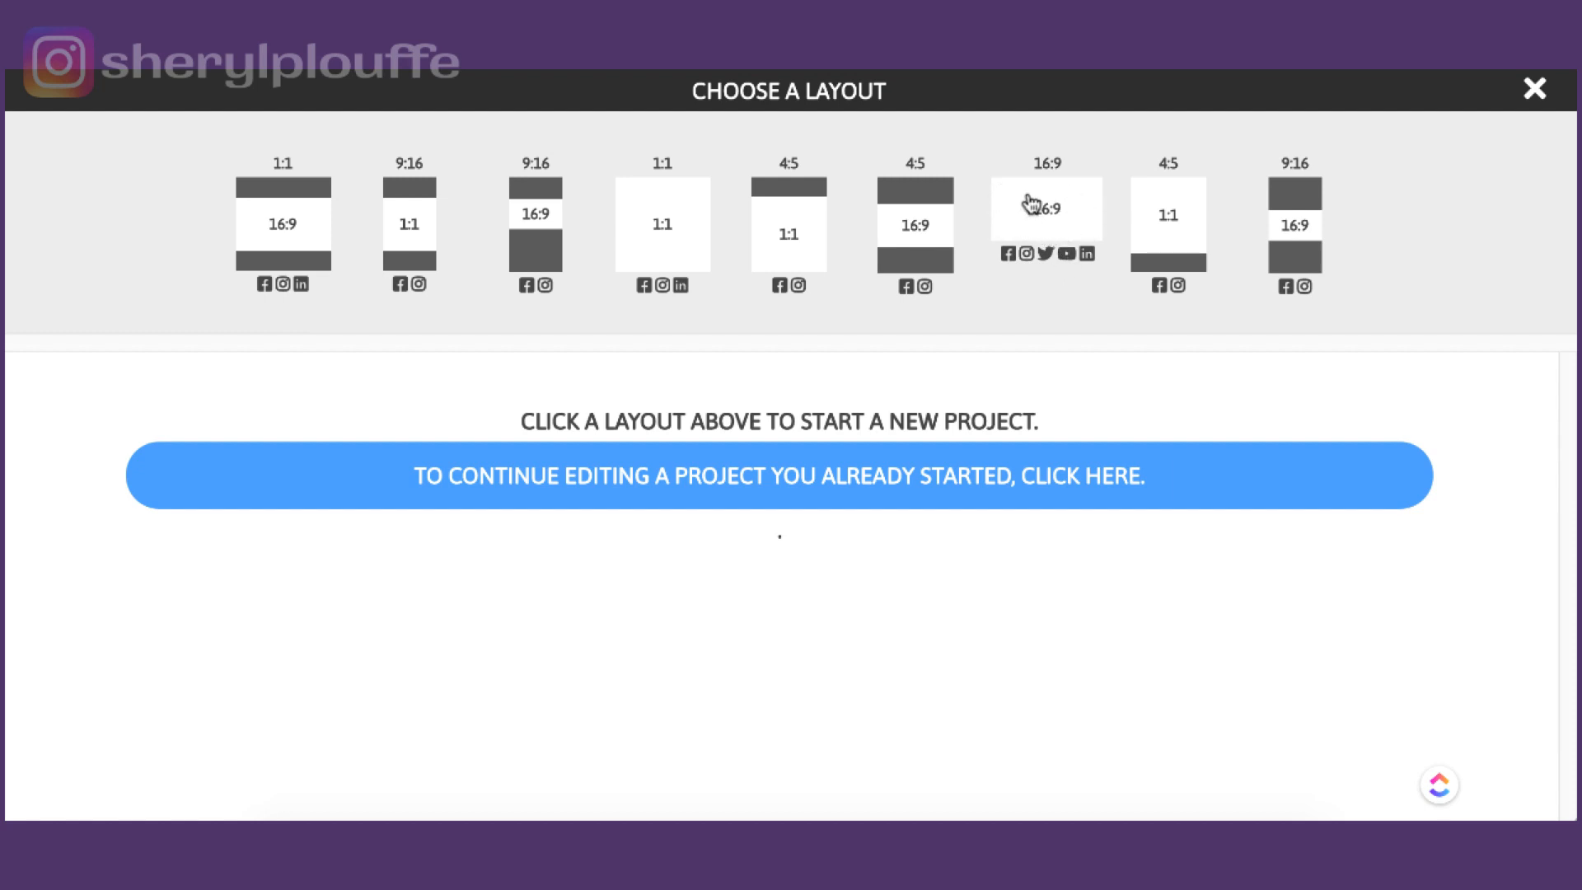
mouse_move(1160, 267)
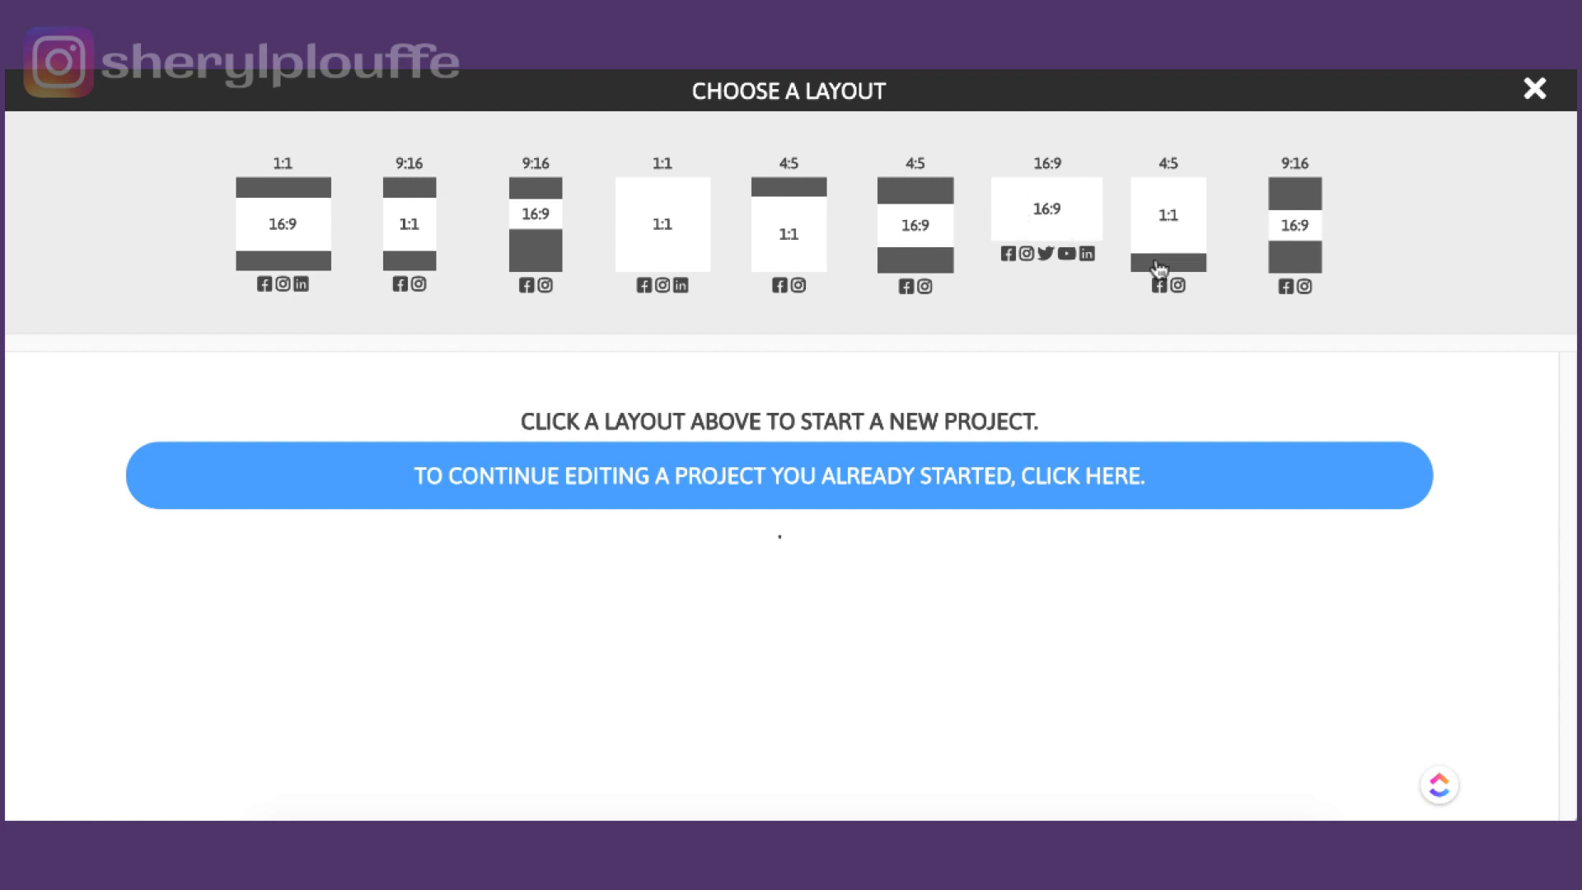
mouse_move(913, 267)
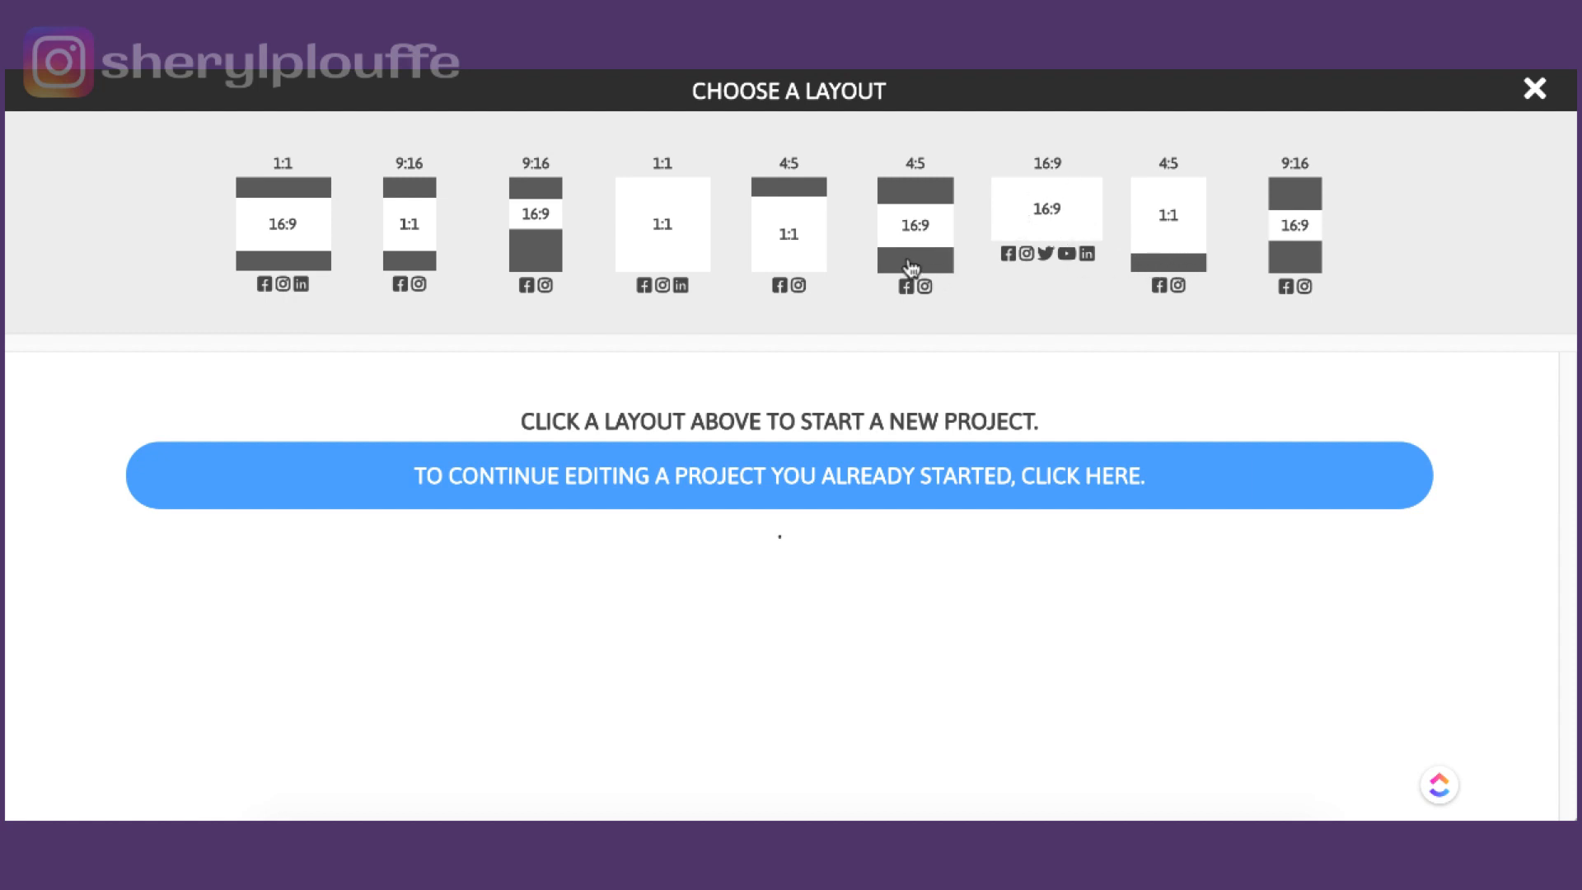
mouse_move(1045, 236)
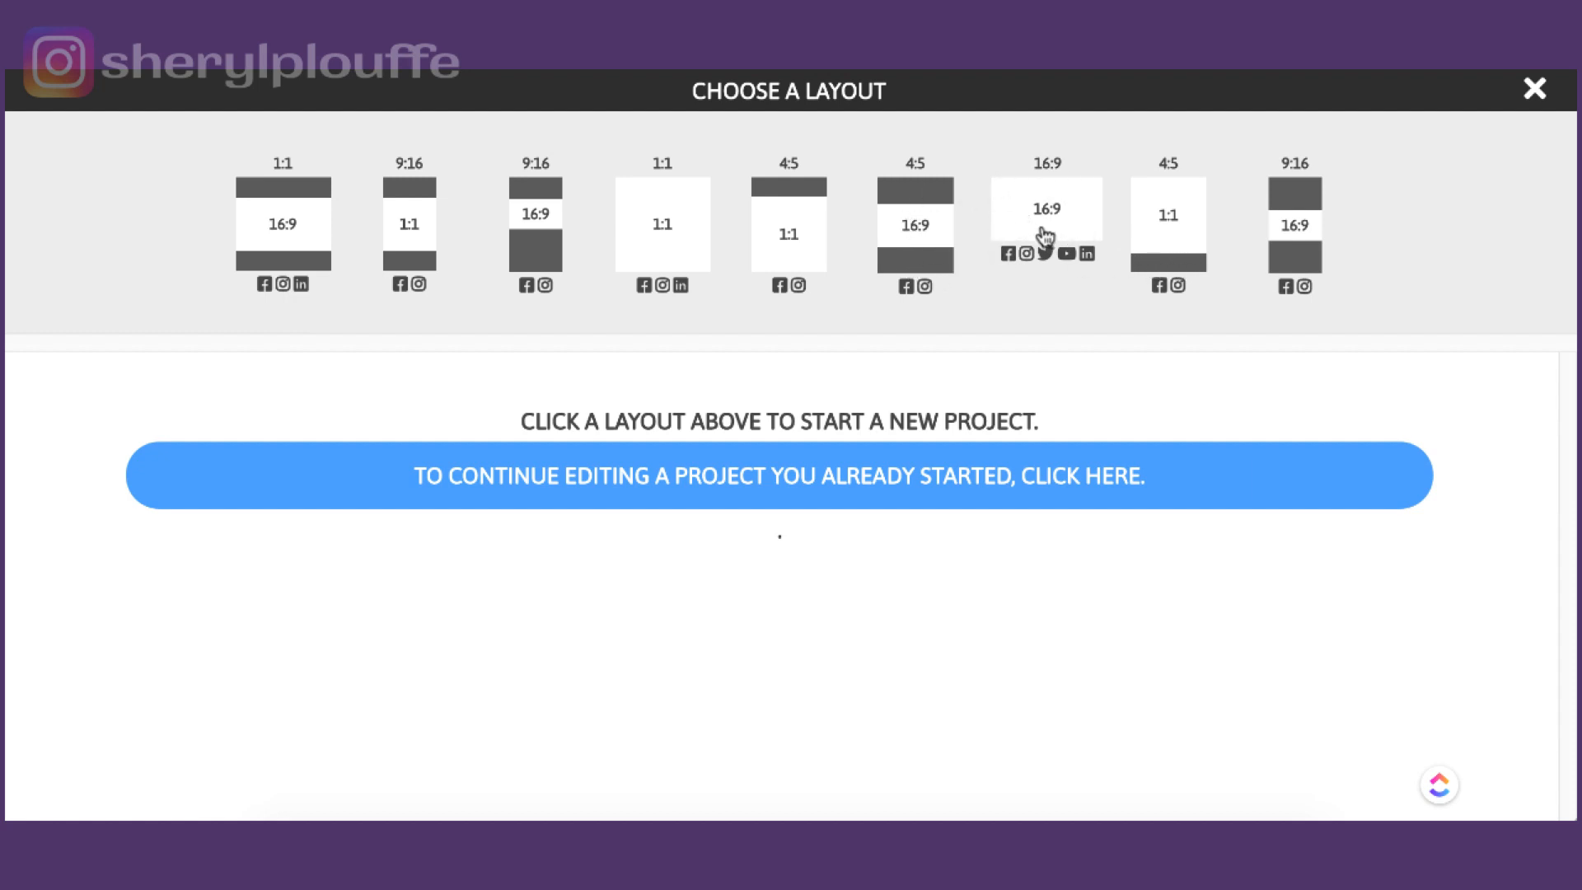
mouse_move(1265, 250)
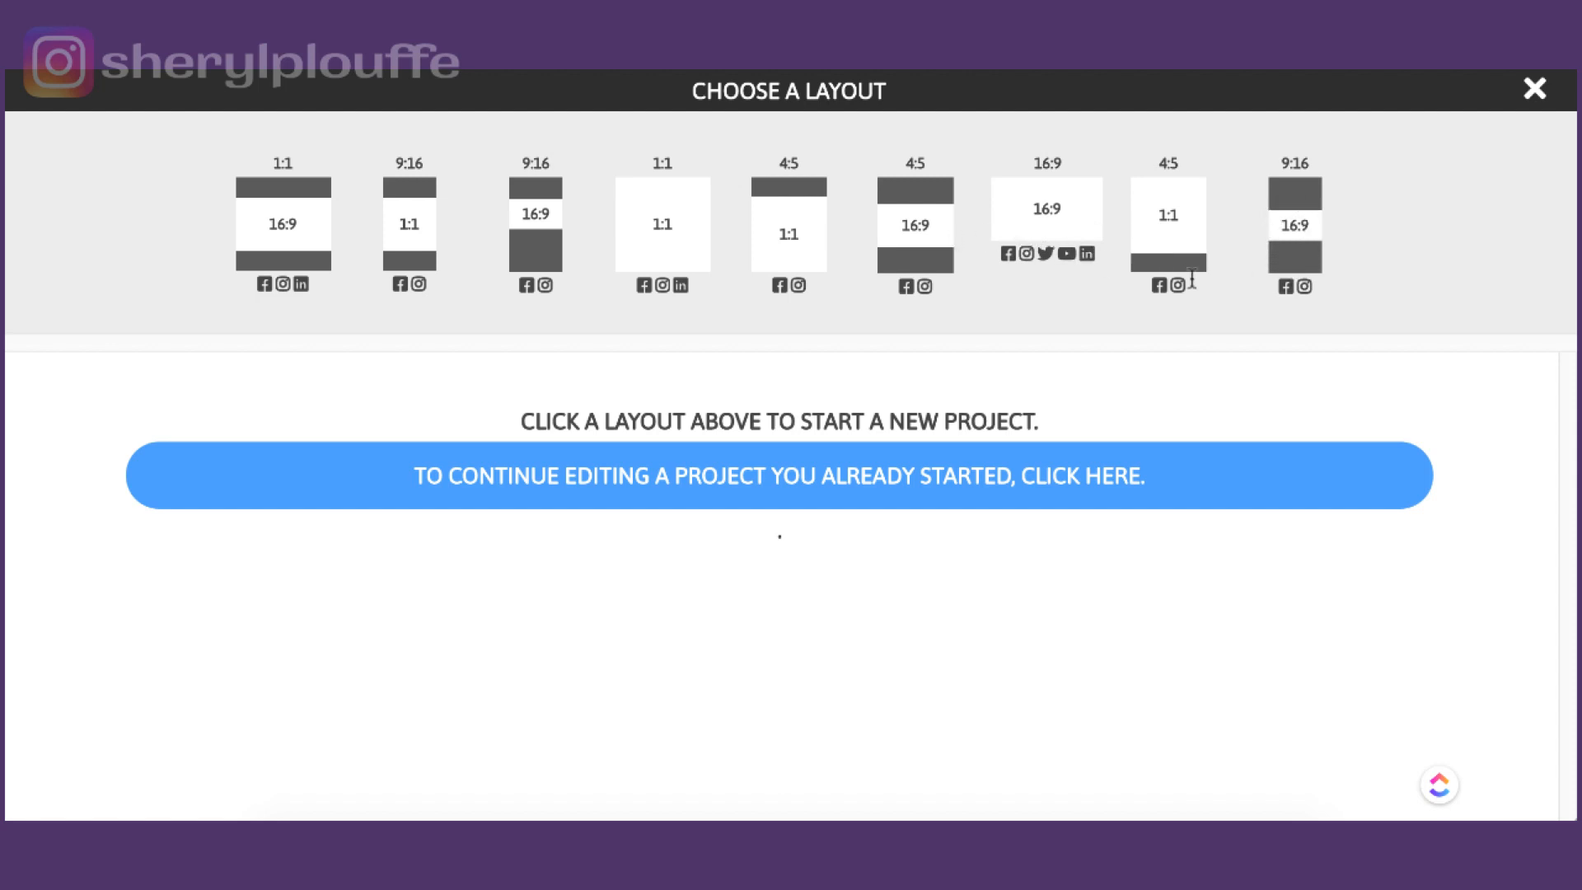
mouse_move(1158, 272)
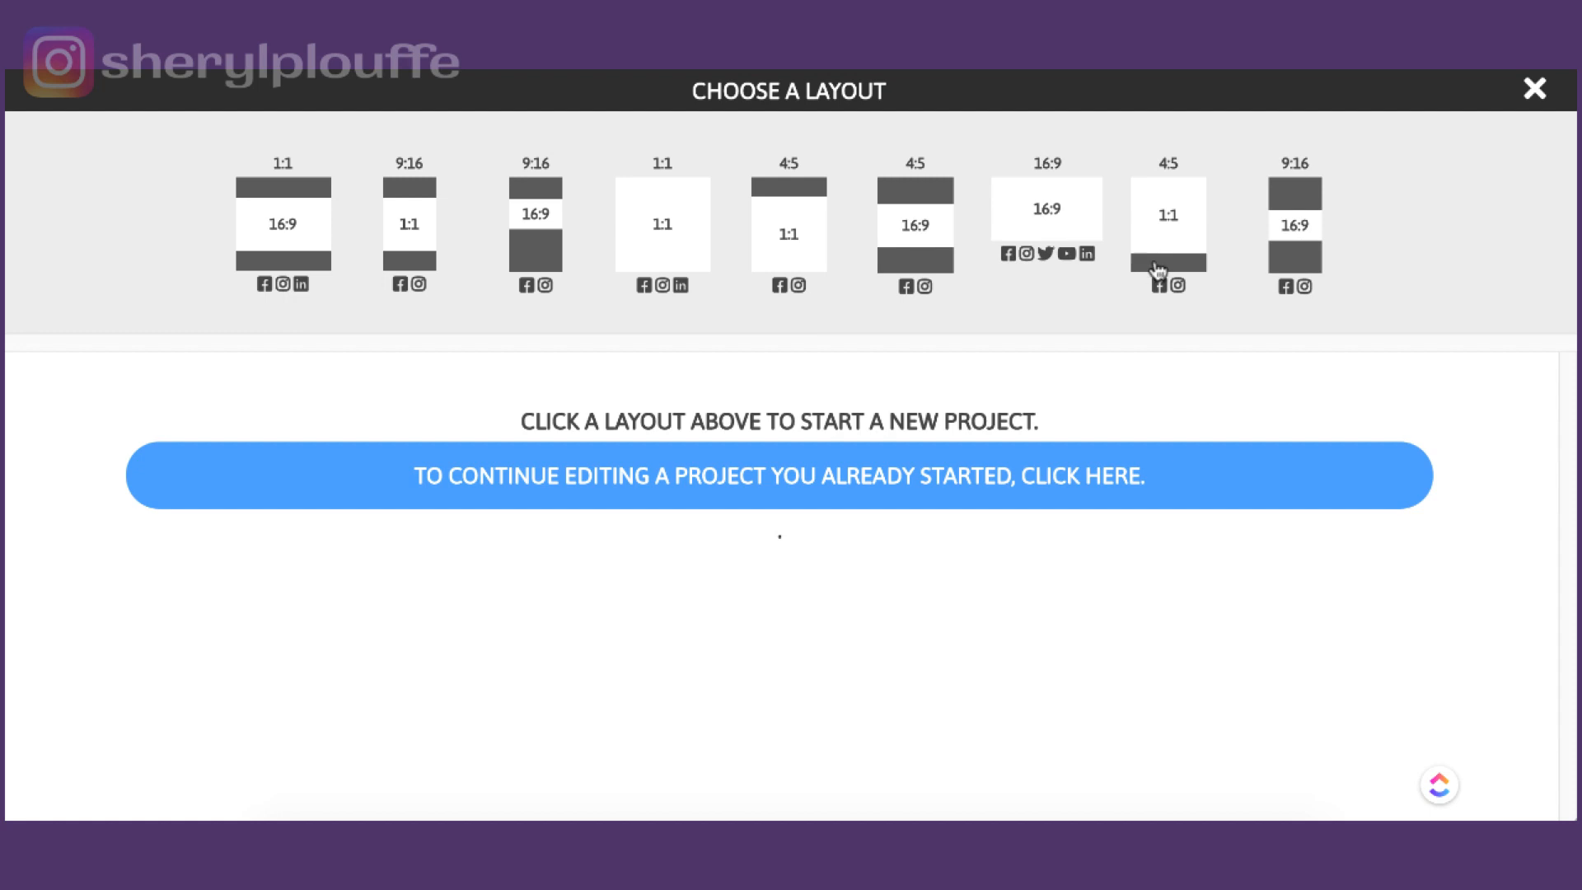
mouse_move(1183, 272)
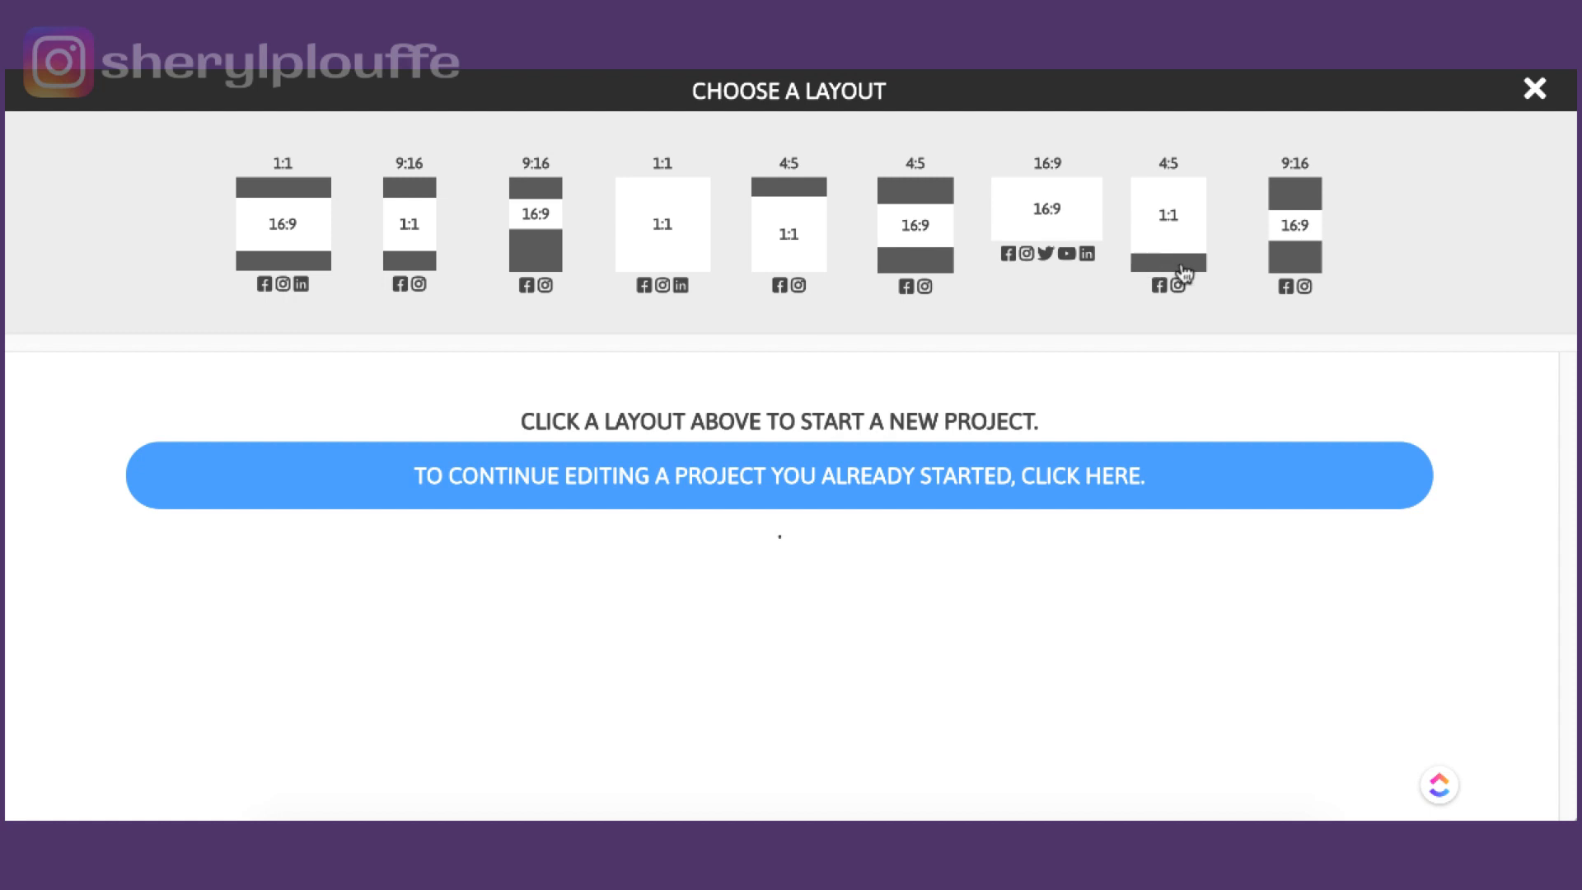
mouse_move(923, 192)
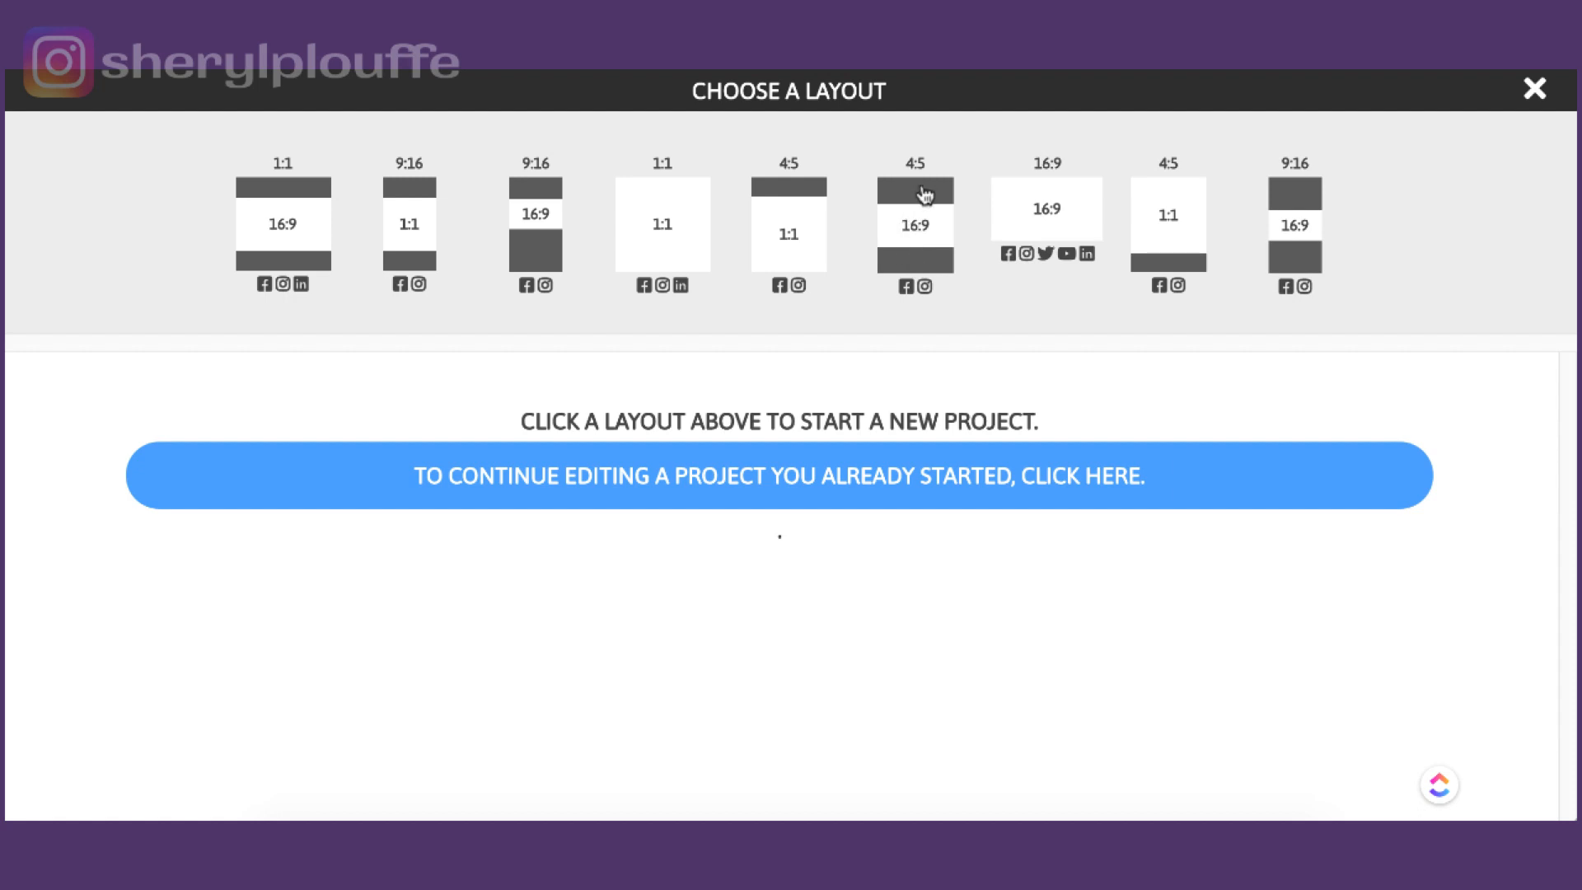
mouse_move(909, 201)
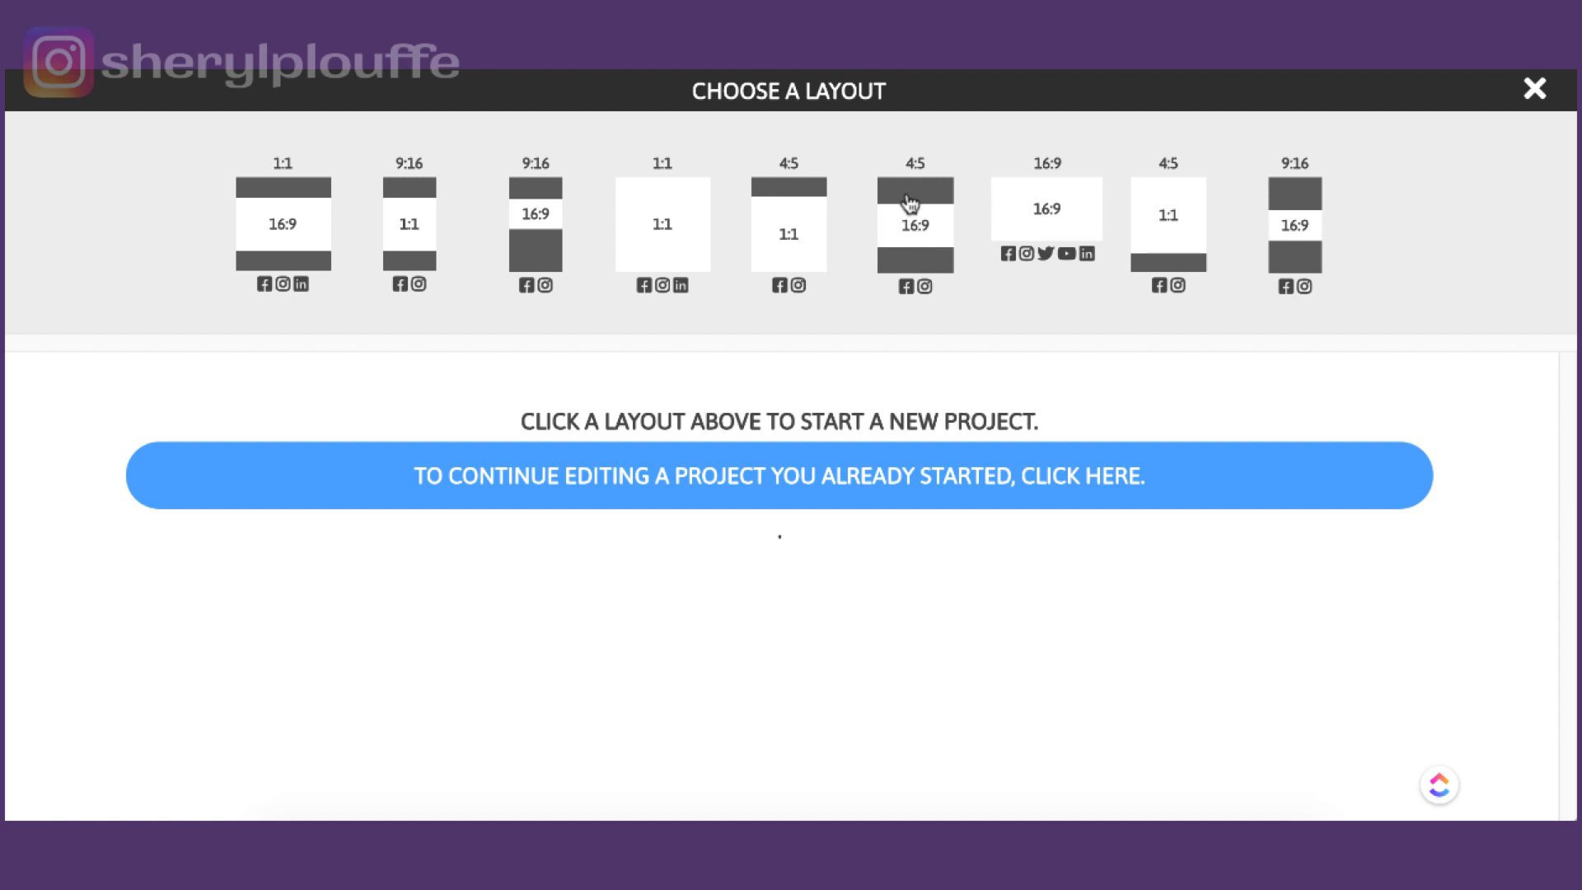
mouse_move(936, 205)
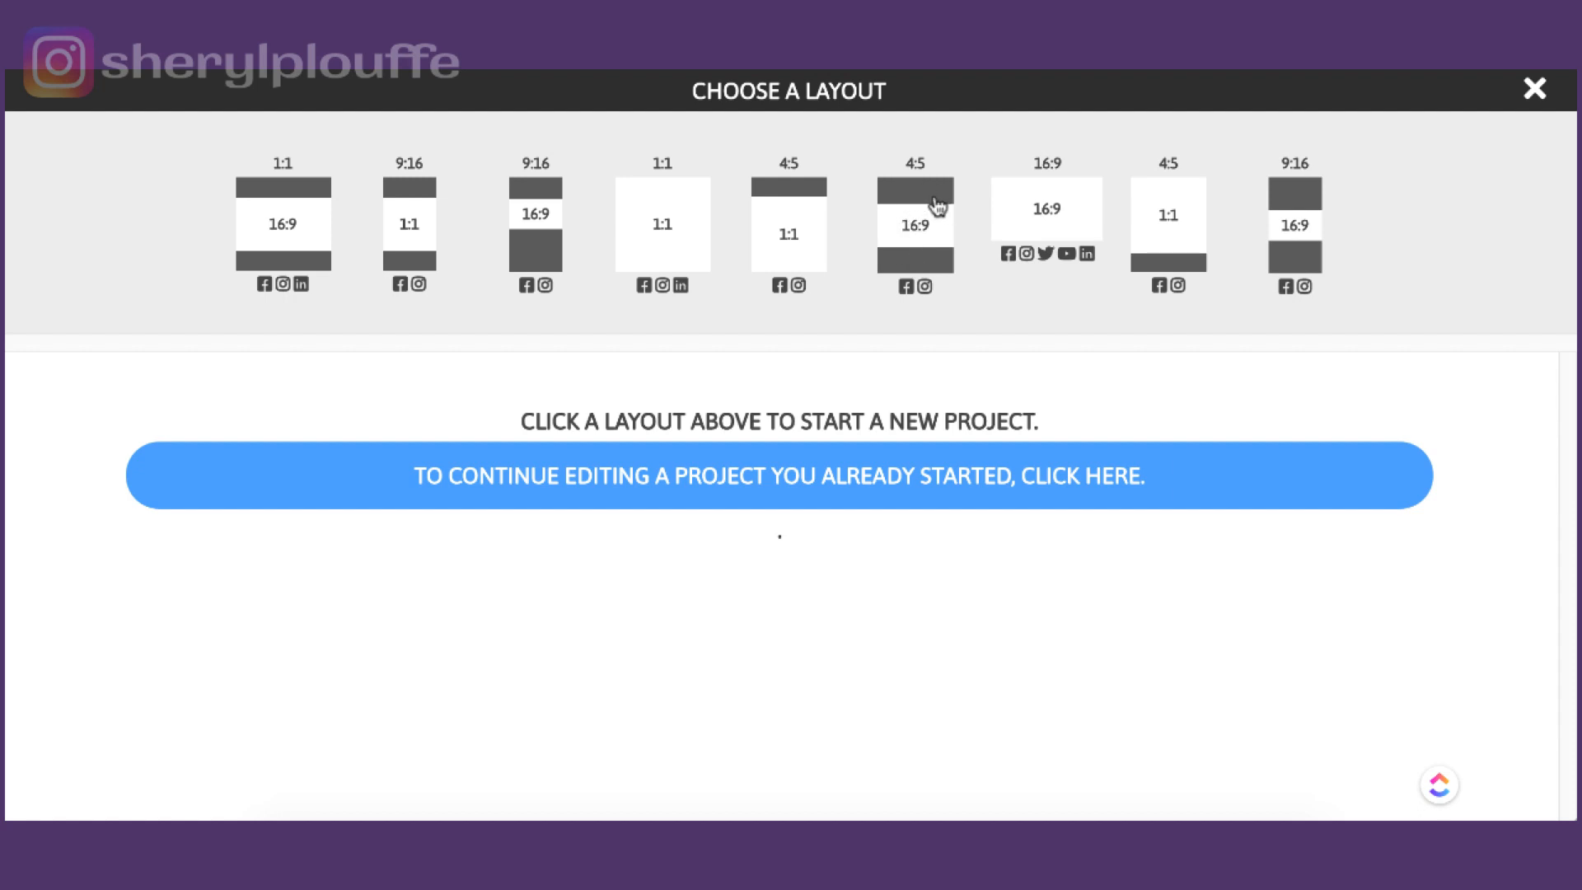
mouse_move(308, 259)
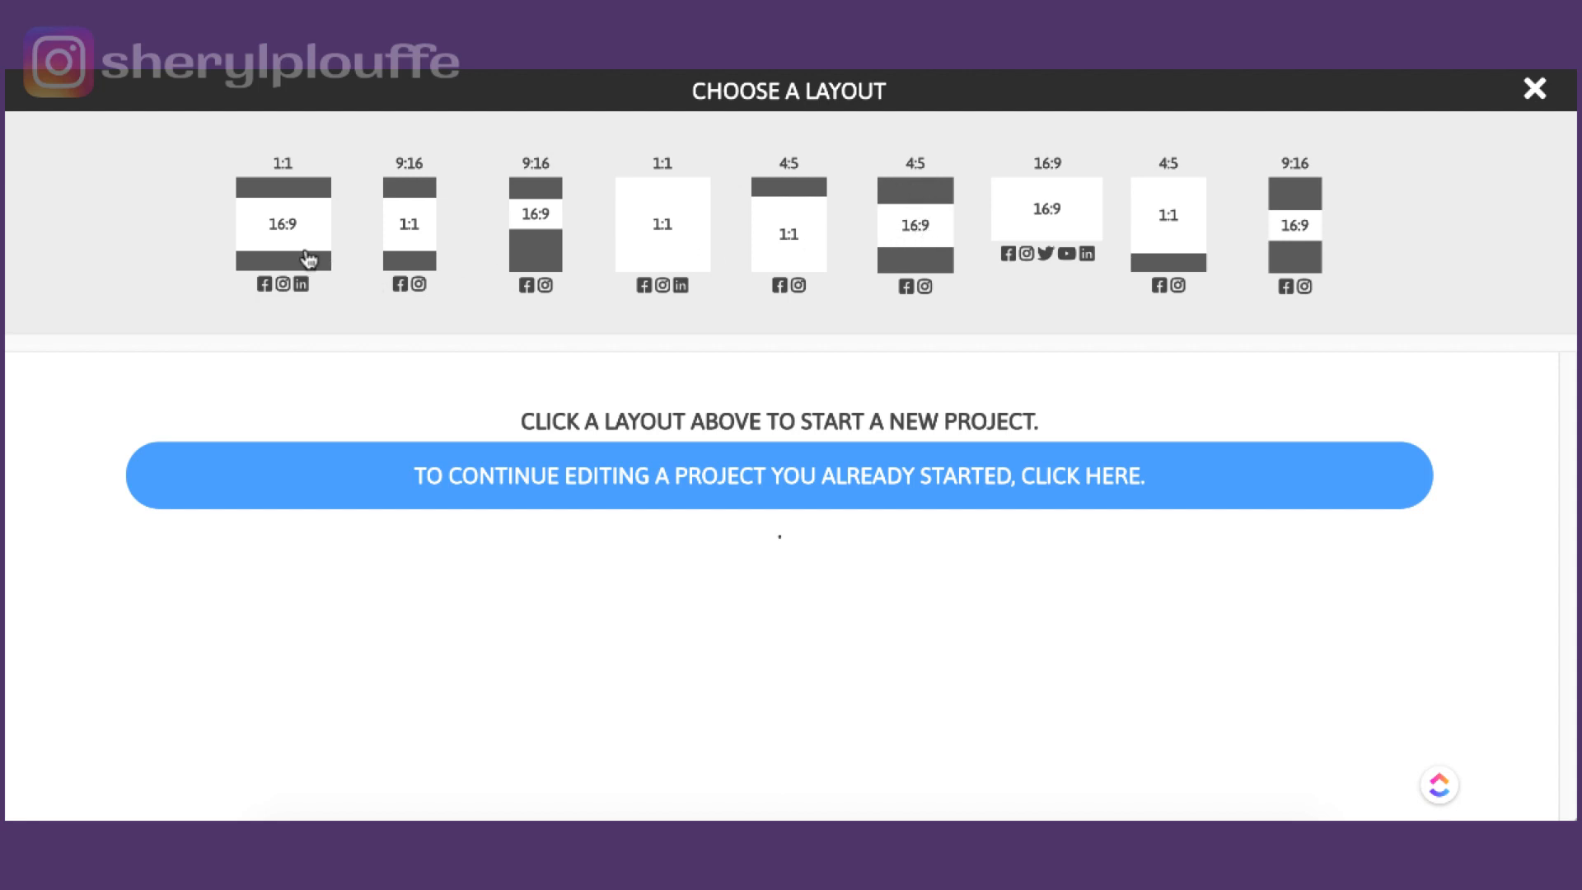
mouse_move(536, 196)
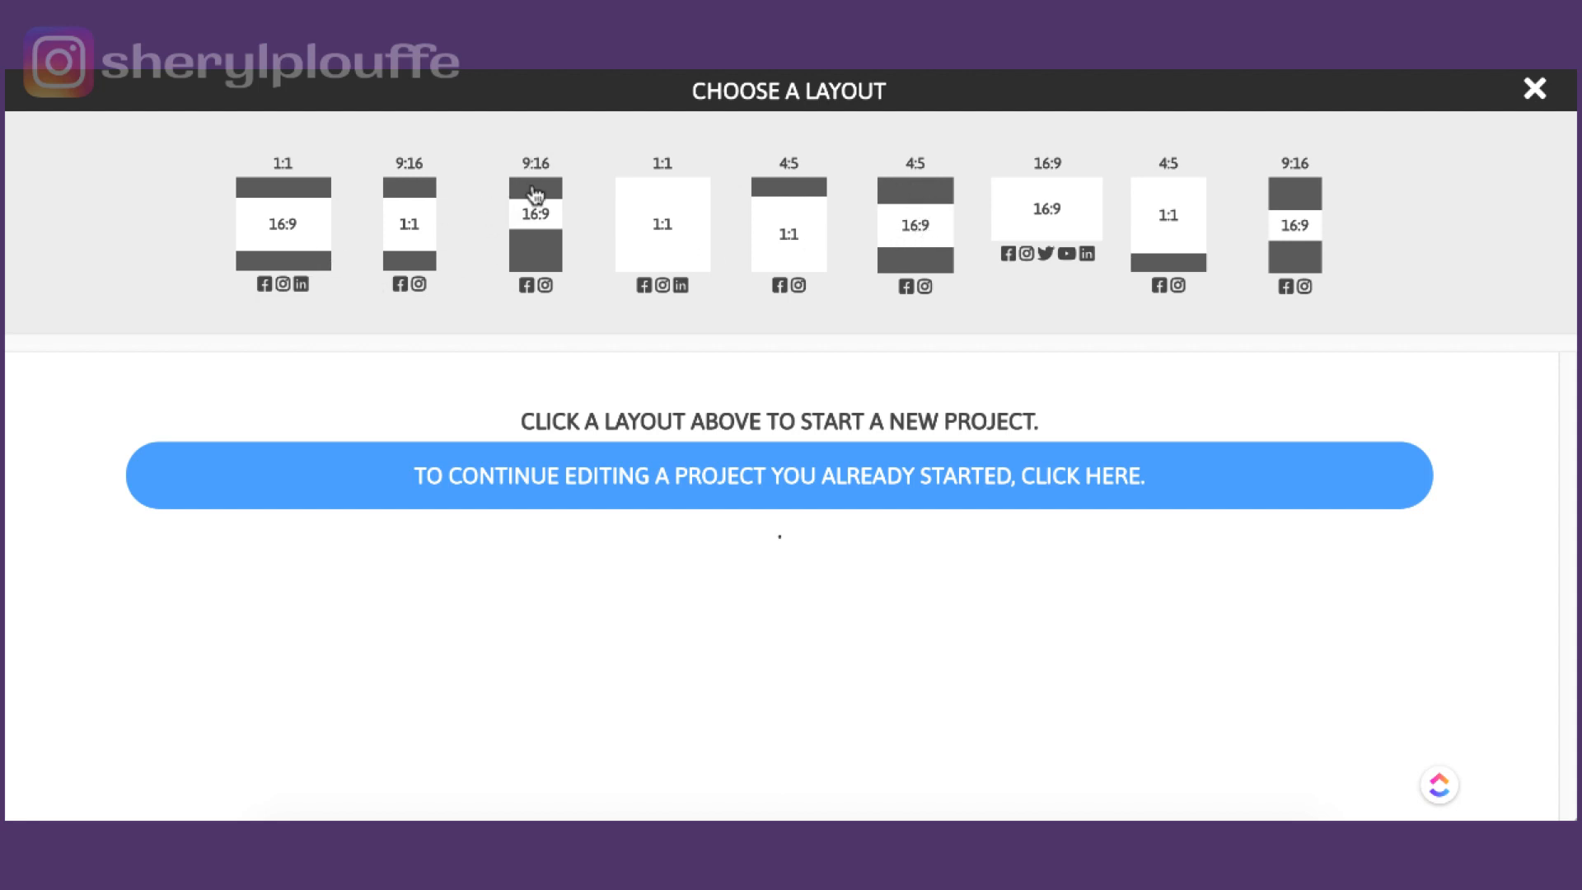
mouse_move(275, 161)
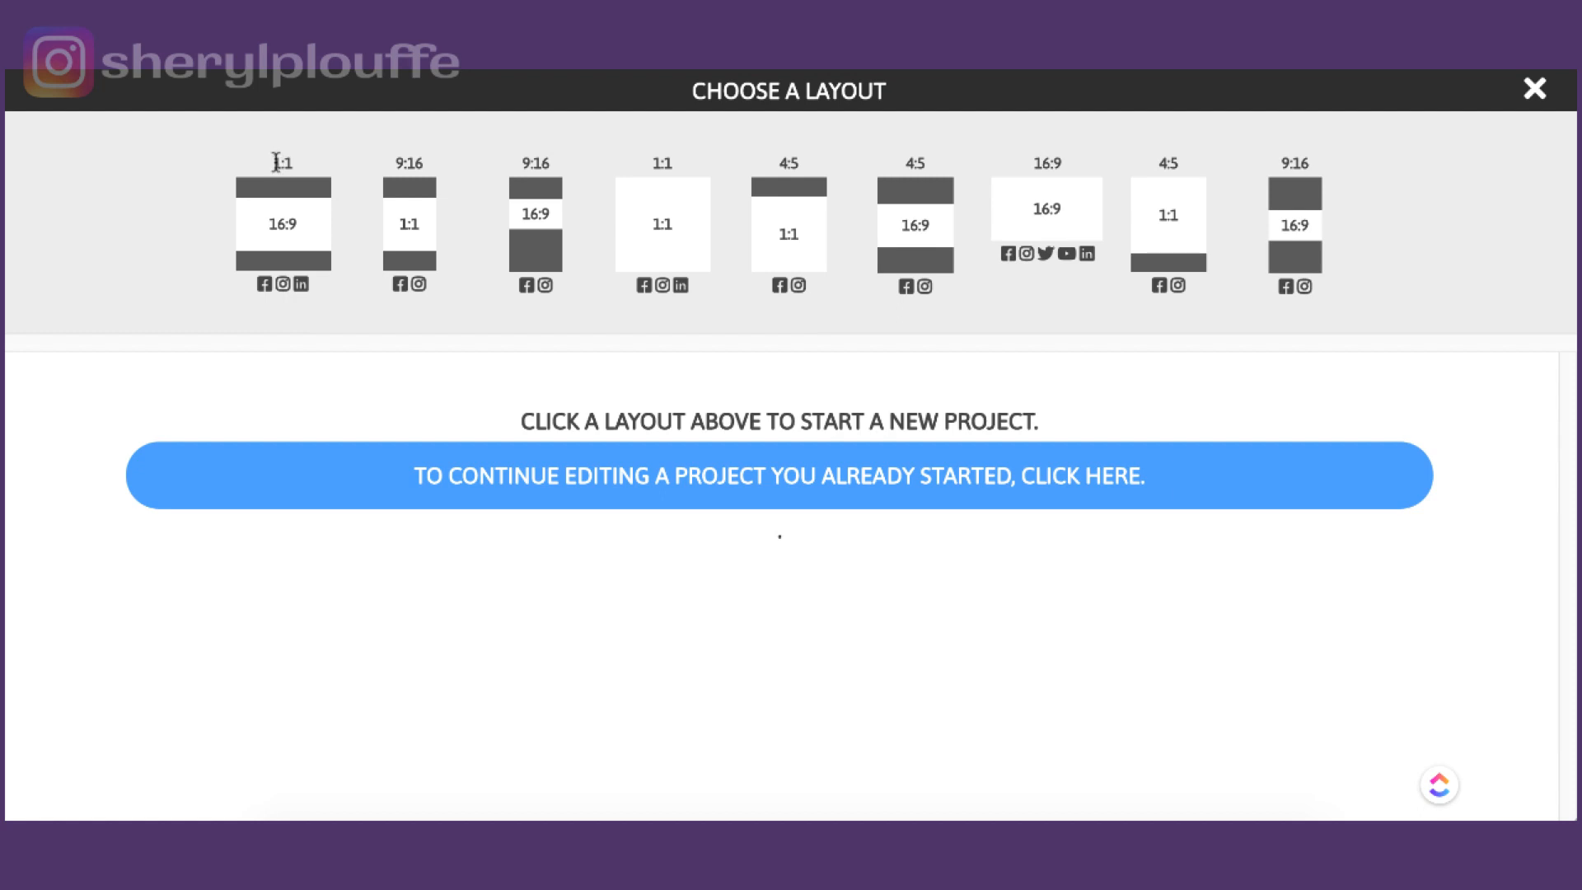
mouse_move(532, 156)
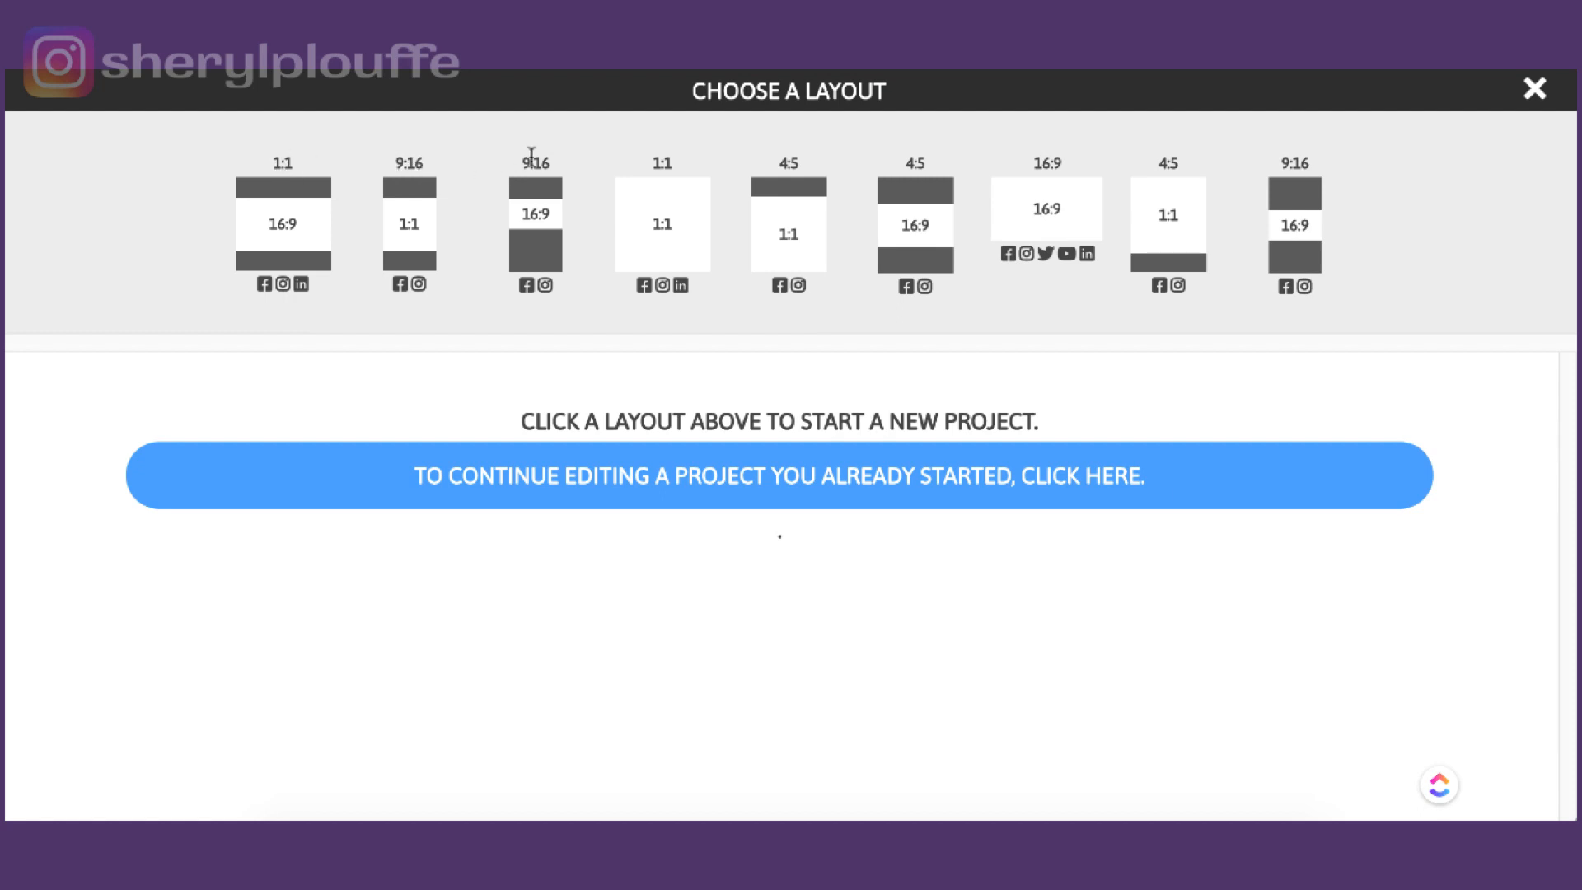
mouse_move(1277, 153)
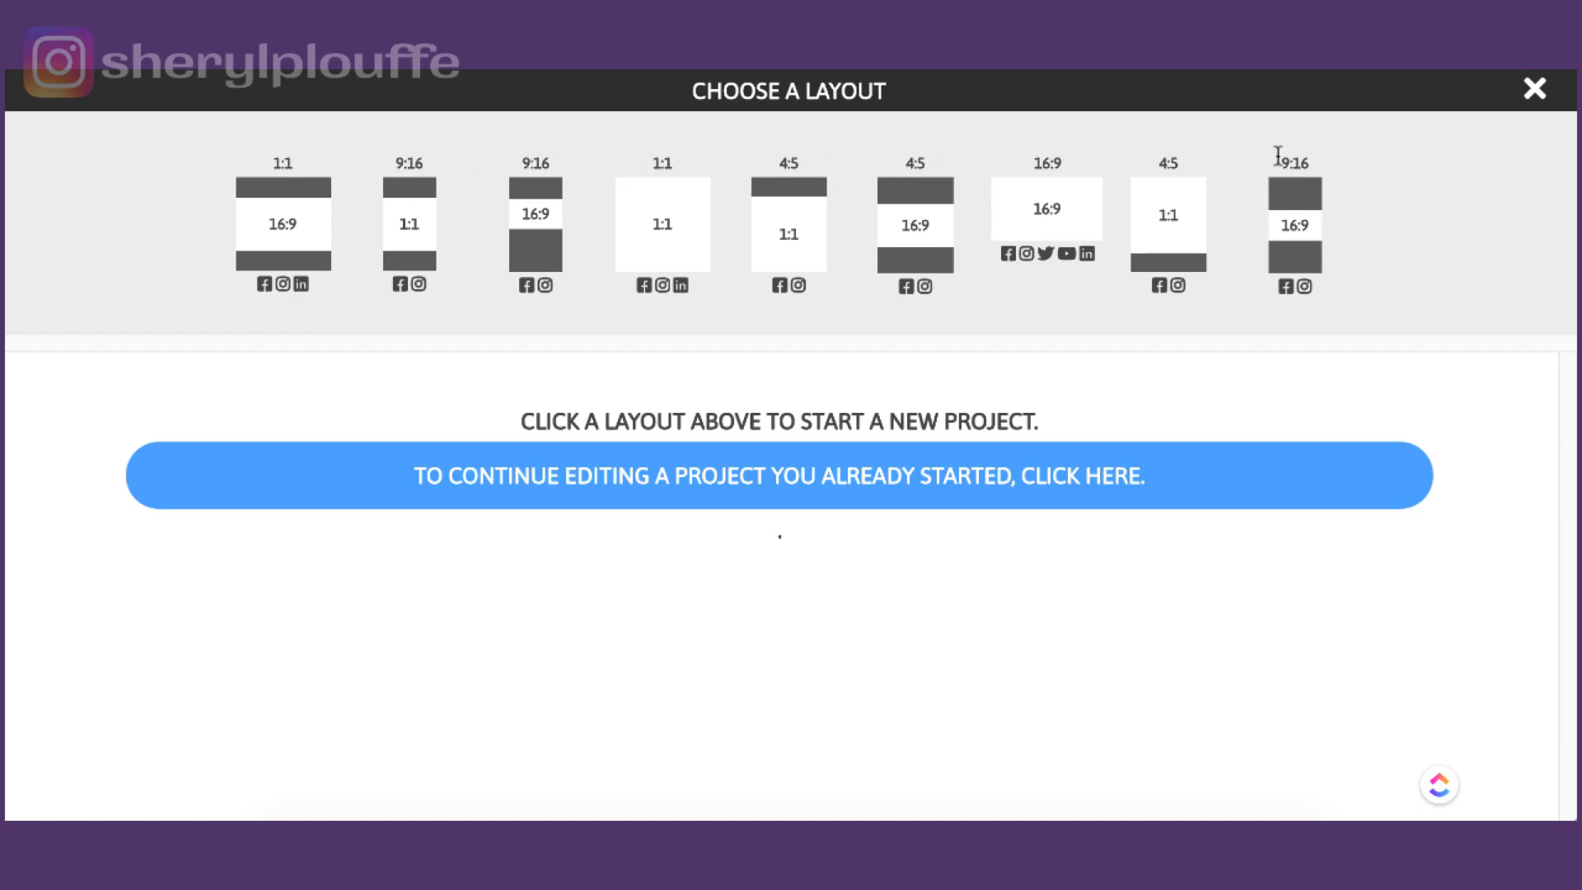
mouse_move(272, 159)
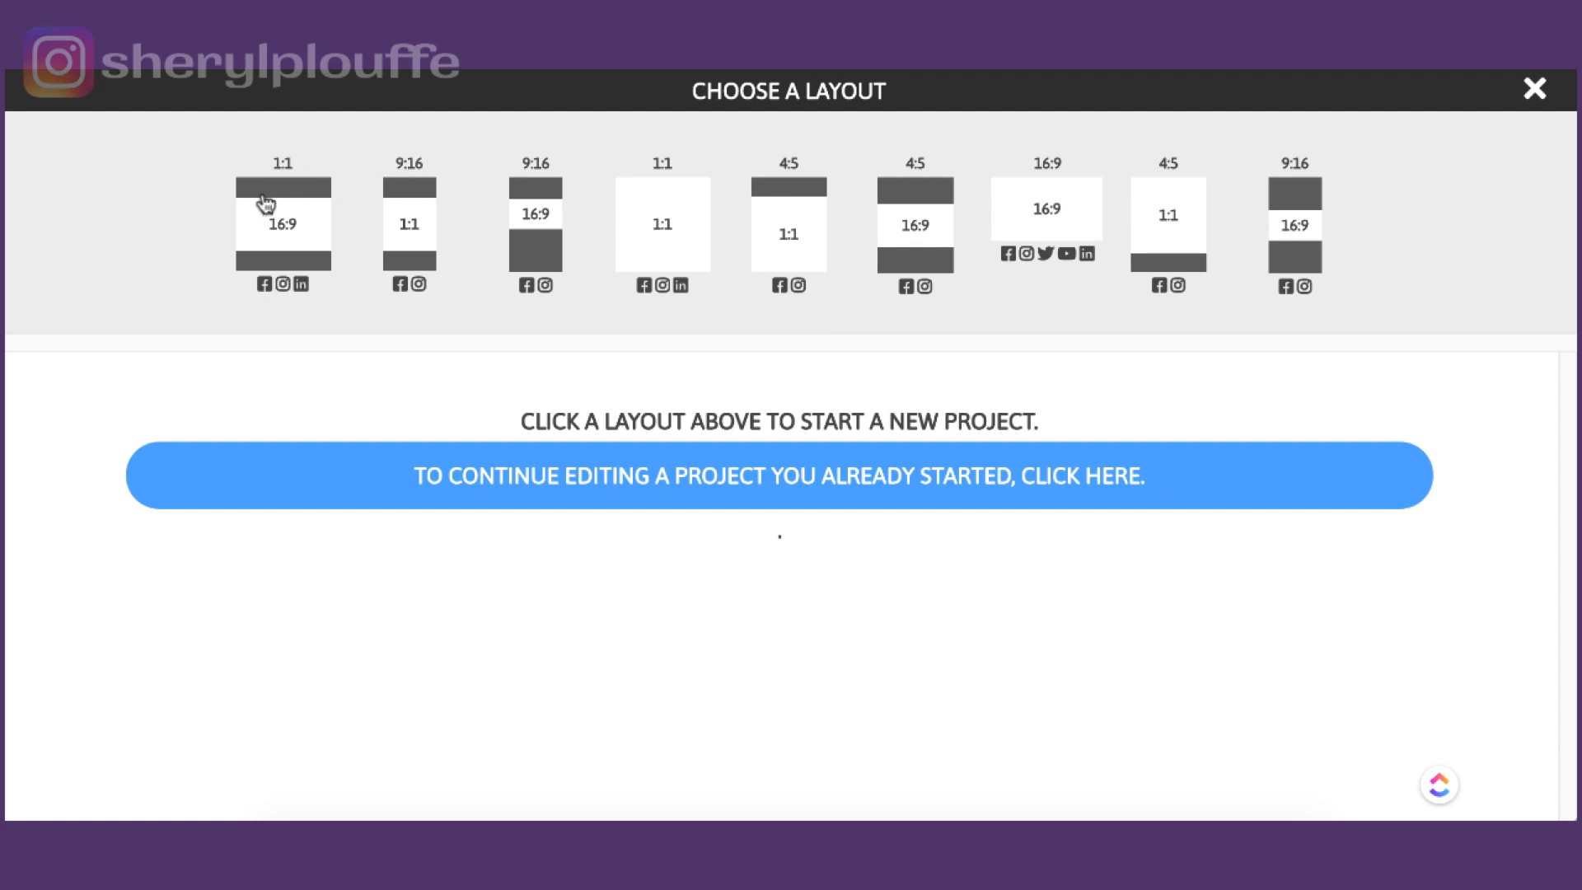
mouse_move(264, 267)
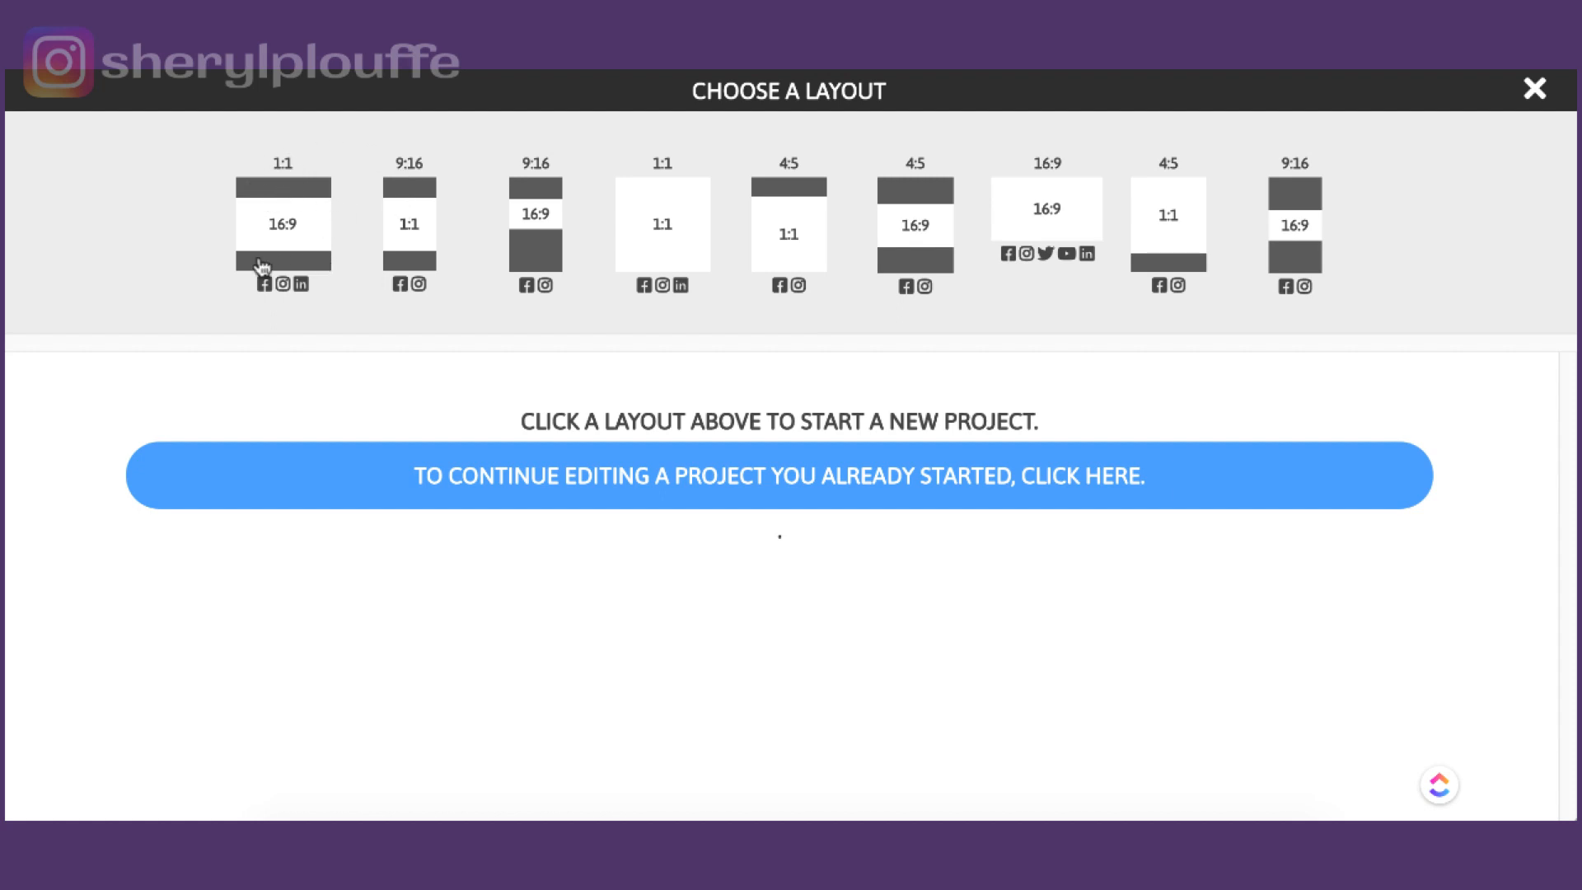
mouse_move(323, 270)
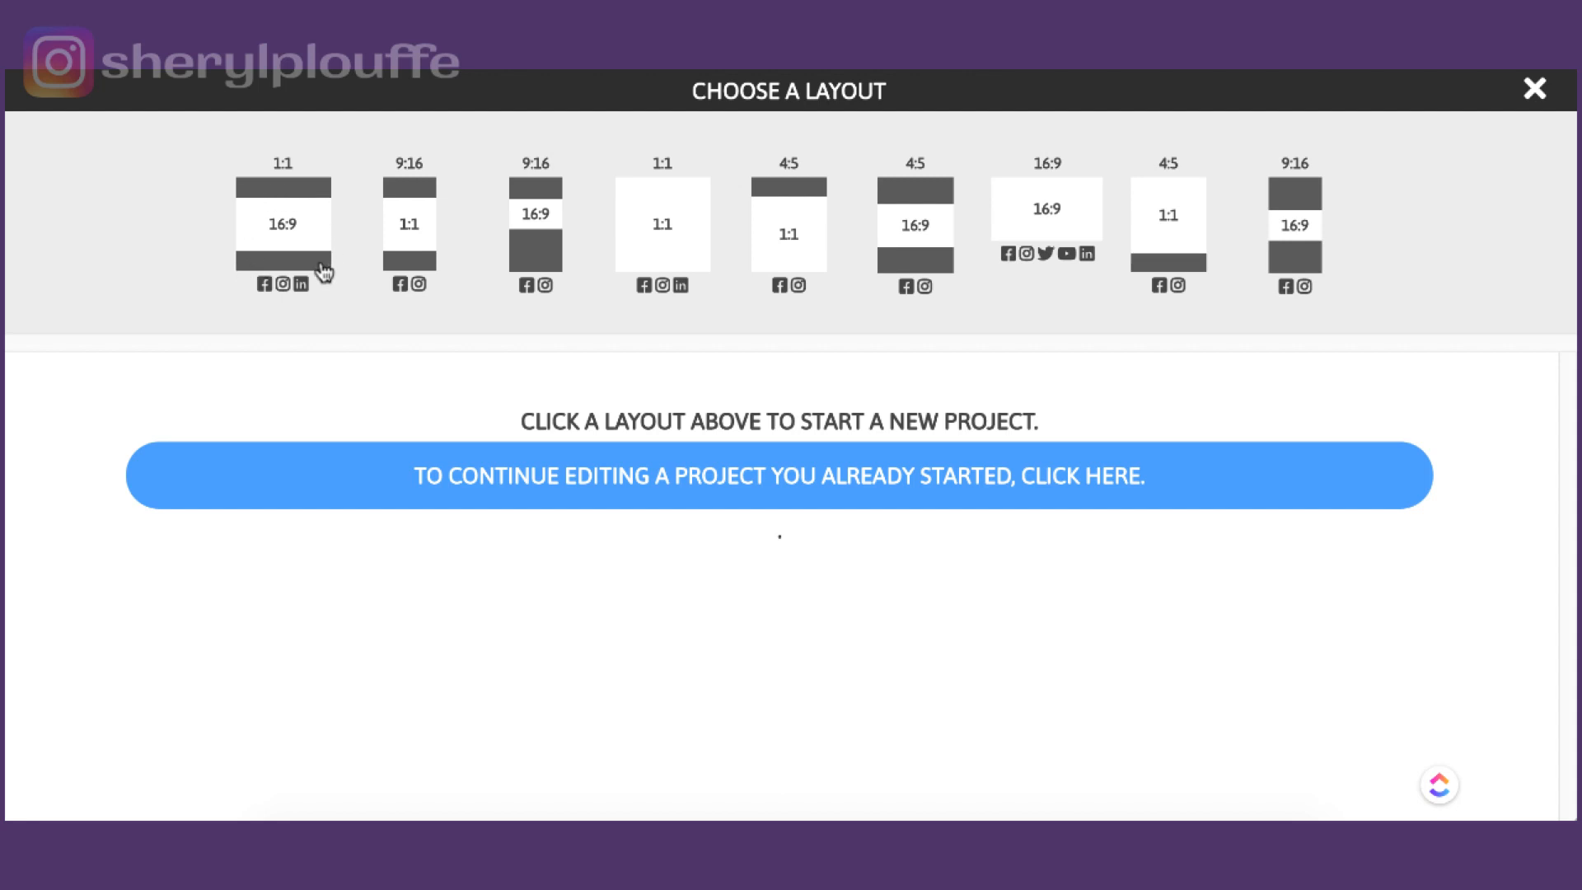
mouse_move(272, 160)
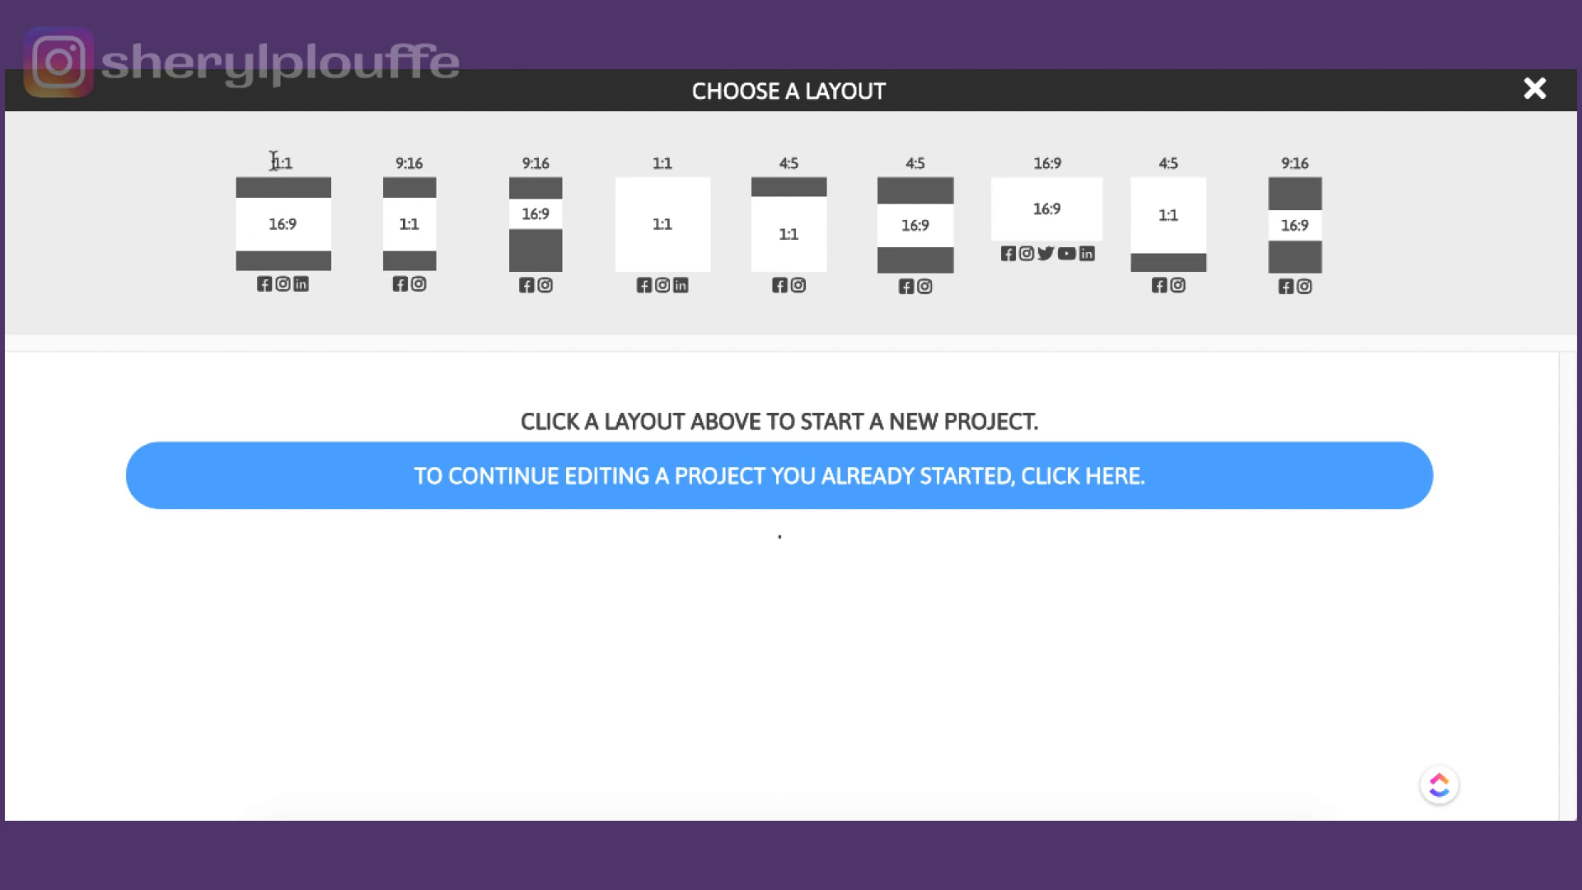
mouse_move(244, 187)
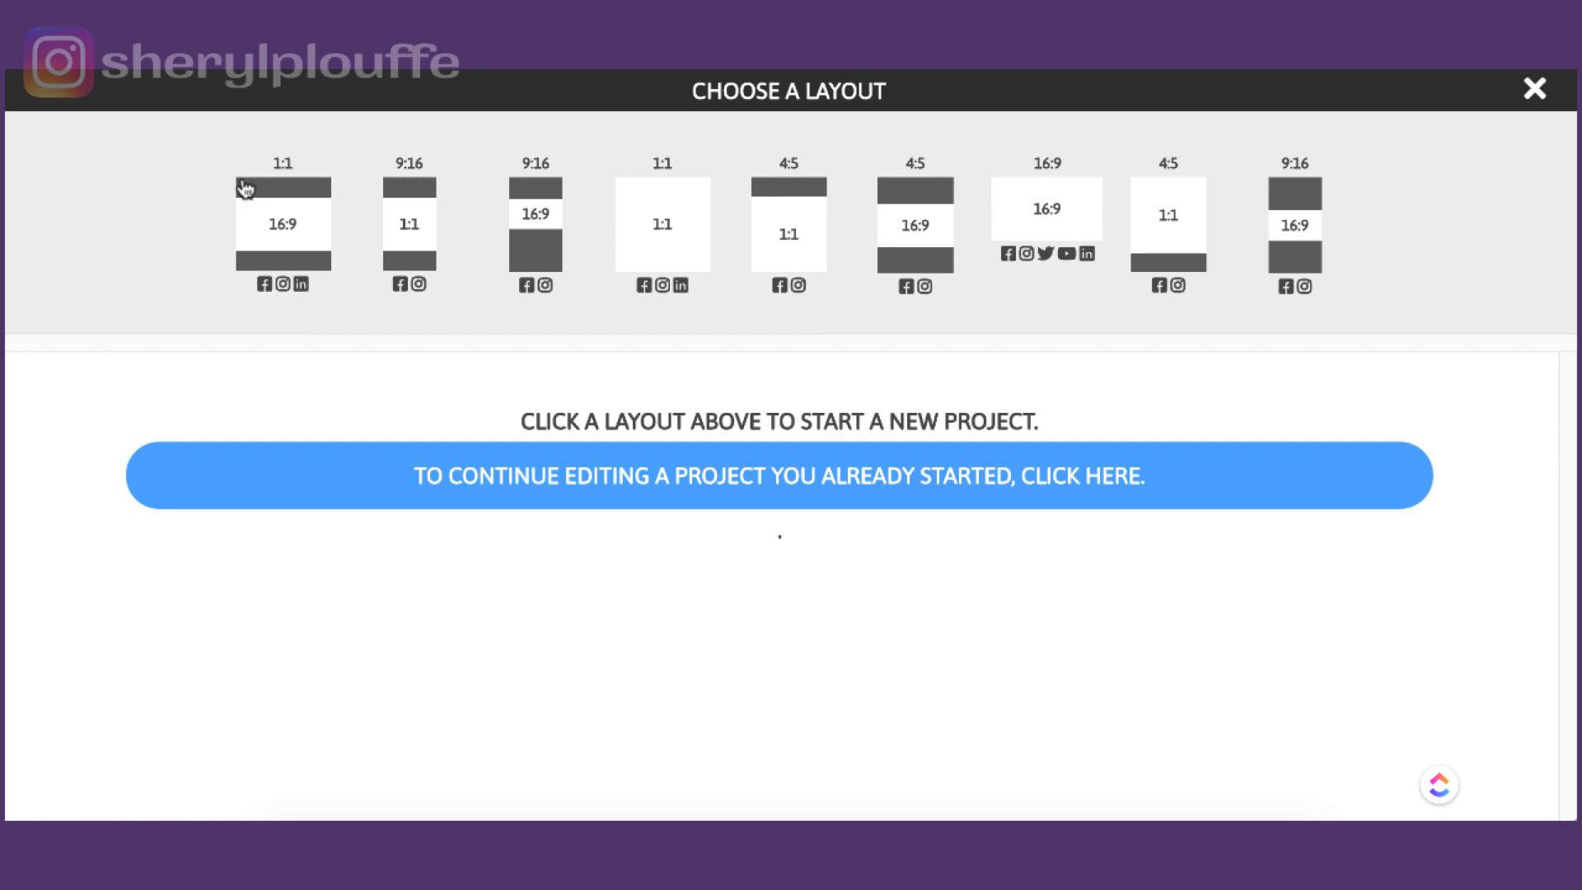
mouse_move(330, 262)
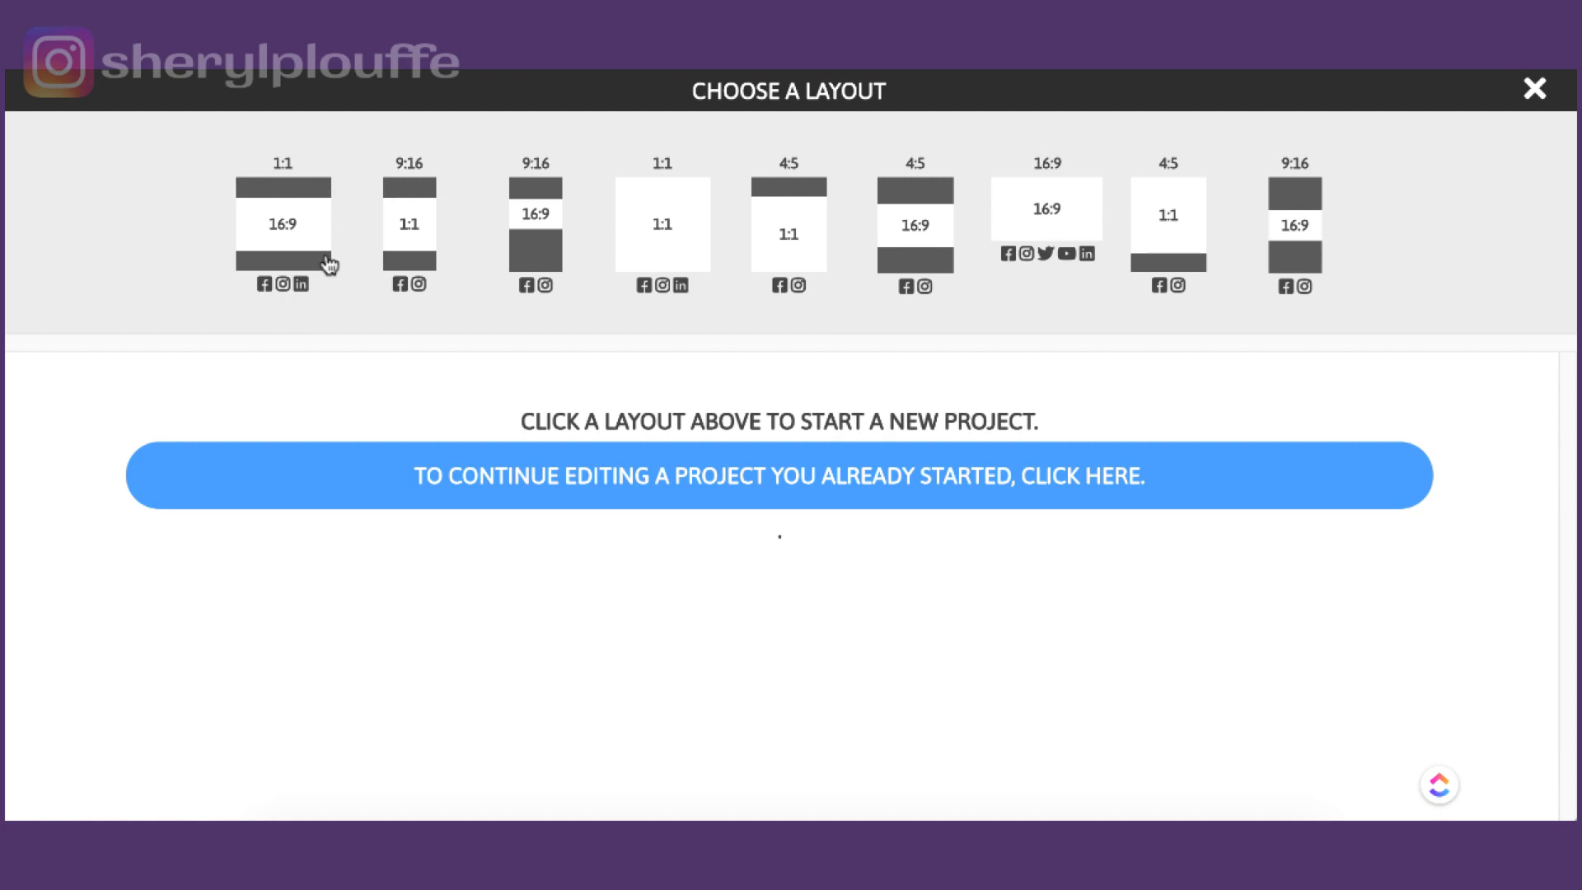
mouse_move(290, 263)
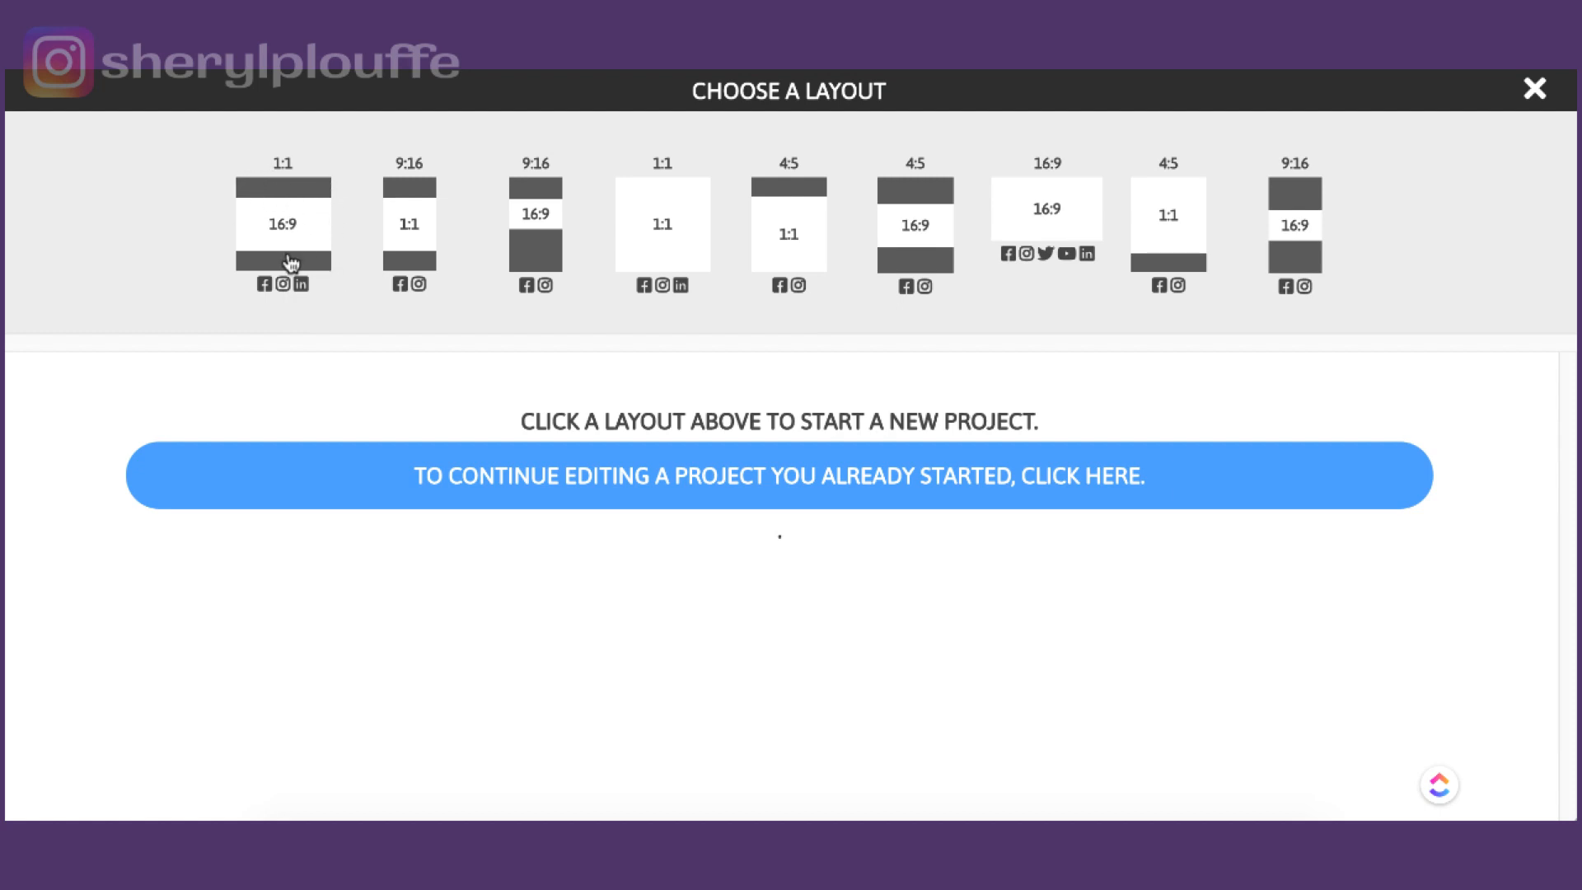
mouse_move(522, 161)
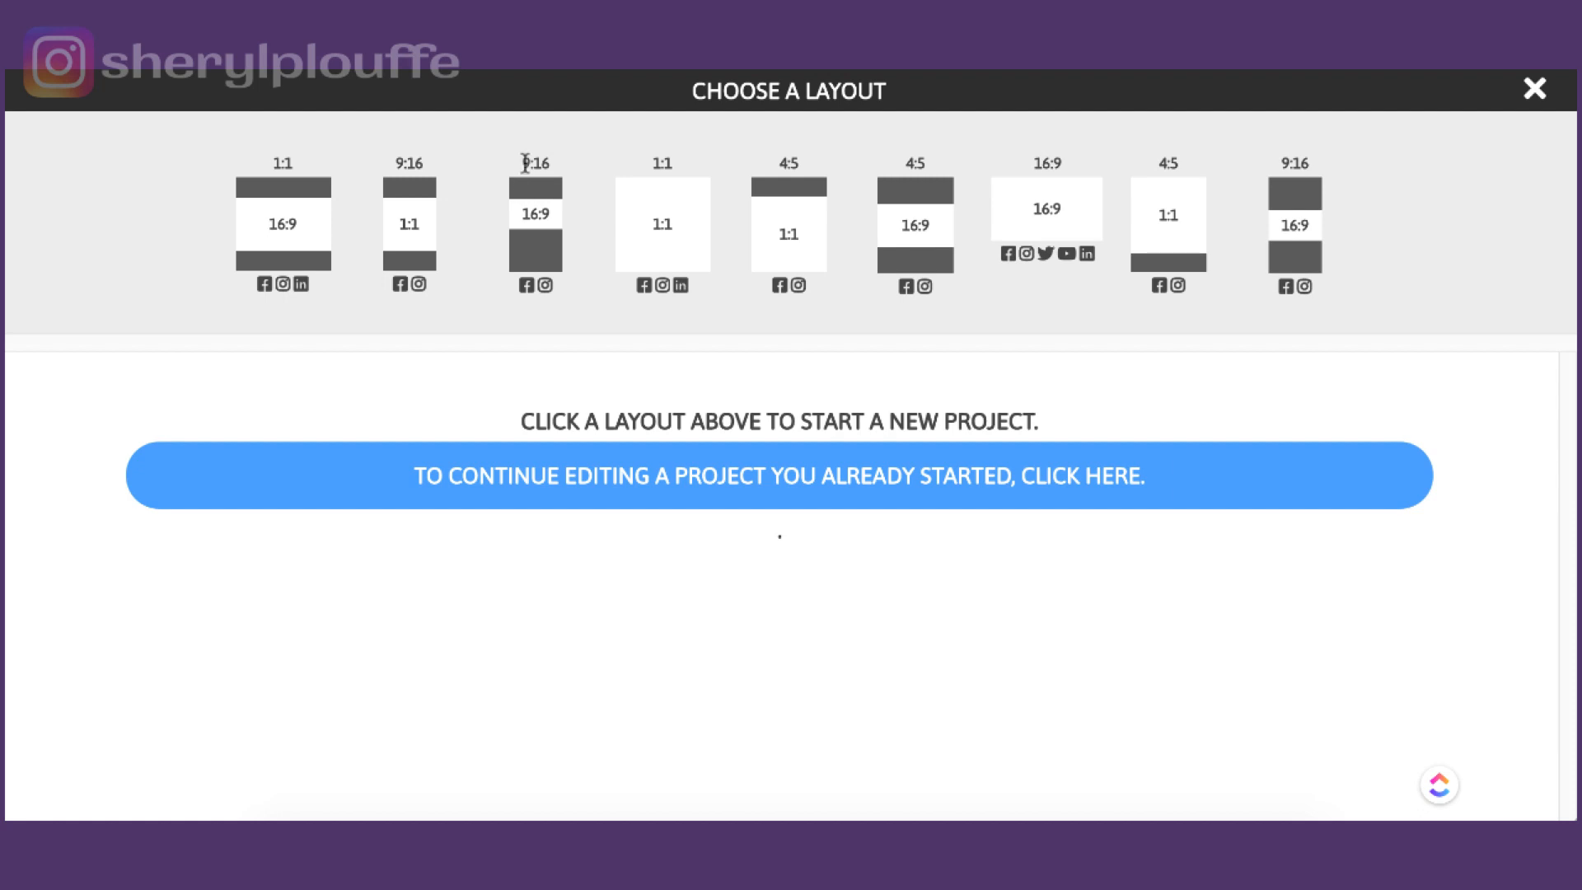
mouse_move(556, 191)
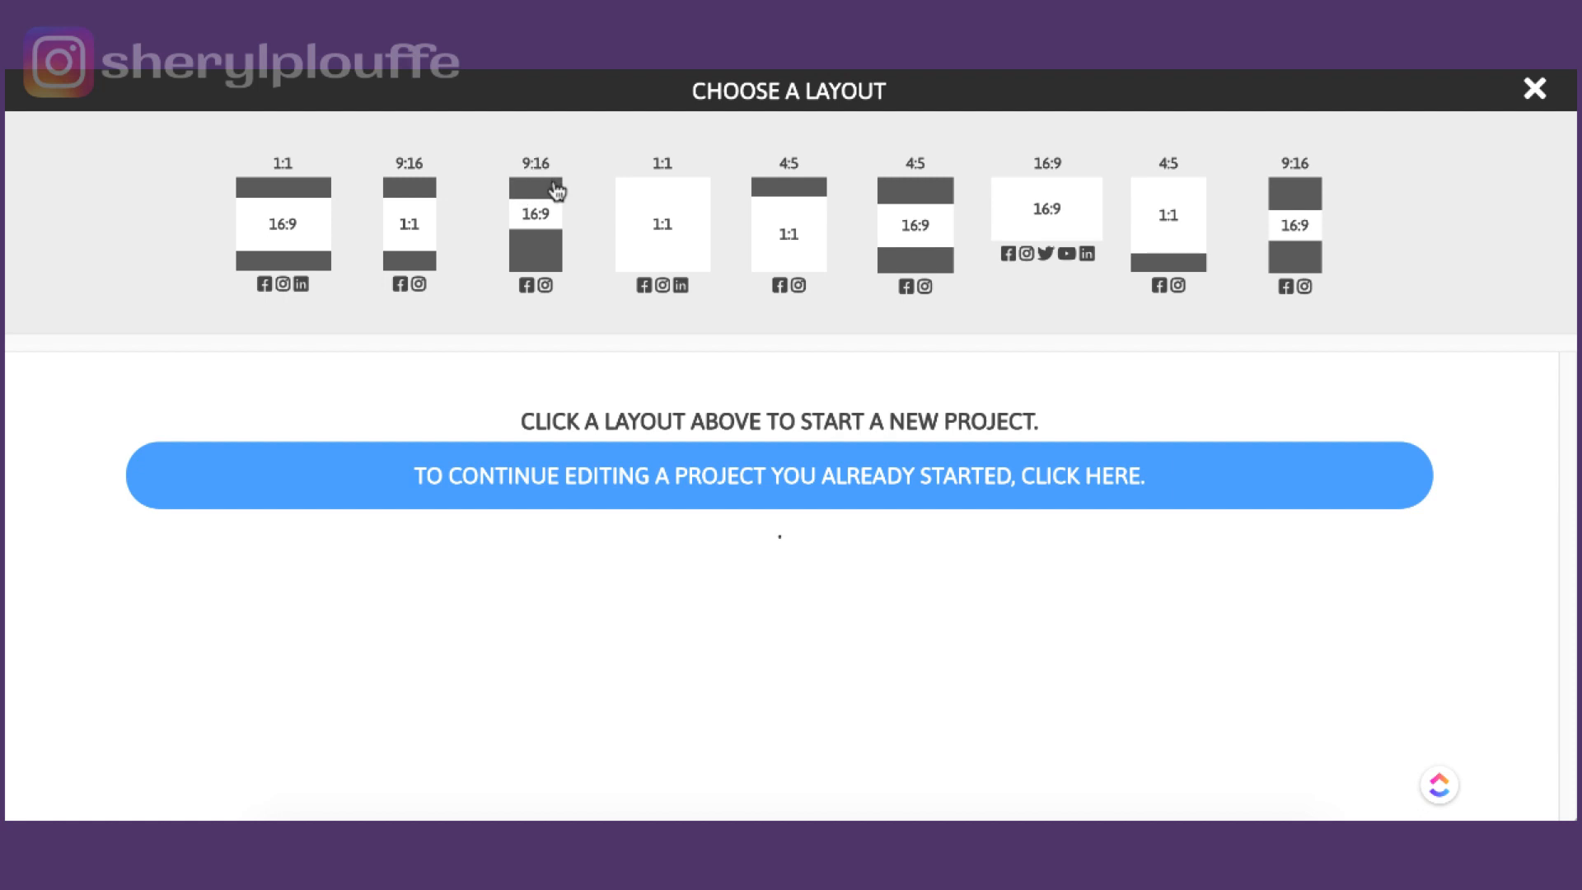
mouse_move(560, 272)
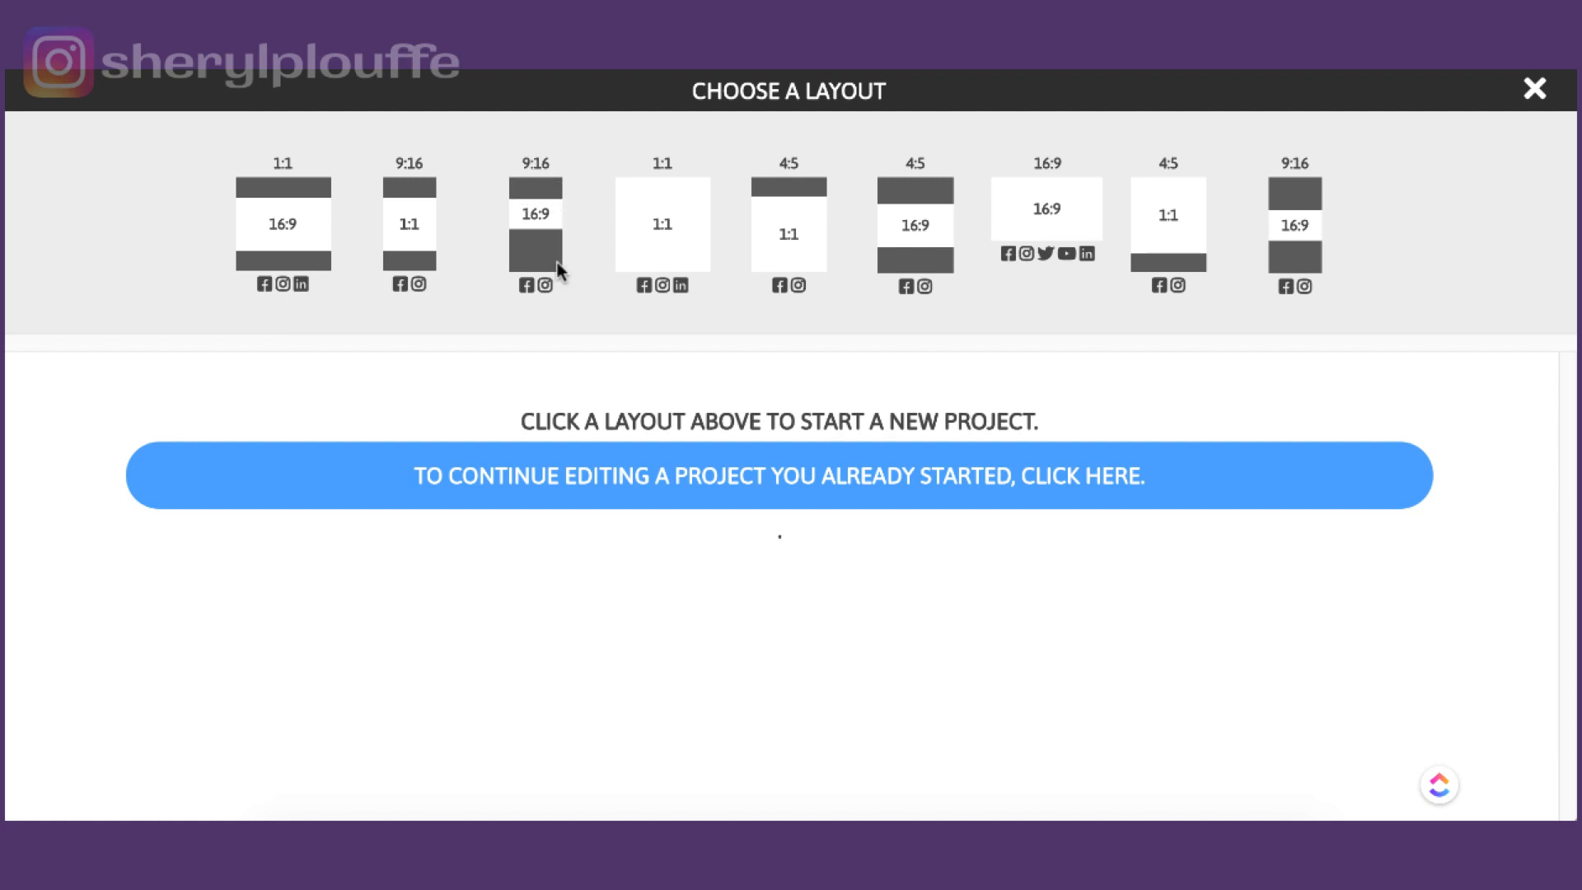
mouse_move(1046, 168)
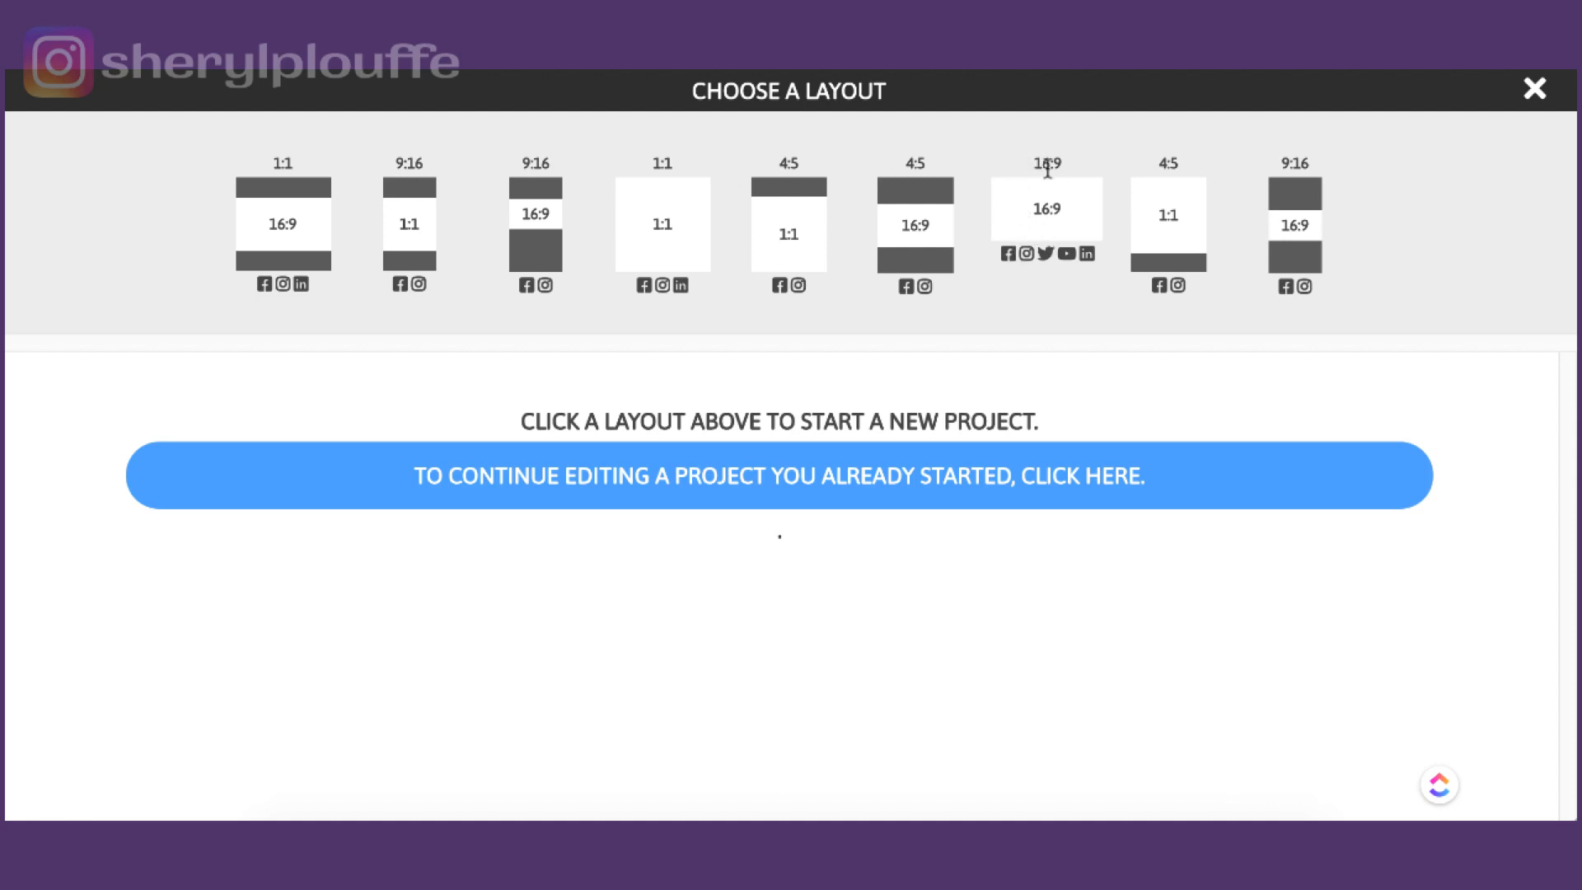
mouse_move(1097, 196)
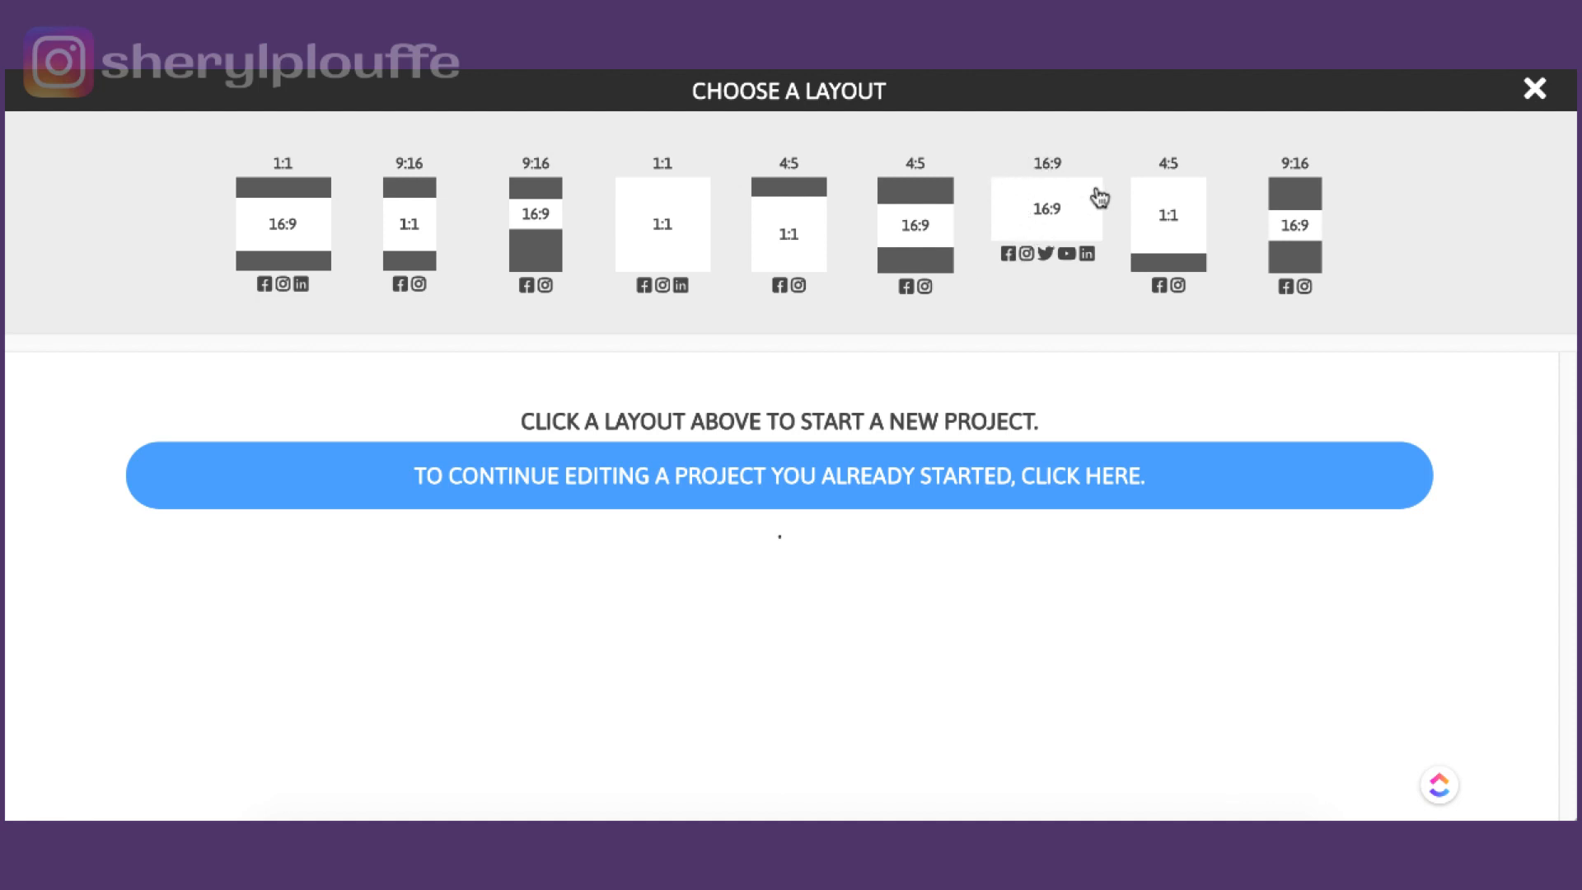
mouse_move(589, 168)
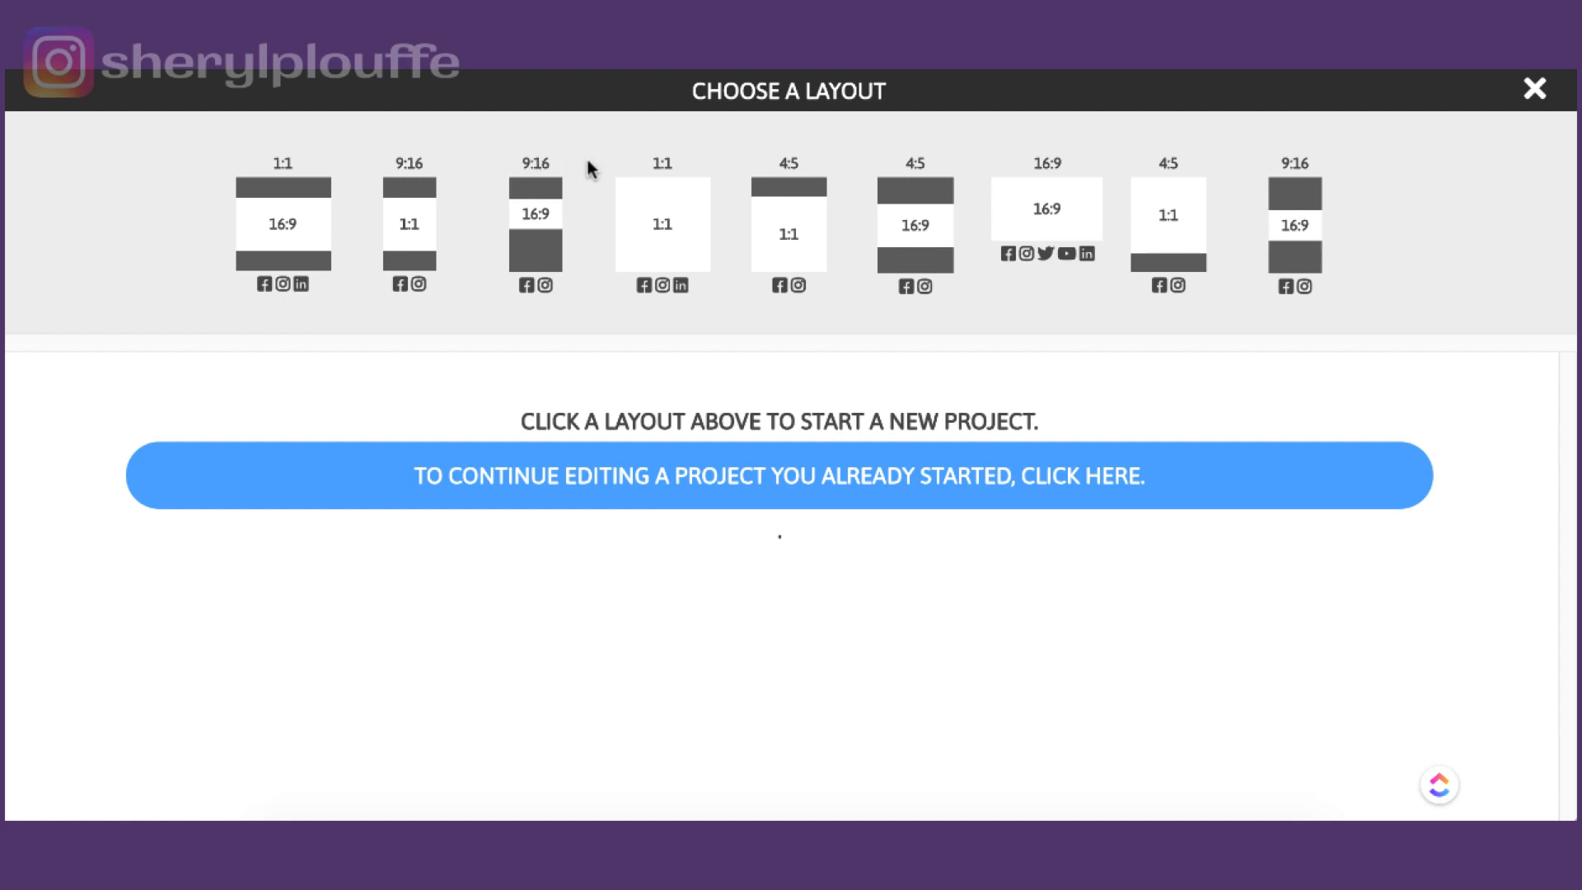
mouse_move(529, 214)
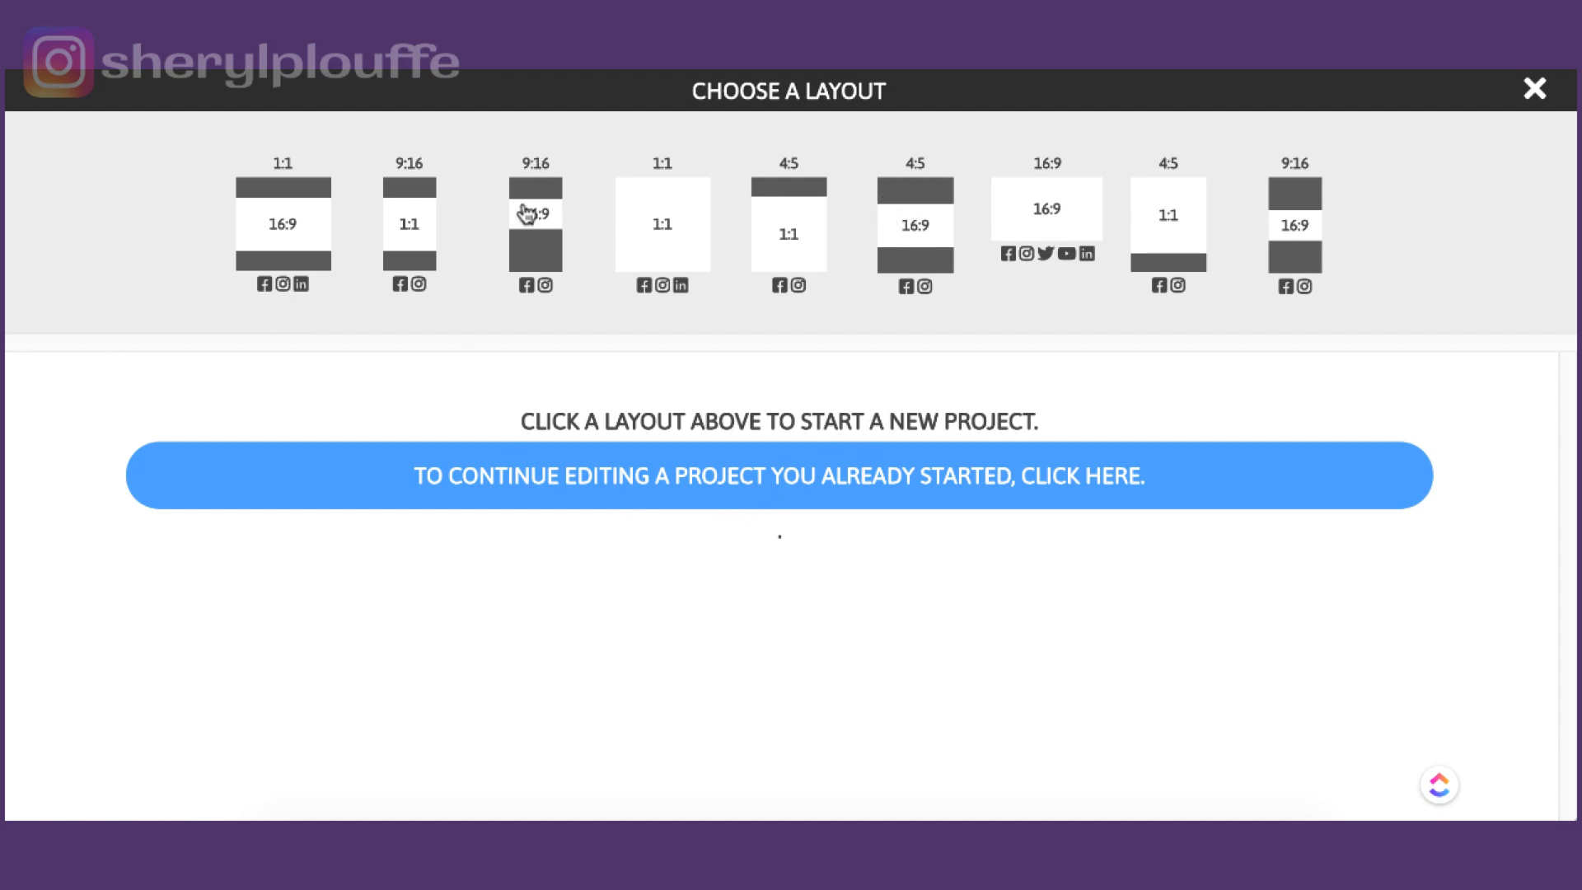
mouse_move(664, 280)
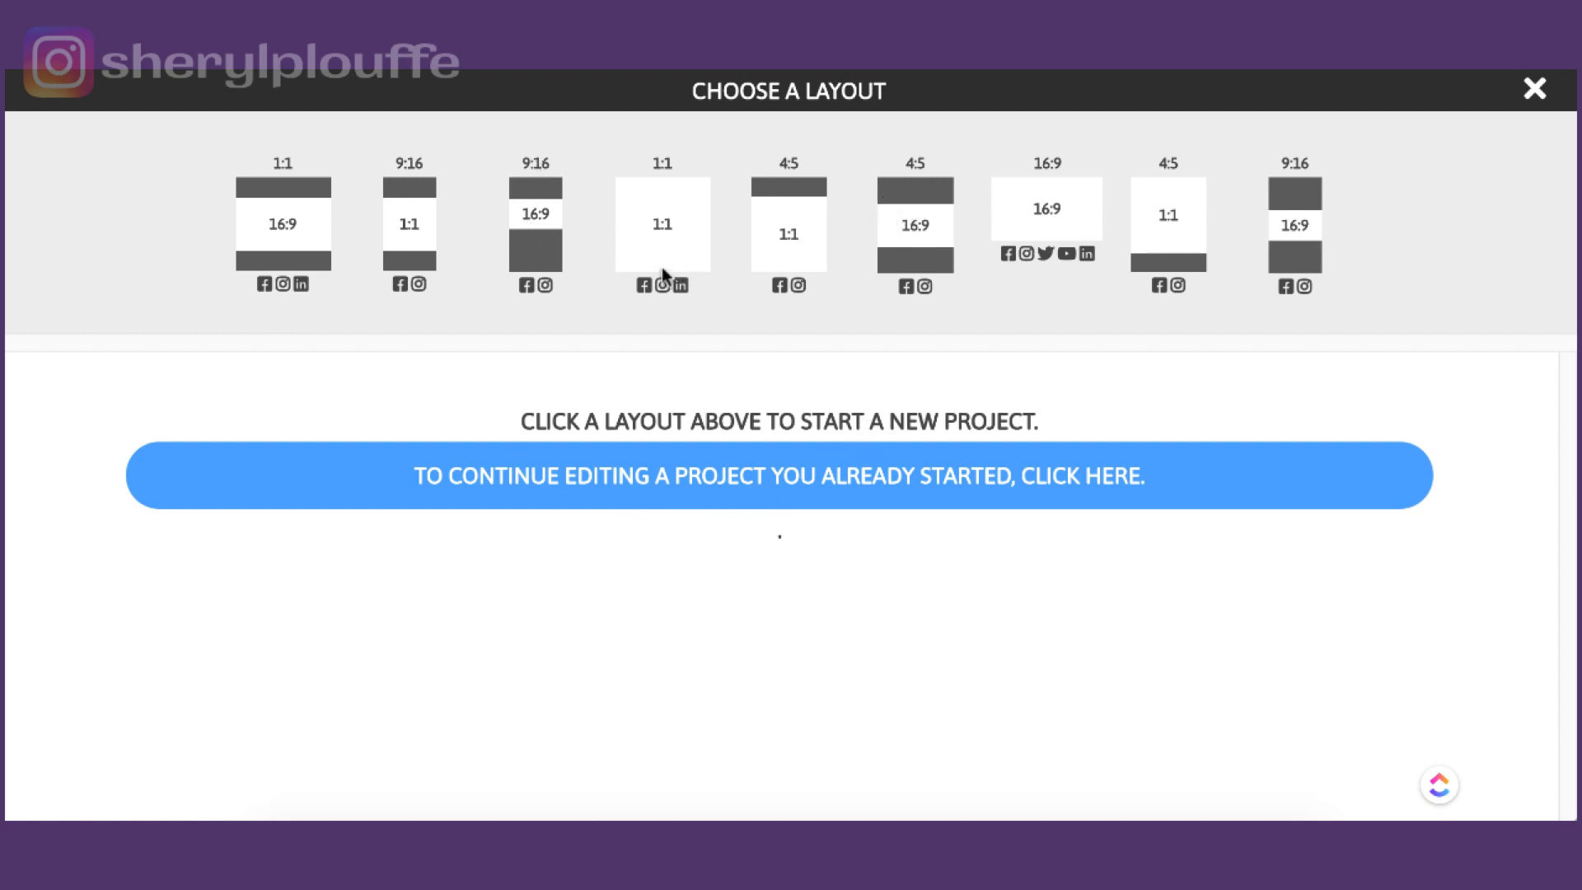
mouse_move(911, 186)
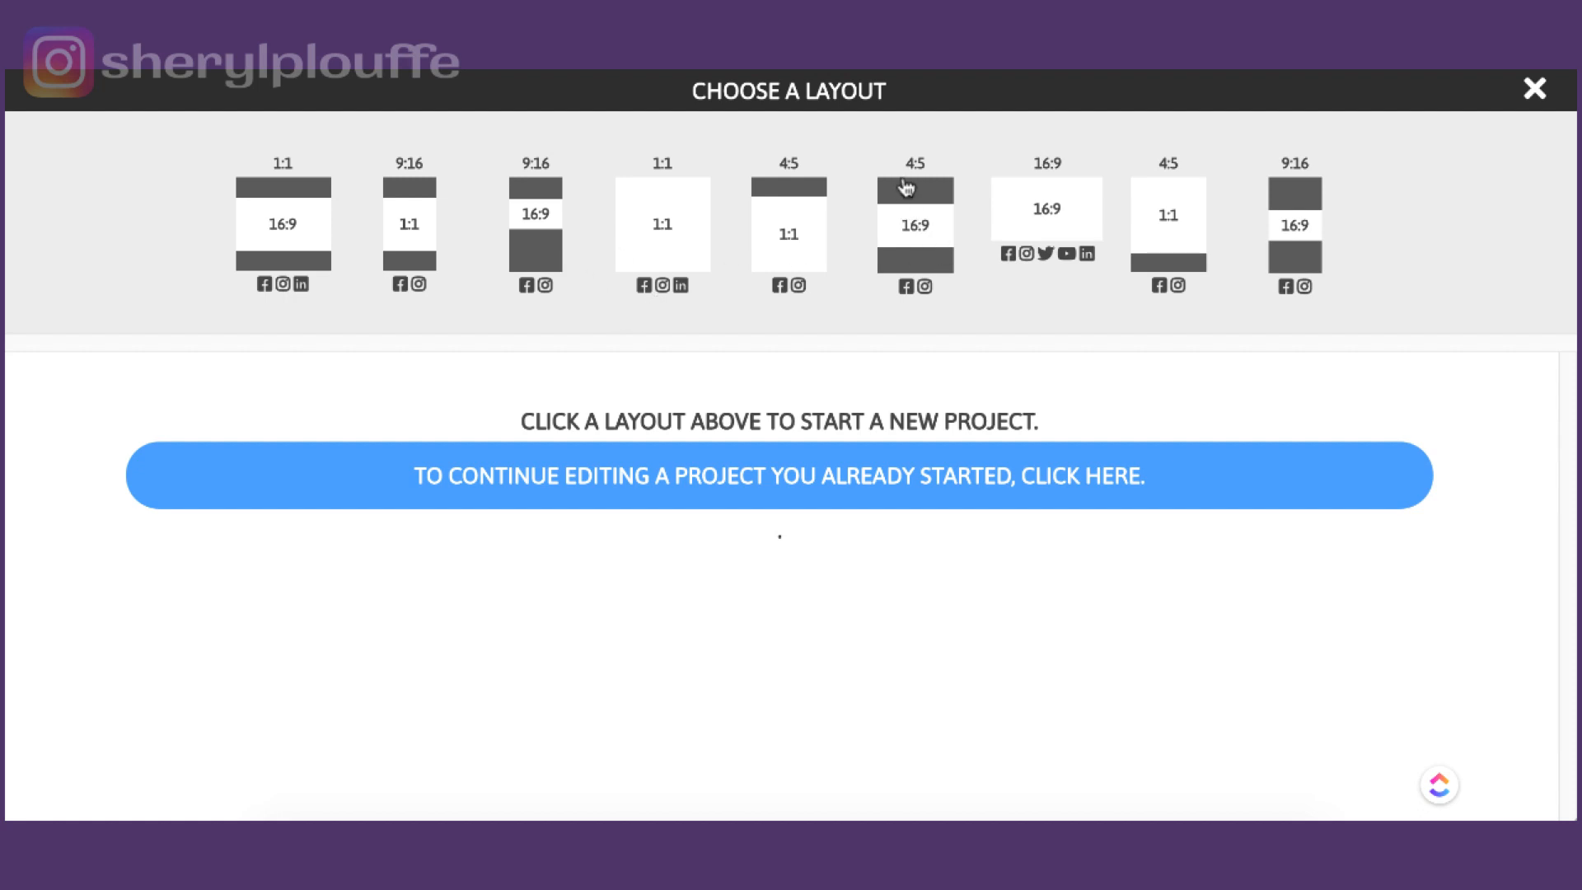
mouse_move(916, 199)
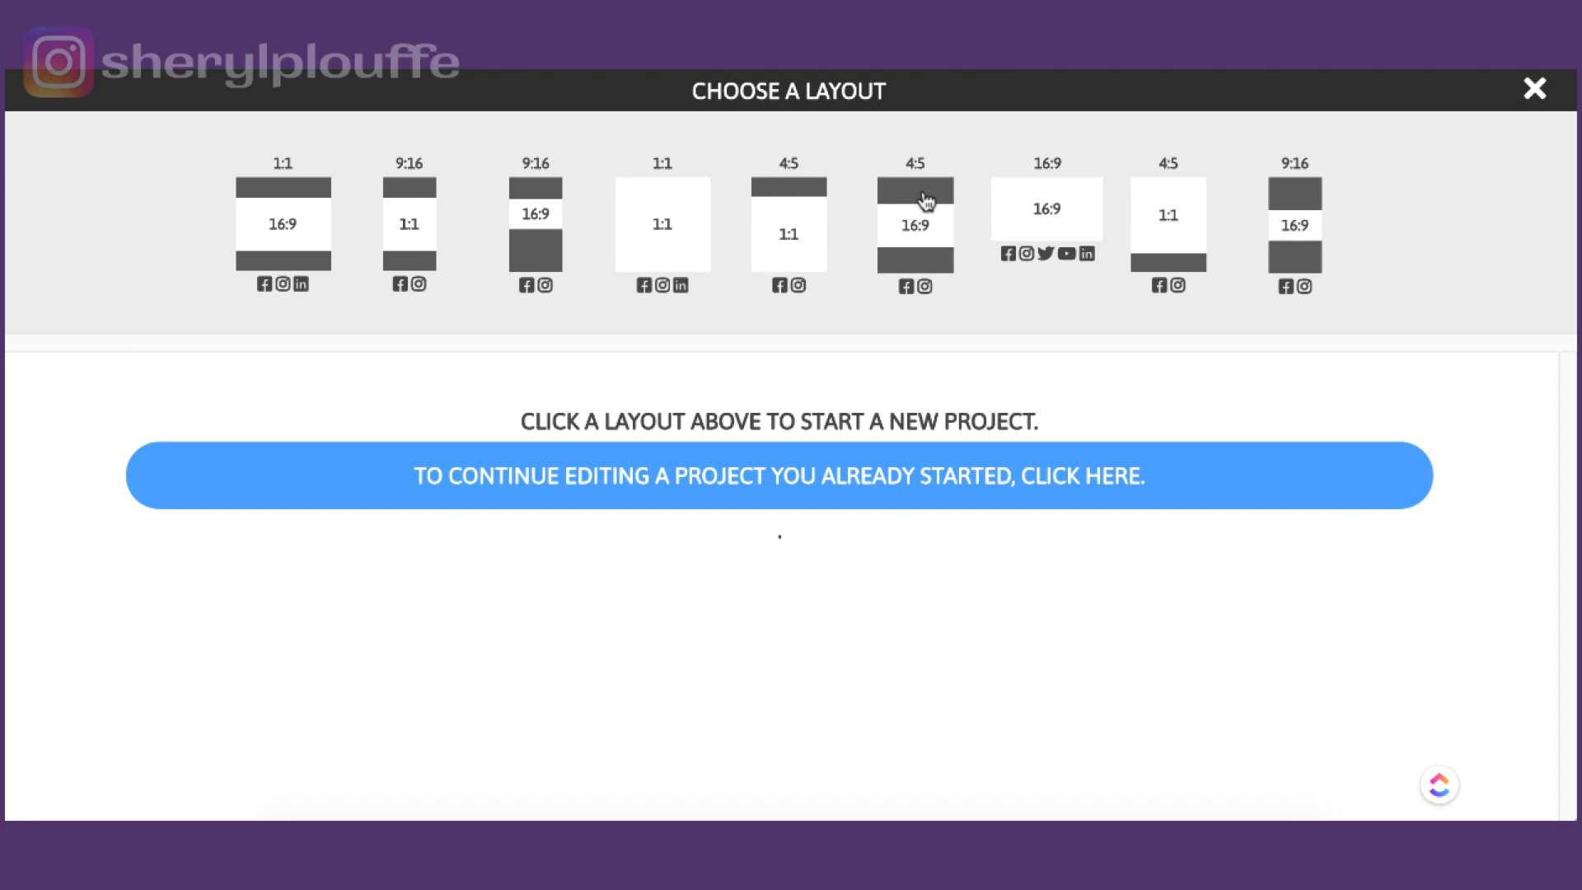
mouse_move(926, 262)
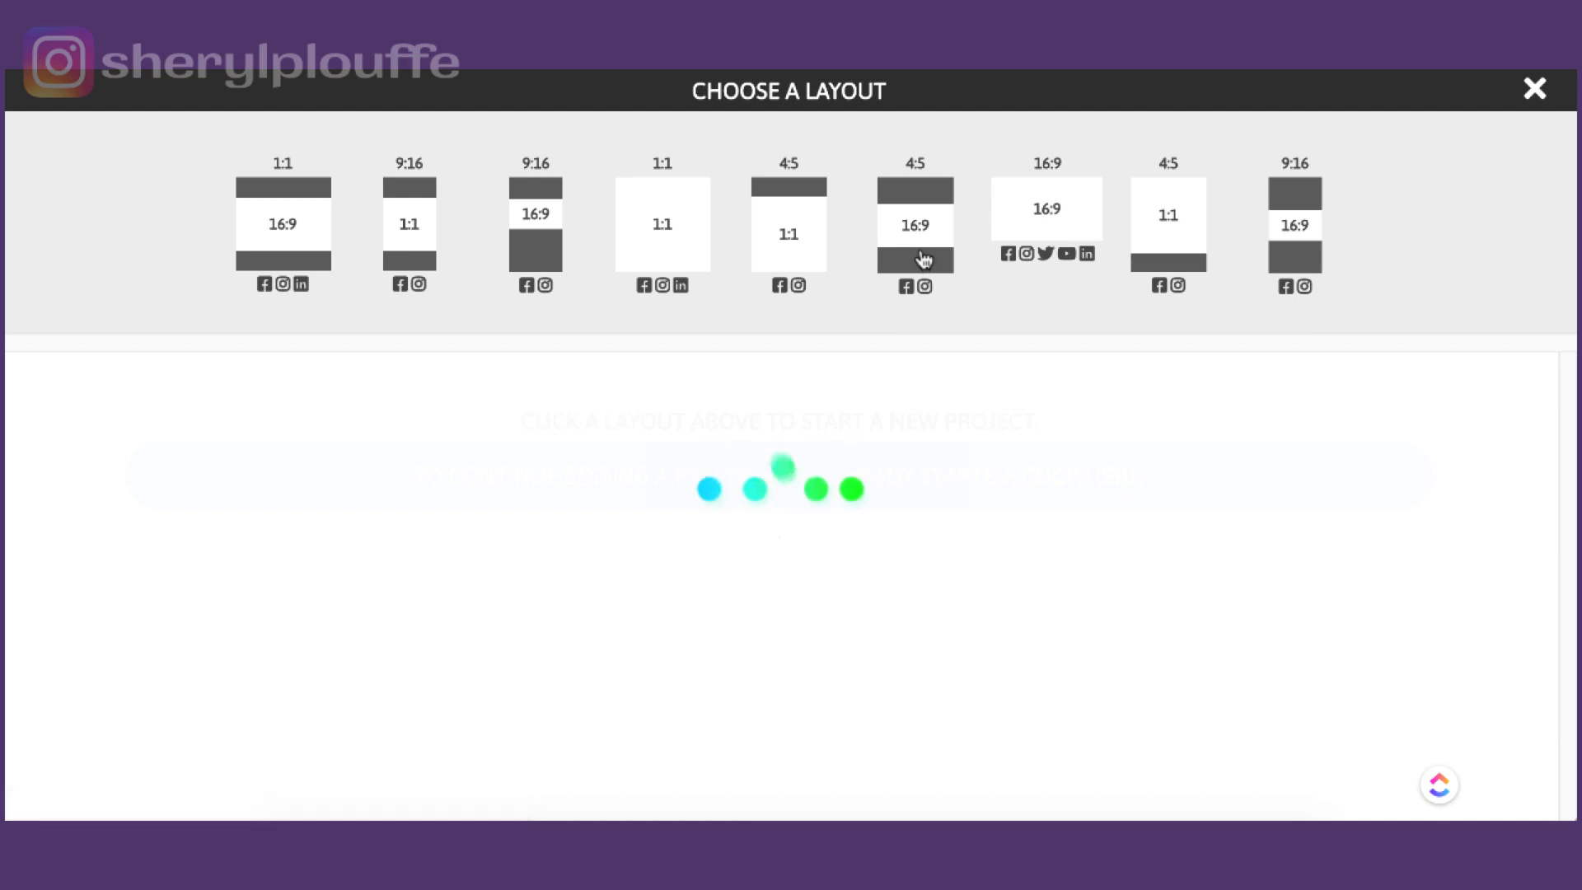
Load the Test project into the editor as a 4:5 video with top and bottom bars.
click(913, 222)
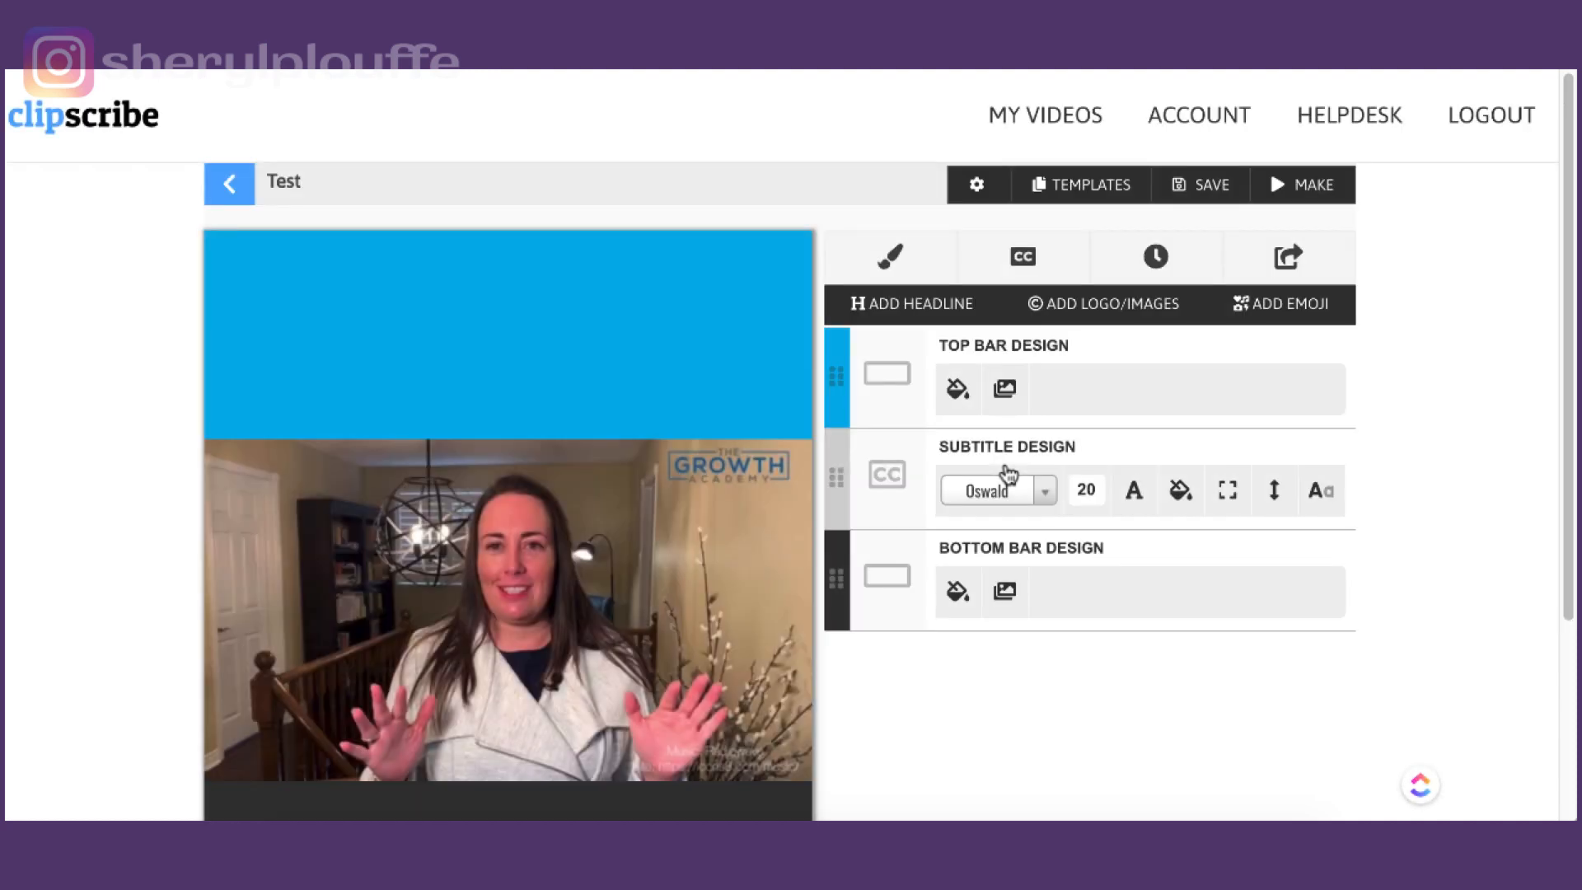
click(1077, 183)
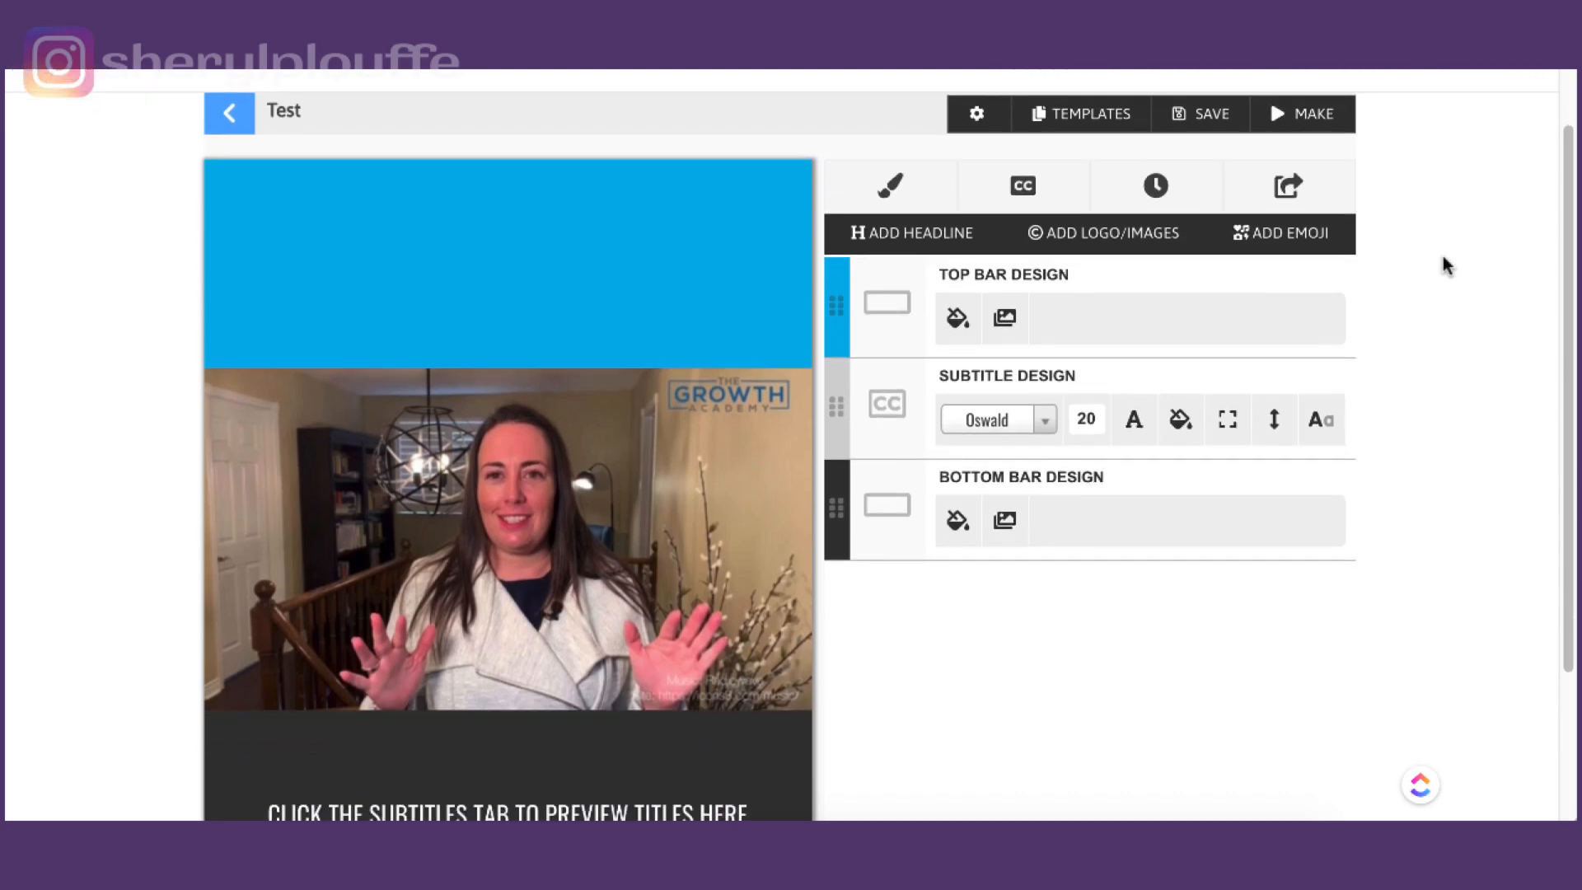
click(1079, 113)
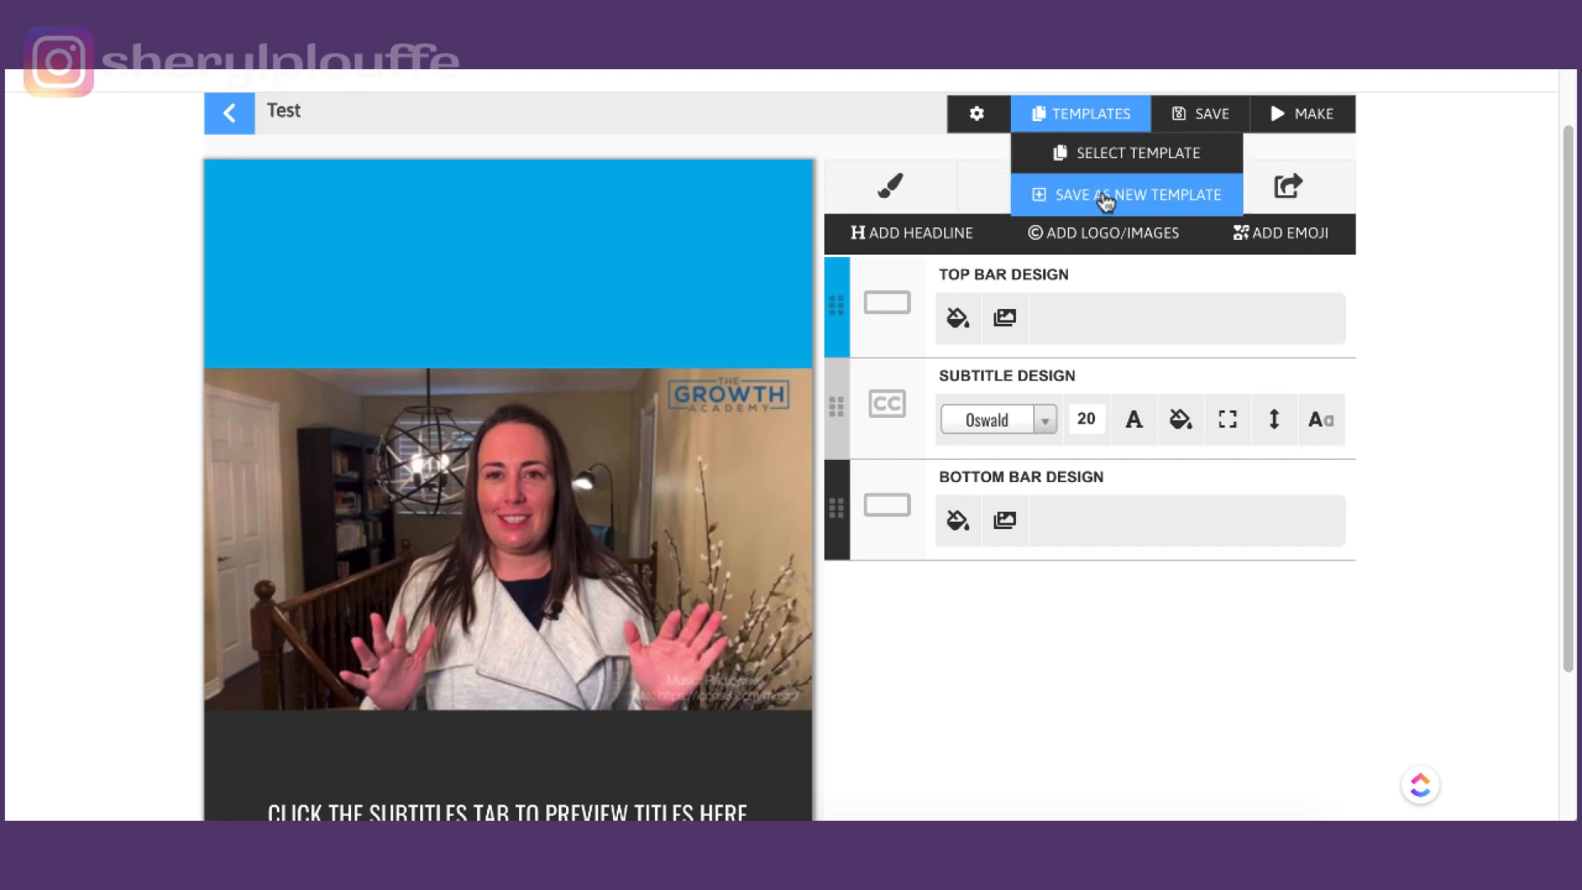
mouse_move(1104, 151)
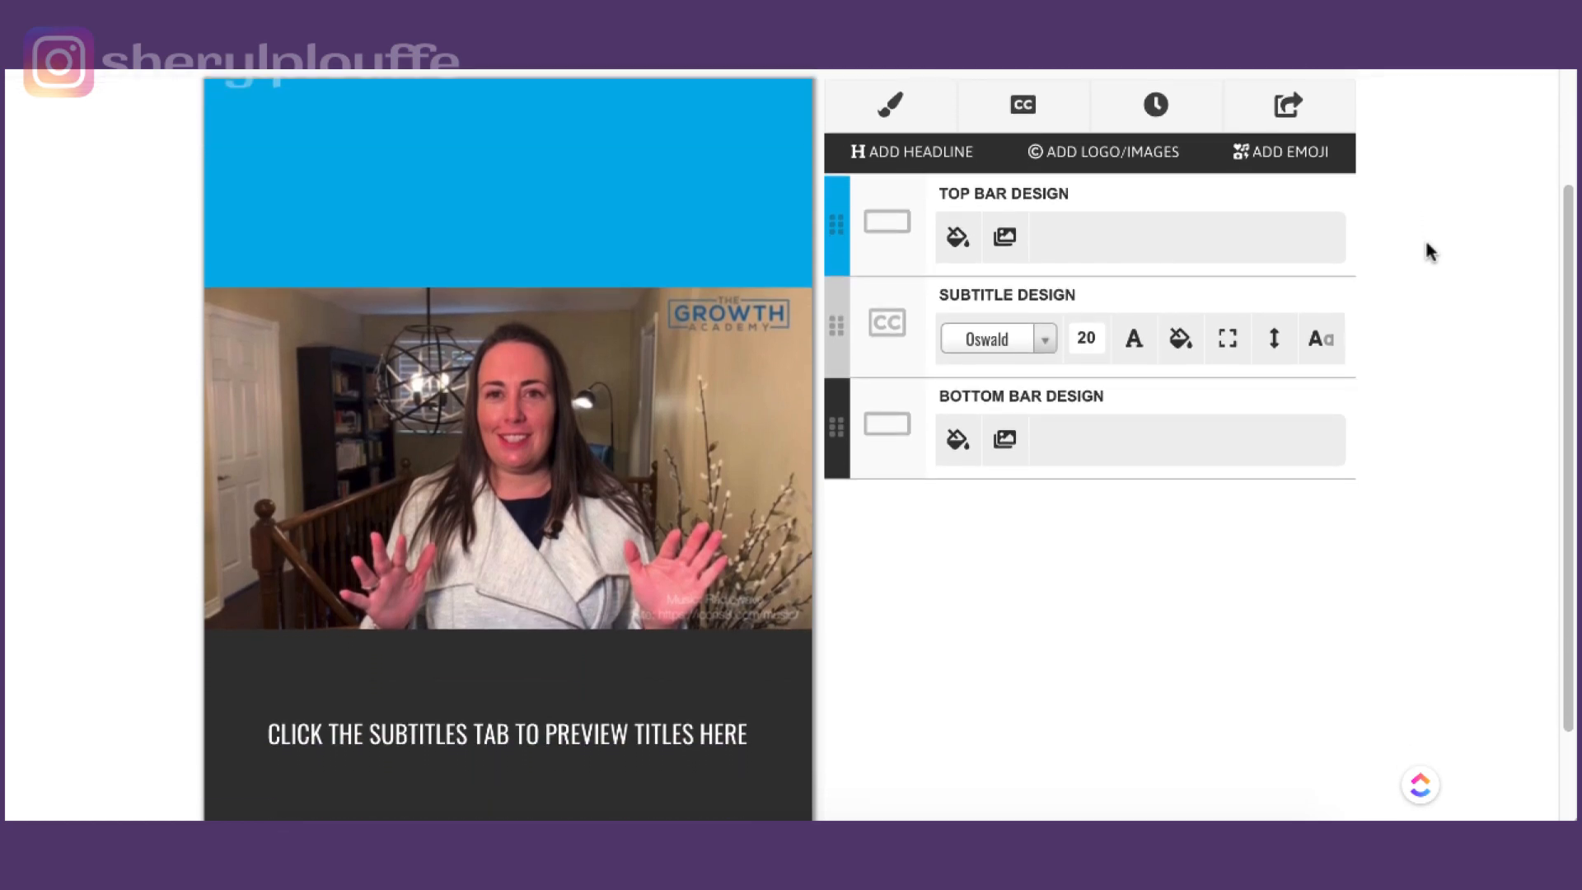
mouse_move(812, 308)
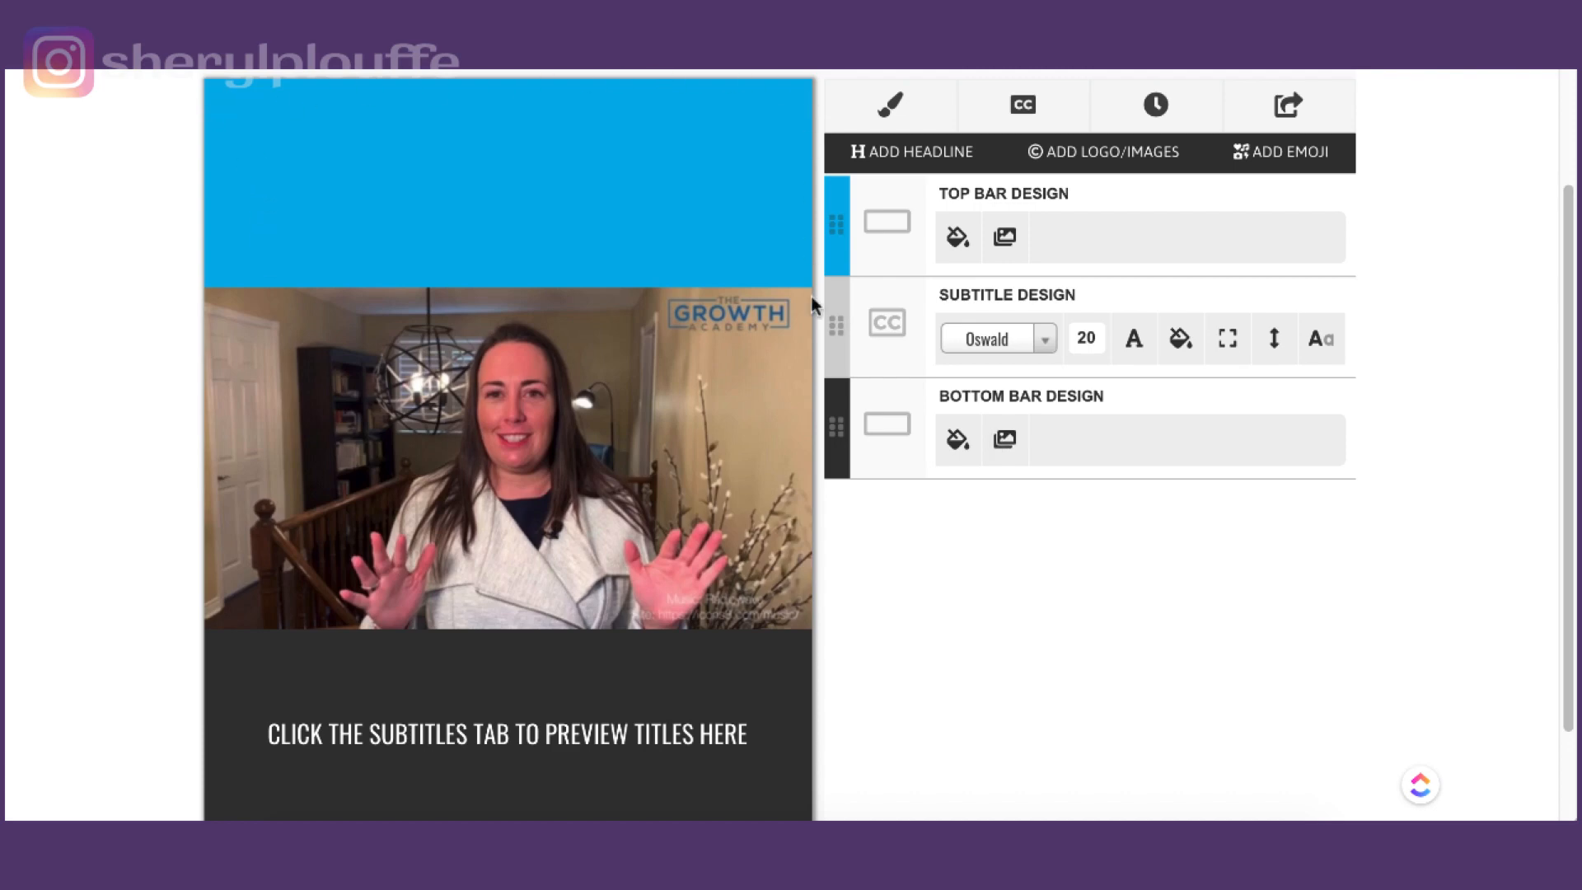
mouse_move(309, 152)
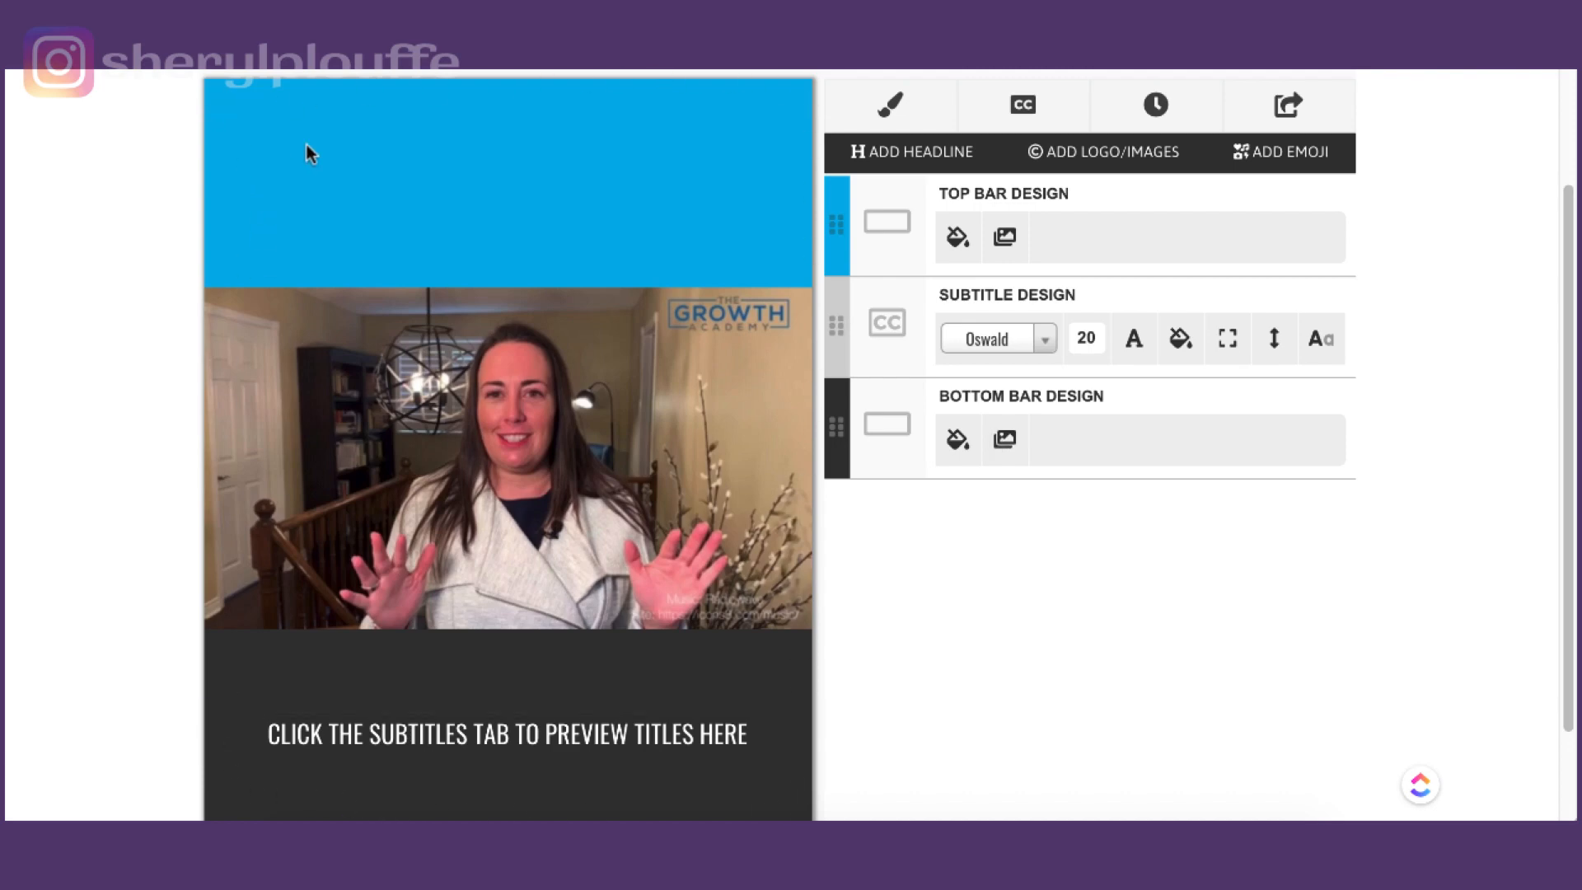
mouse_move(990, 563)
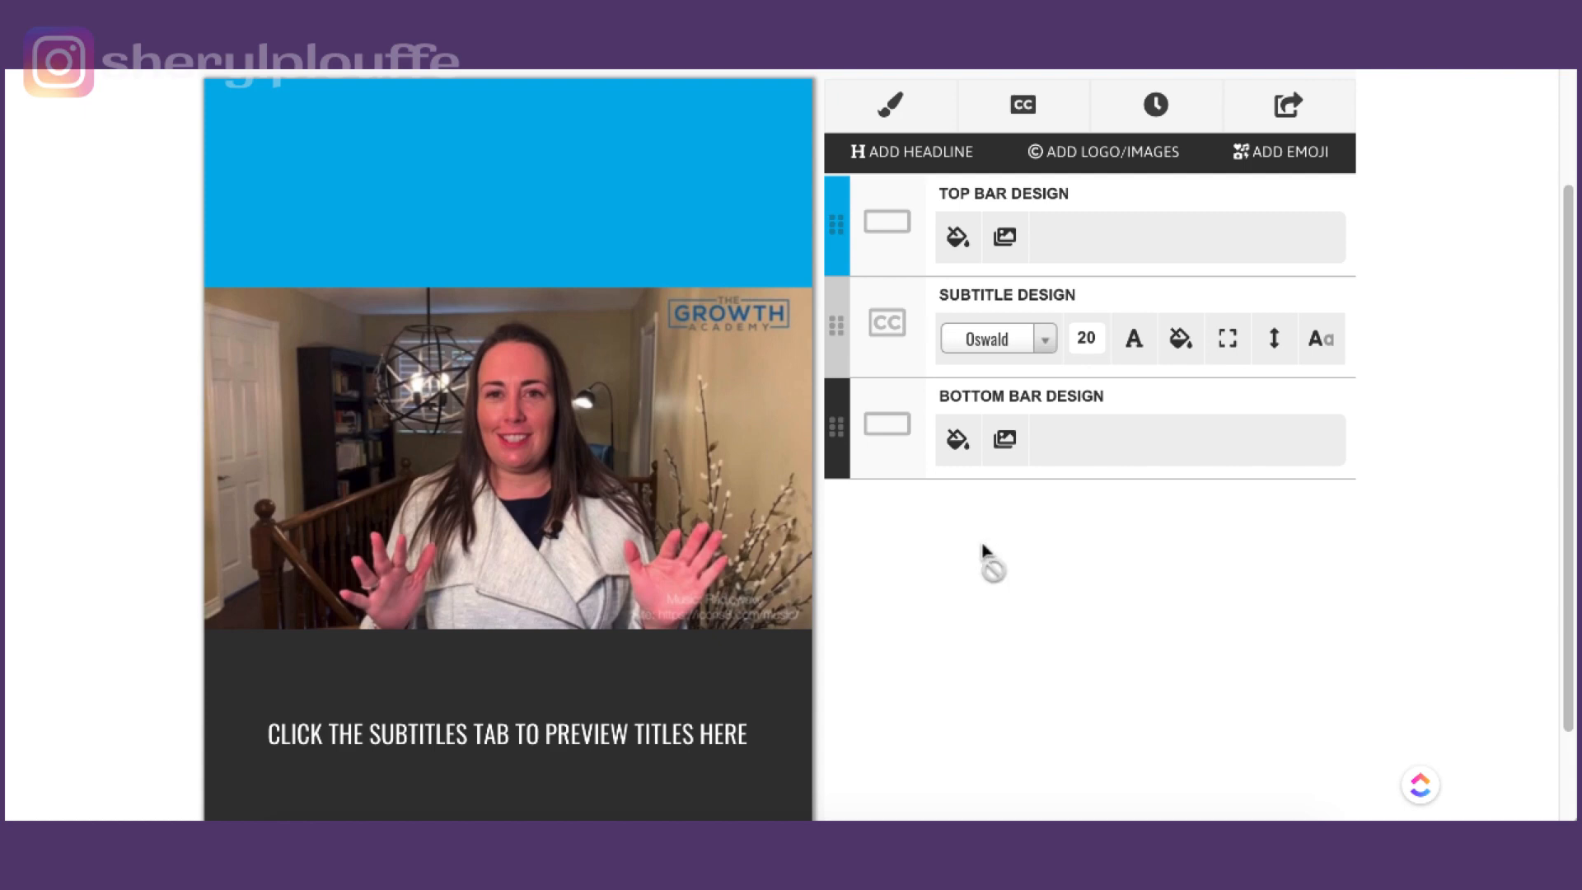
mouse_move(641, 162)
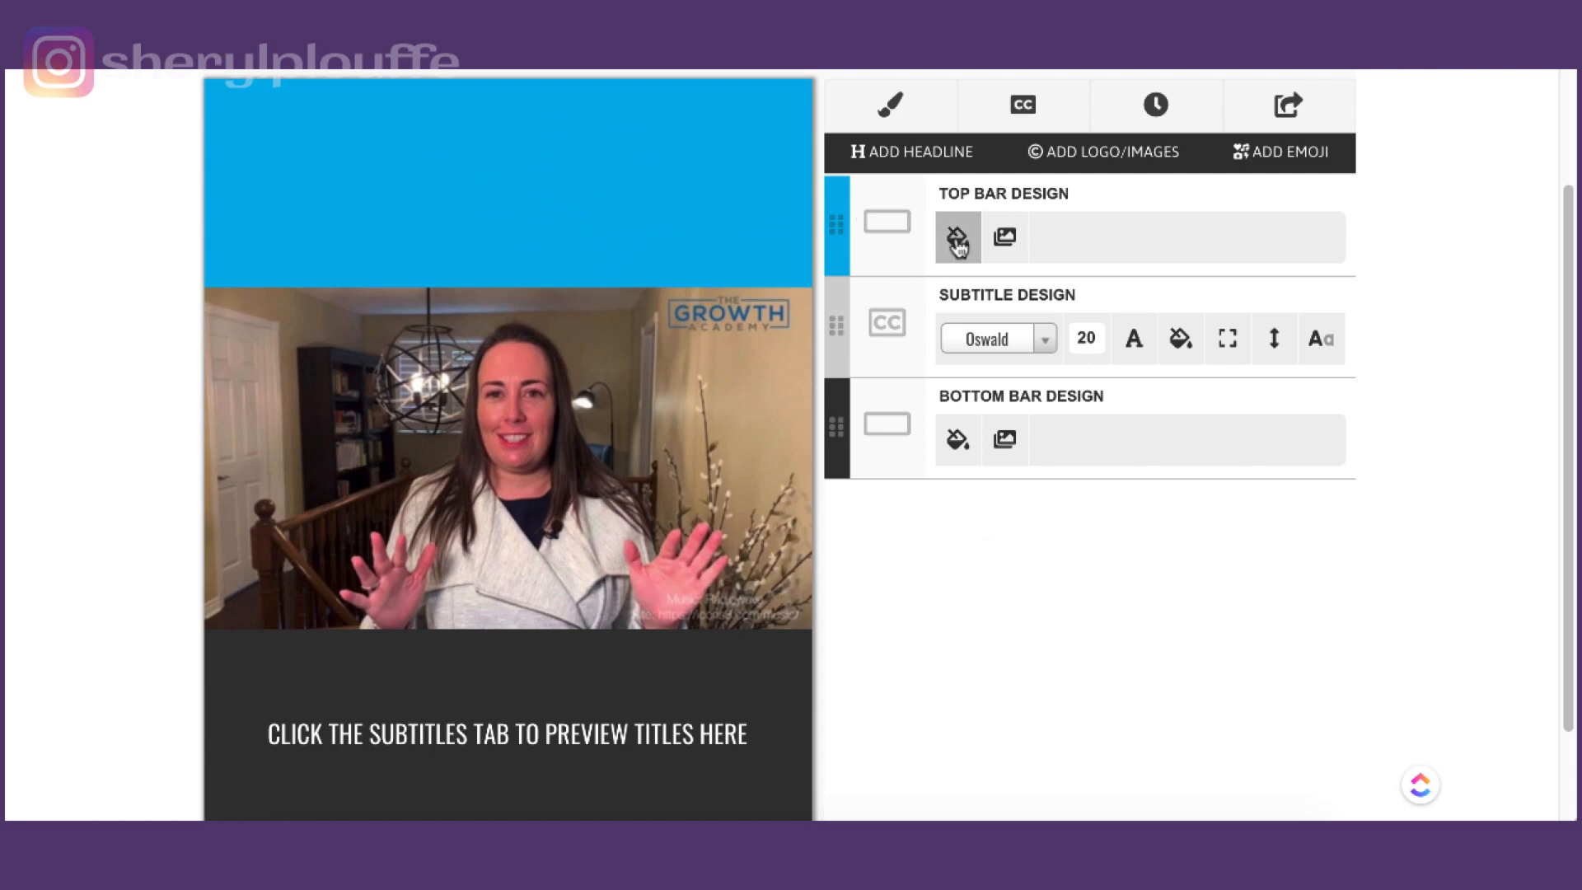
click(955, 235)
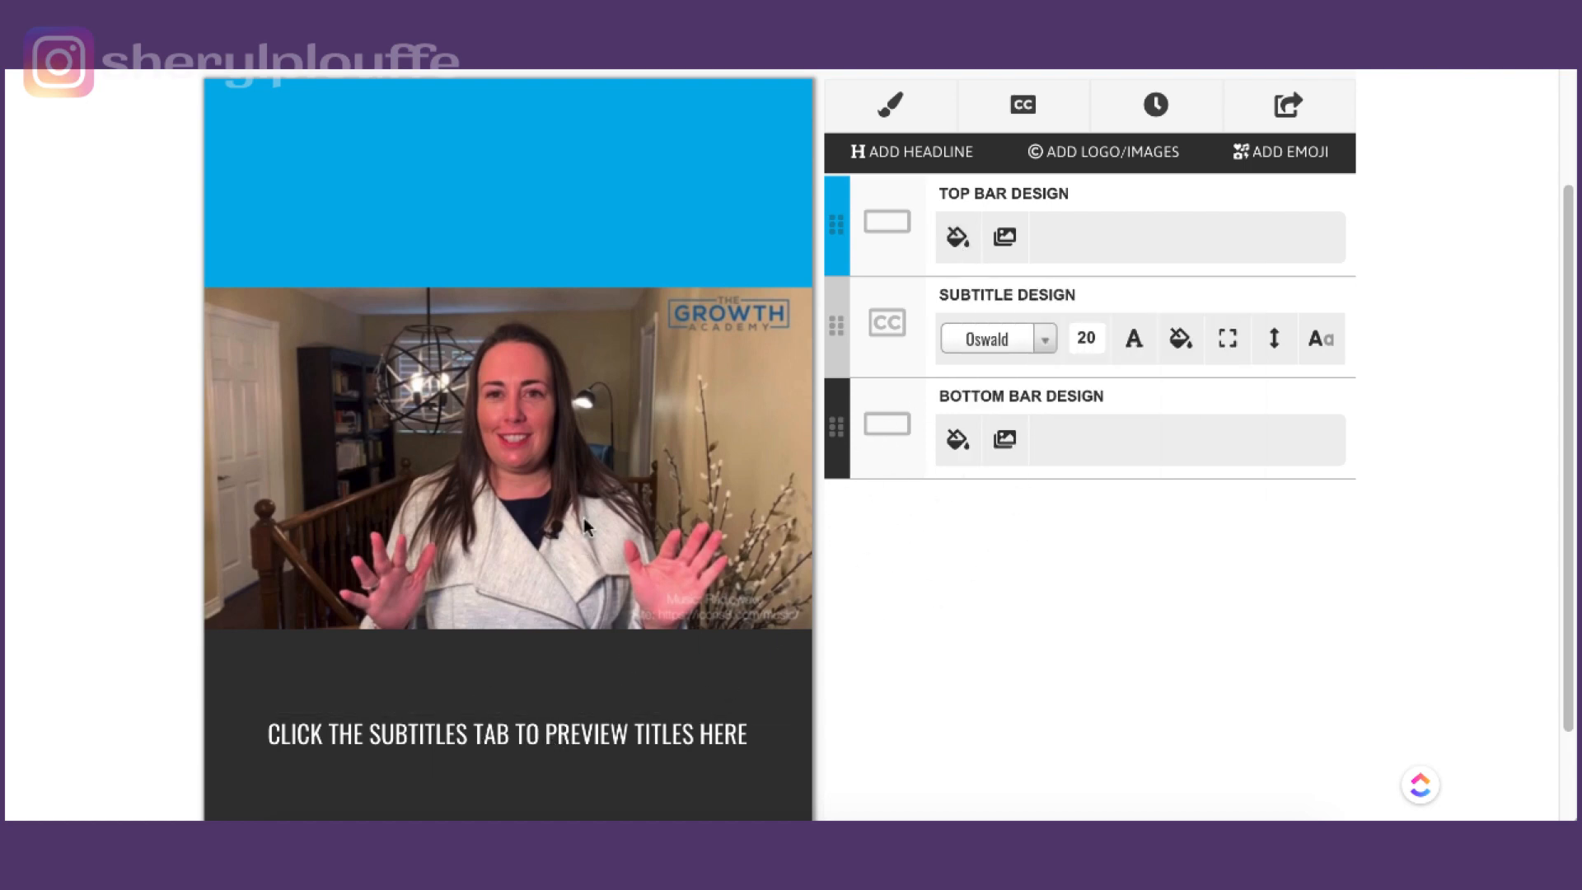
mouse_move(1022, 104)
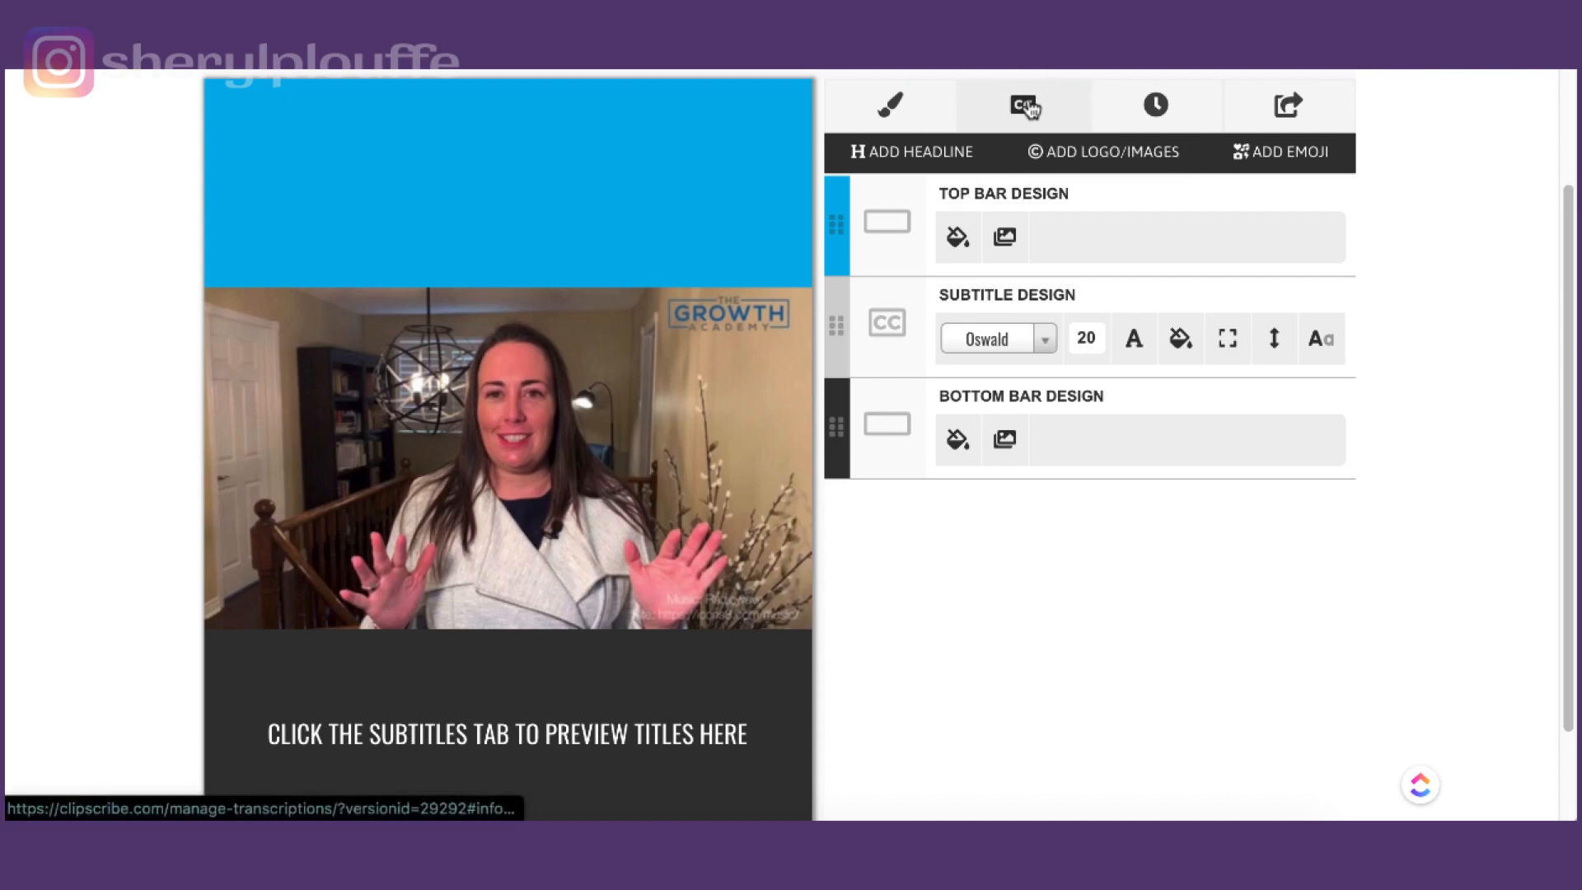
Show the CC transcript and review the timed subtitle lines beside the preview.
click(1023, 103)
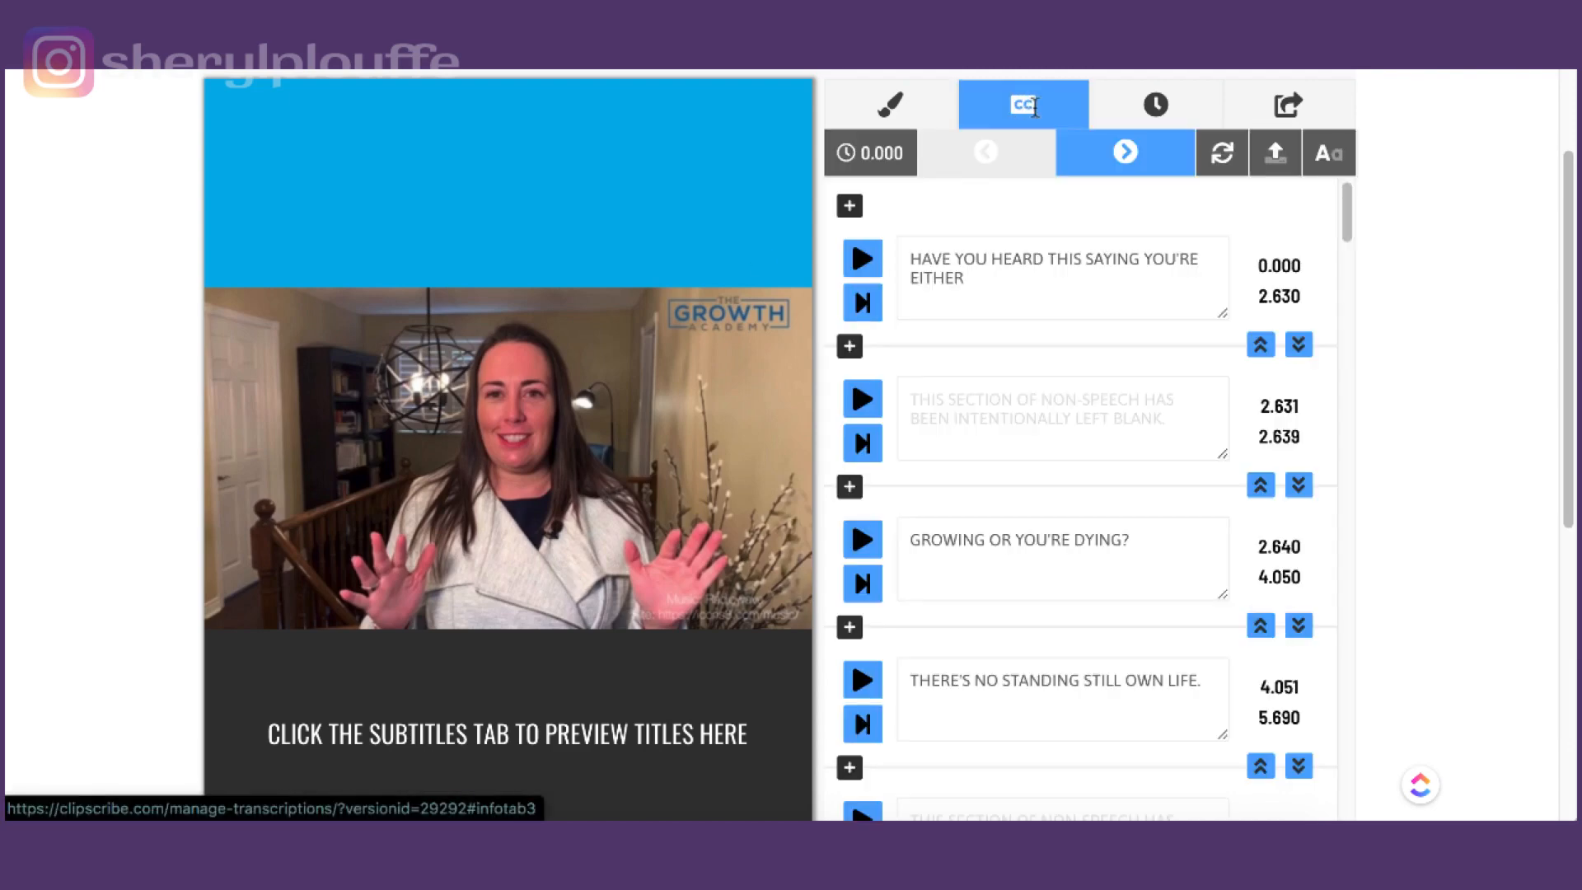
mouse_move(1037, 113)
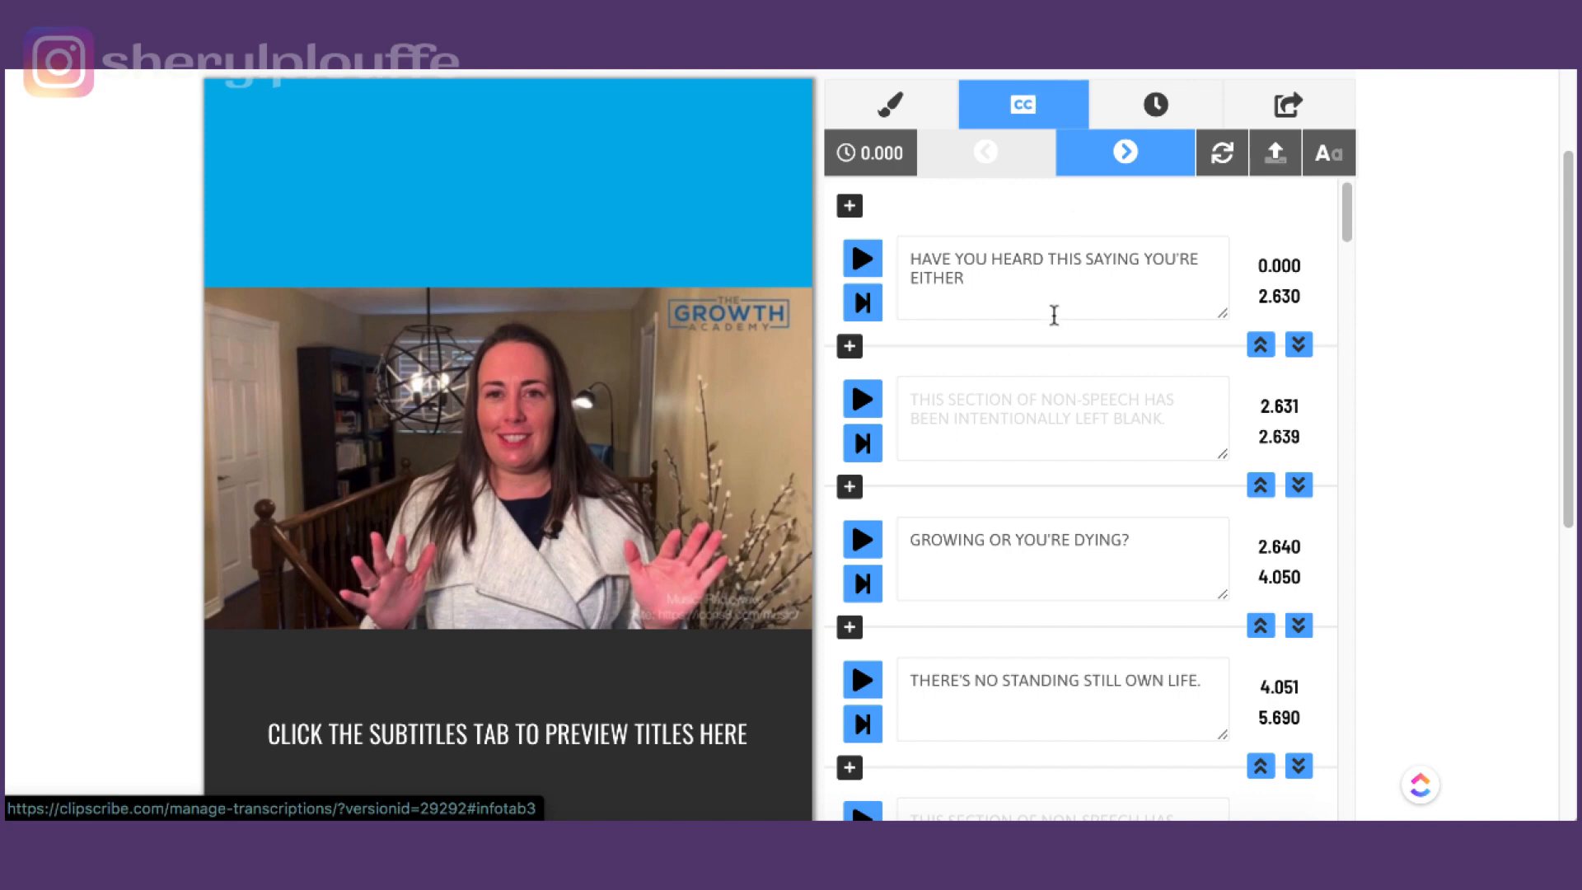
mouse_move(1008, 303)
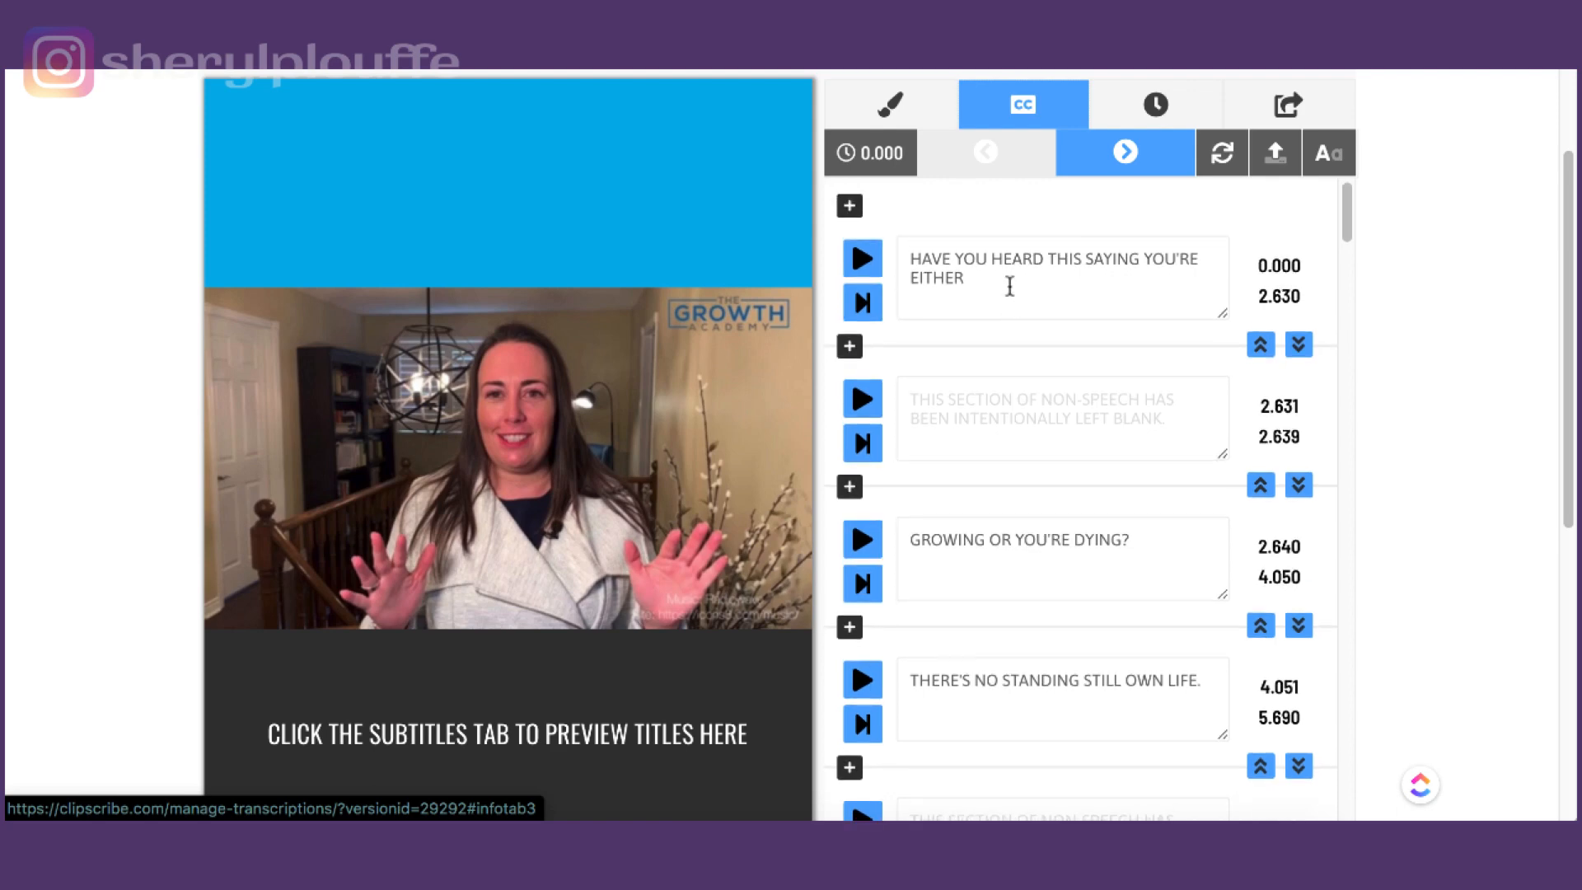
click(967, 278)
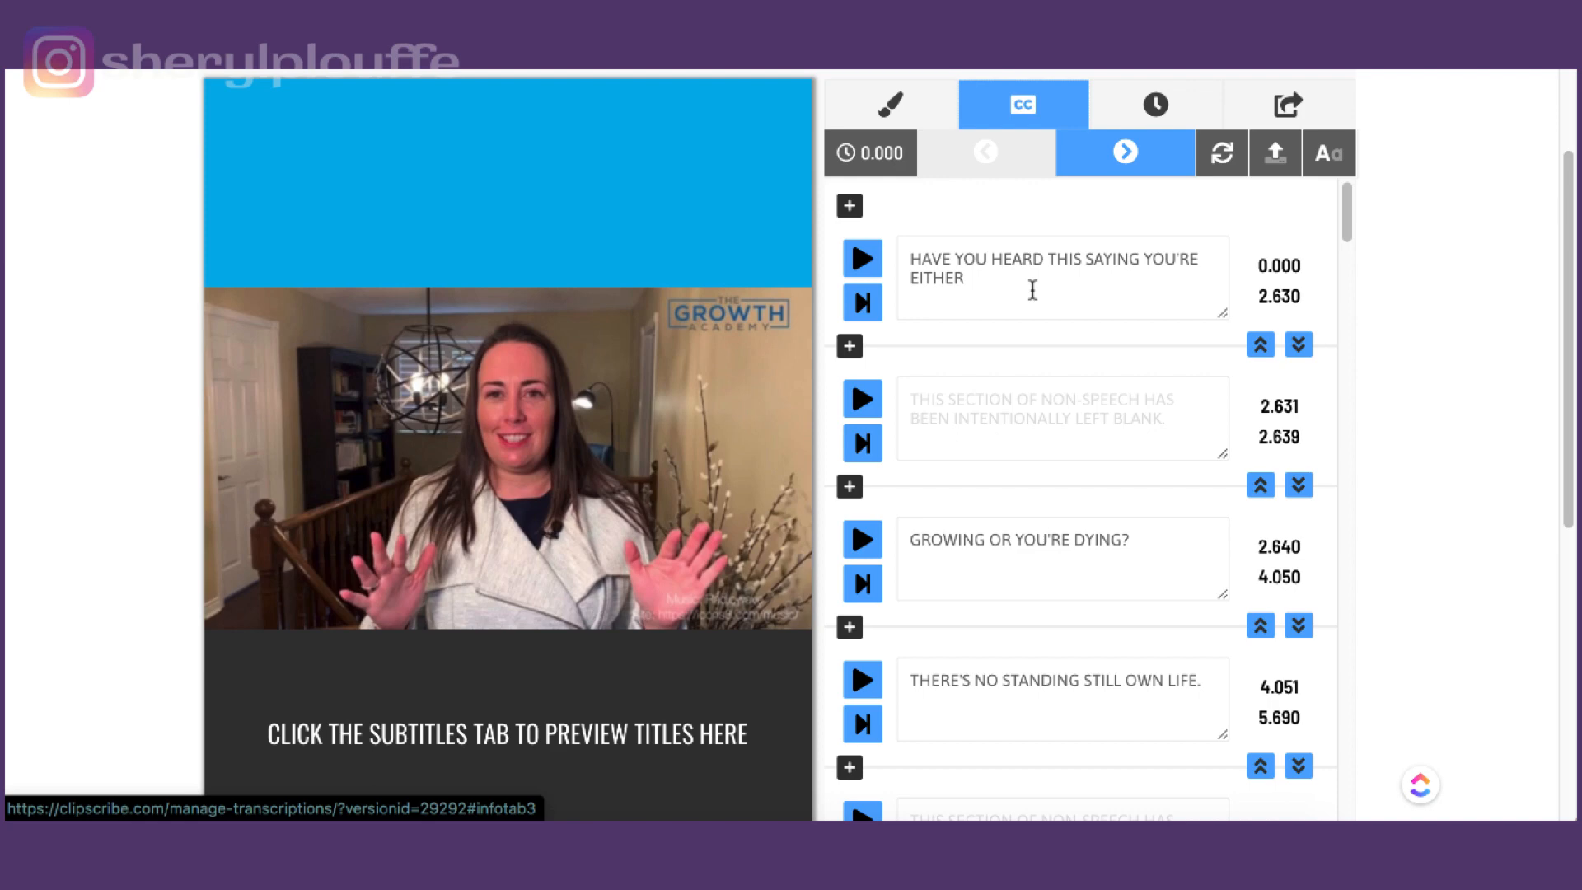
mouse_move(1026, 285)
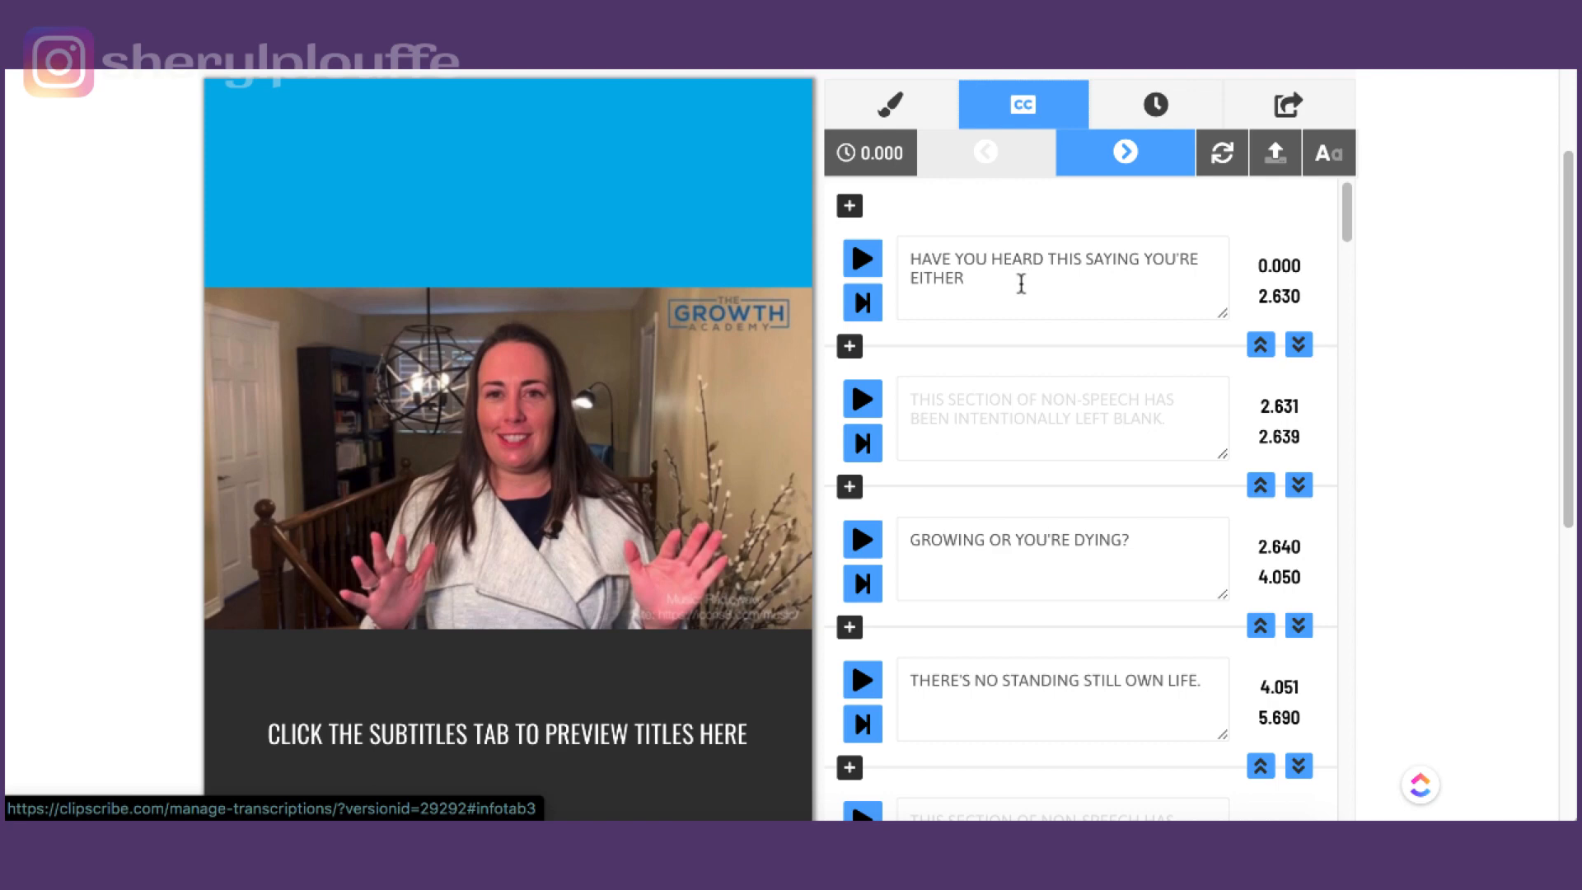
scroll(down, 3)
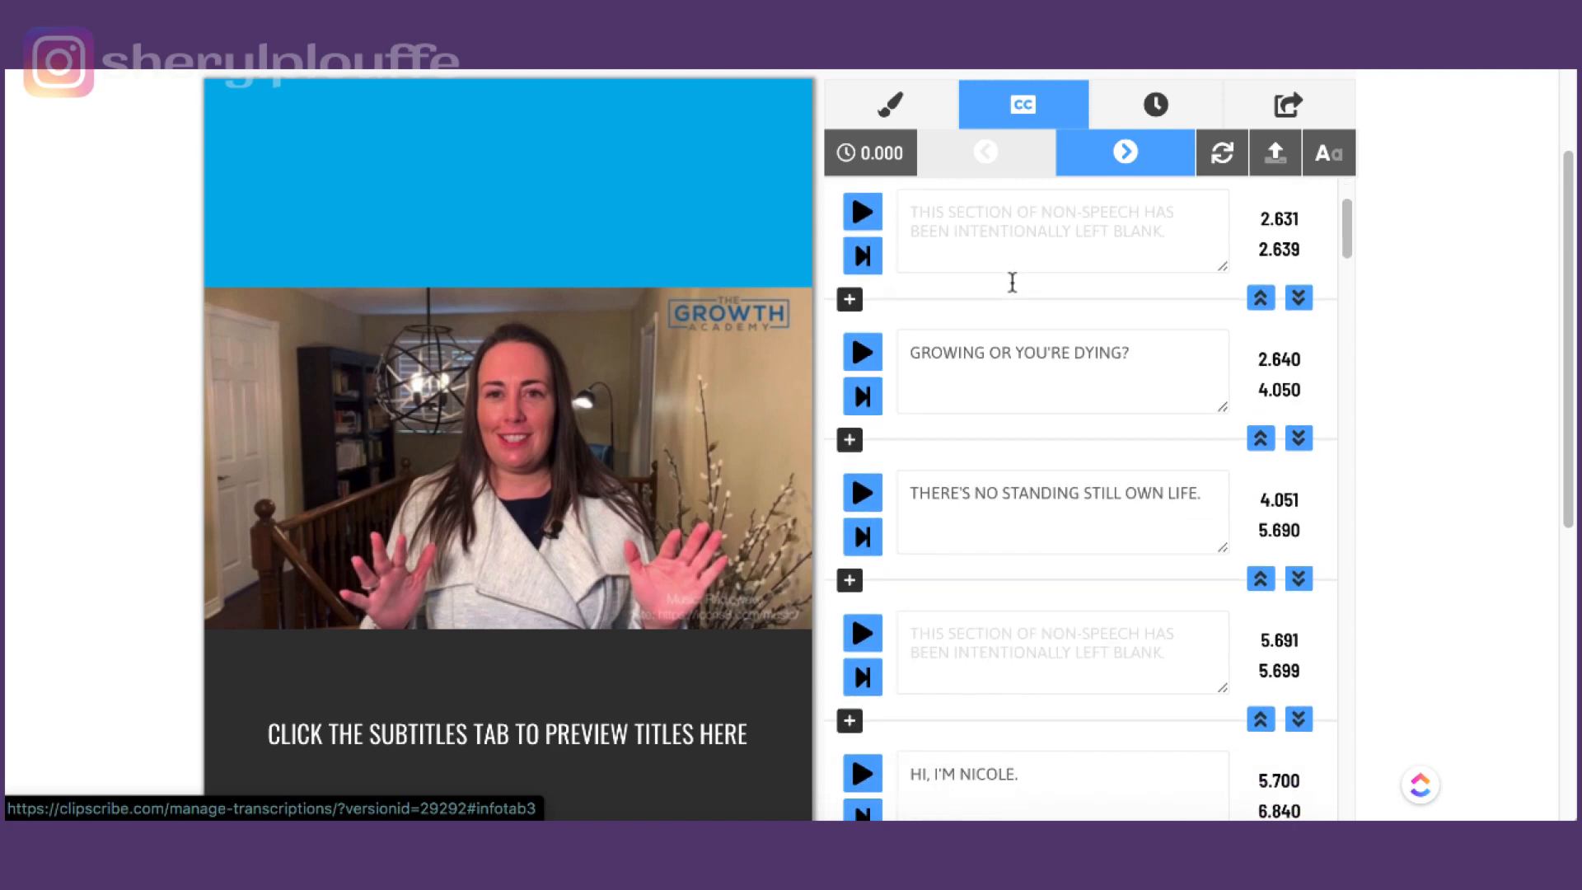
scroll(down, 3)
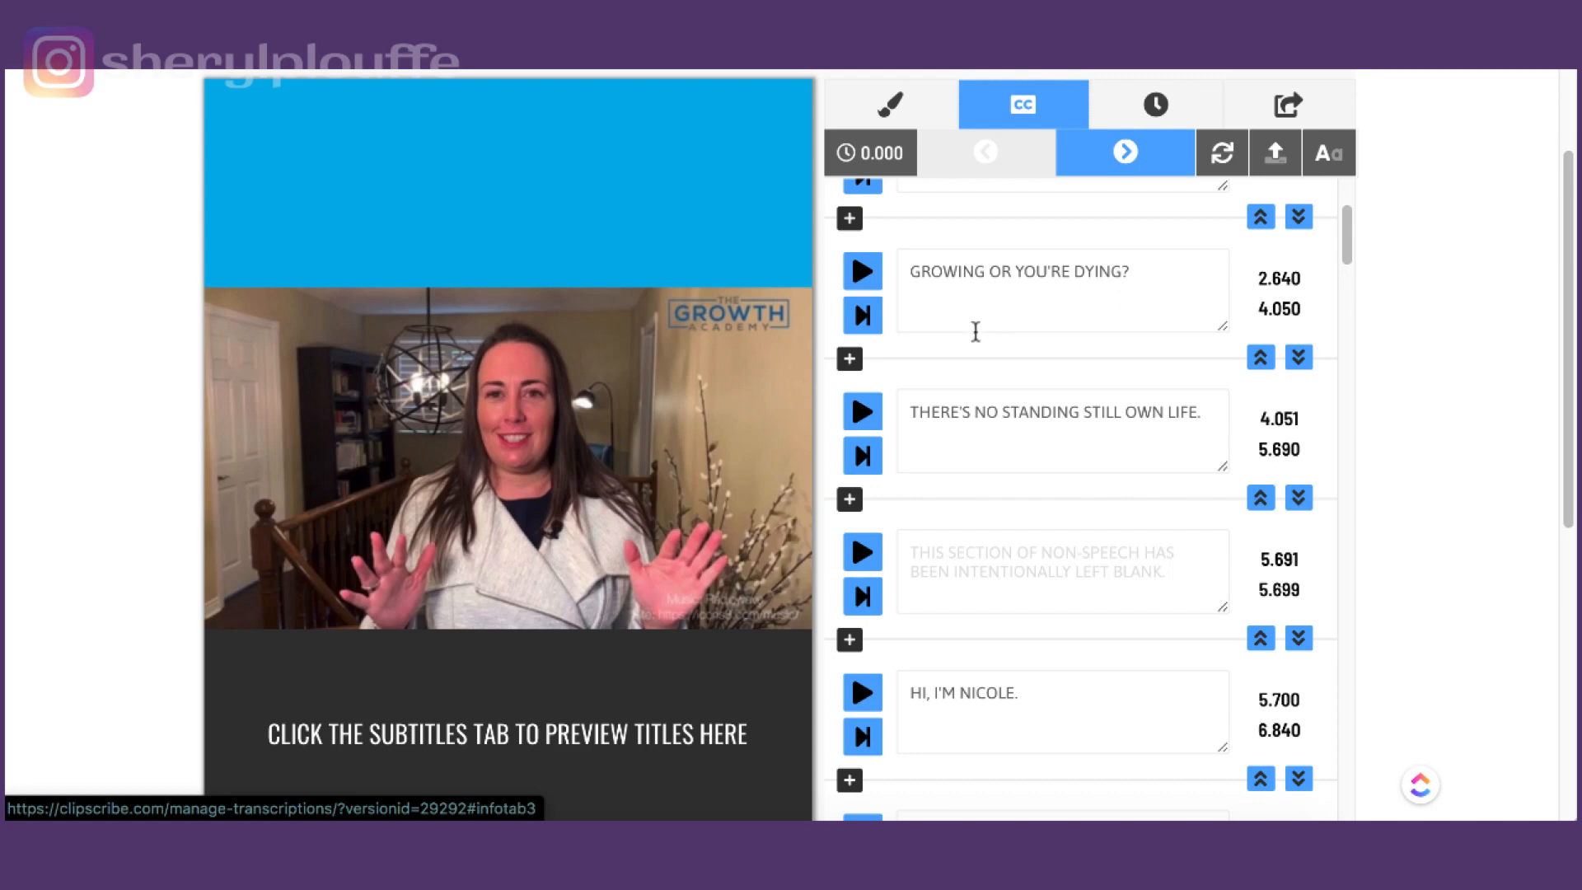
scroll(down, 3)
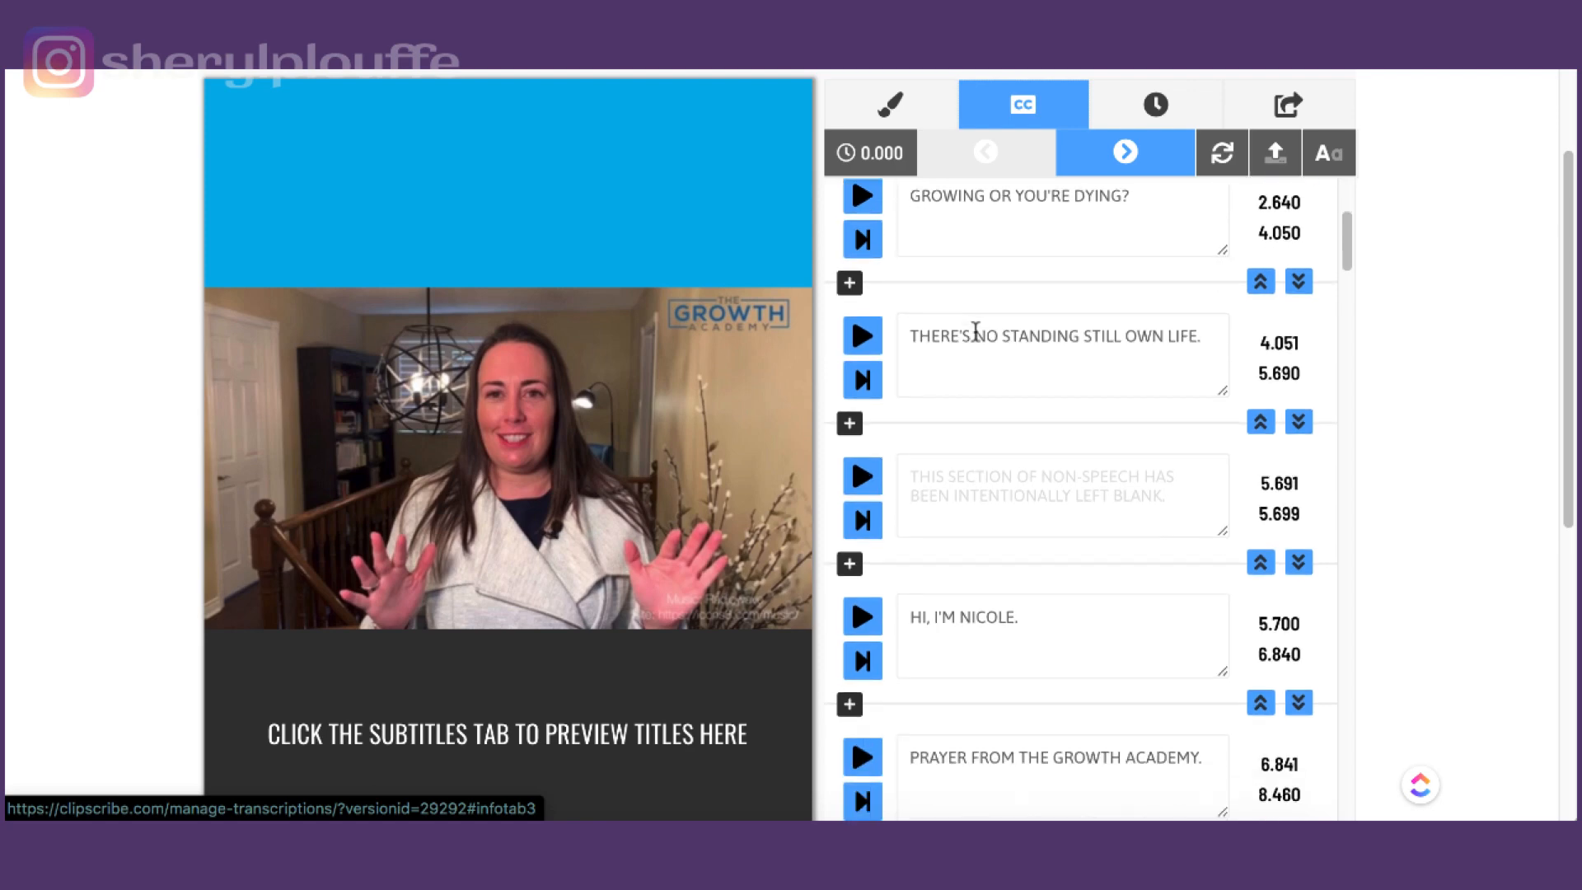
scroll(down, 3)
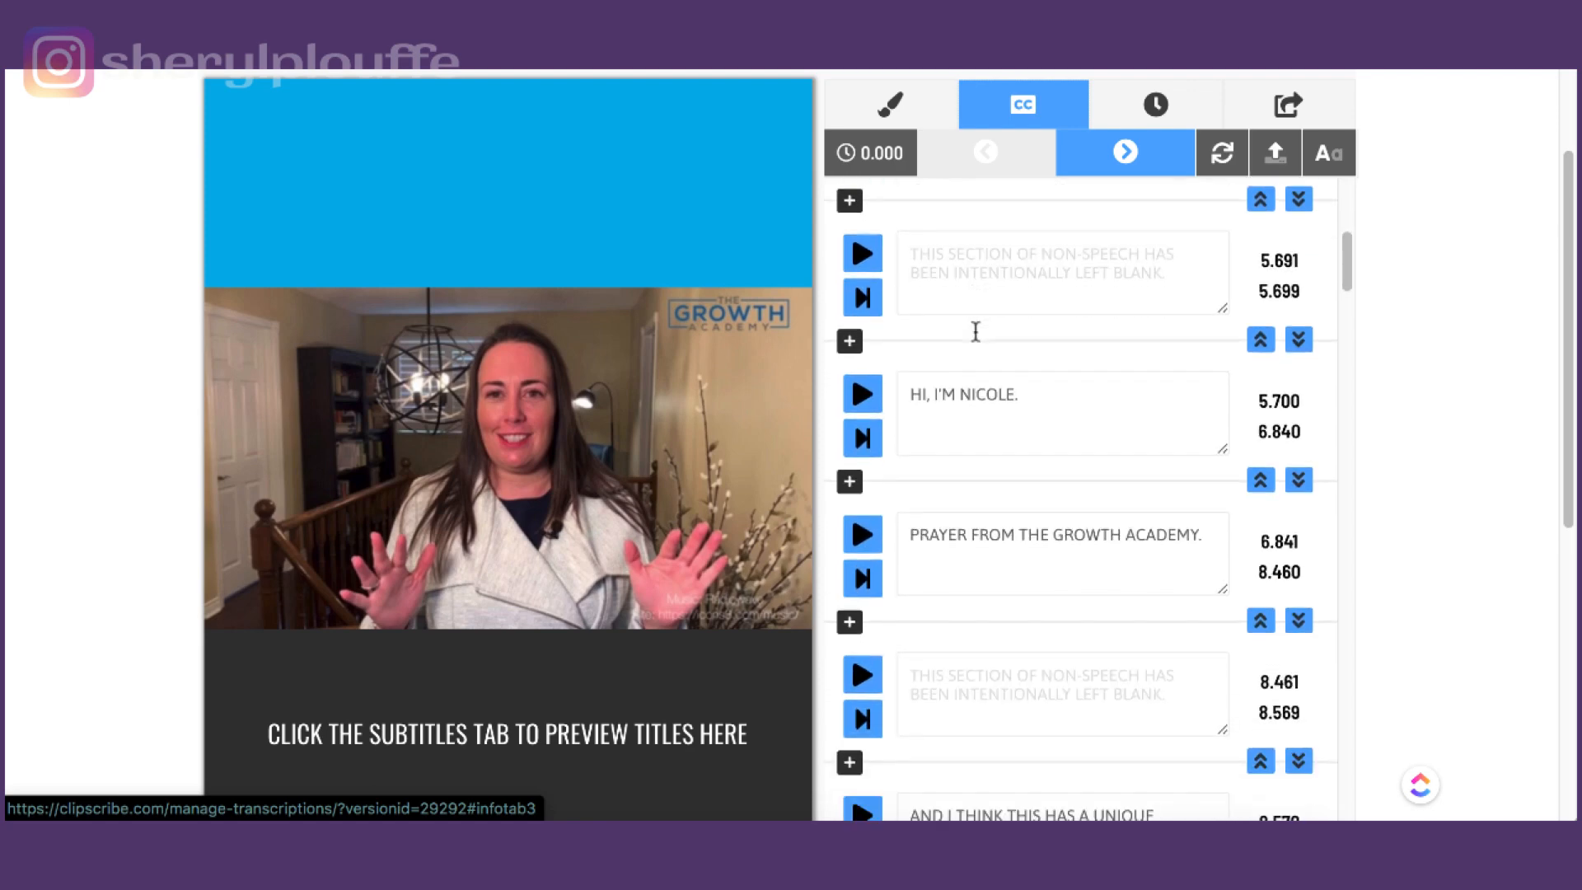
scroll(down, 3)
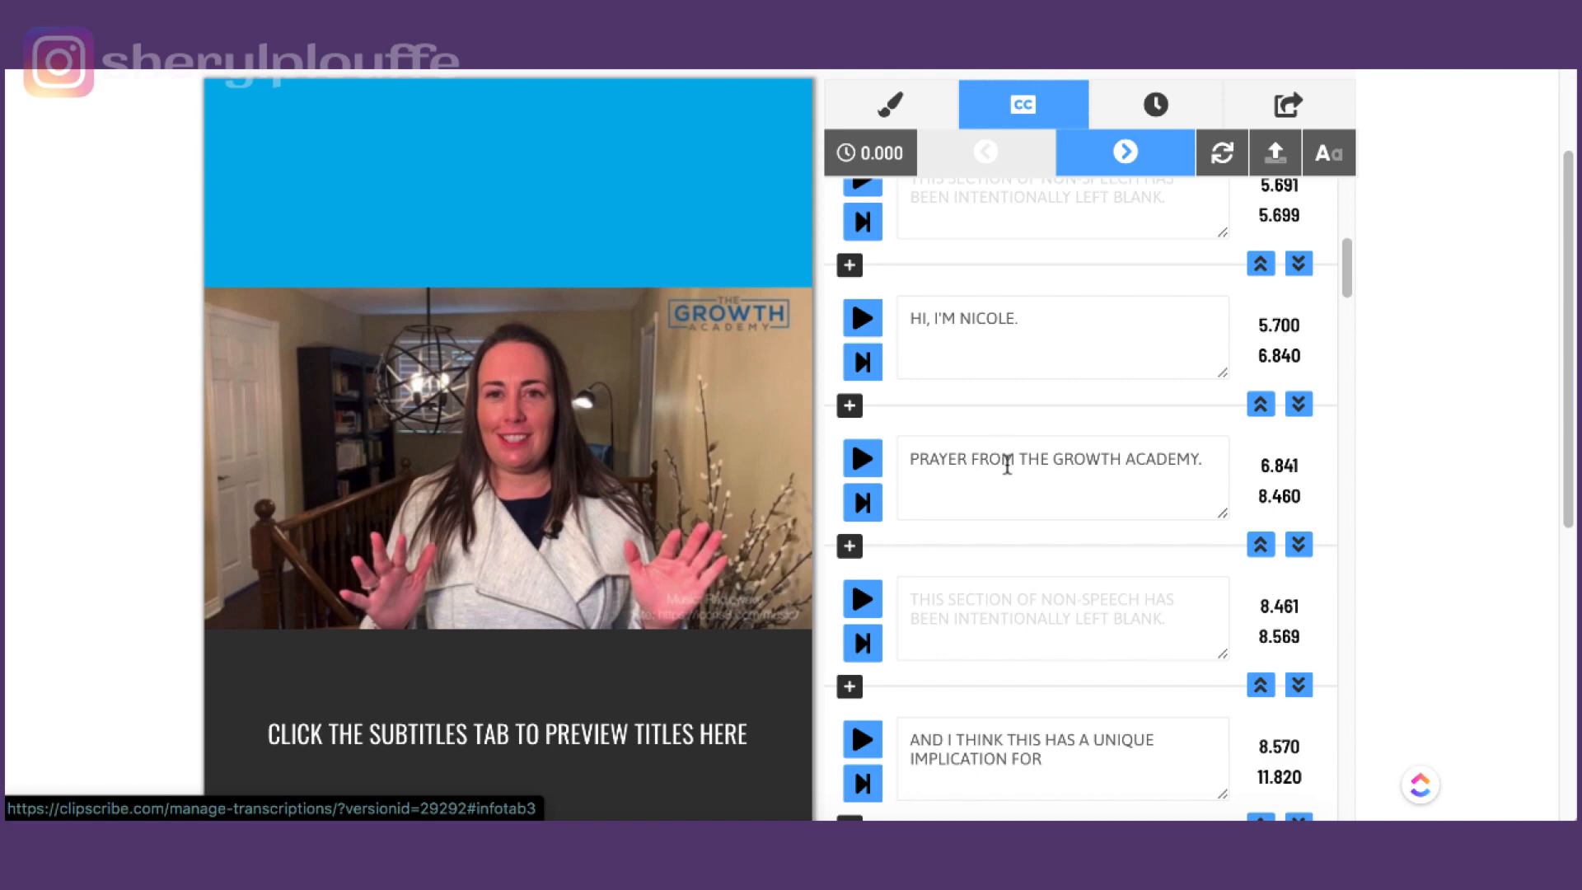
scroll(down, 3)
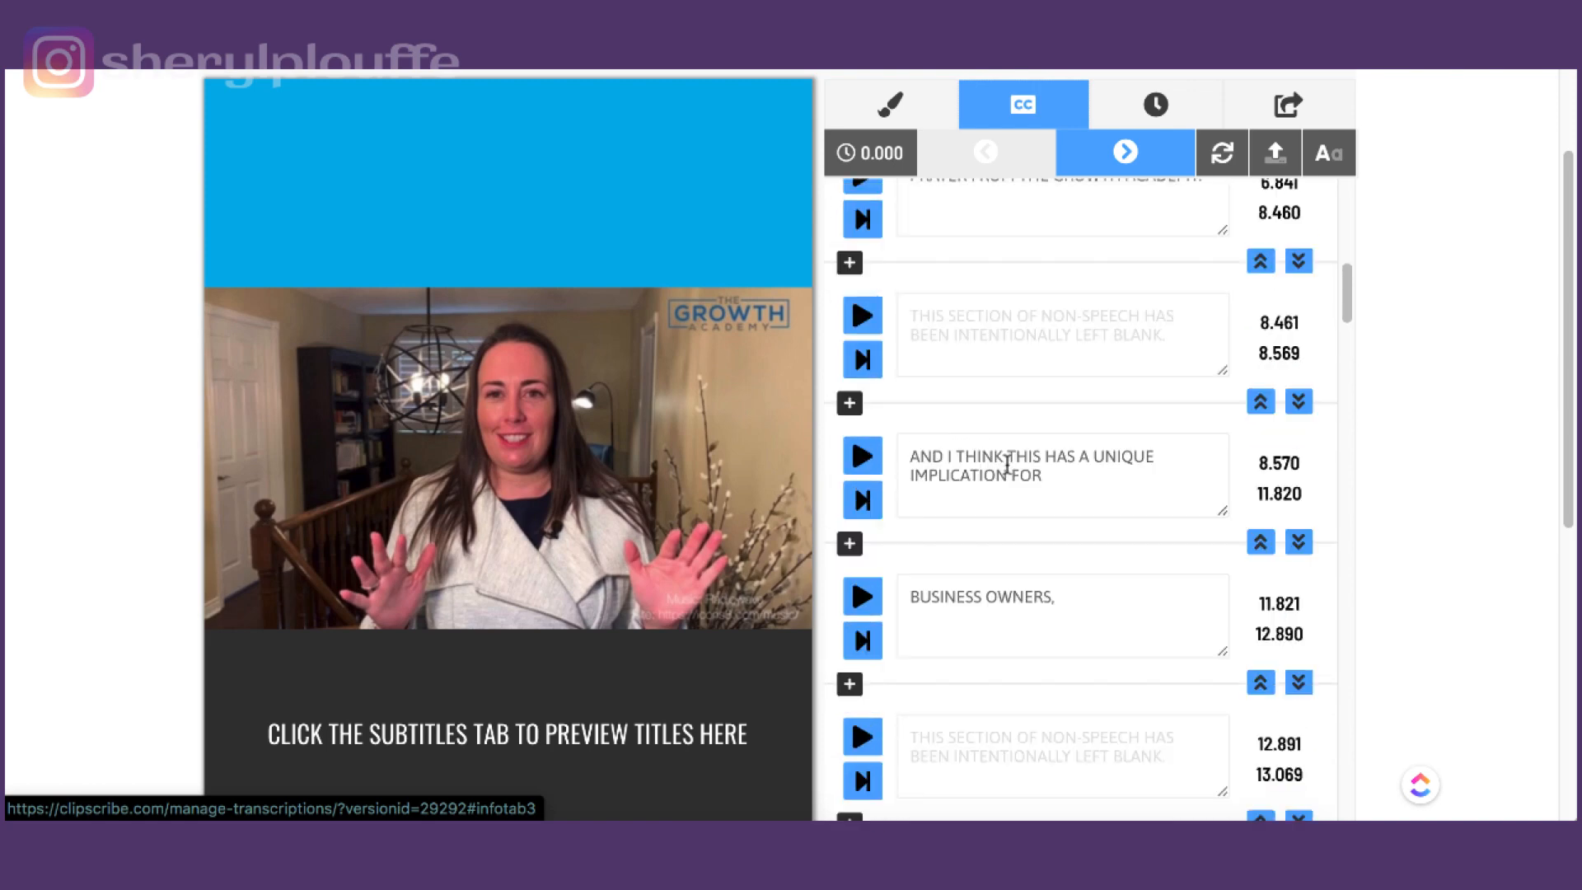
scroll(up, 3)
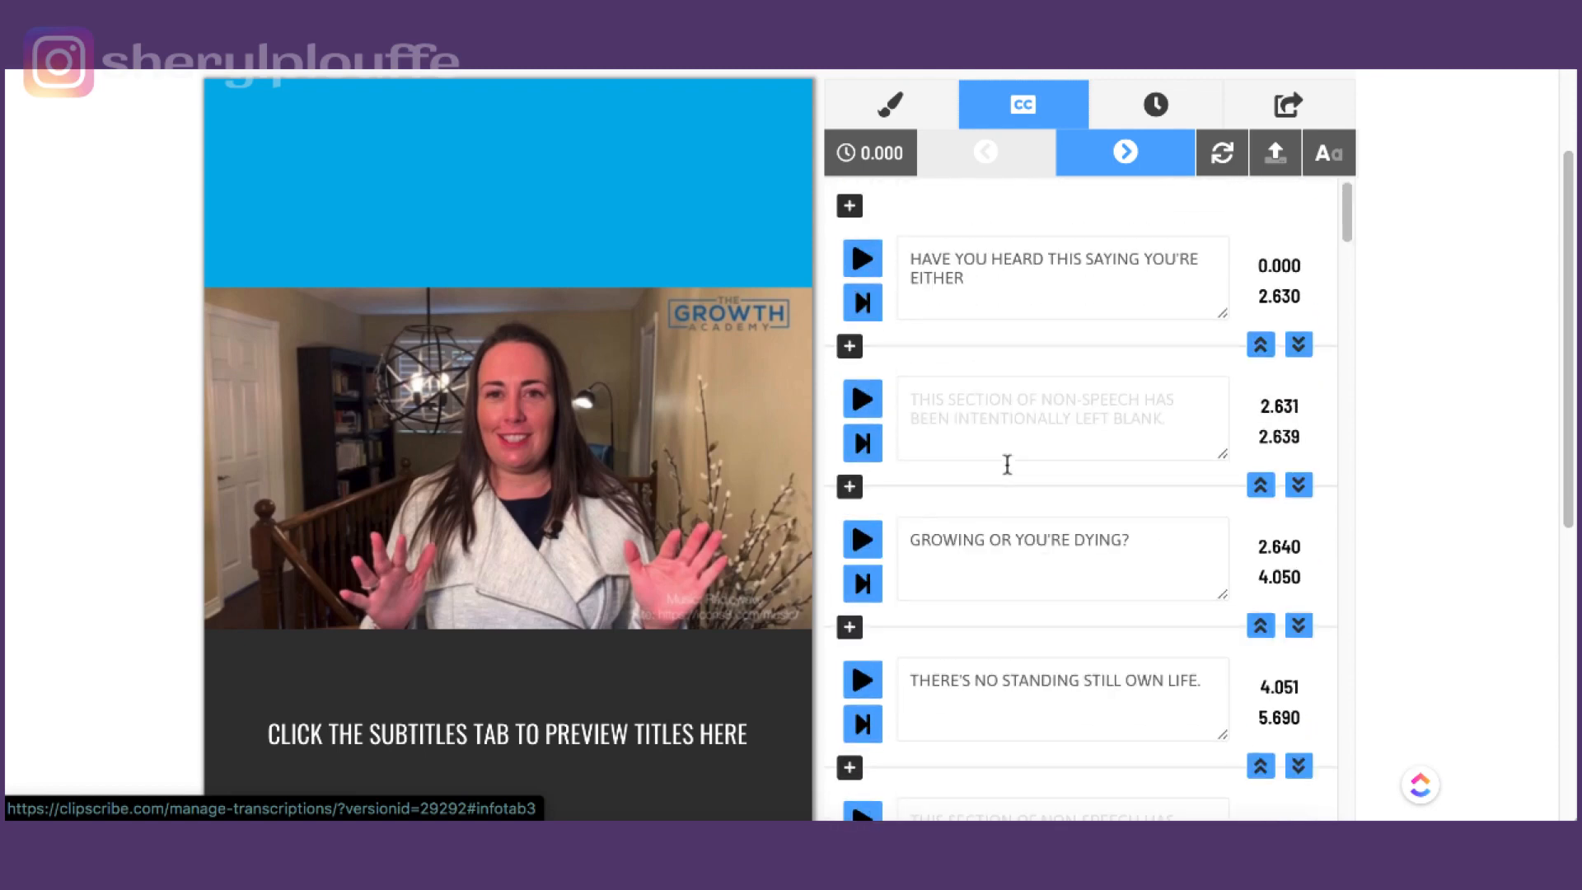
mouse_move(1010, 472)
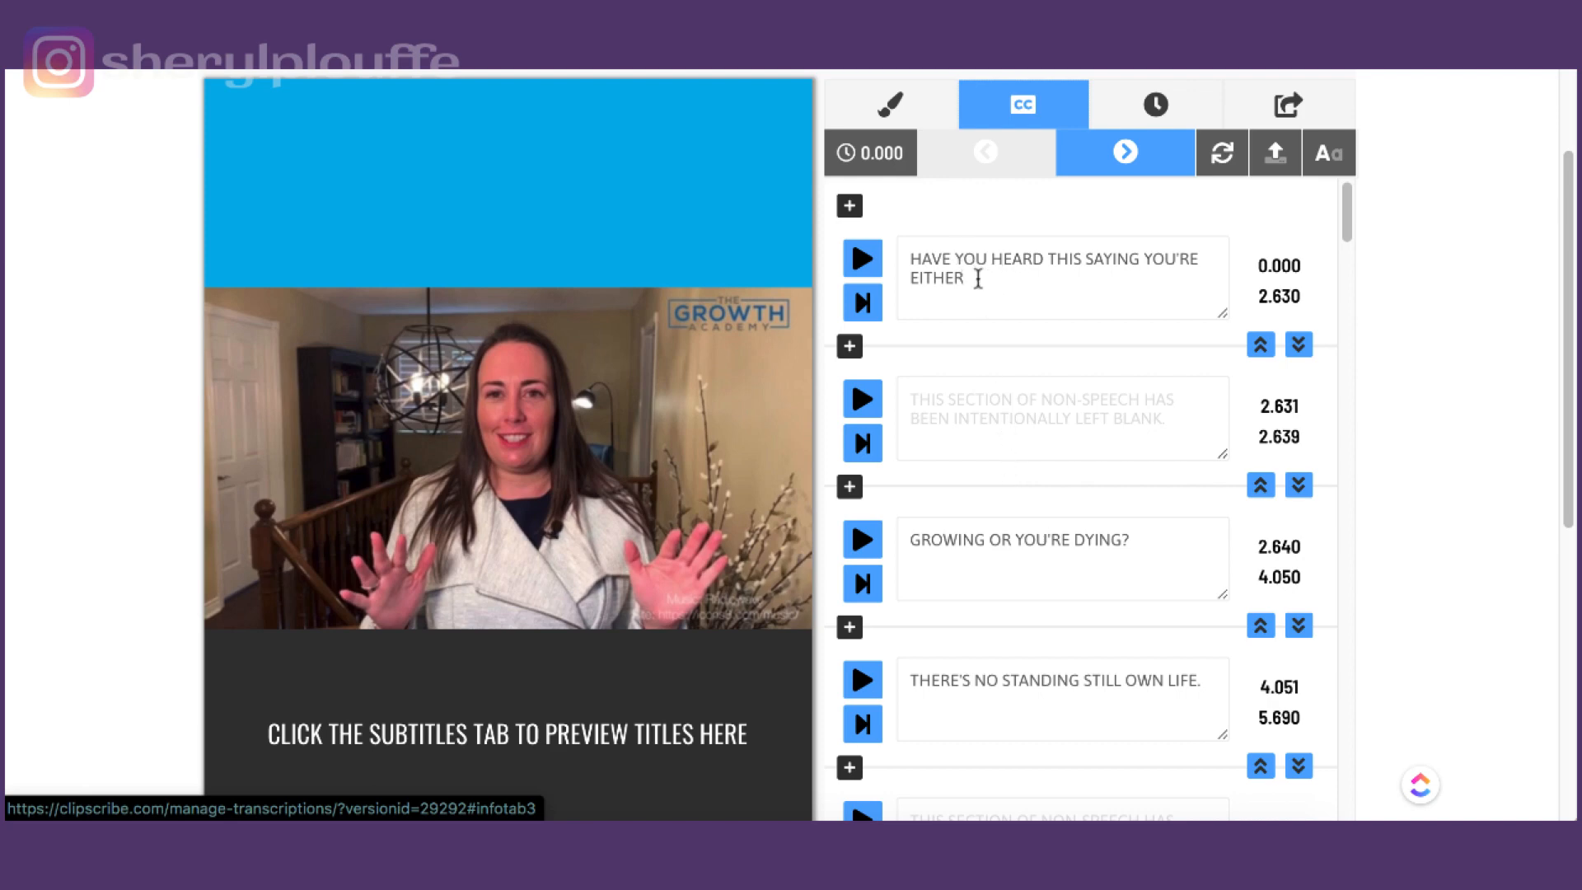
mouse_move(1018, 313)
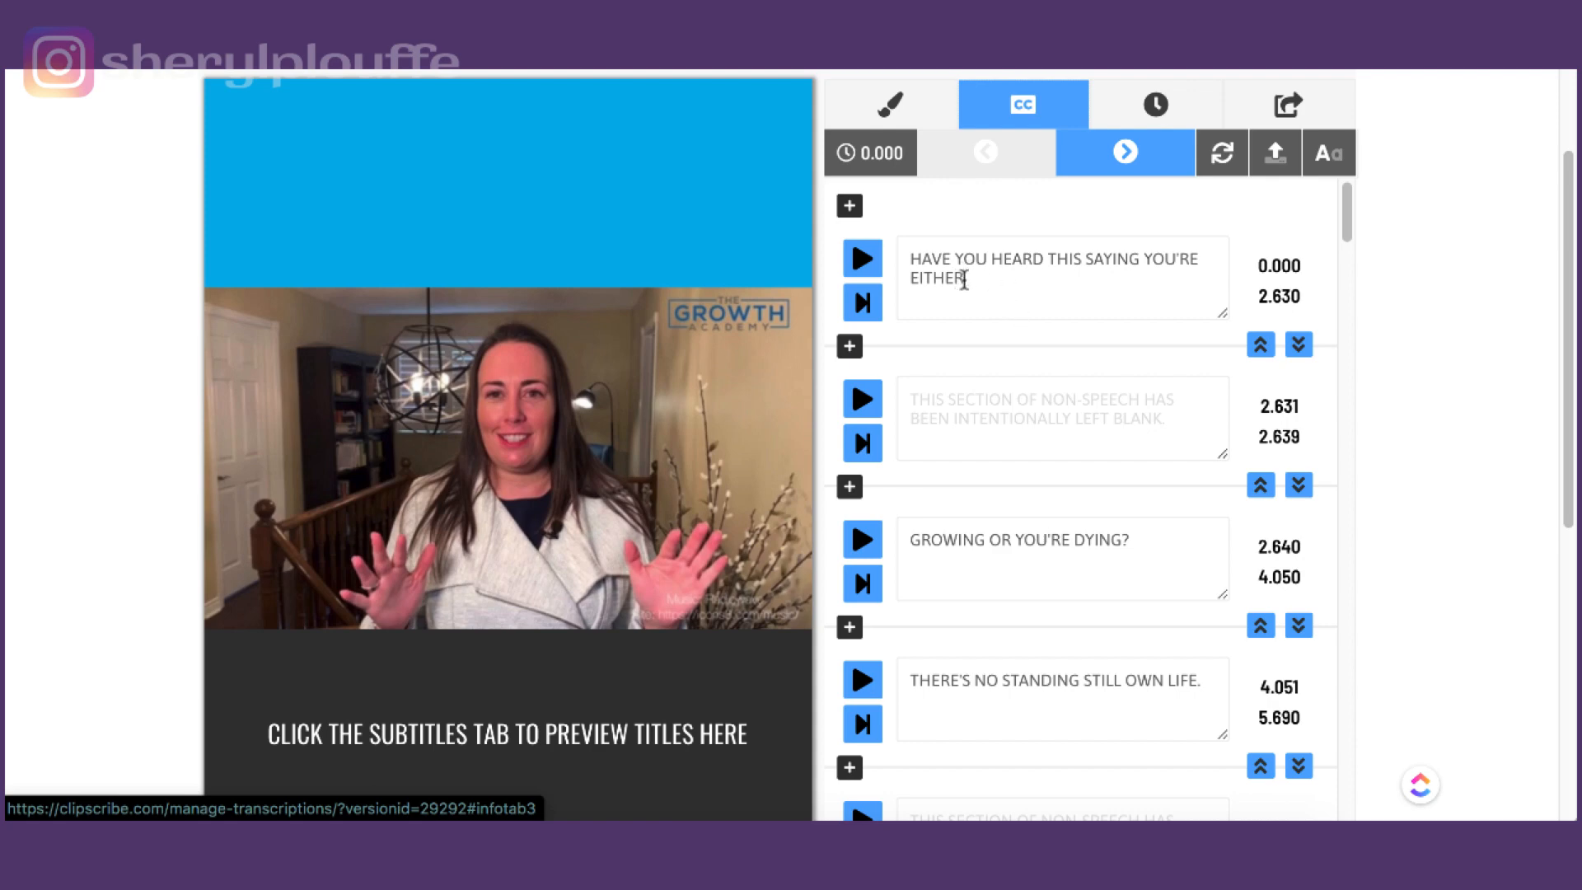
mouse_move(1068, 338)
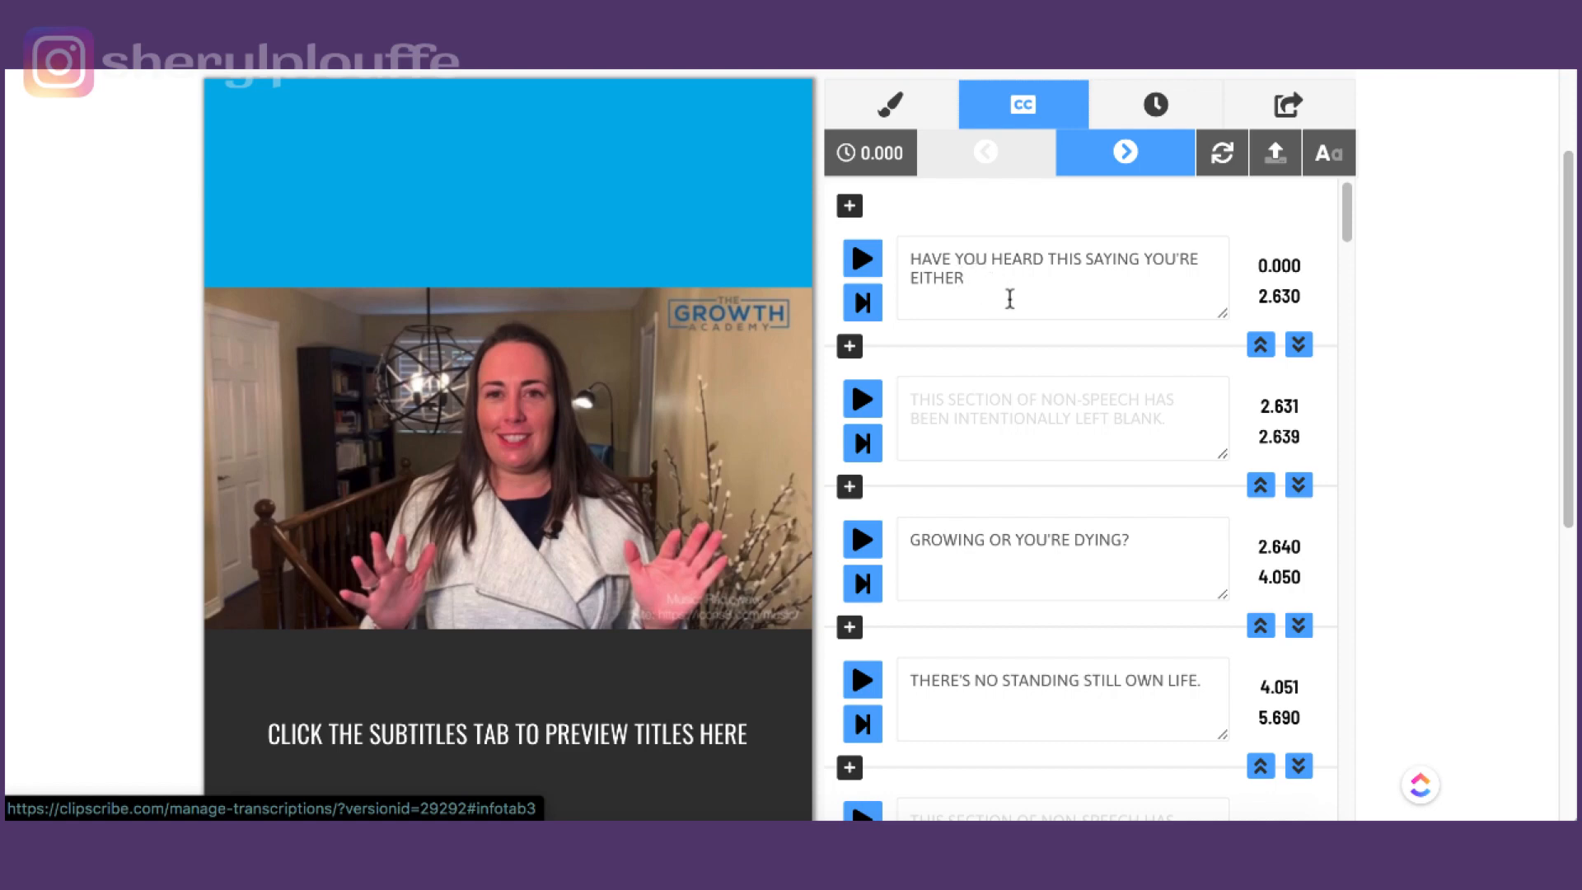
mouse_move(931, 263)
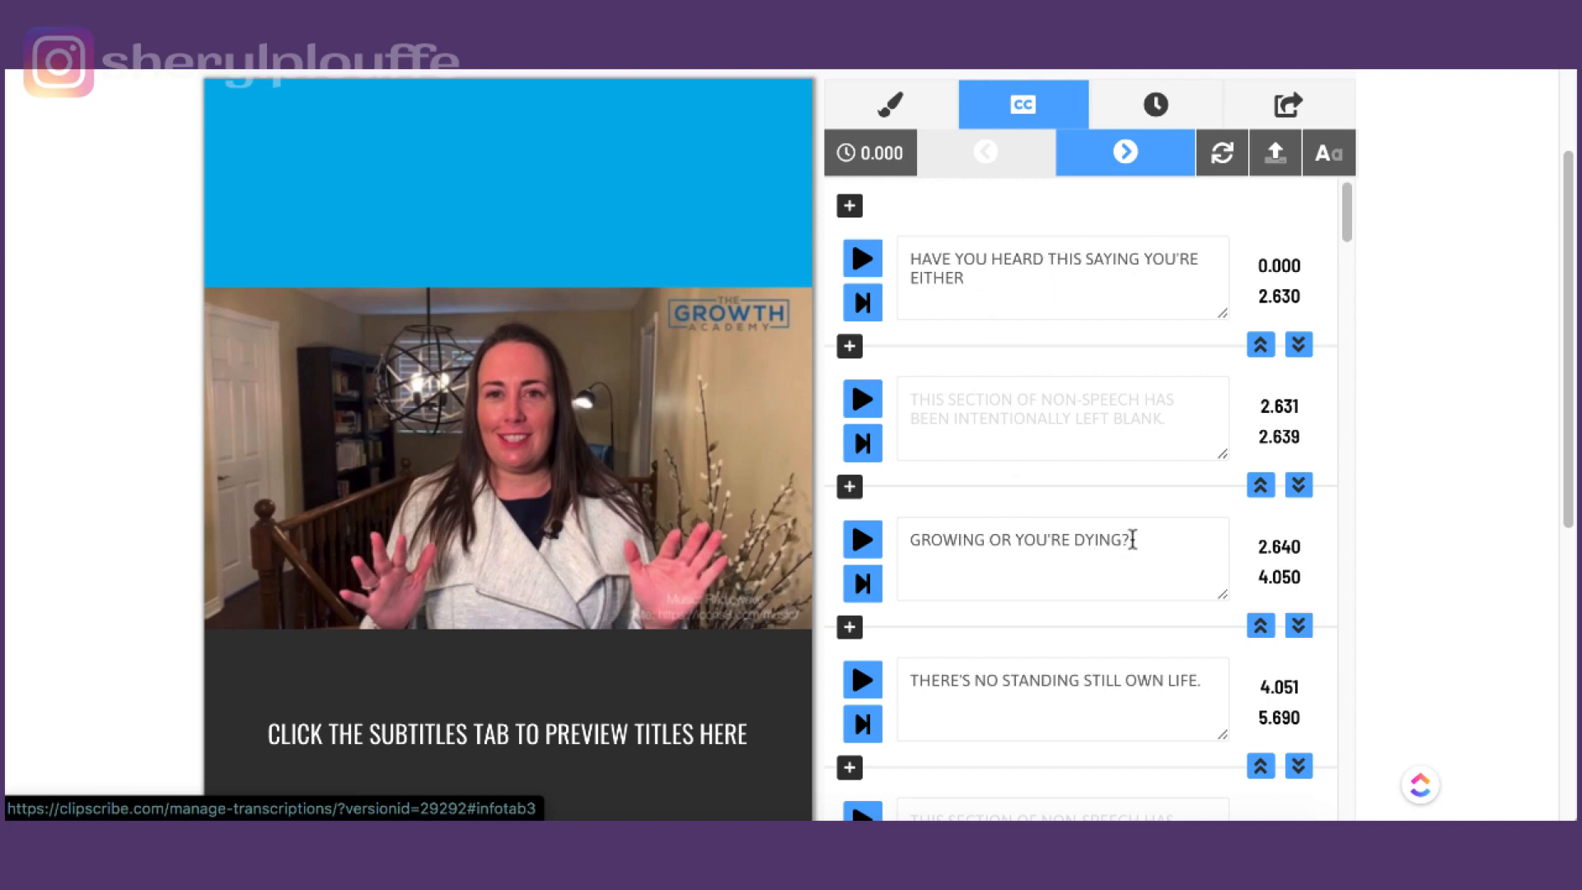
mouse_move(1099, 687)
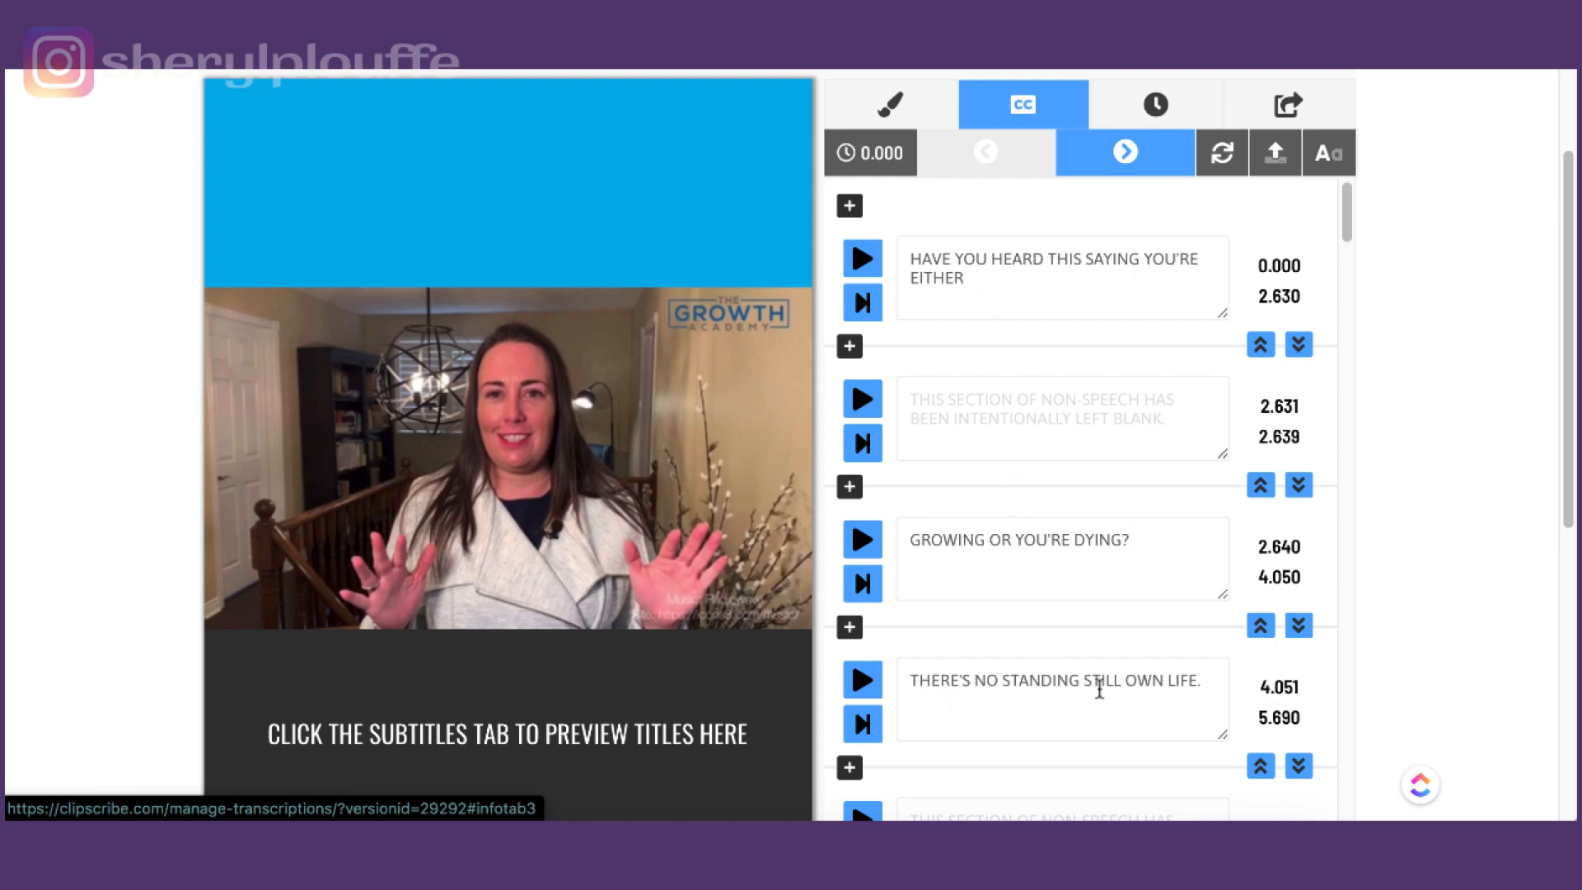
Correct the caption to 'THERE'S NO STANDING STILL IN LIFE.' and return to the first caption.
scroll(down, 3)
text(I)
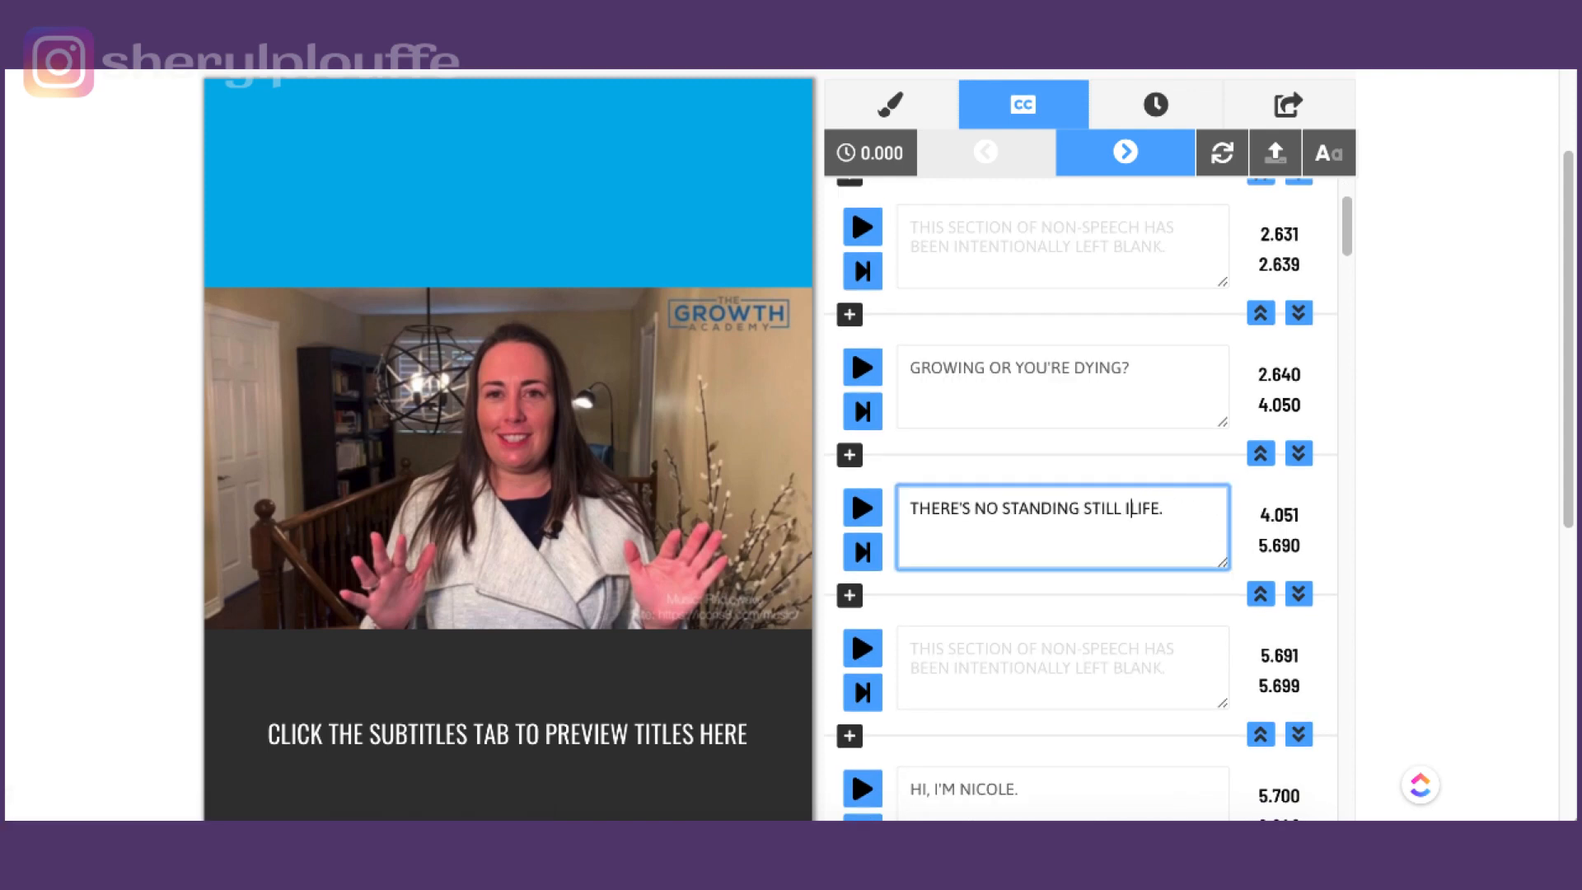
text(N)
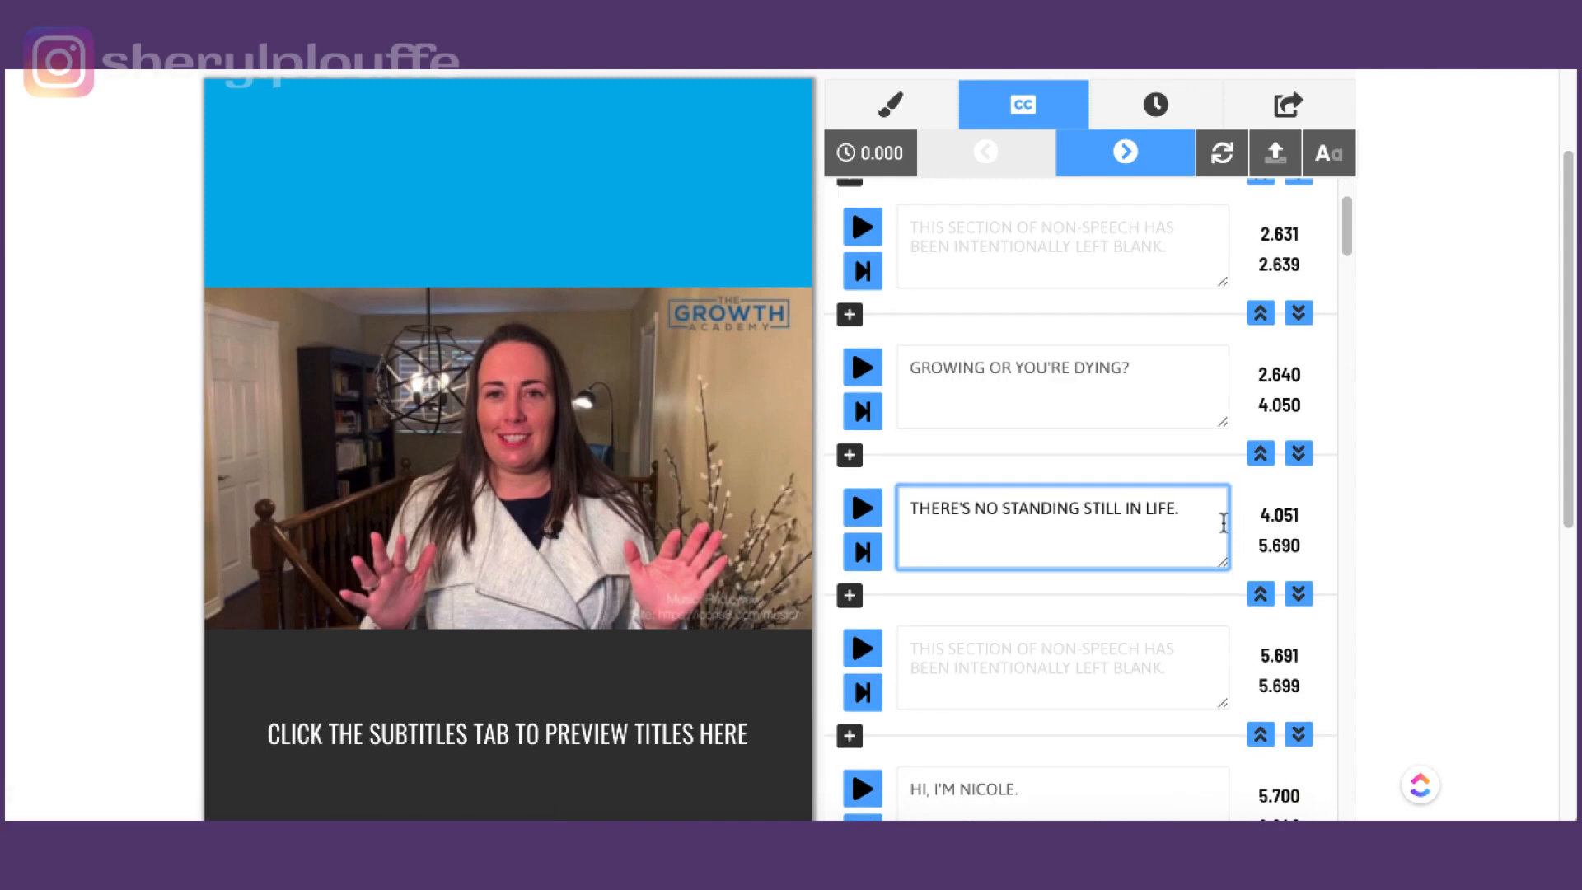
mouse_move(1054, 534)
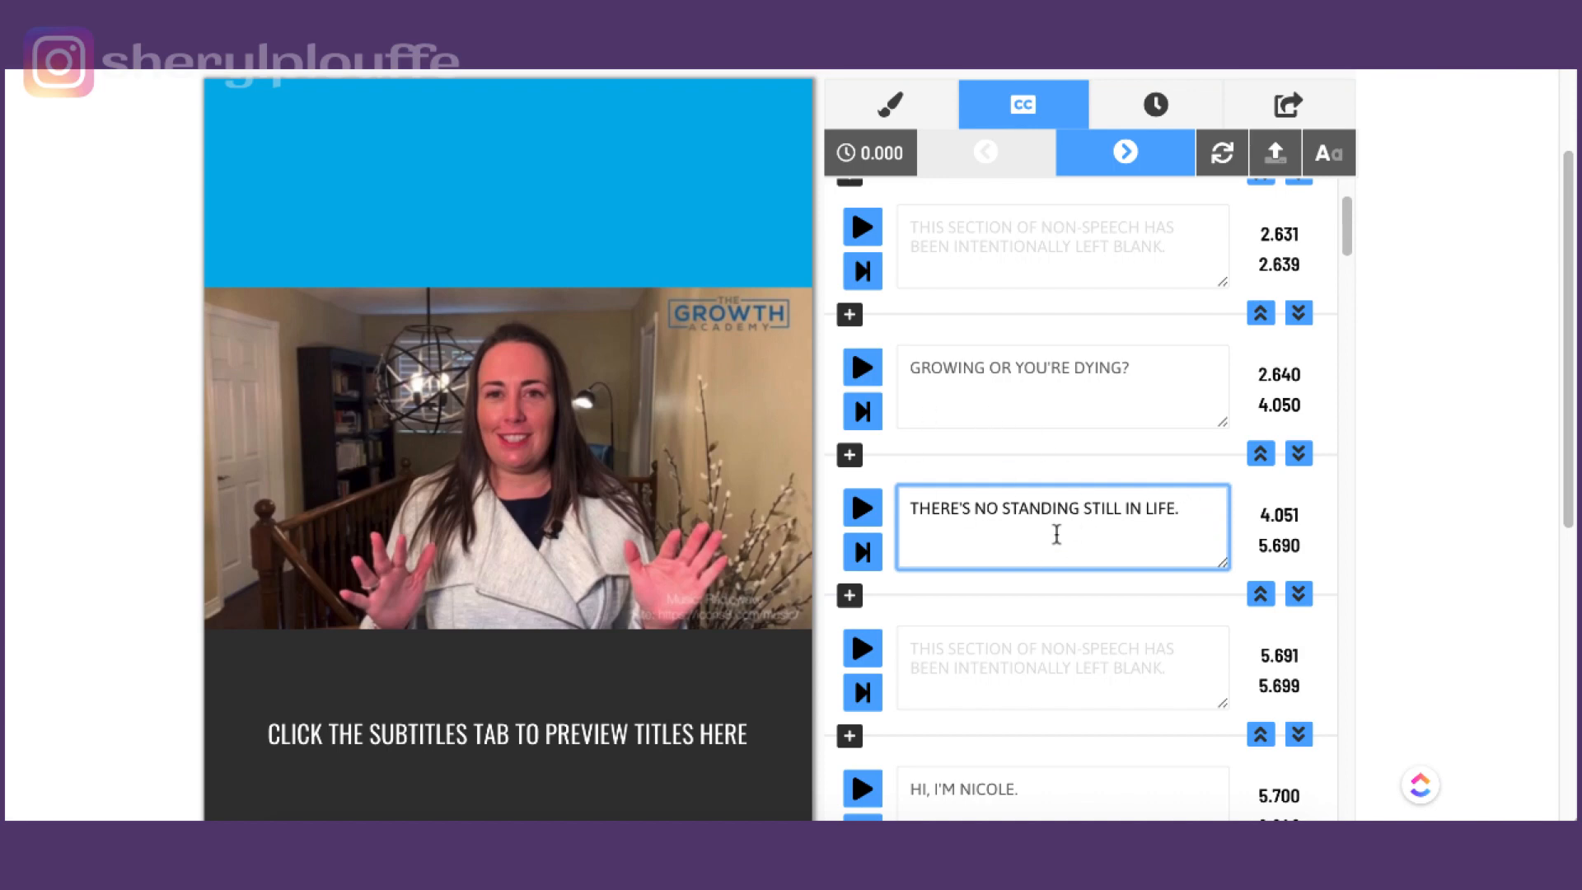
scroll(down, 3)
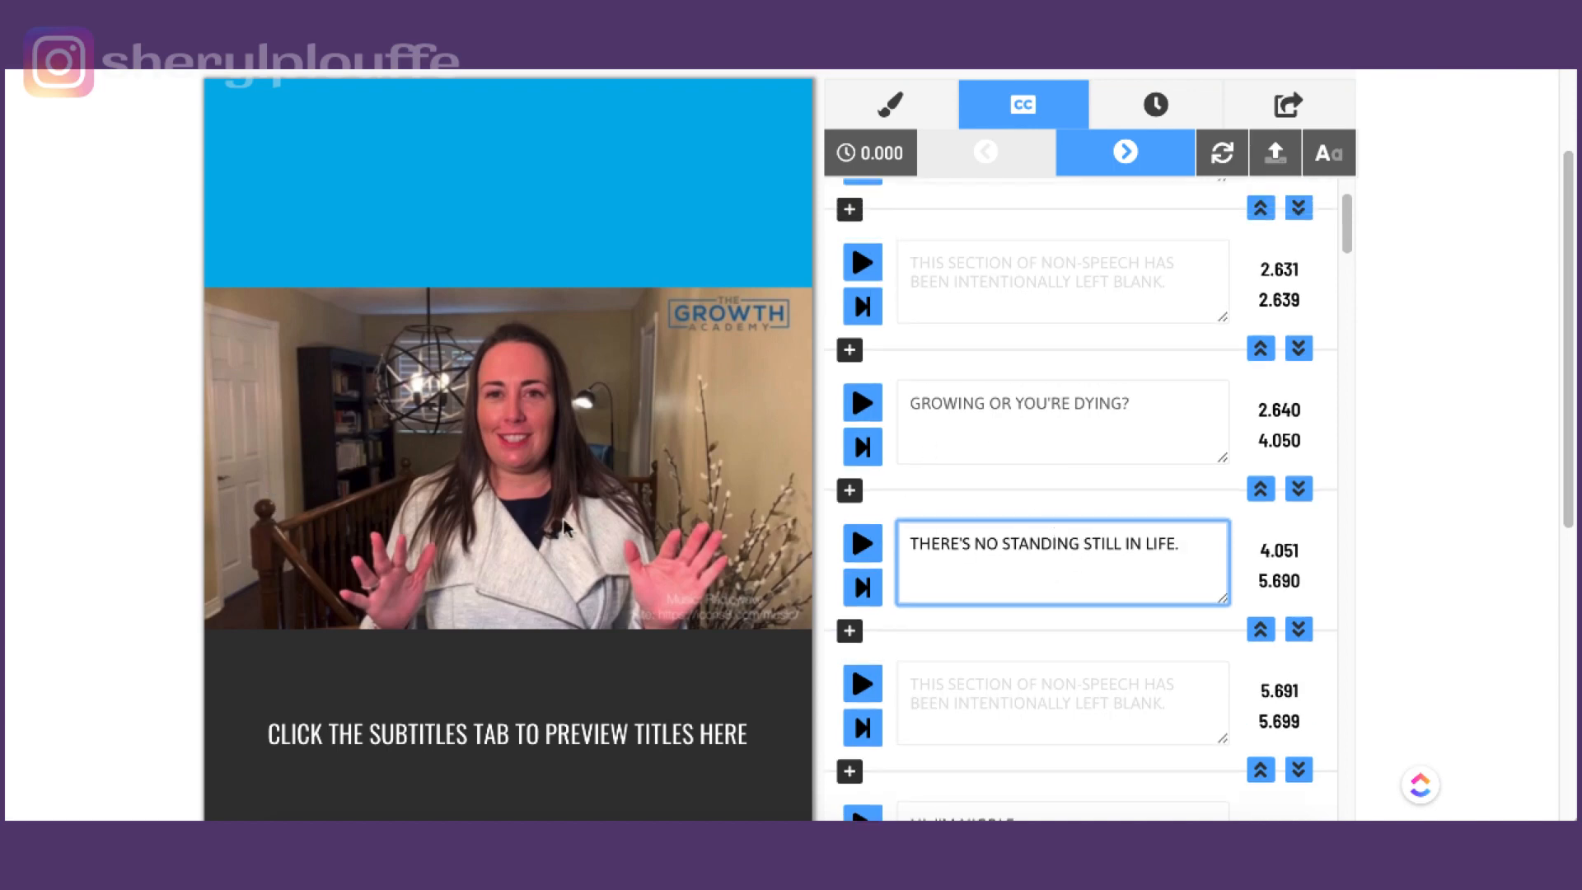
scroll(up, 3)
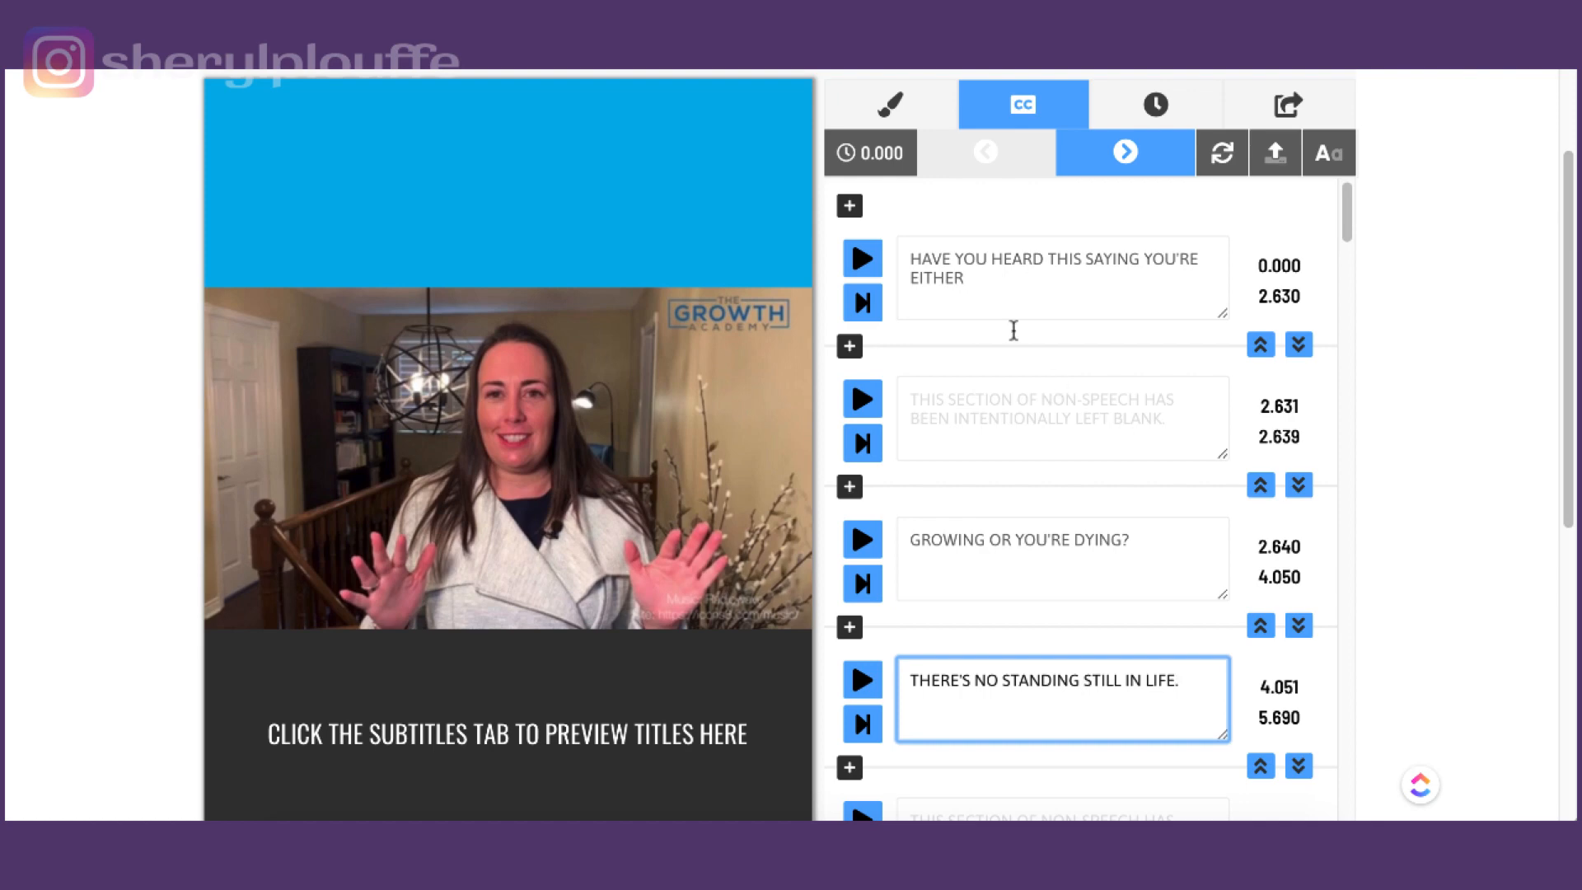
mouse_move(862, 259)
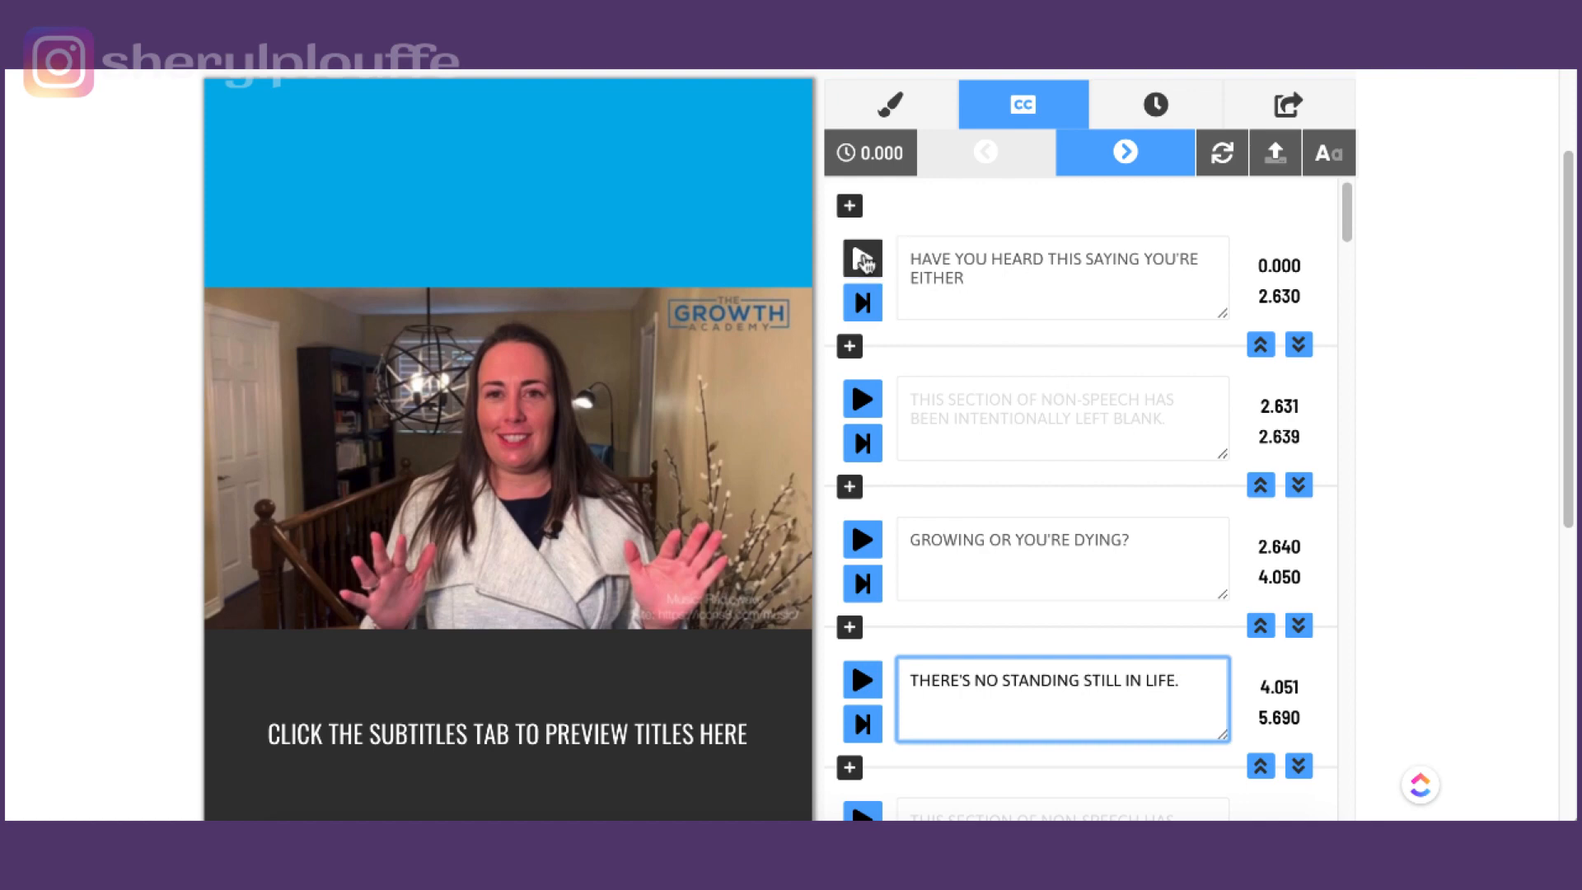
Play the preview from the first subtitle through the opening captions, then pause at 'Prayer from the Growth Academy.'.
click(862, 257)
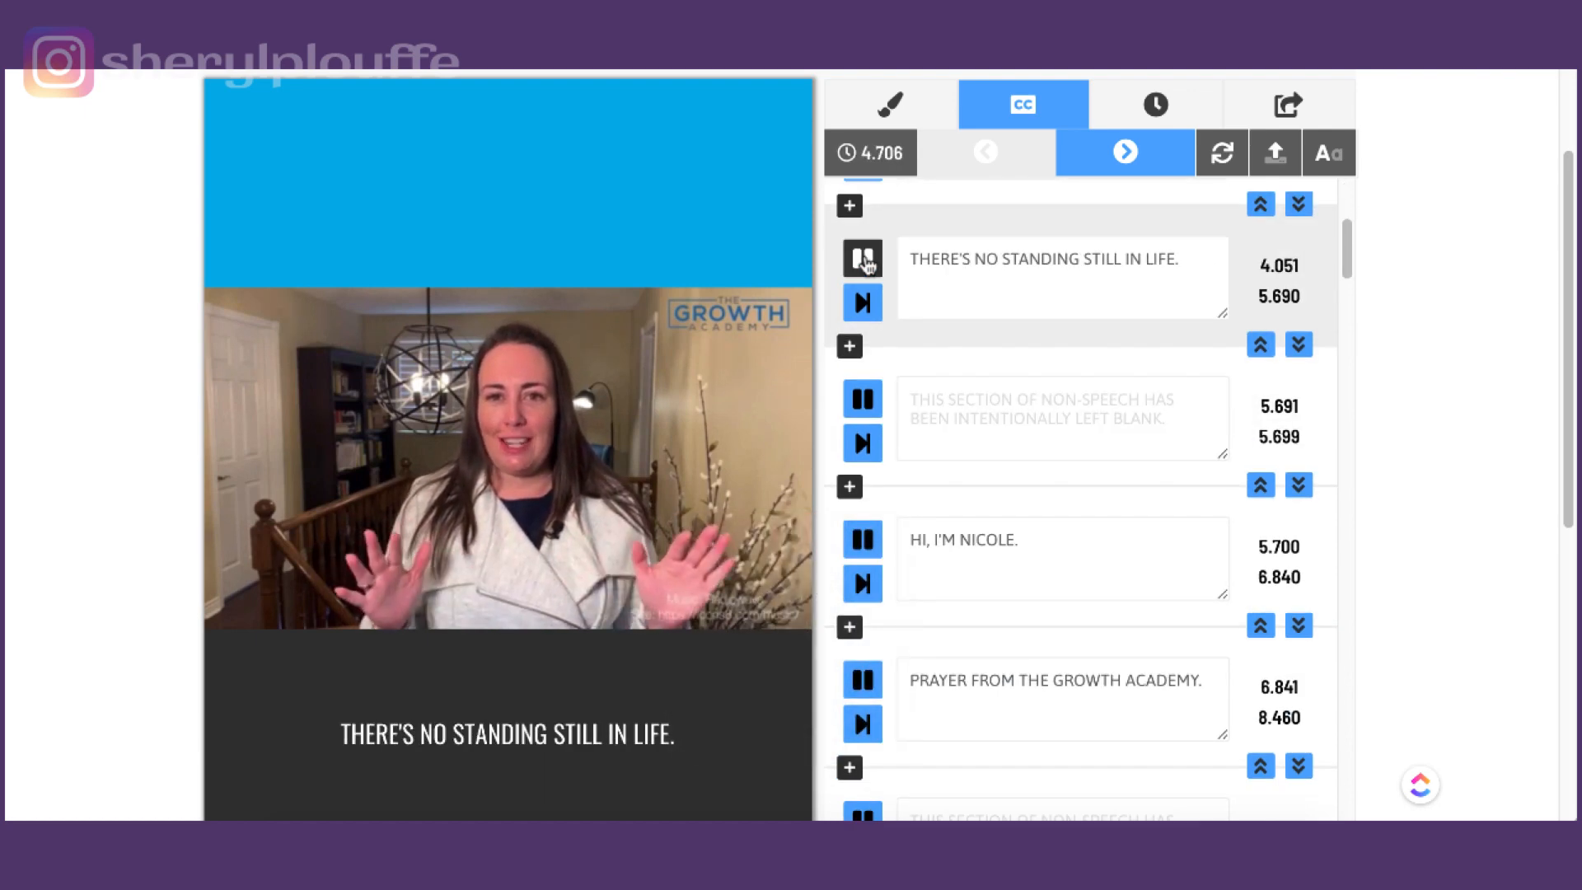
click(1124, 152)
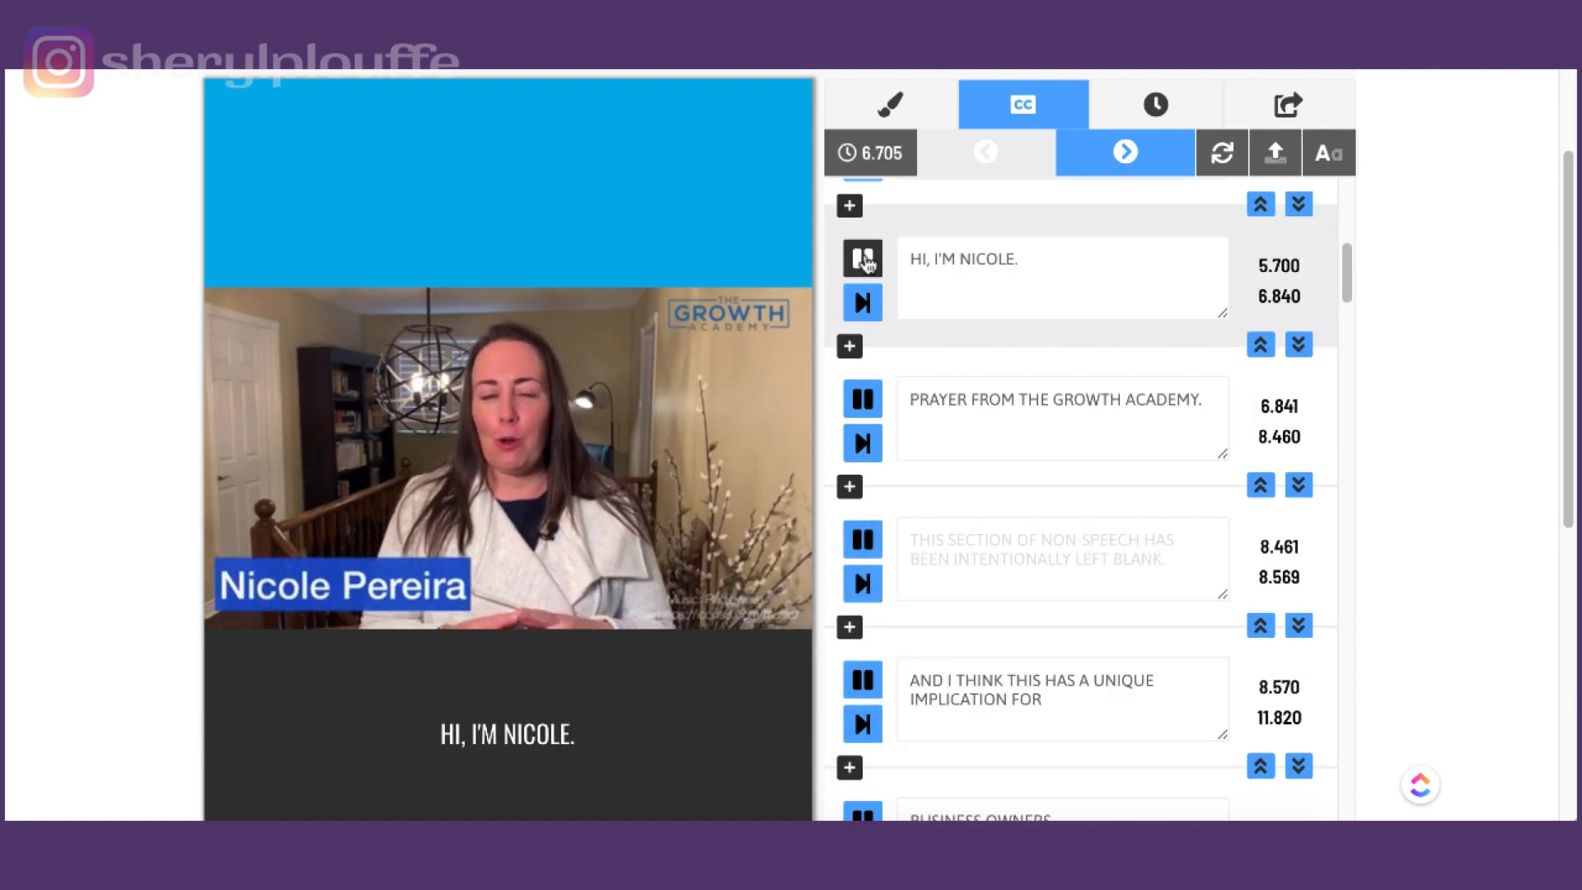
click(1123, 152)
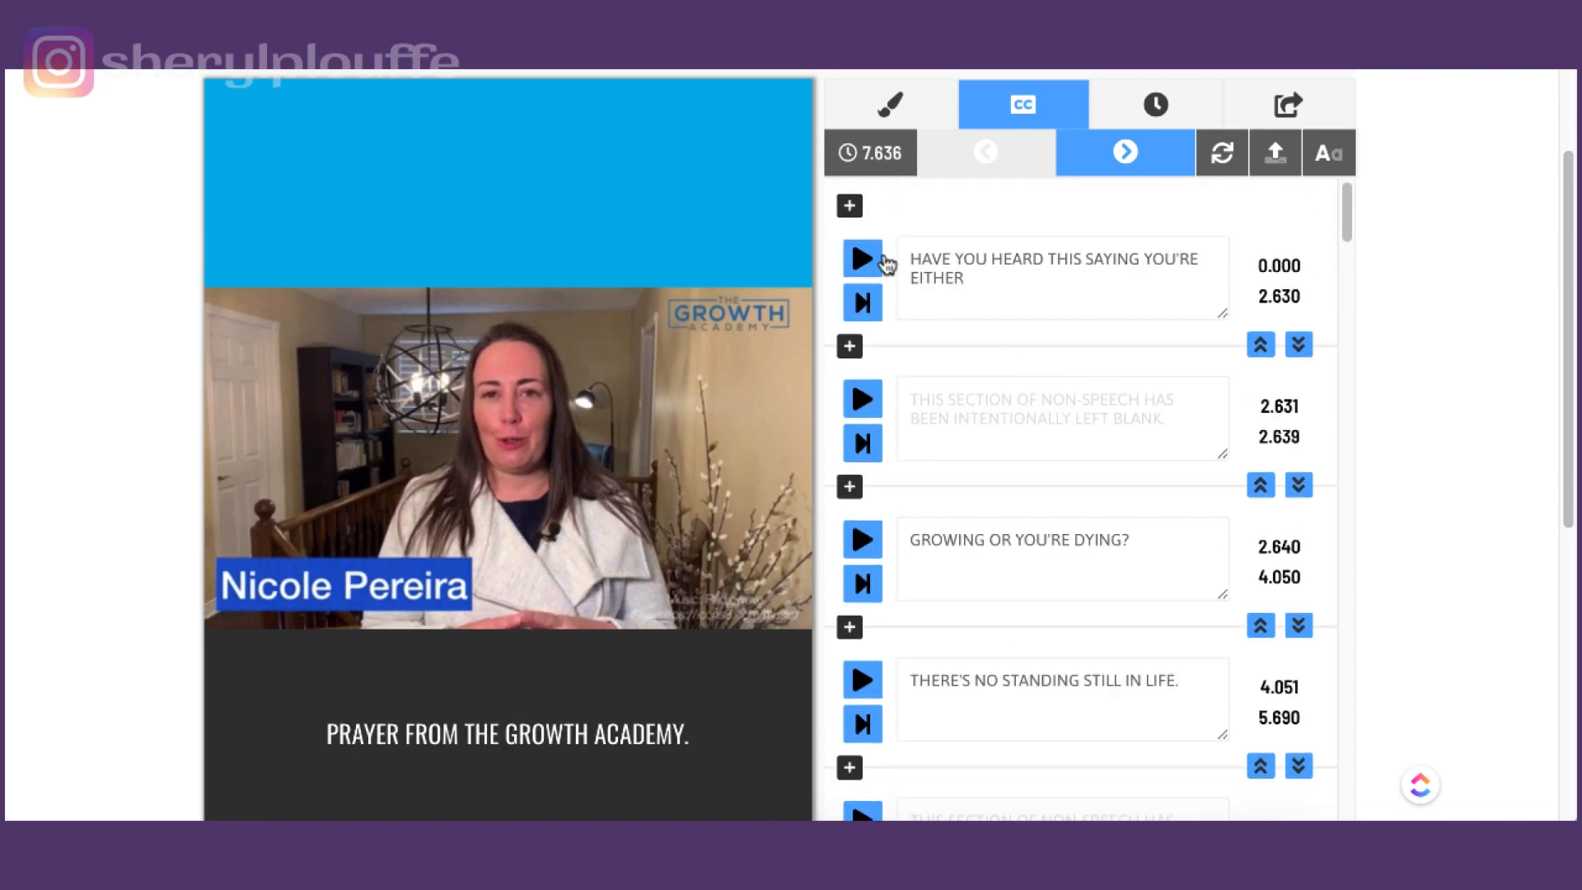
mouse_move(1035, 486)
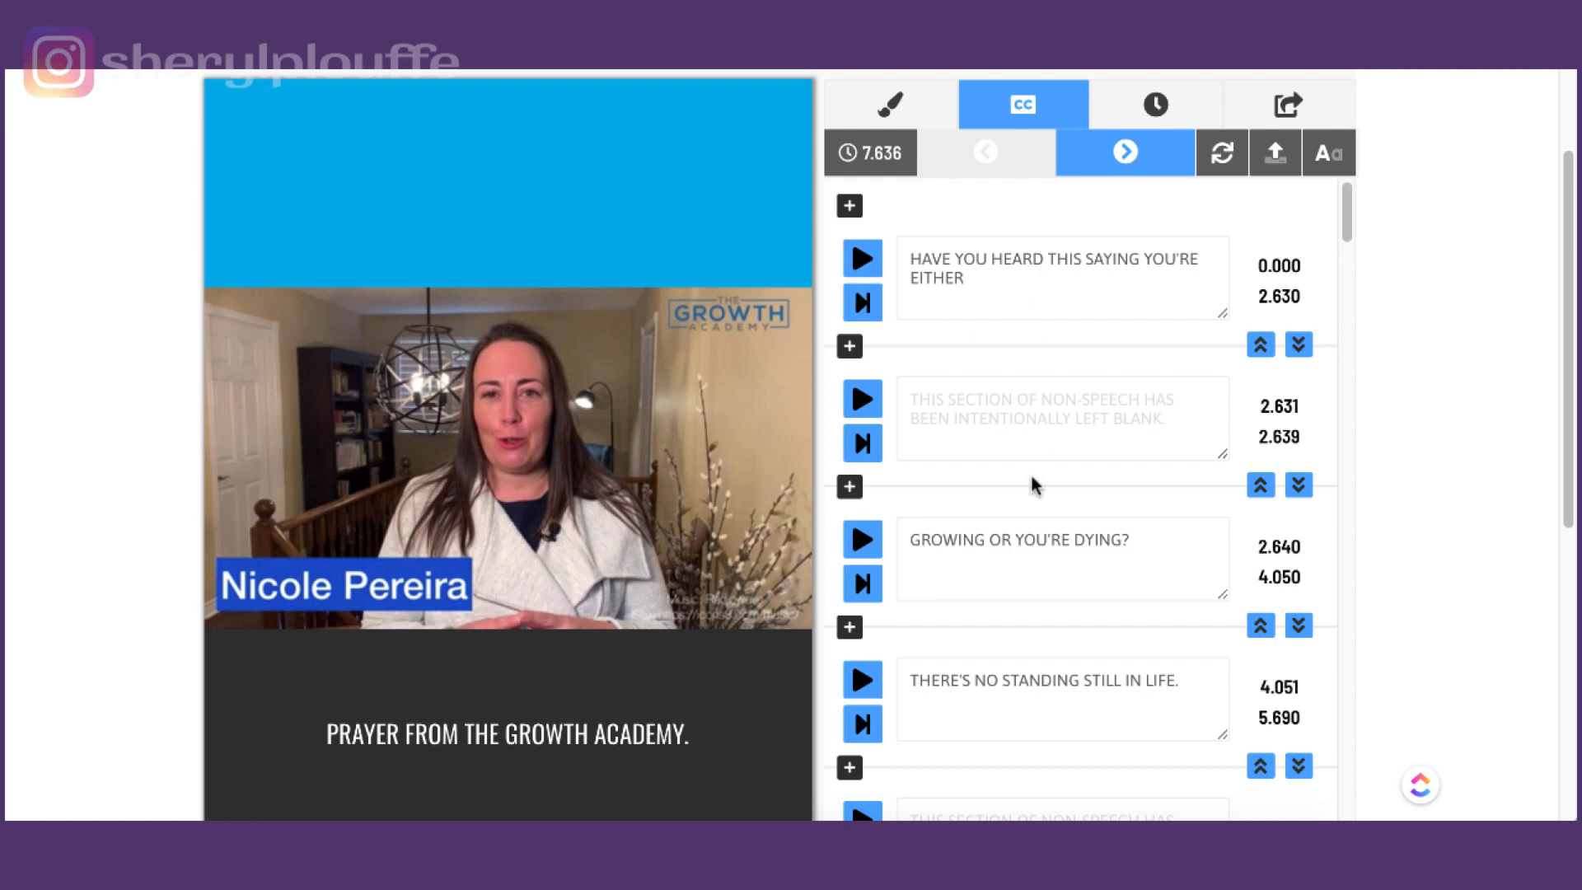
scroll(down, 3)
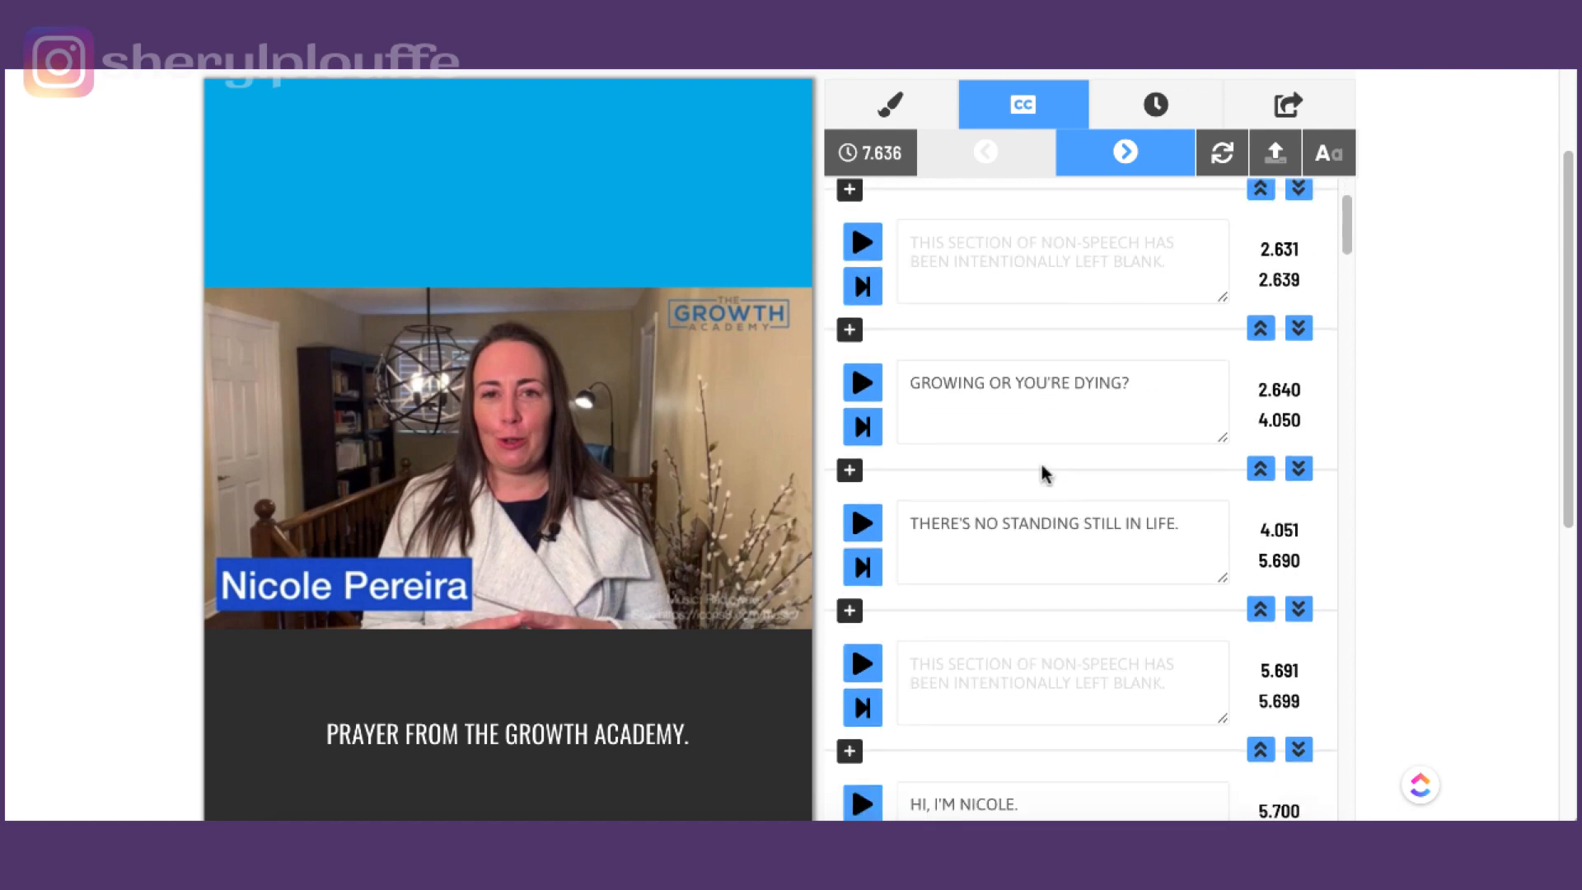
mouse_move(862, 382)
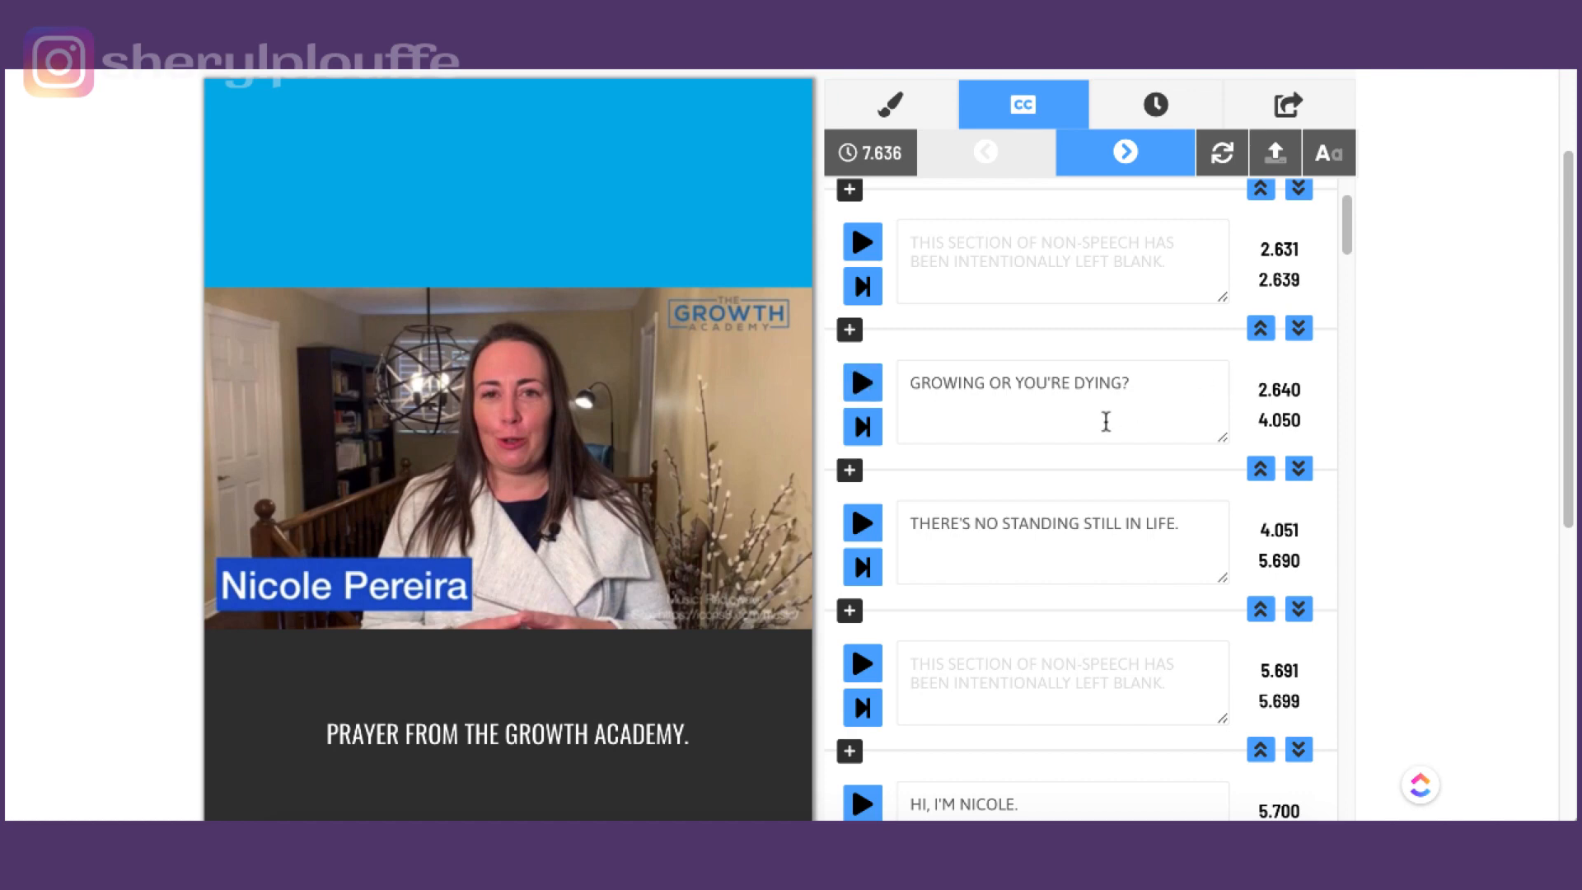
scroll(down, 3)
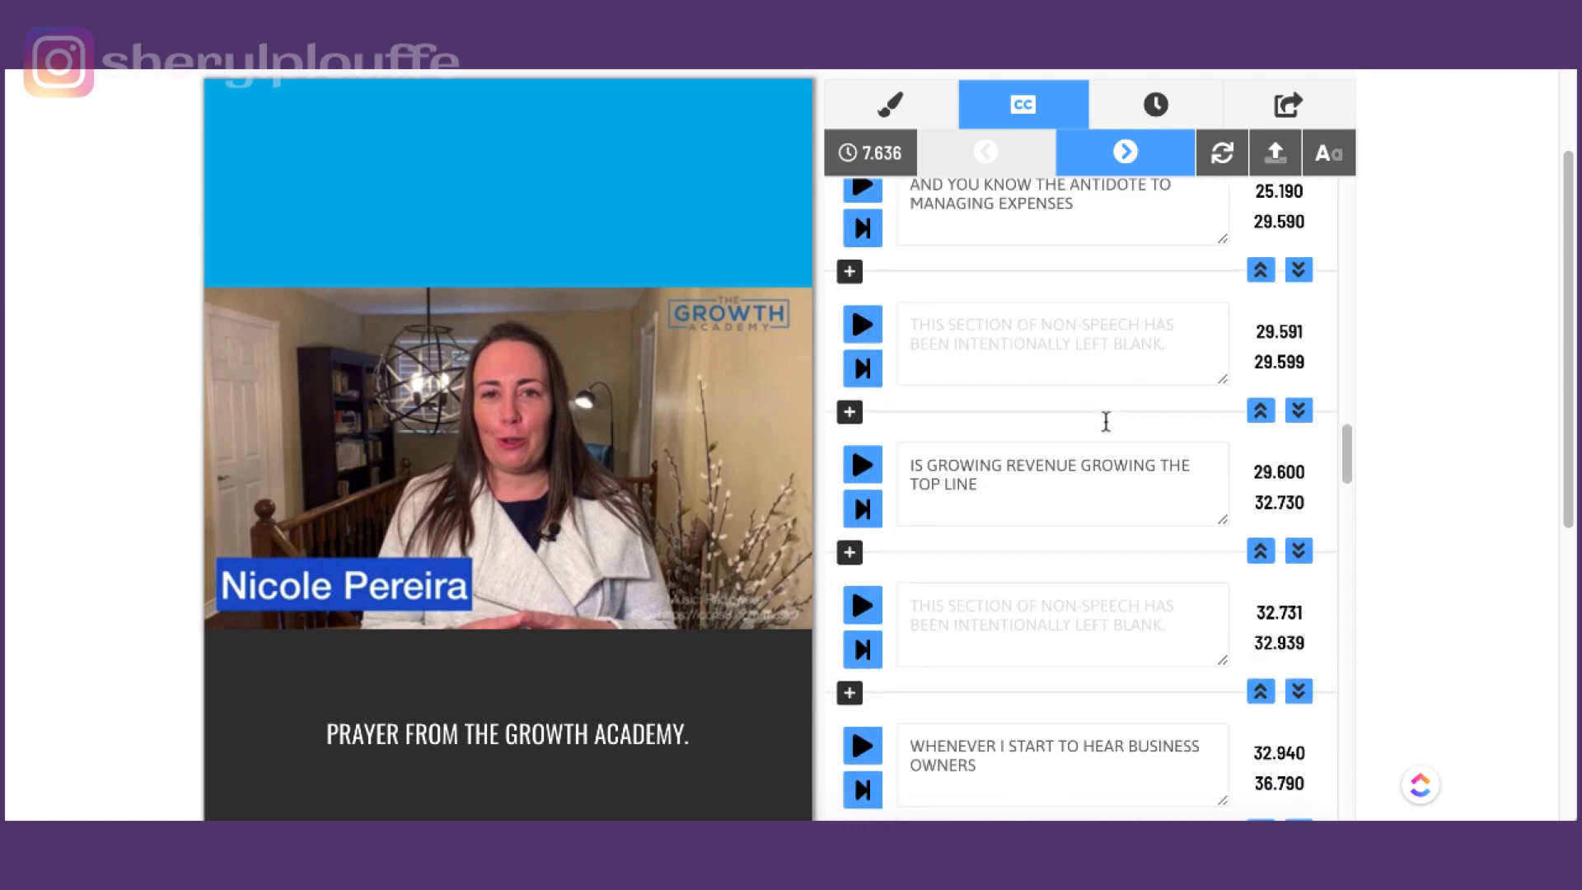
scroll(down, 3)
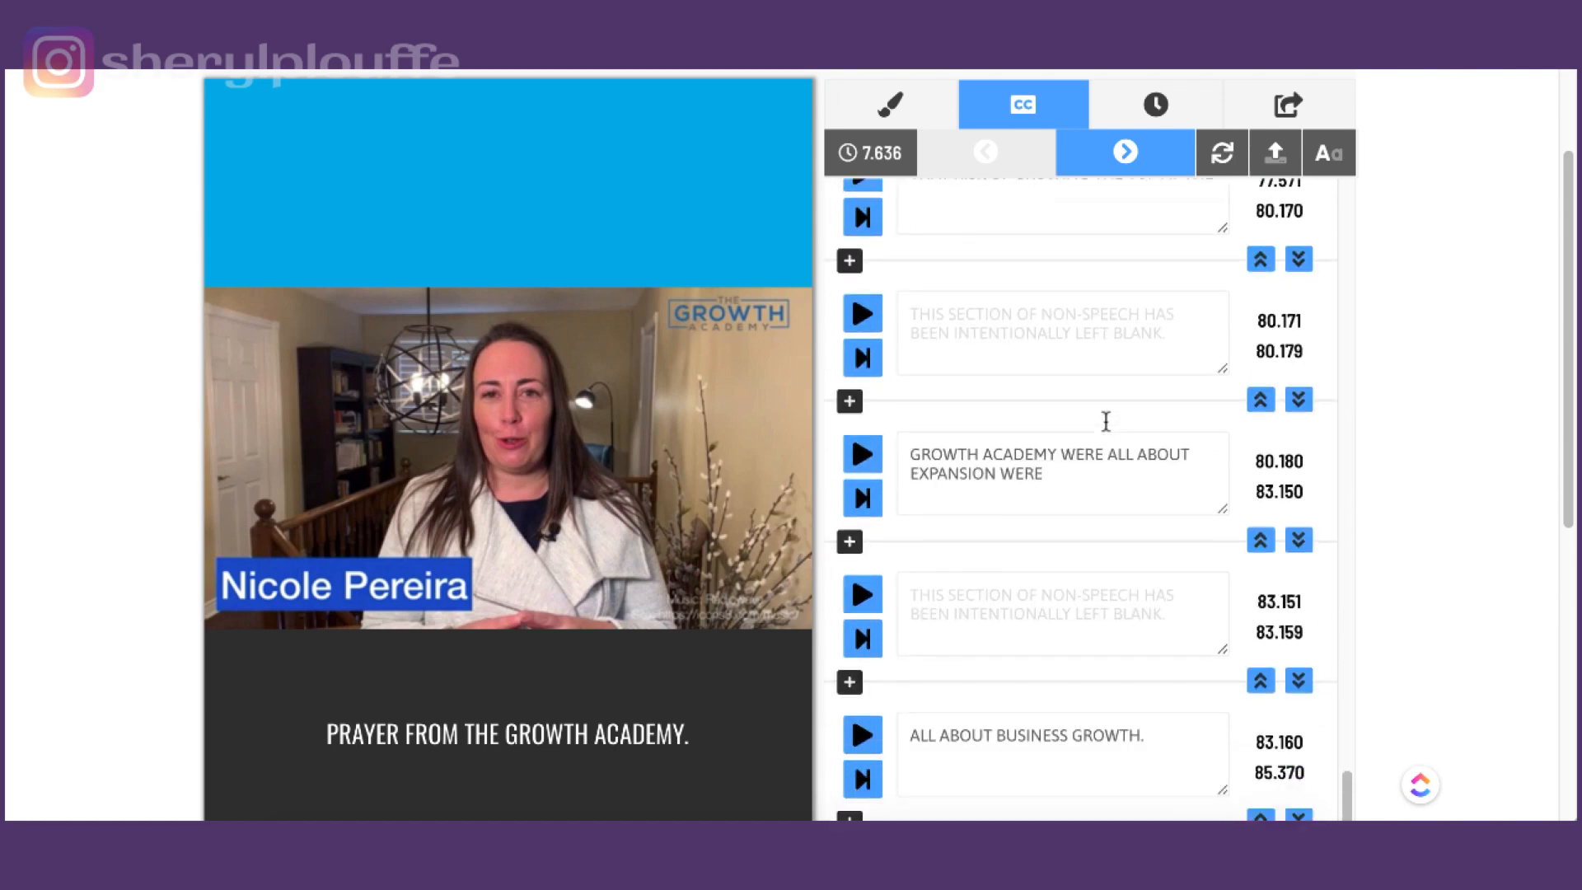
scroll(down, 3)
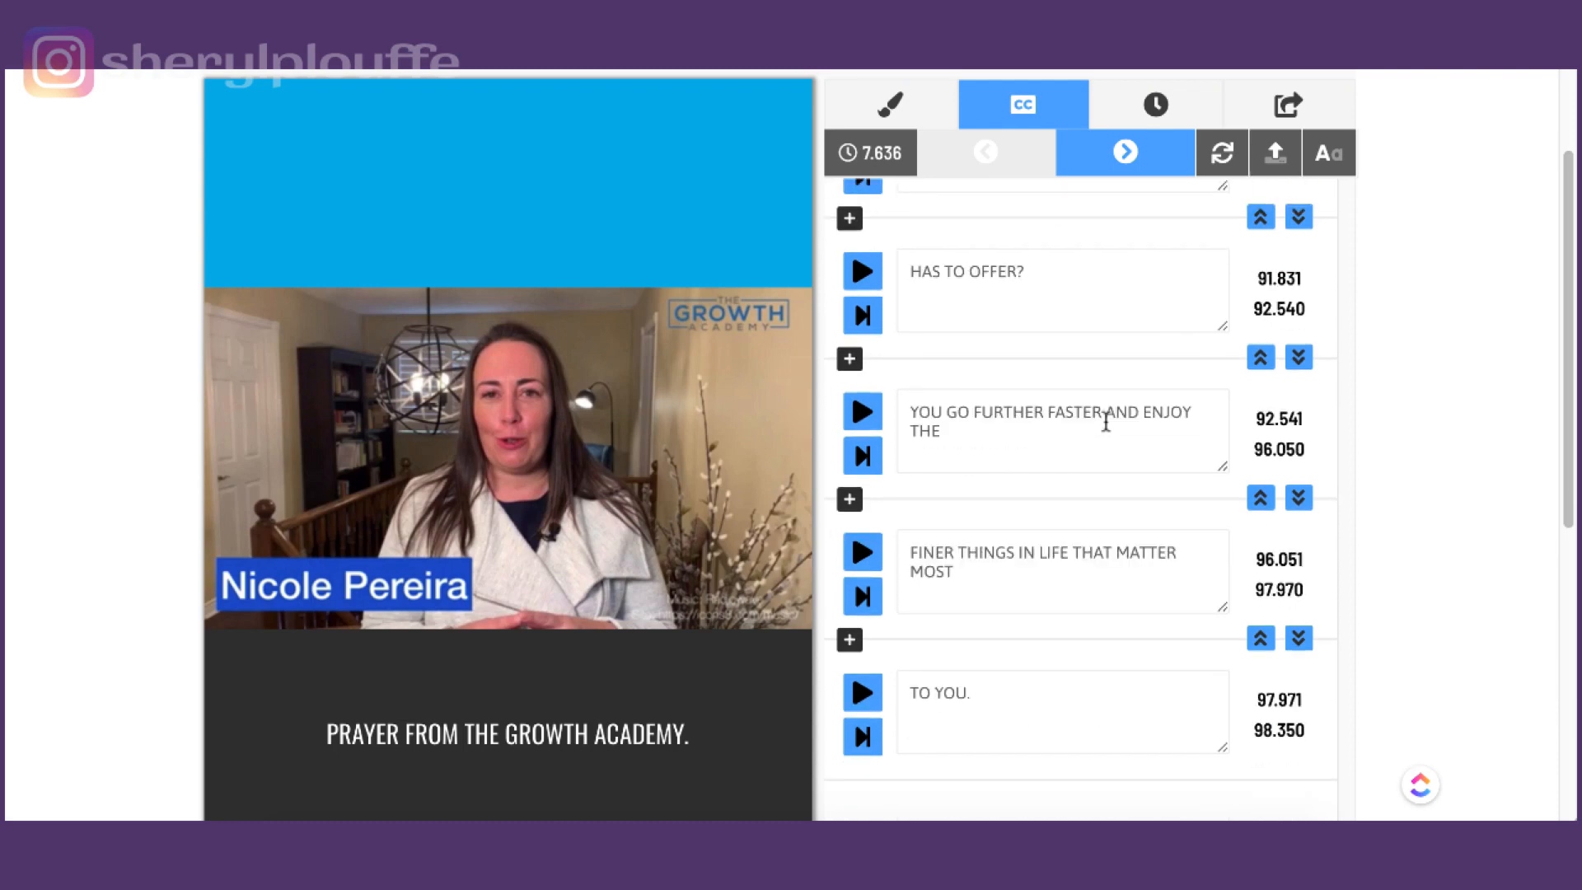
scroll(down, 3)
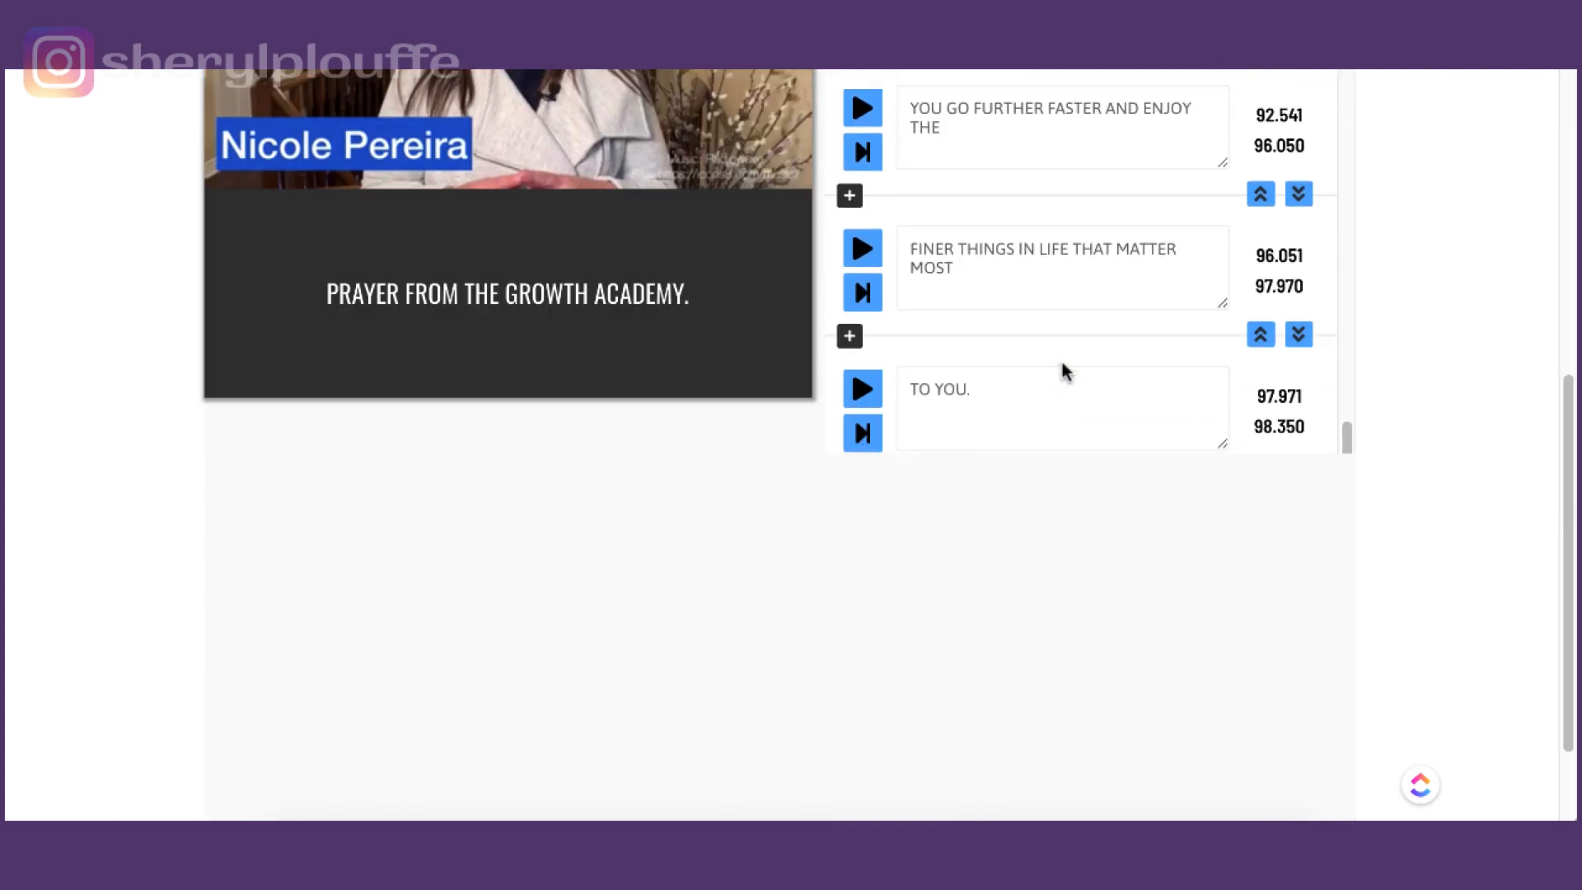
scroll(down, 3)
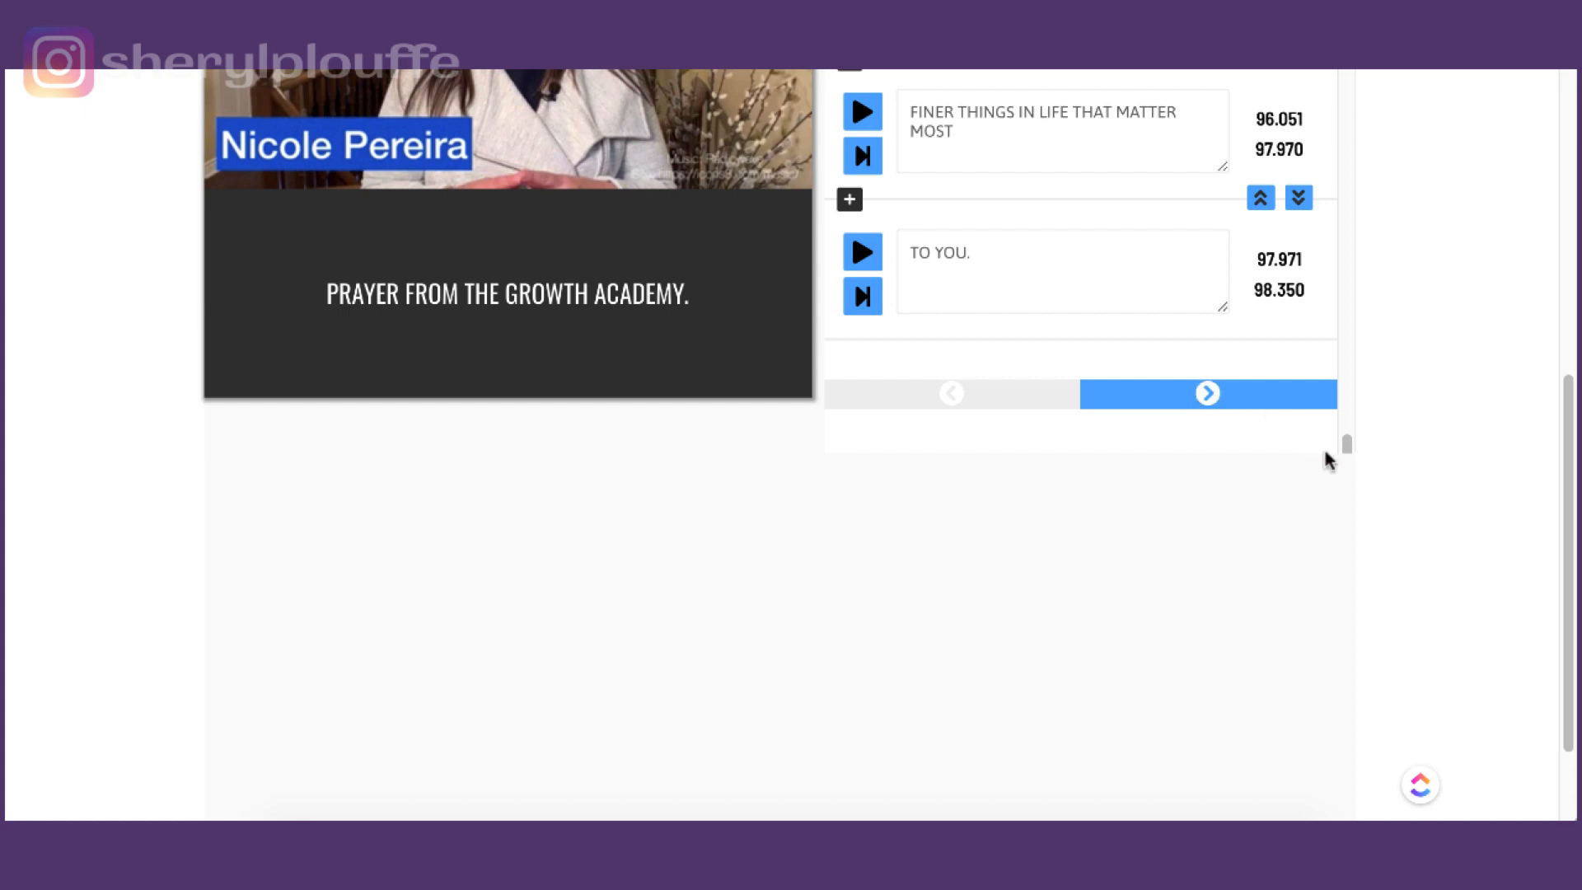
scroll(up, 3)
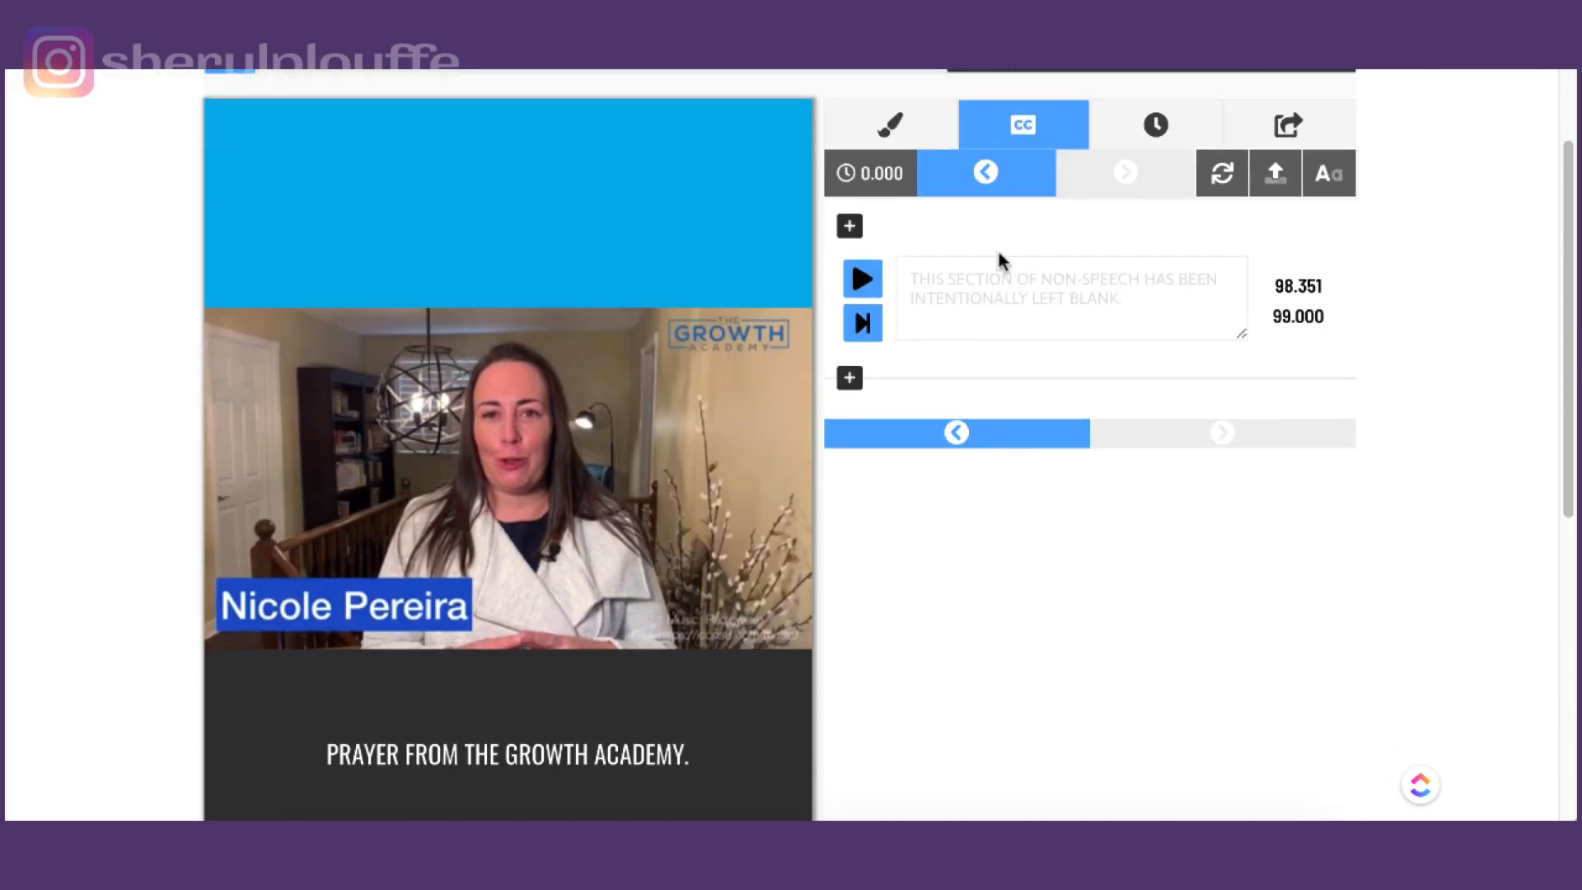
mouse_move(1004, 489)
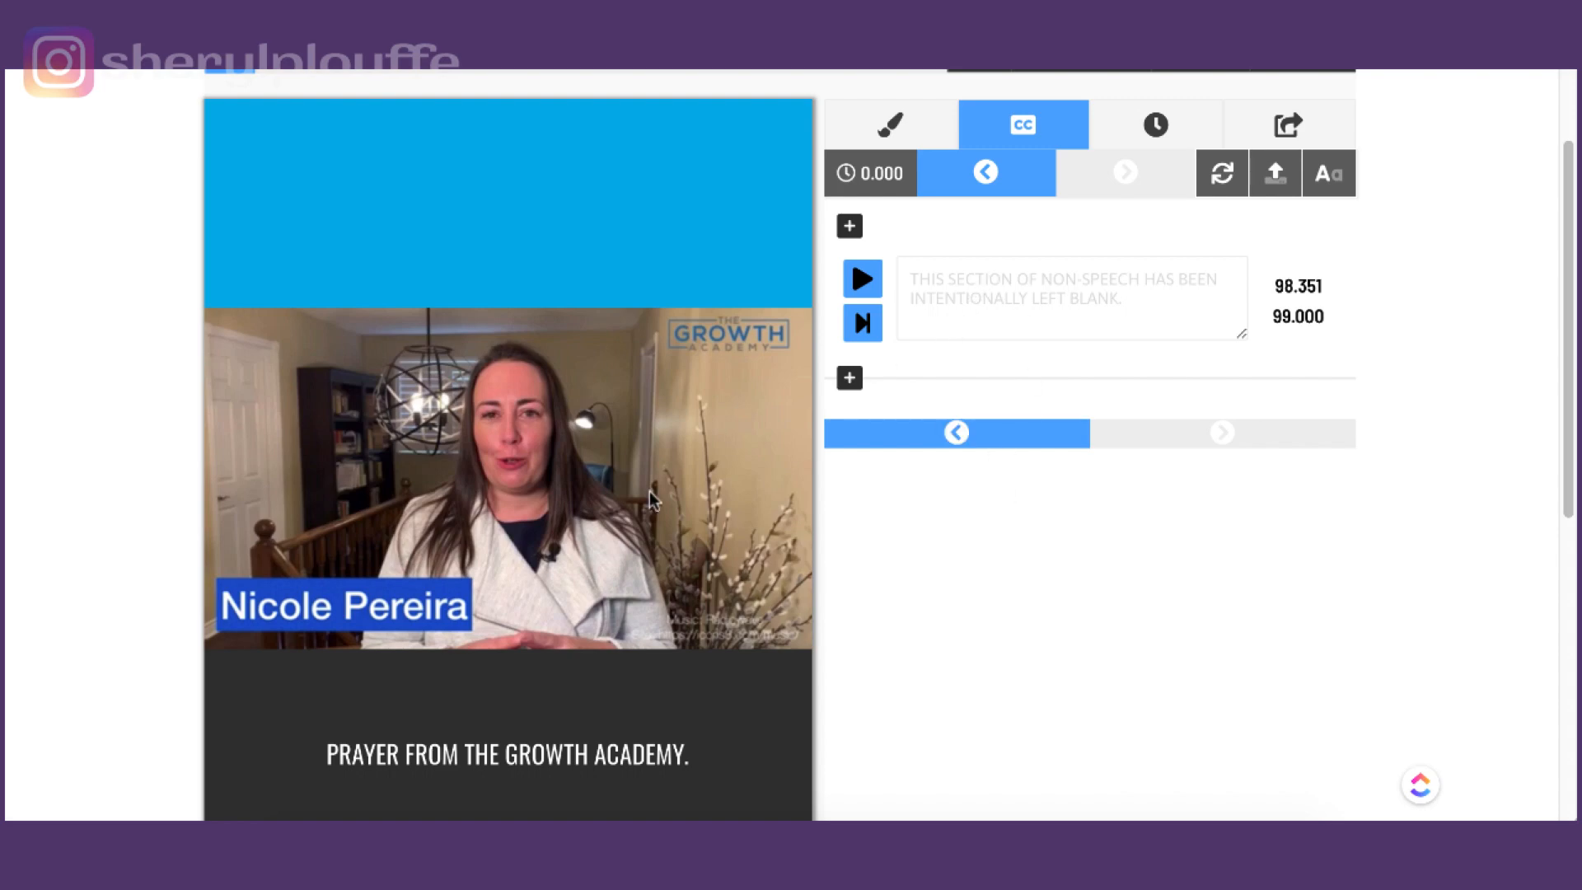
mouse_move(995, 323)
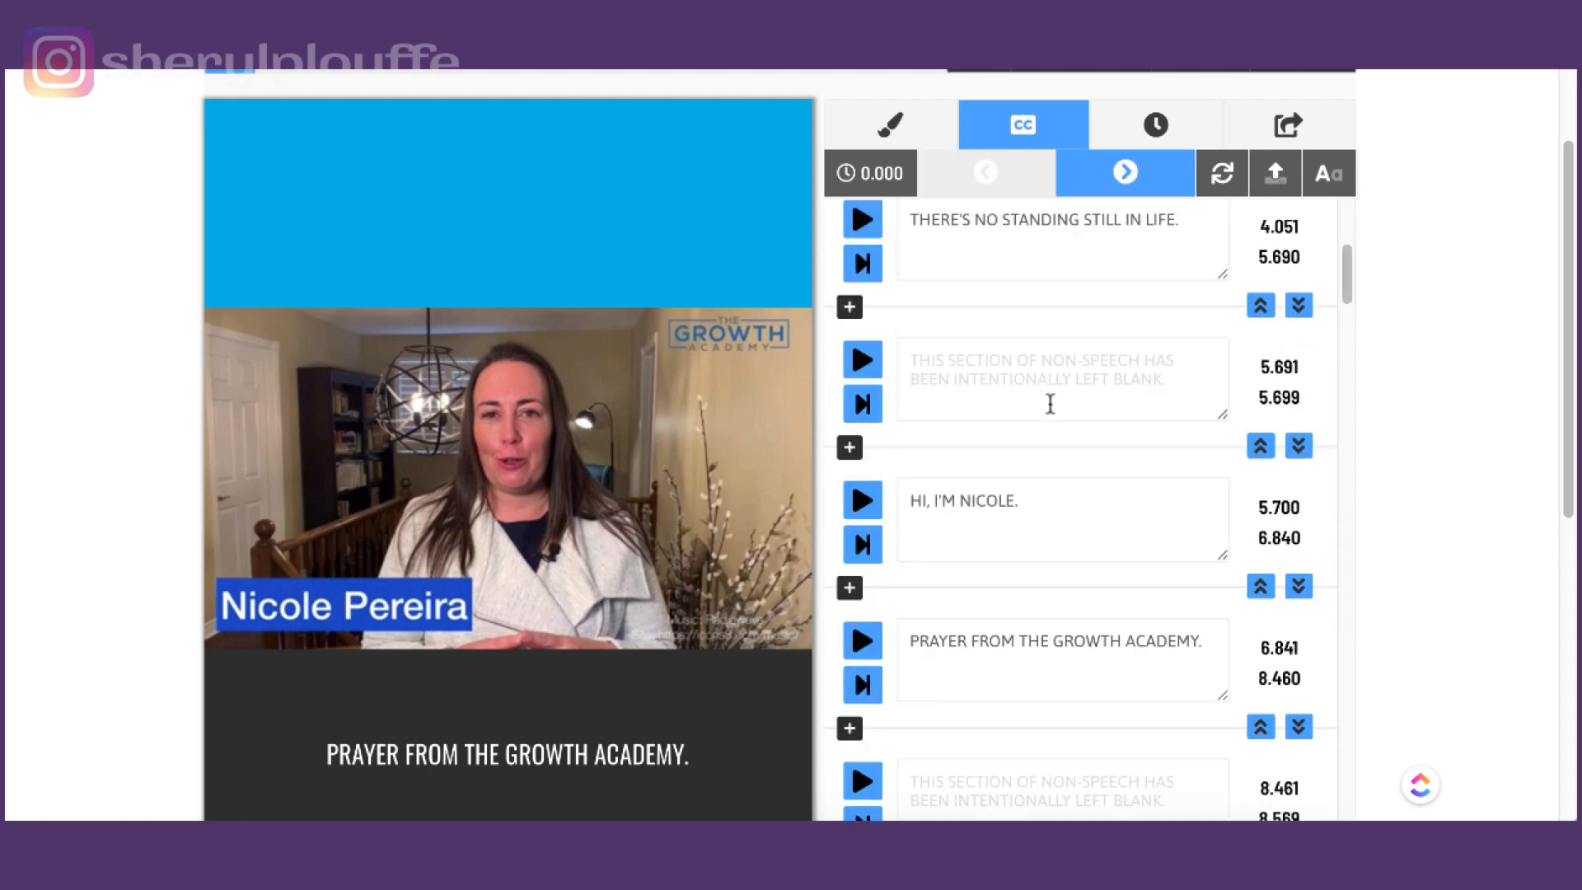
scroll(down, 3)
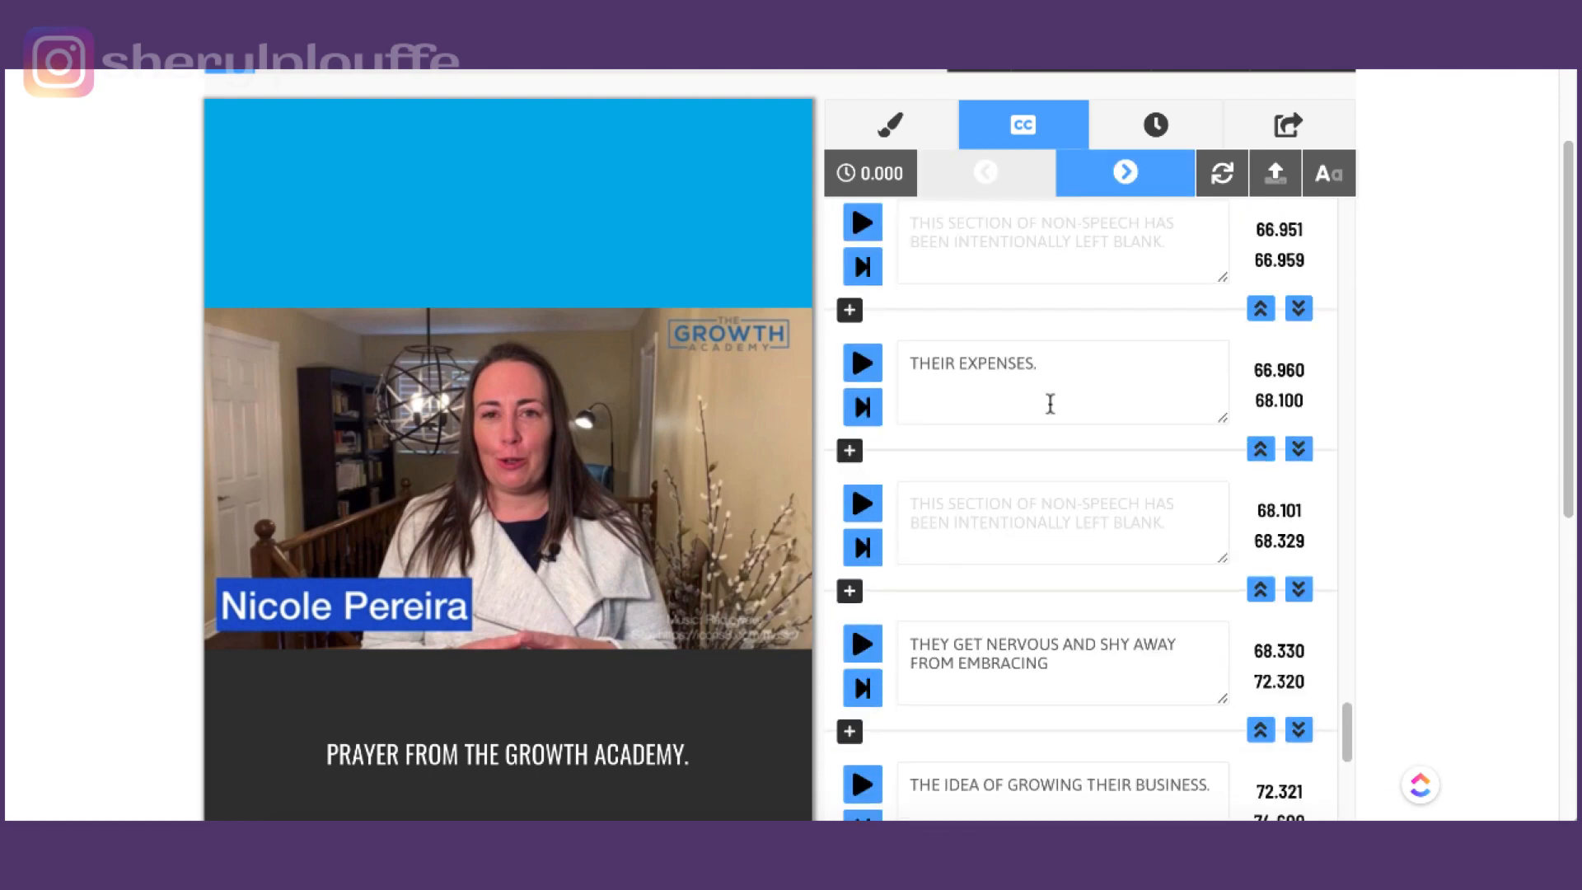
scroll(down, 3)
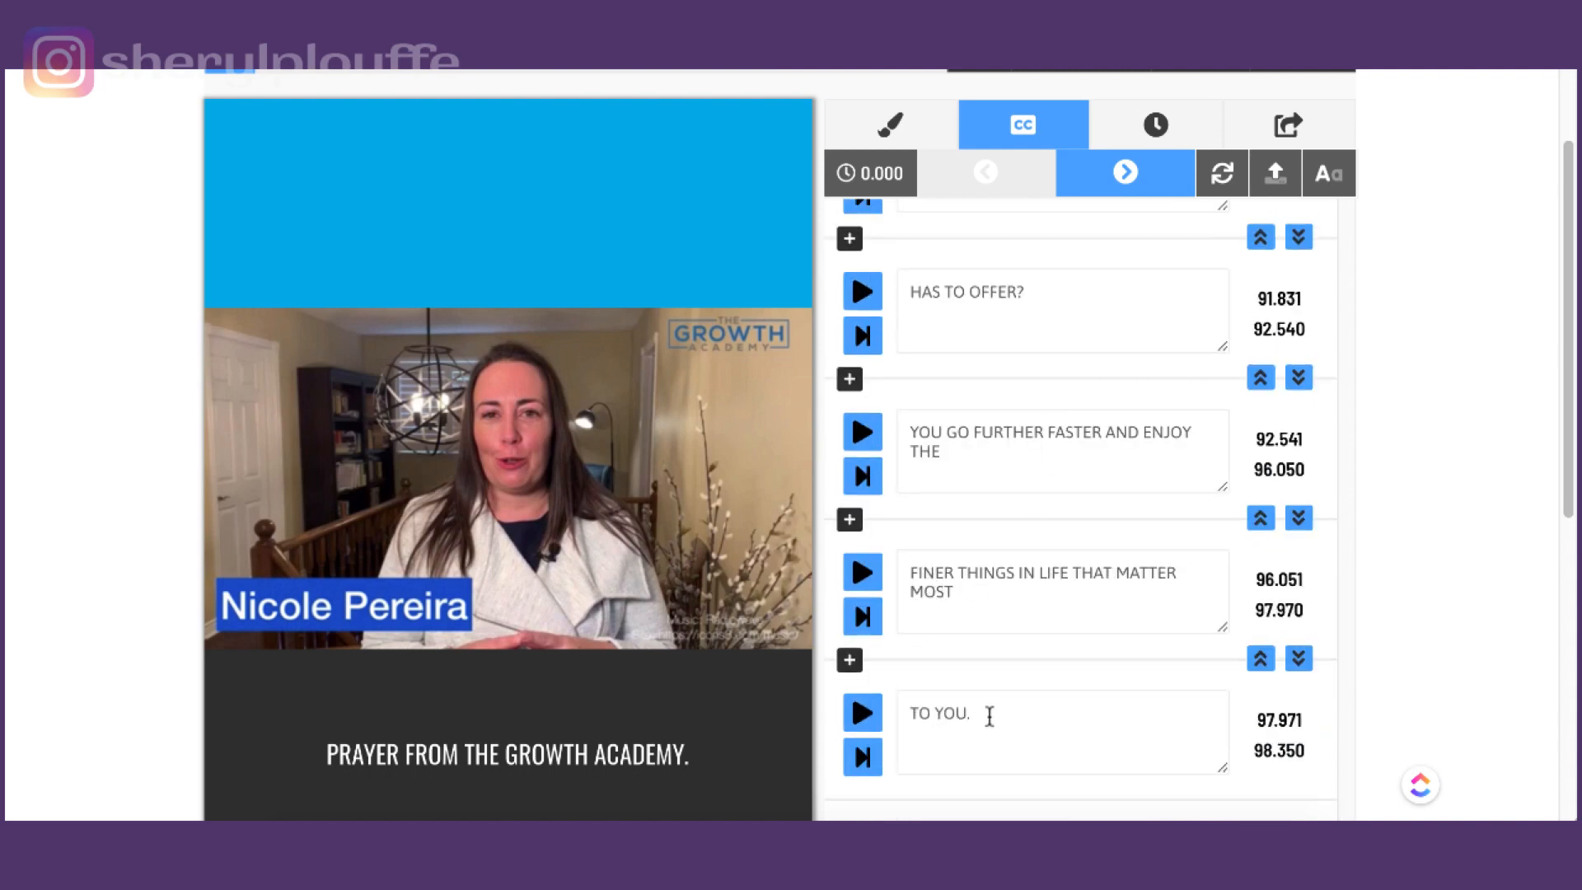
scroll(up, 3)
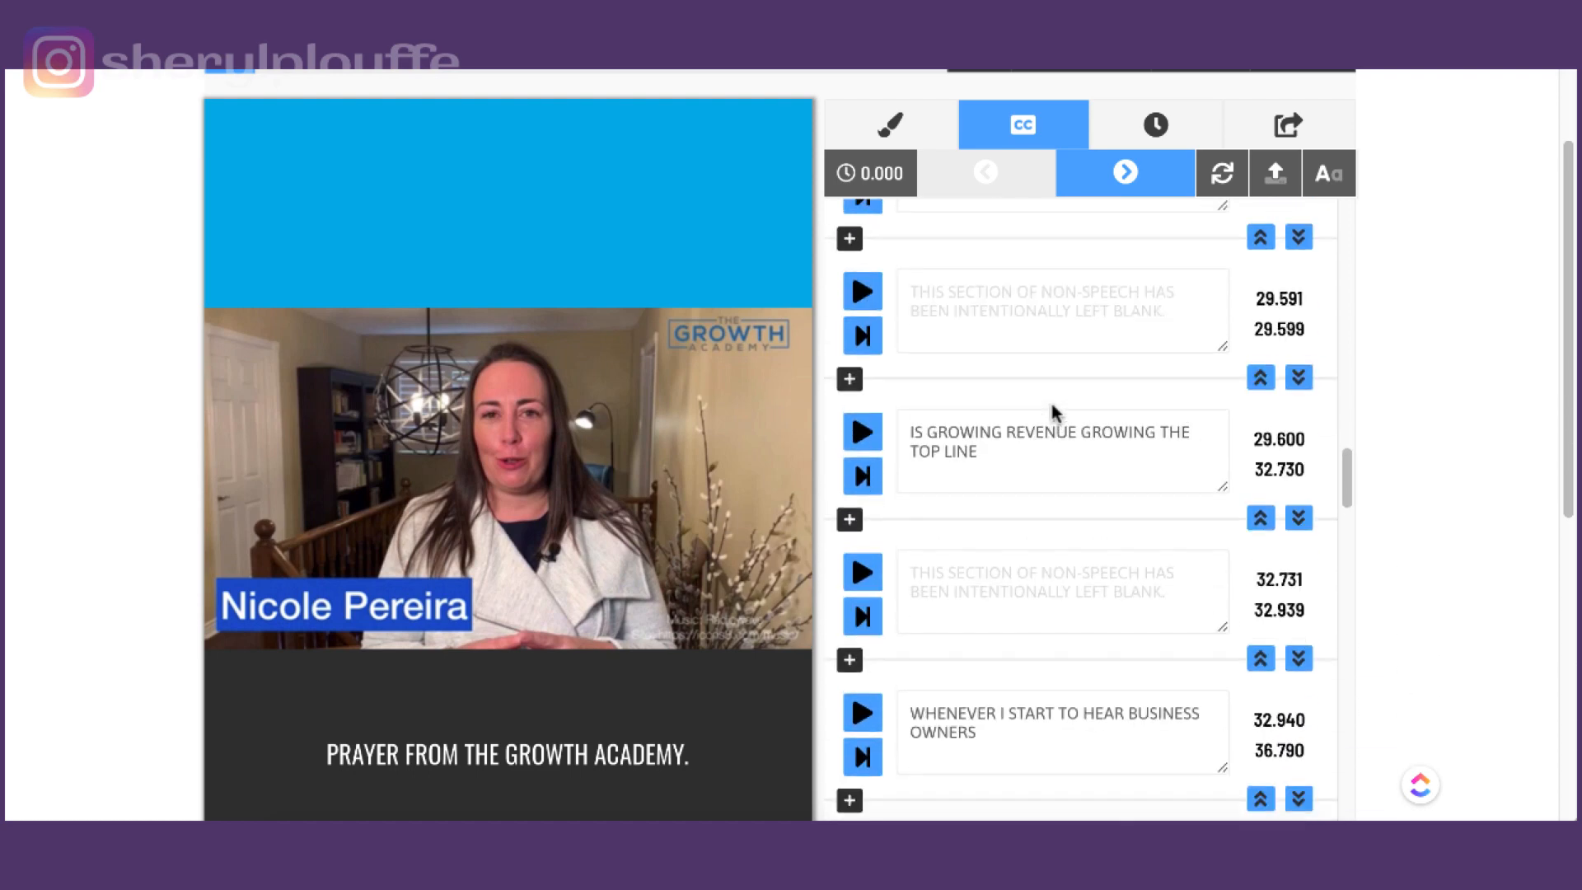
scroll(up, 3)
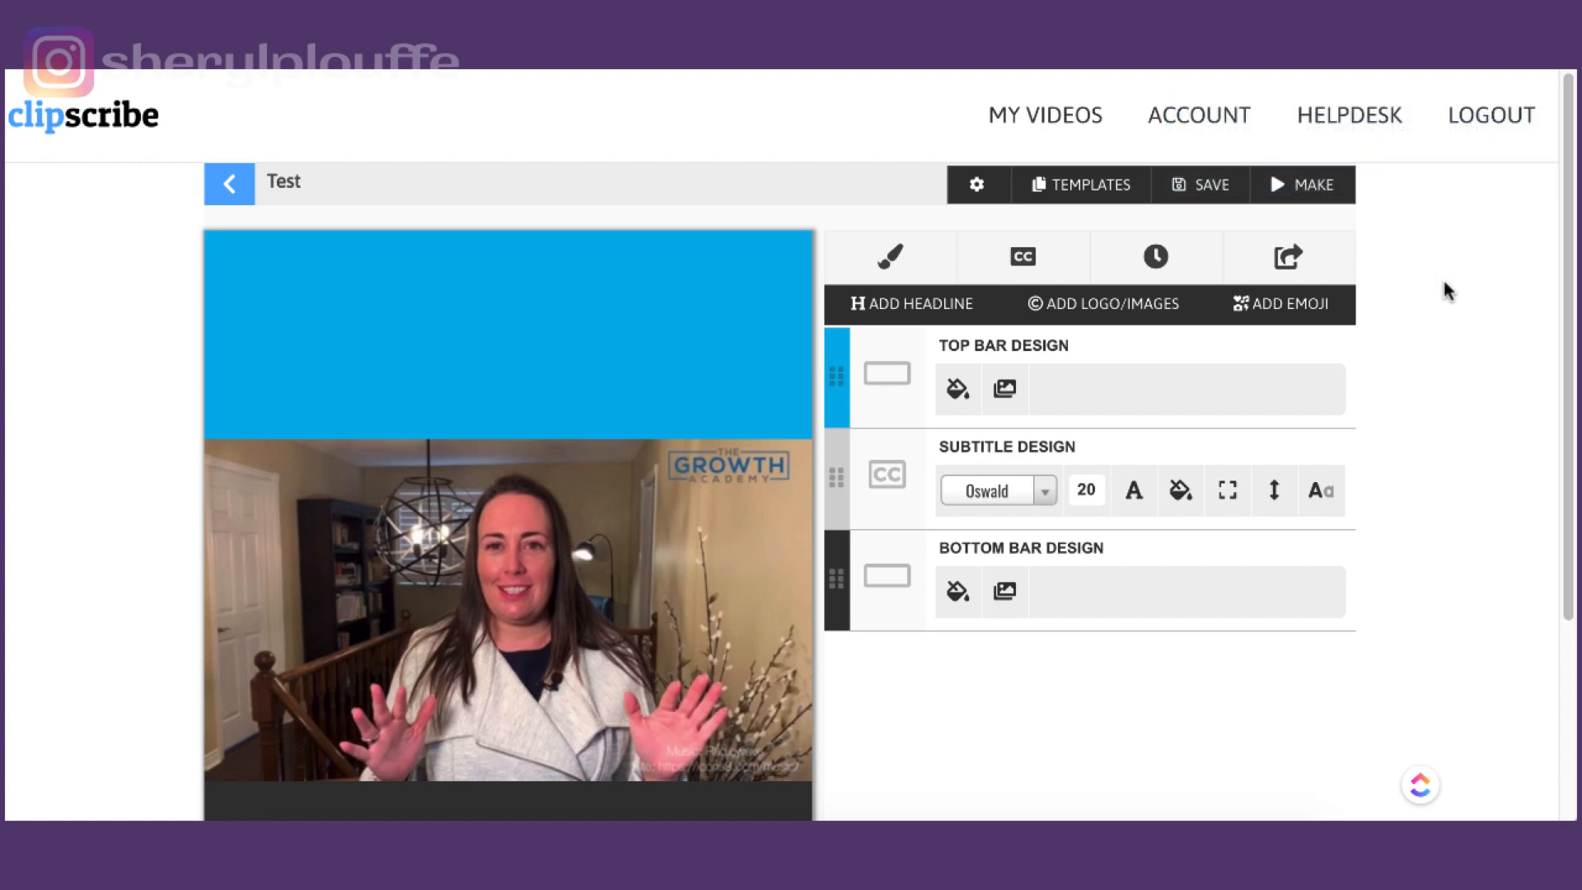
mouse_move(880, 338)
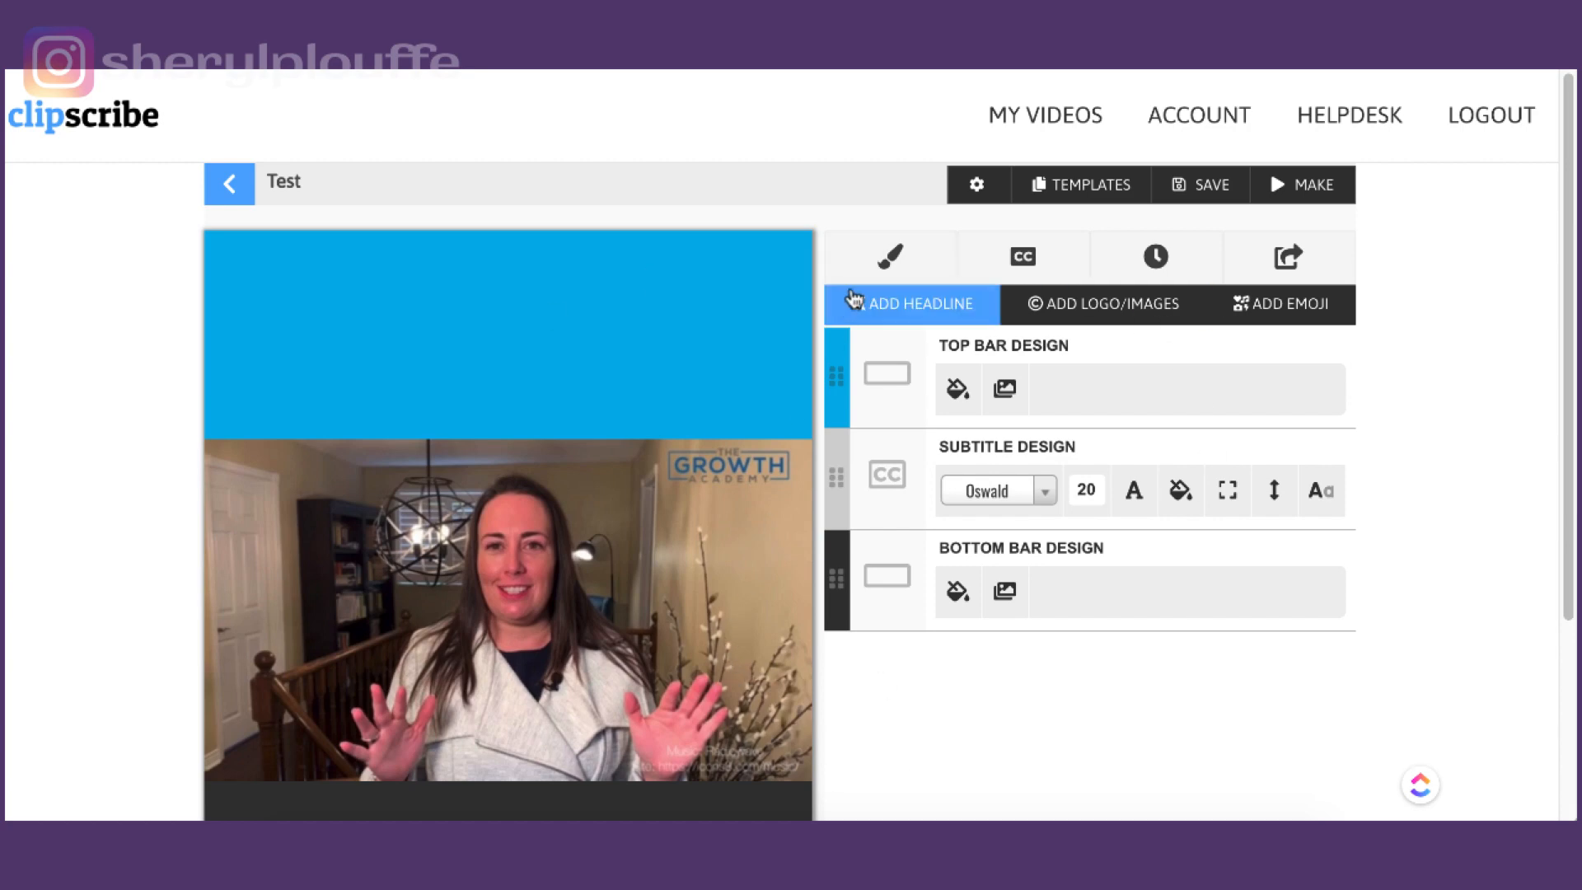
mouse_move(855, 446)
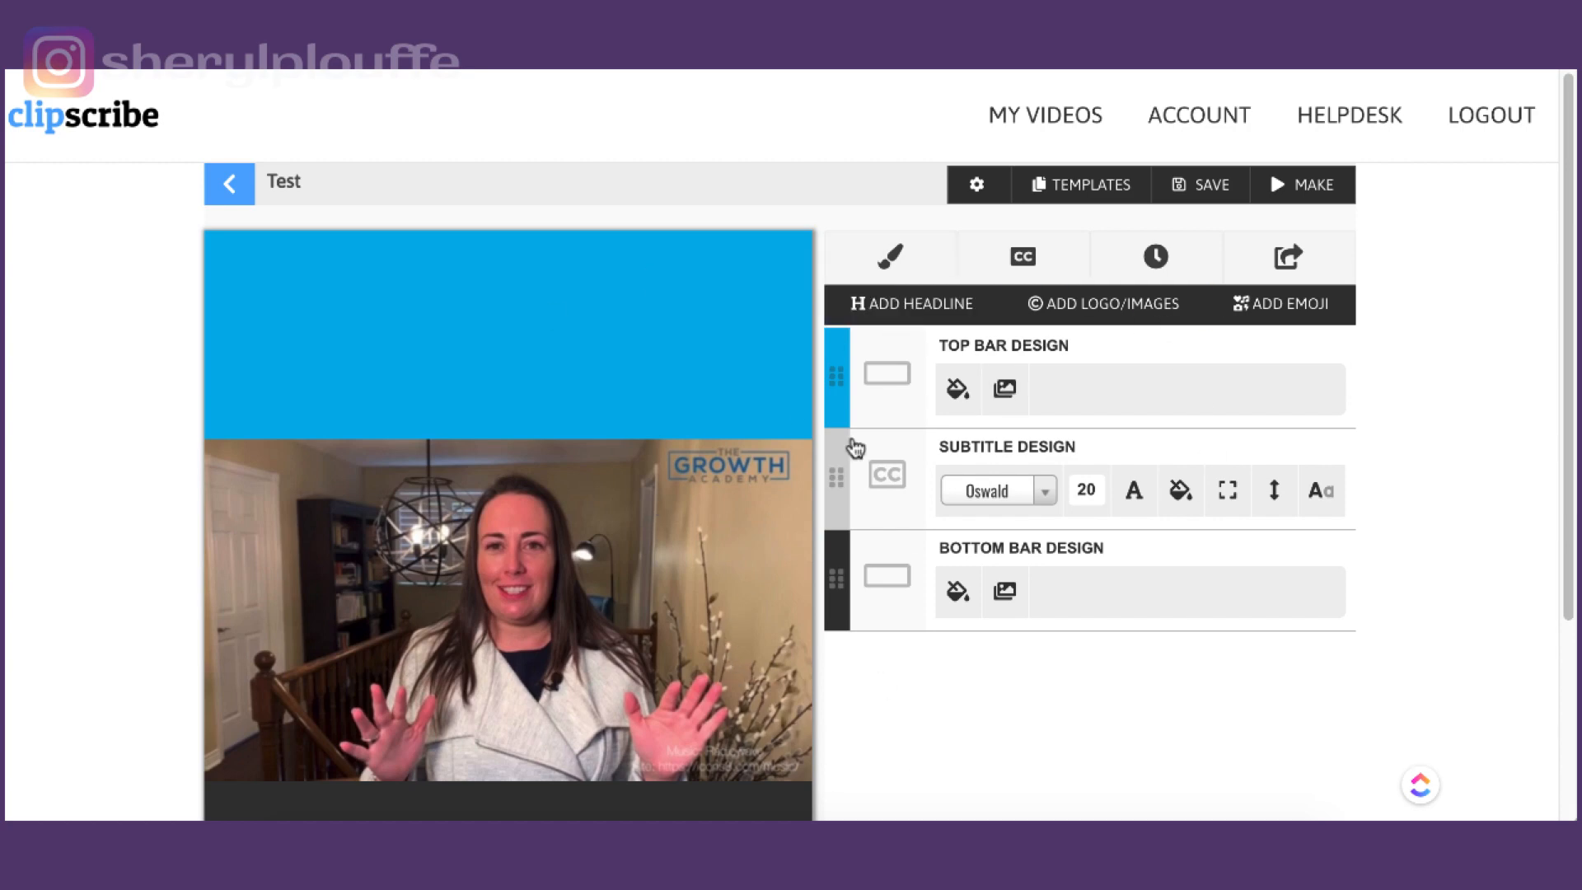
mouse_move(1416, 485)
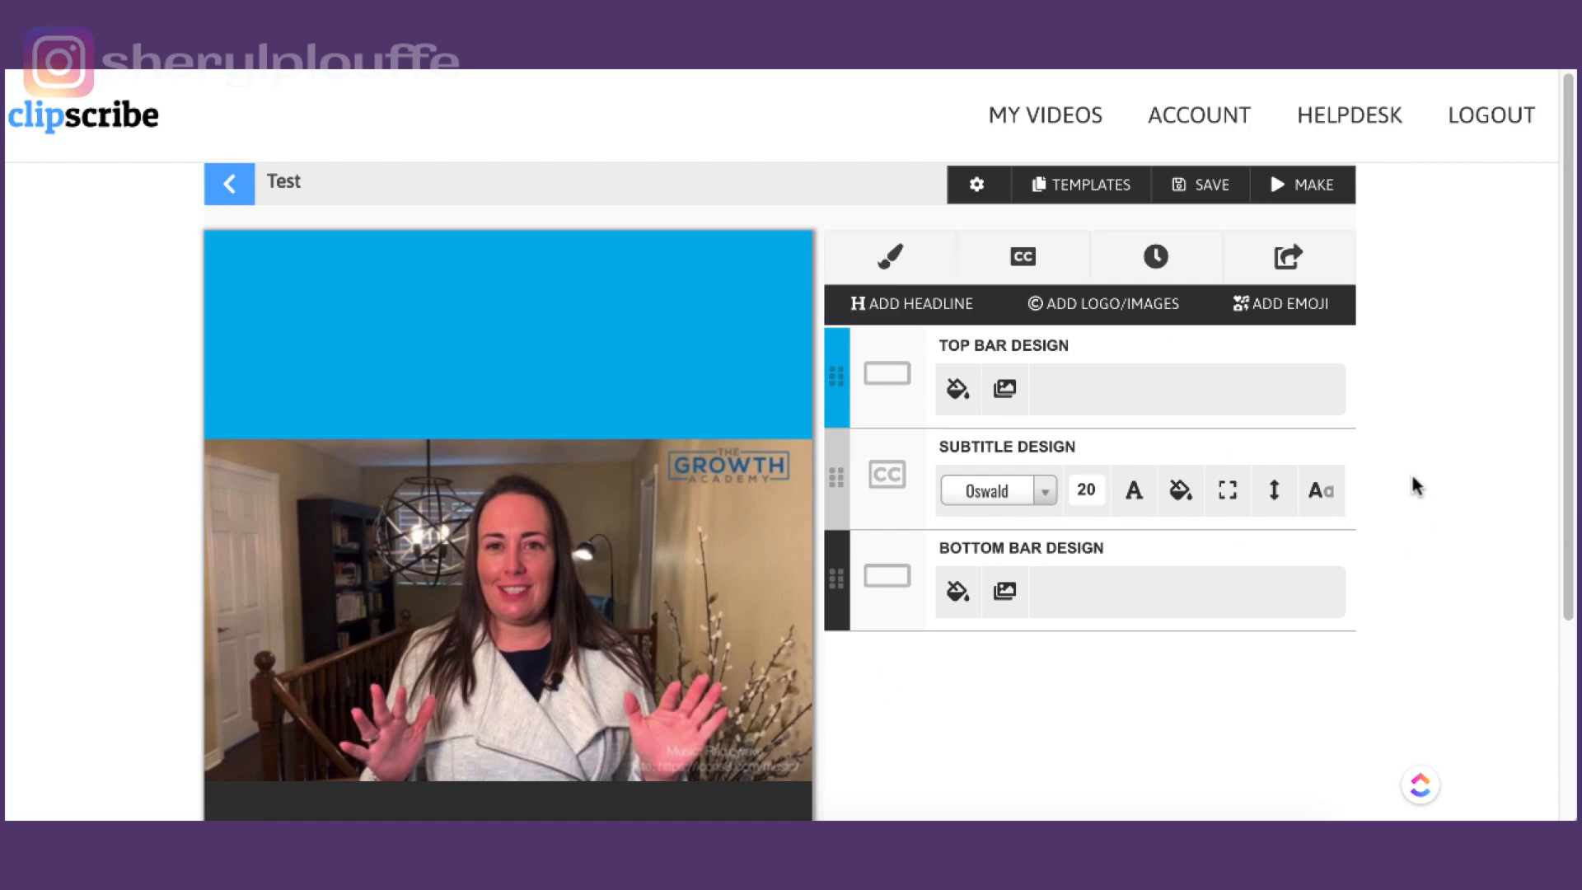
mouse_move(1297, 321)
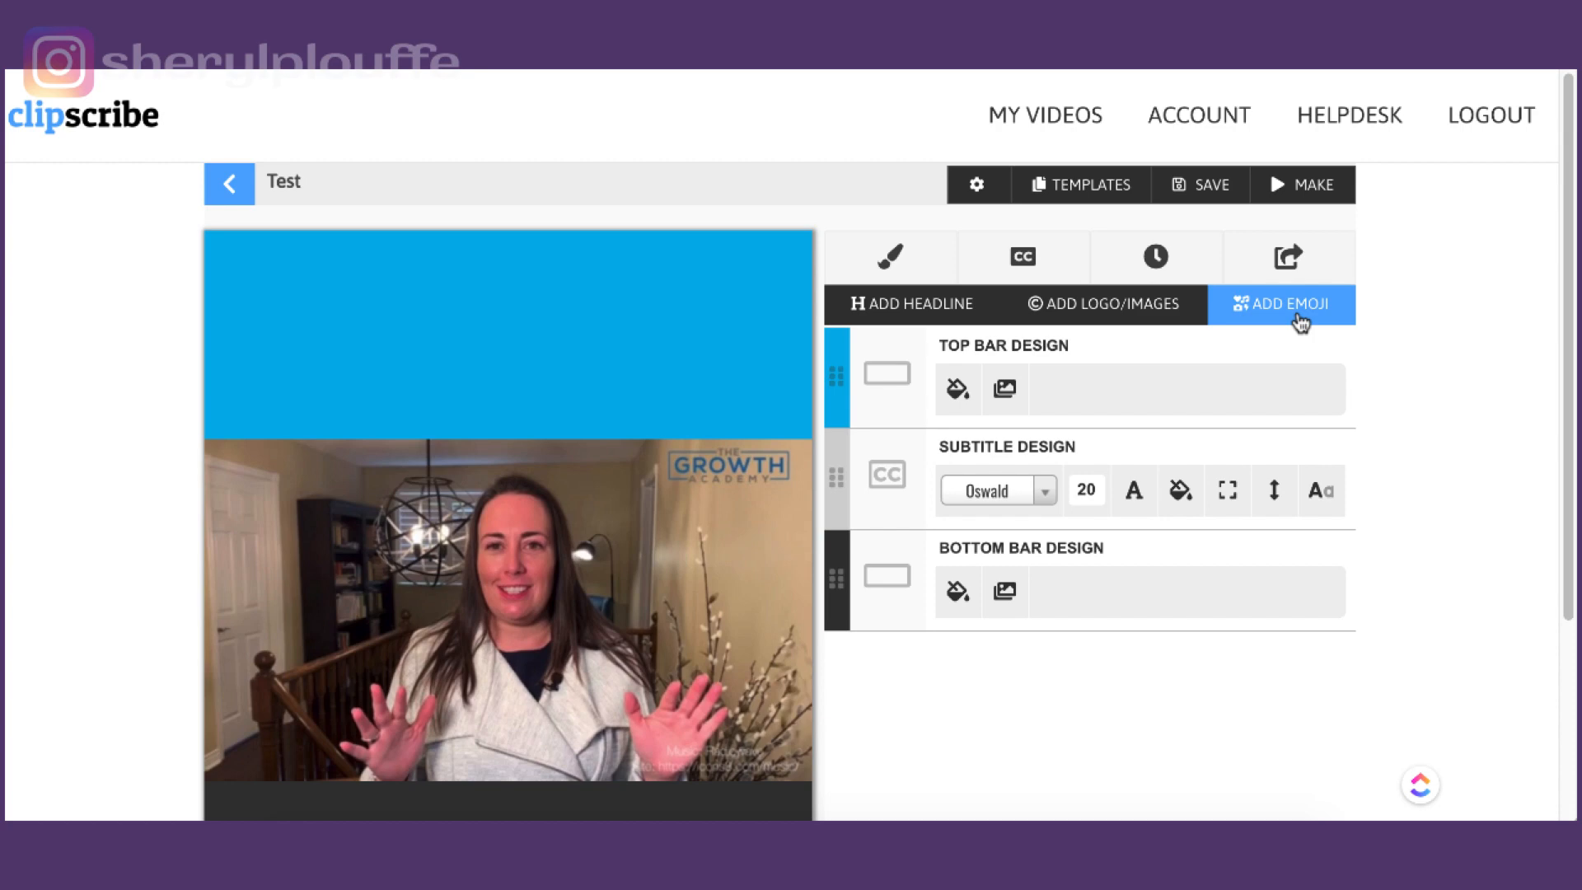
mouse_move(1273, 380)
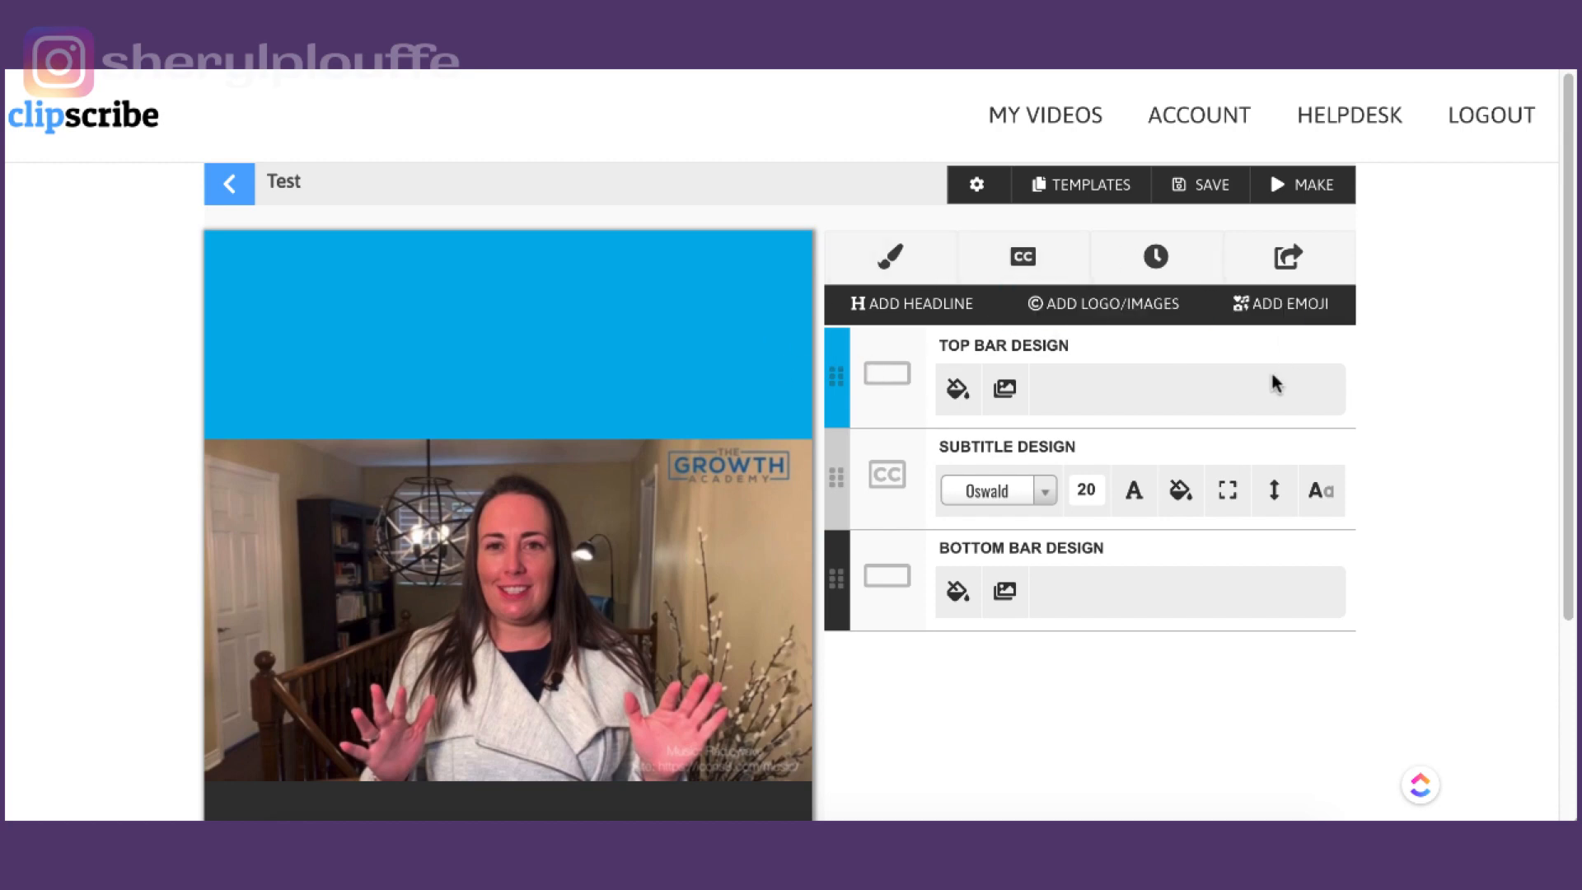
mouse_move(1292, 303)
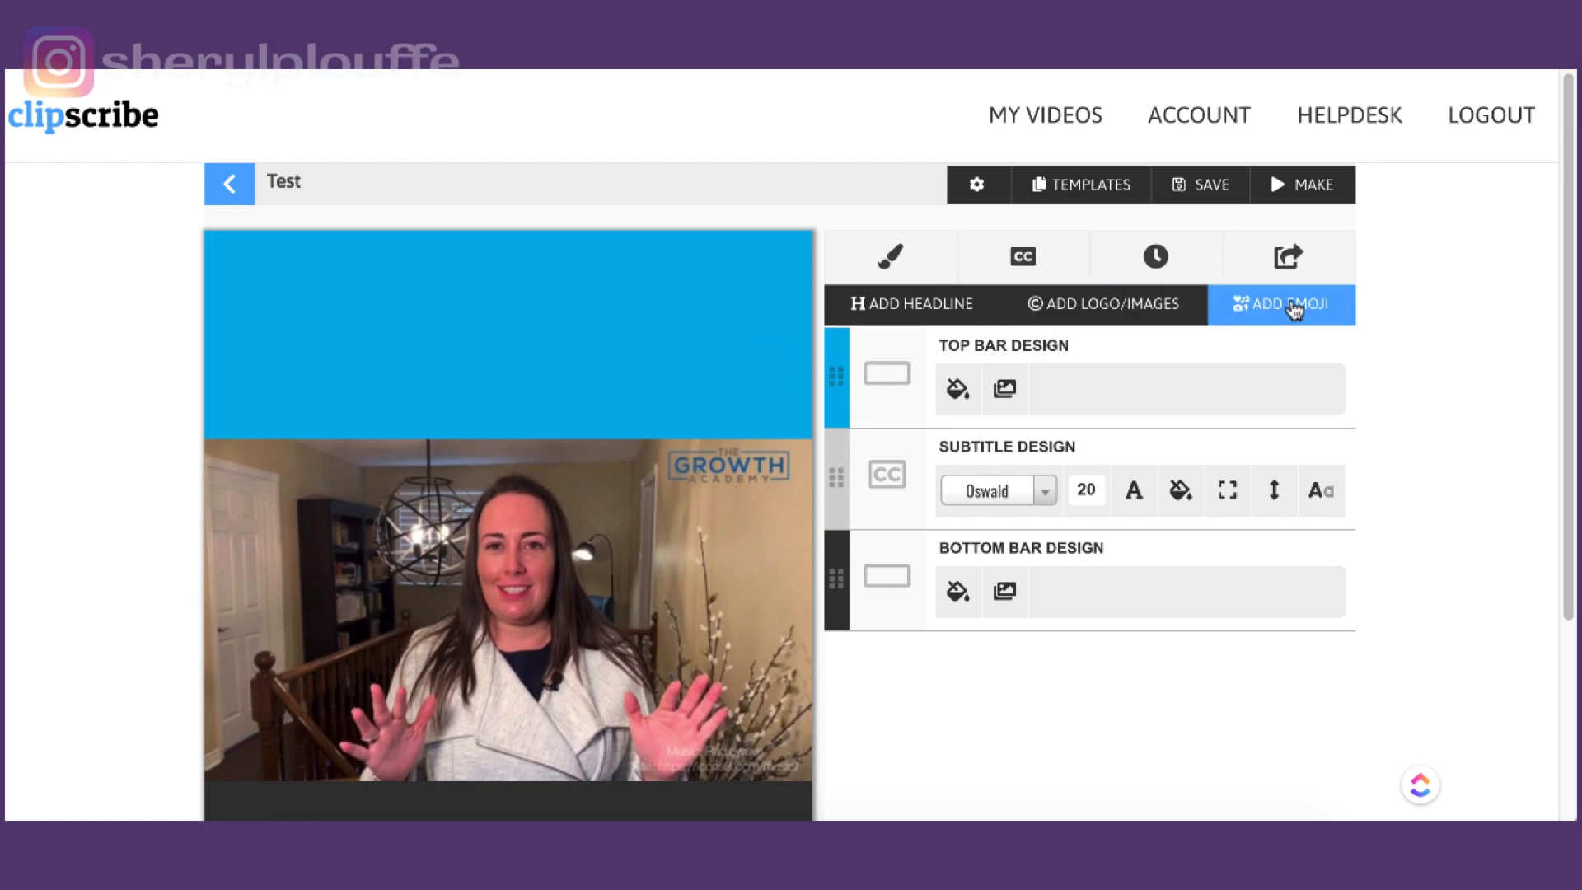
mouse_move(1155, 257)
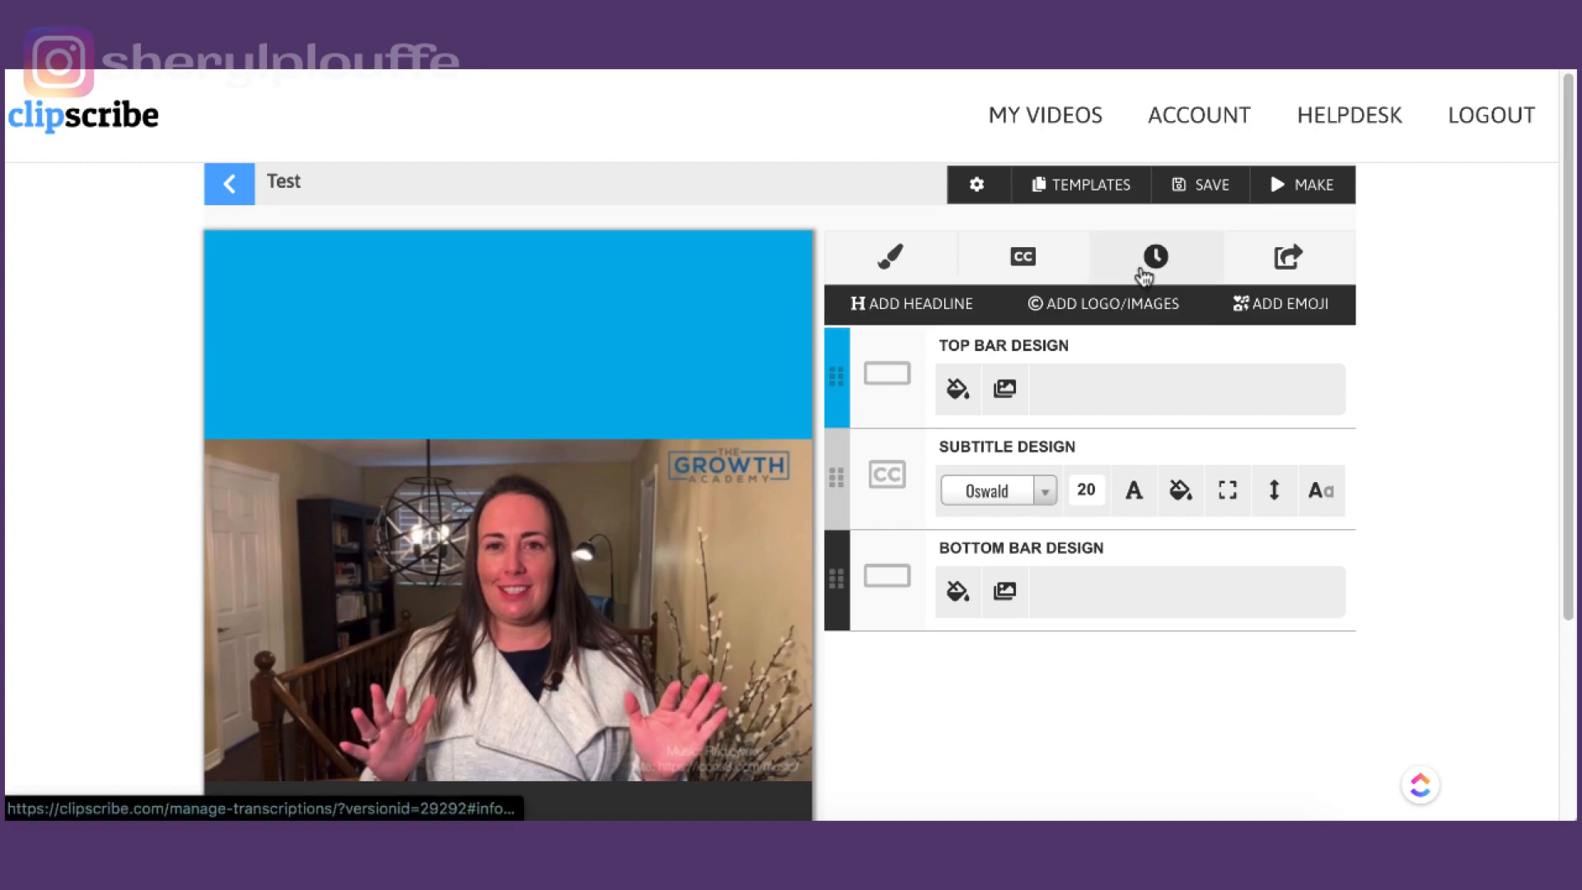
Add a 'YOUR TEXT HERE' headline in Oswald size 30 to the blue top bar via the design tab.
click(890, 256)
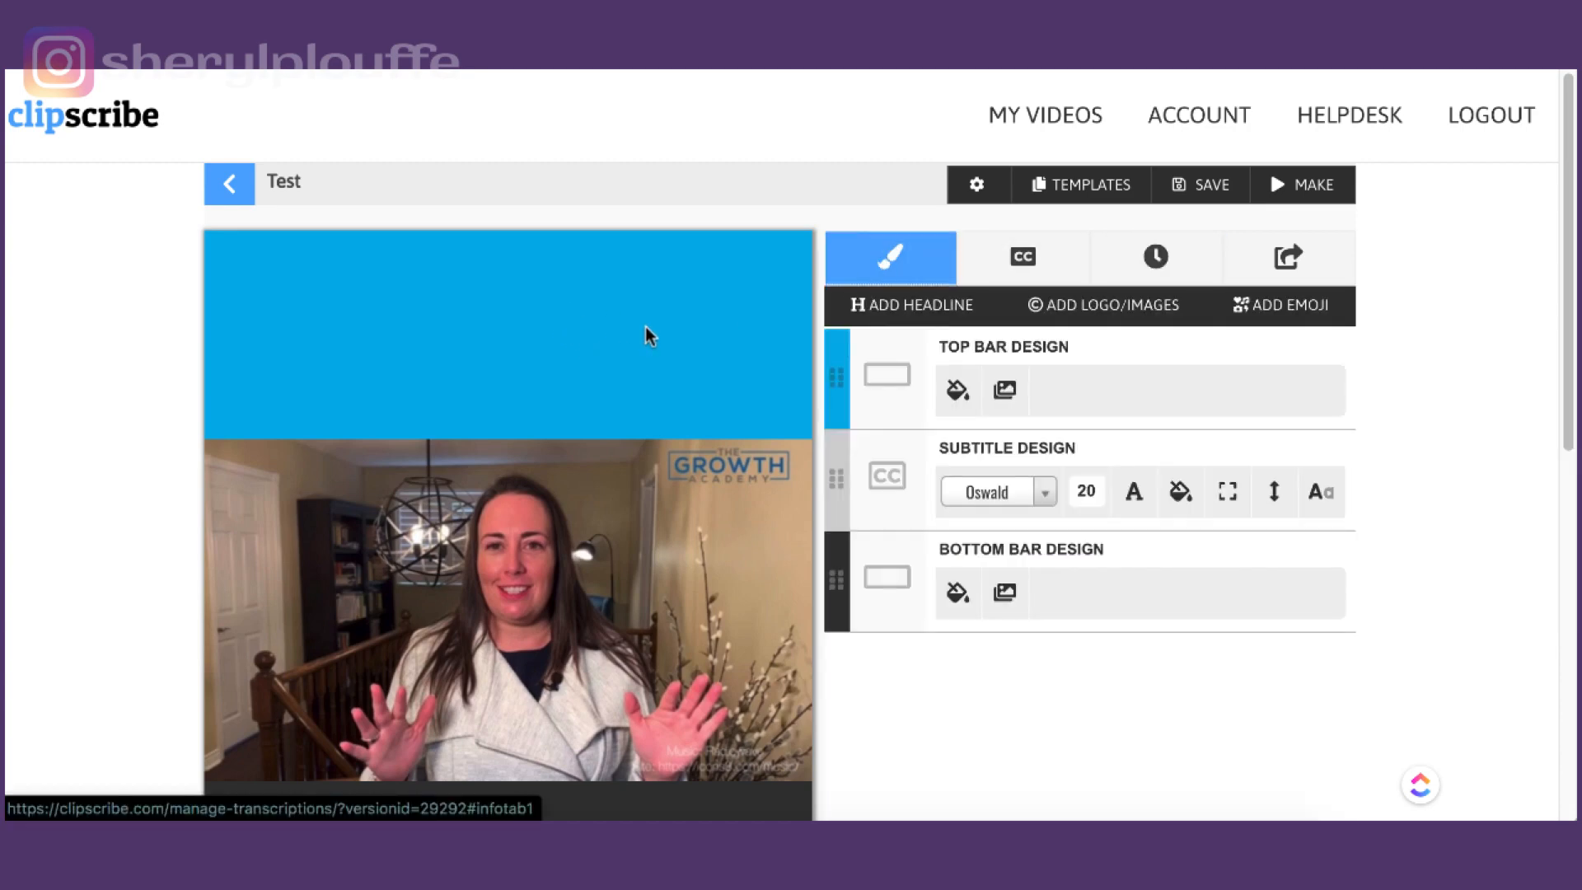
click(919, 305)
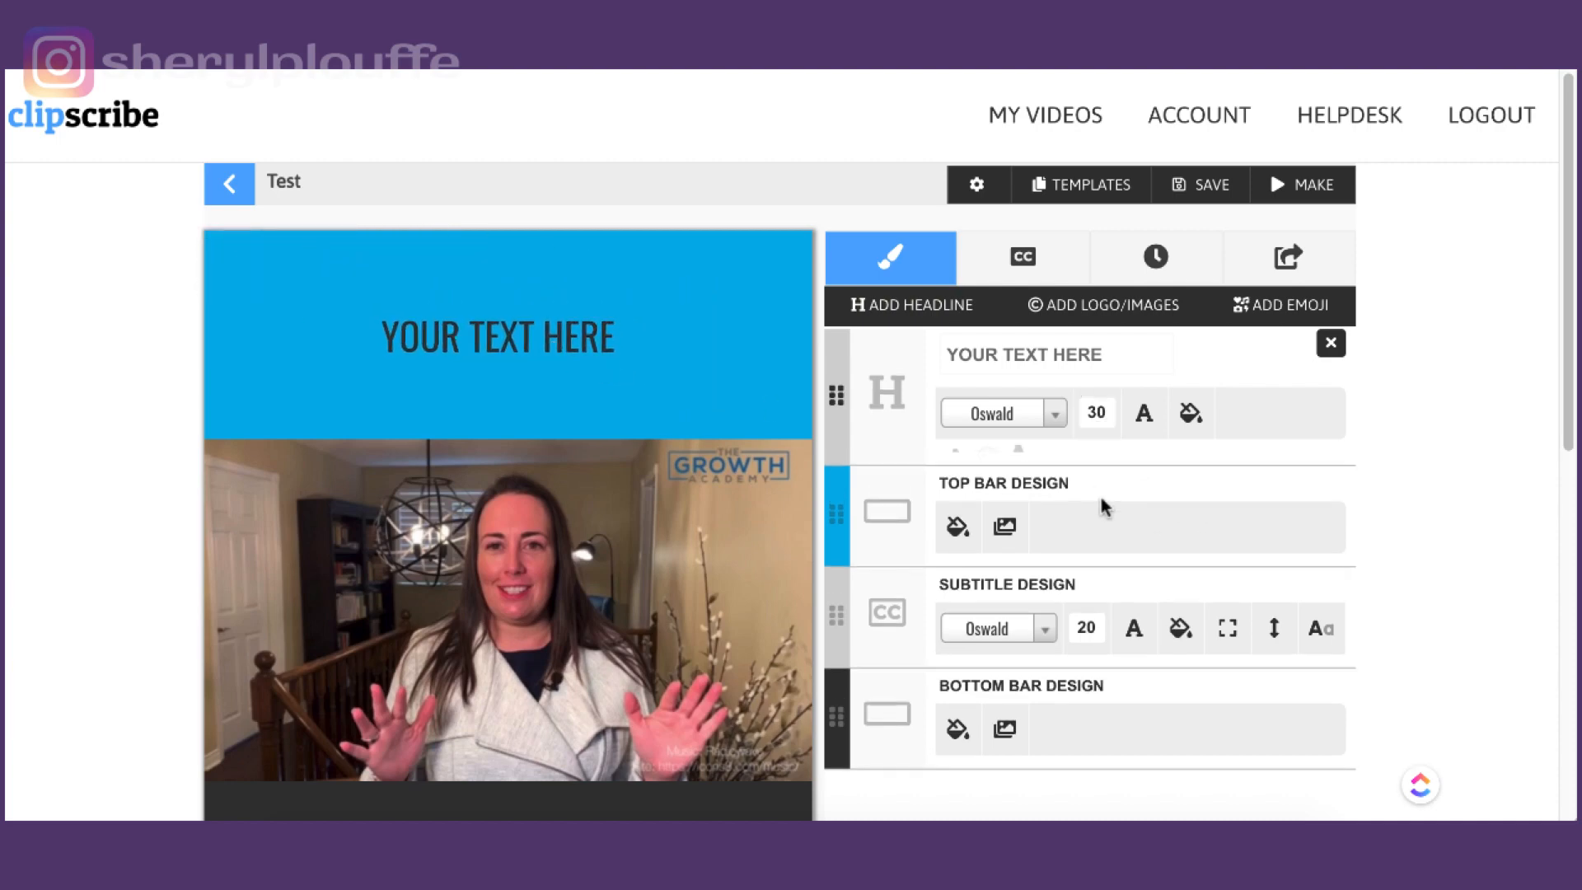
Enlarge the headline to size 59 so it fills the blue top bar, and save the project.
click(498, 336)
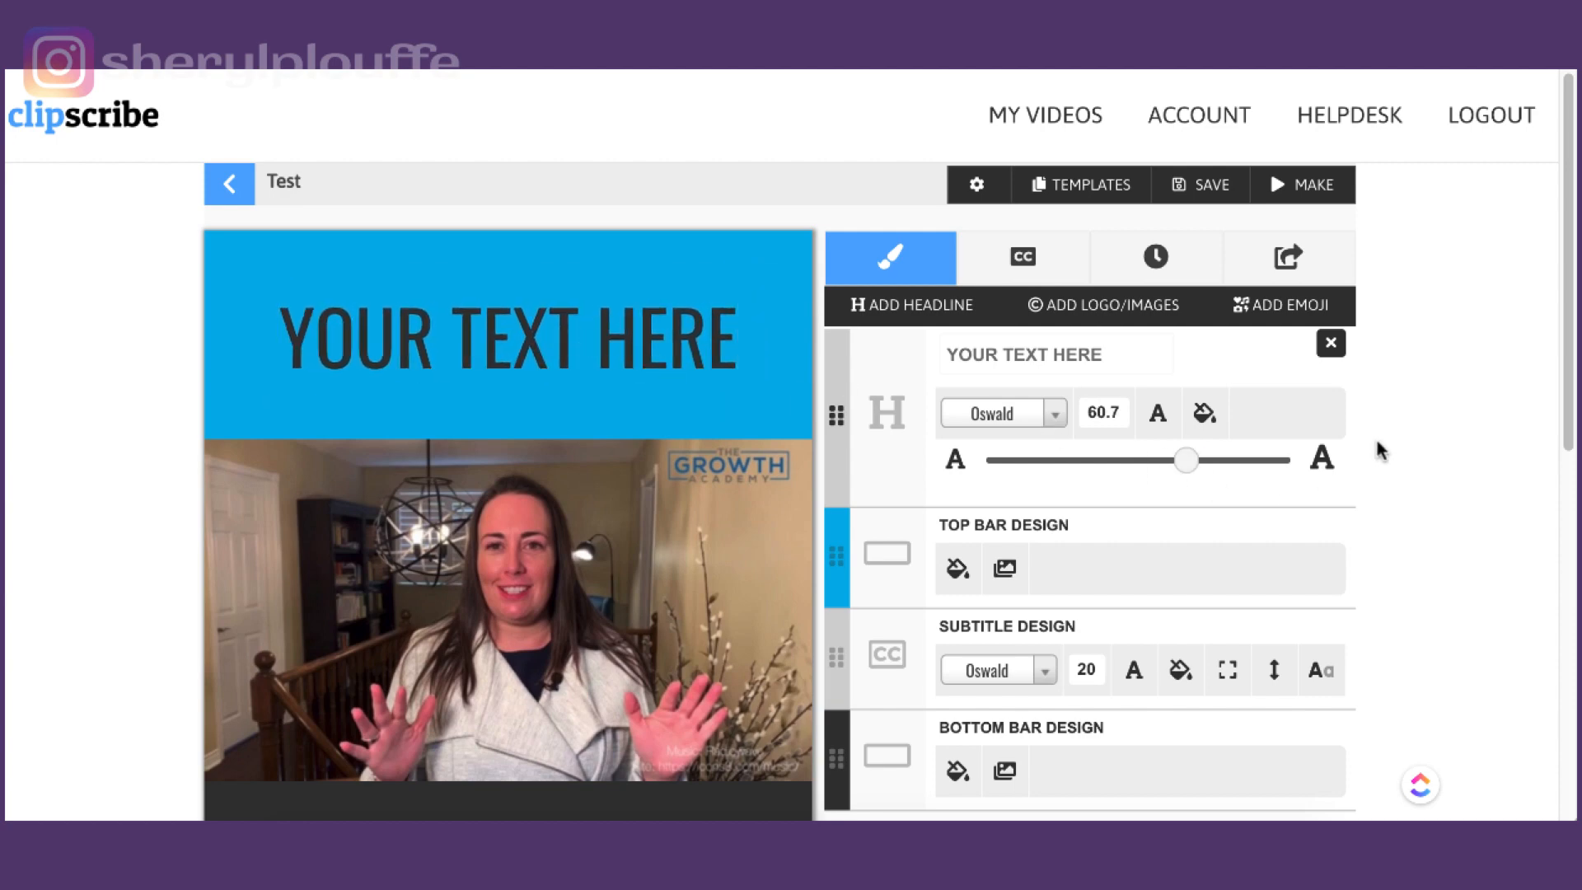
mouse_move(1200, 185)
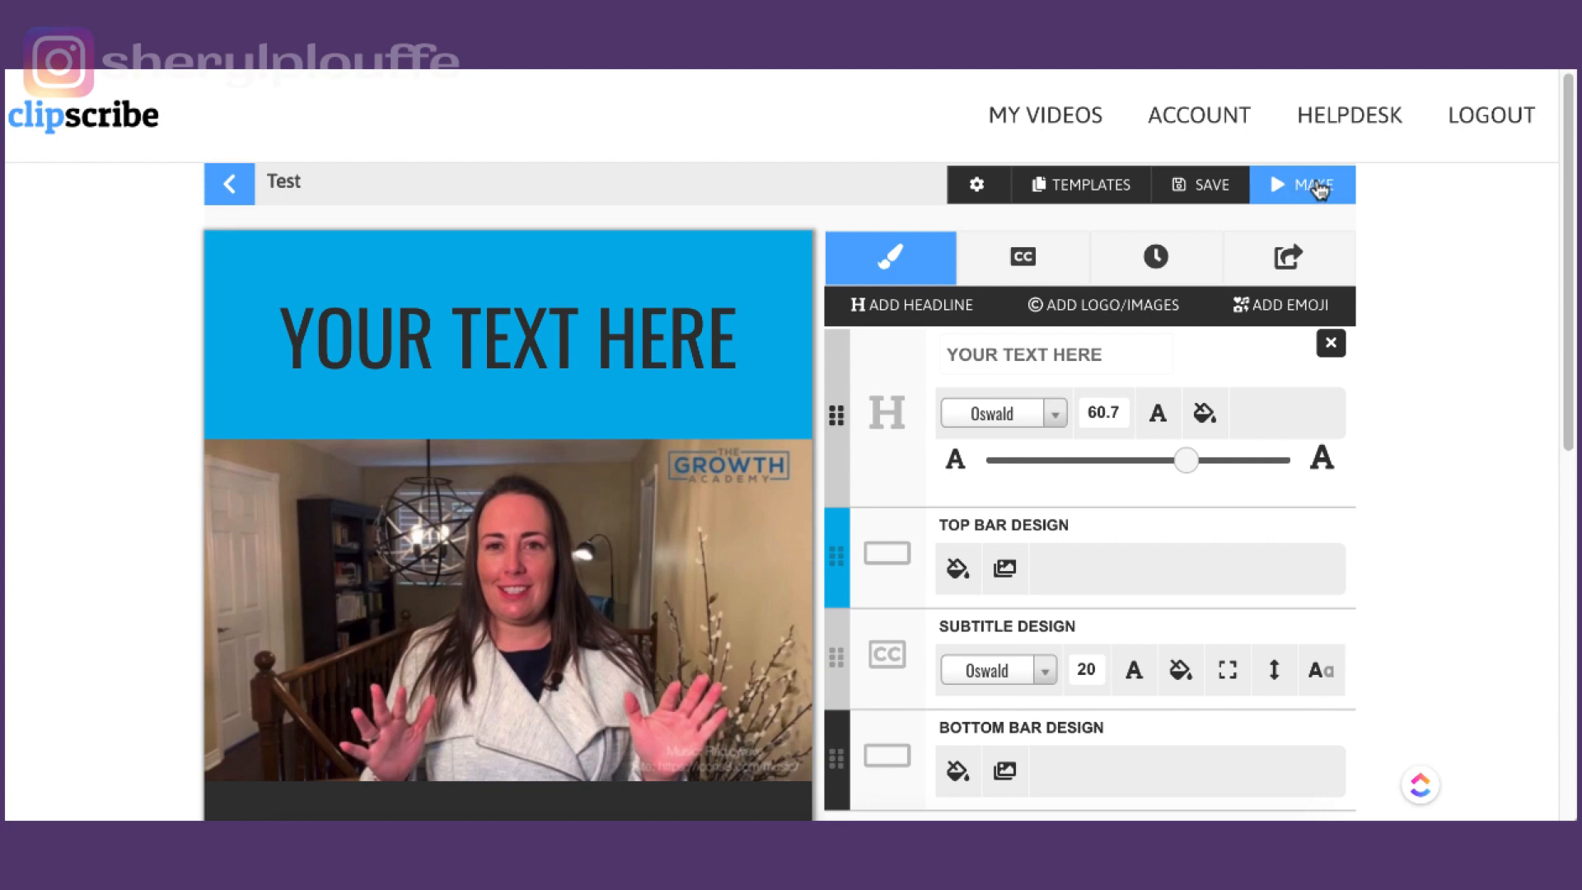
click(1199, 184)
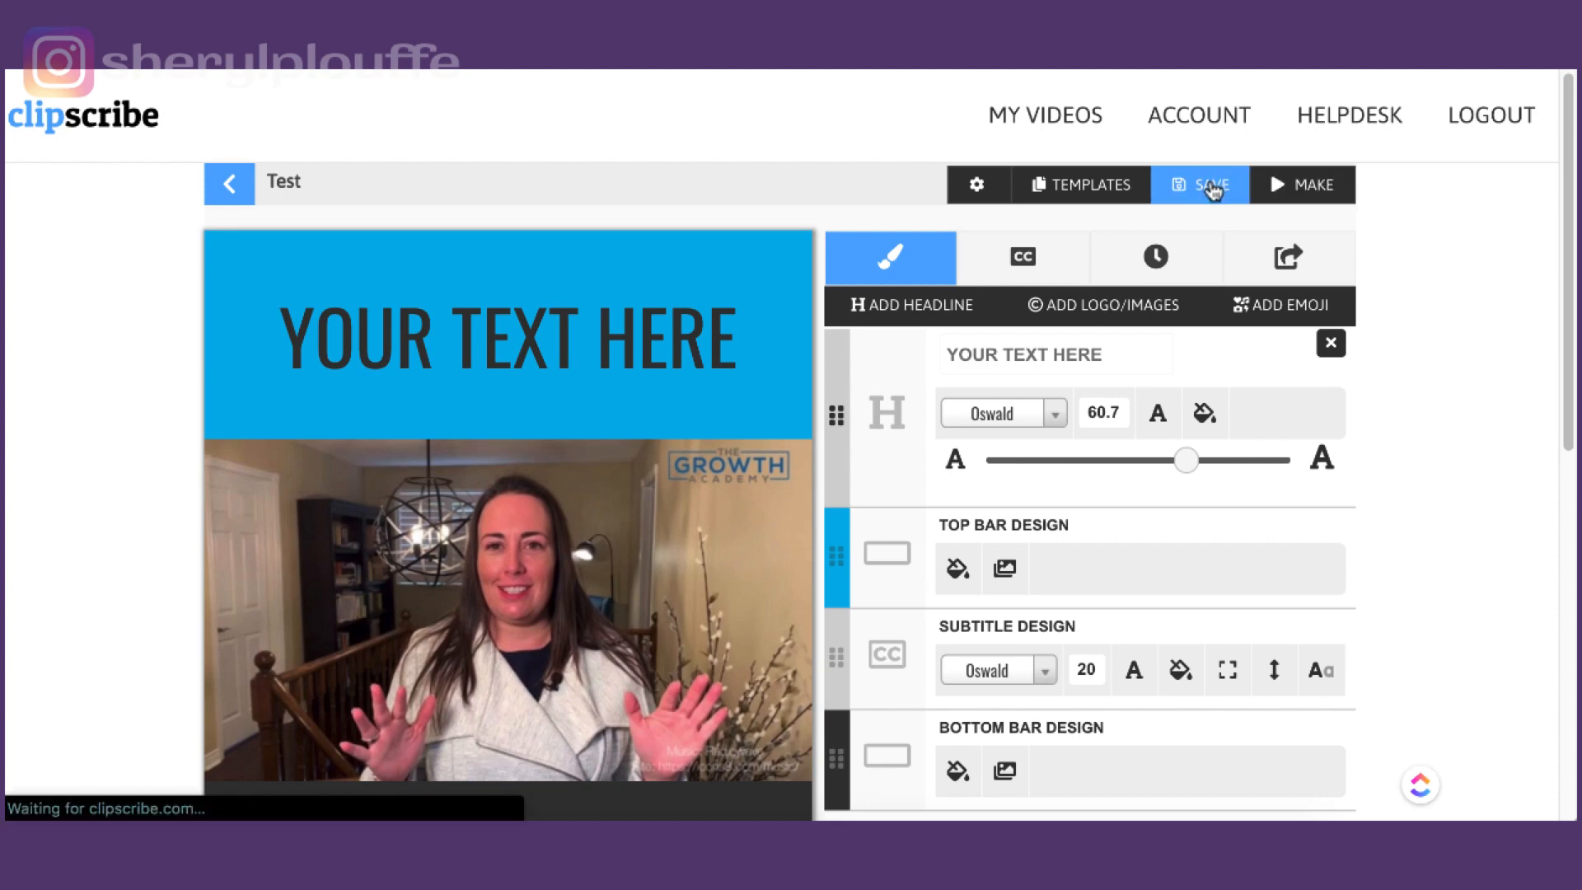
click(1201, 184)
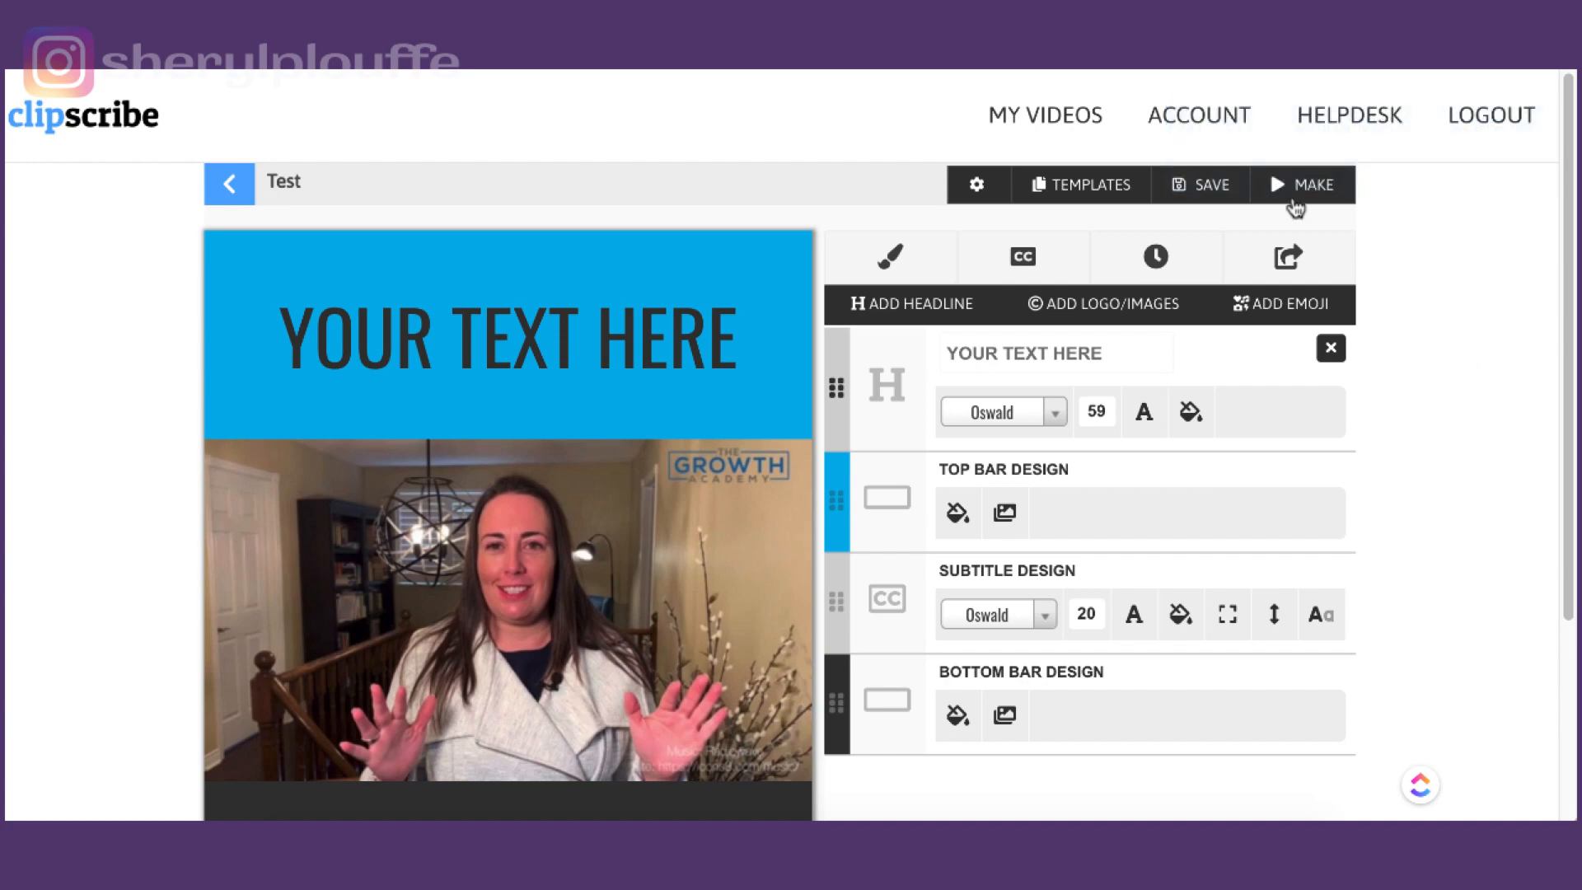
click(1077, 185)
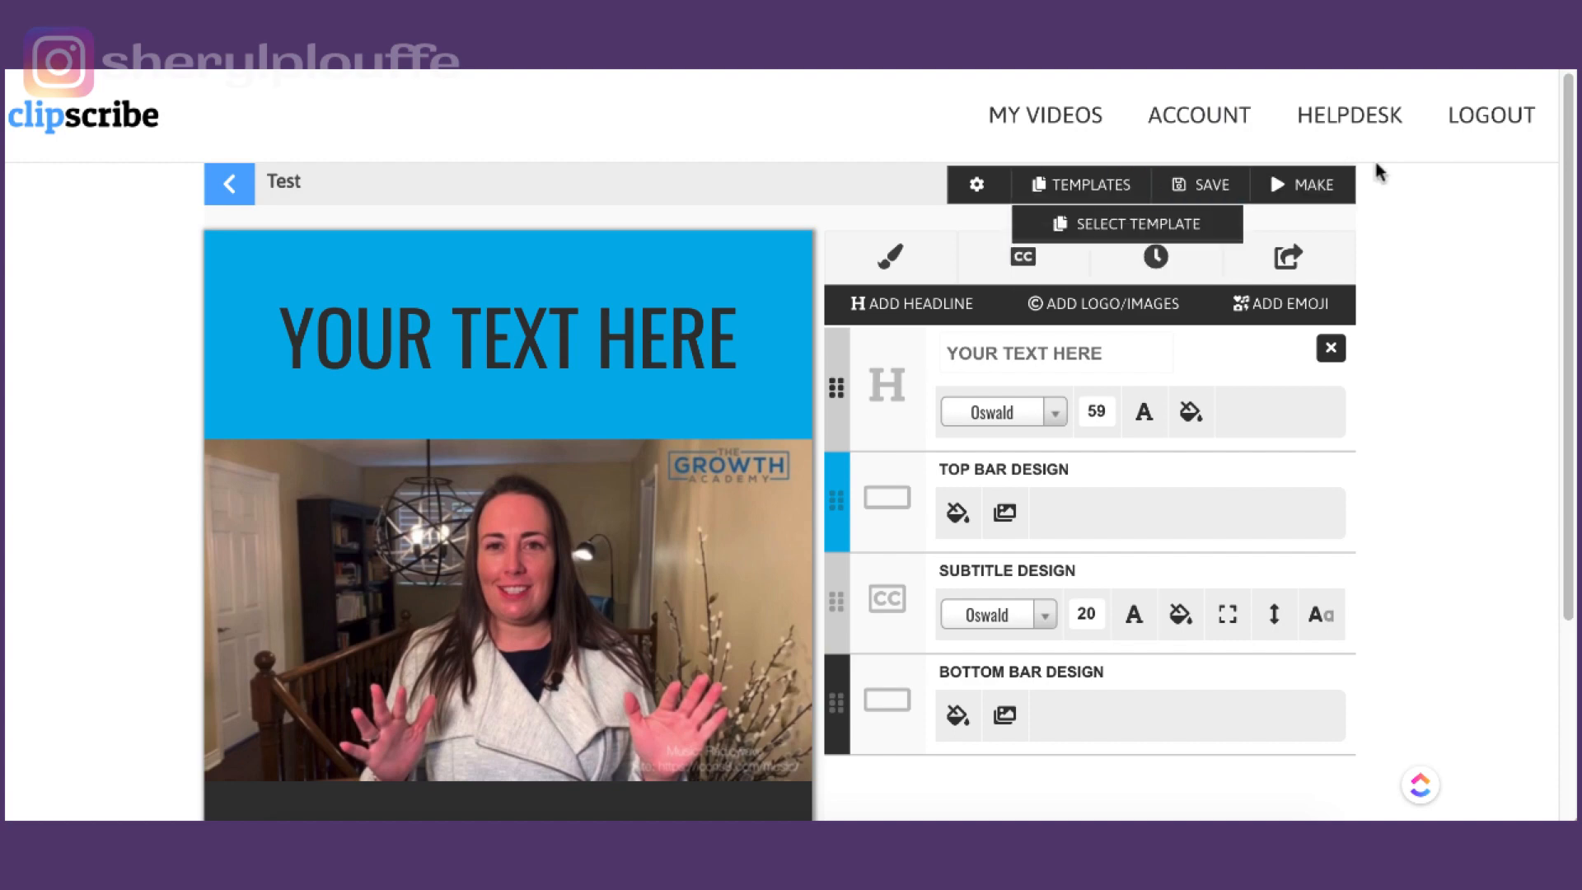
click(886, 257)
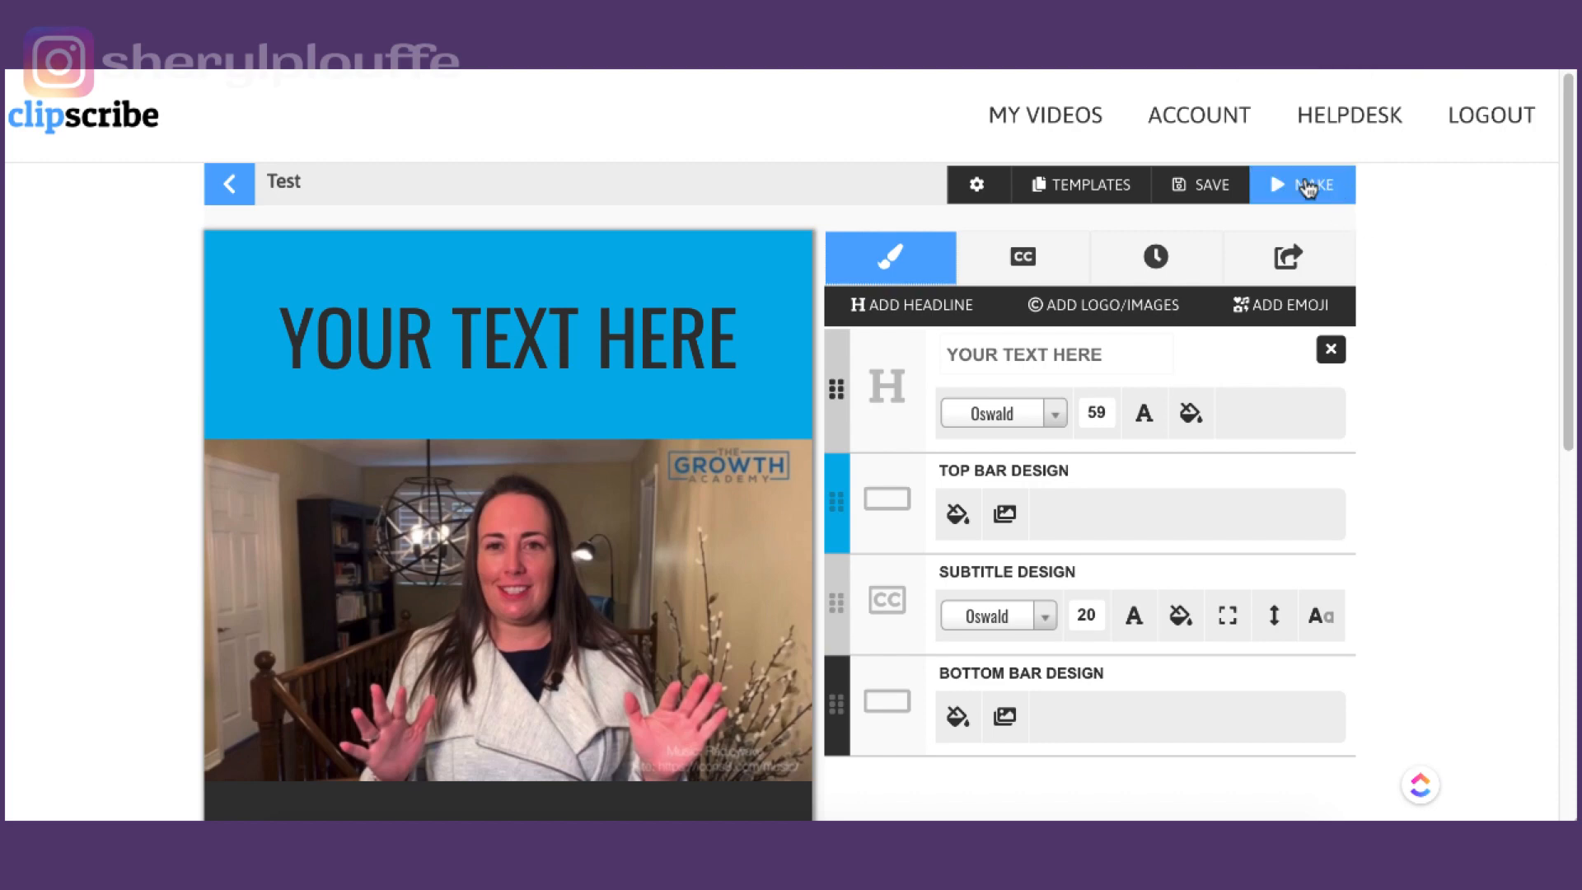
mouse_move(1307, 186)
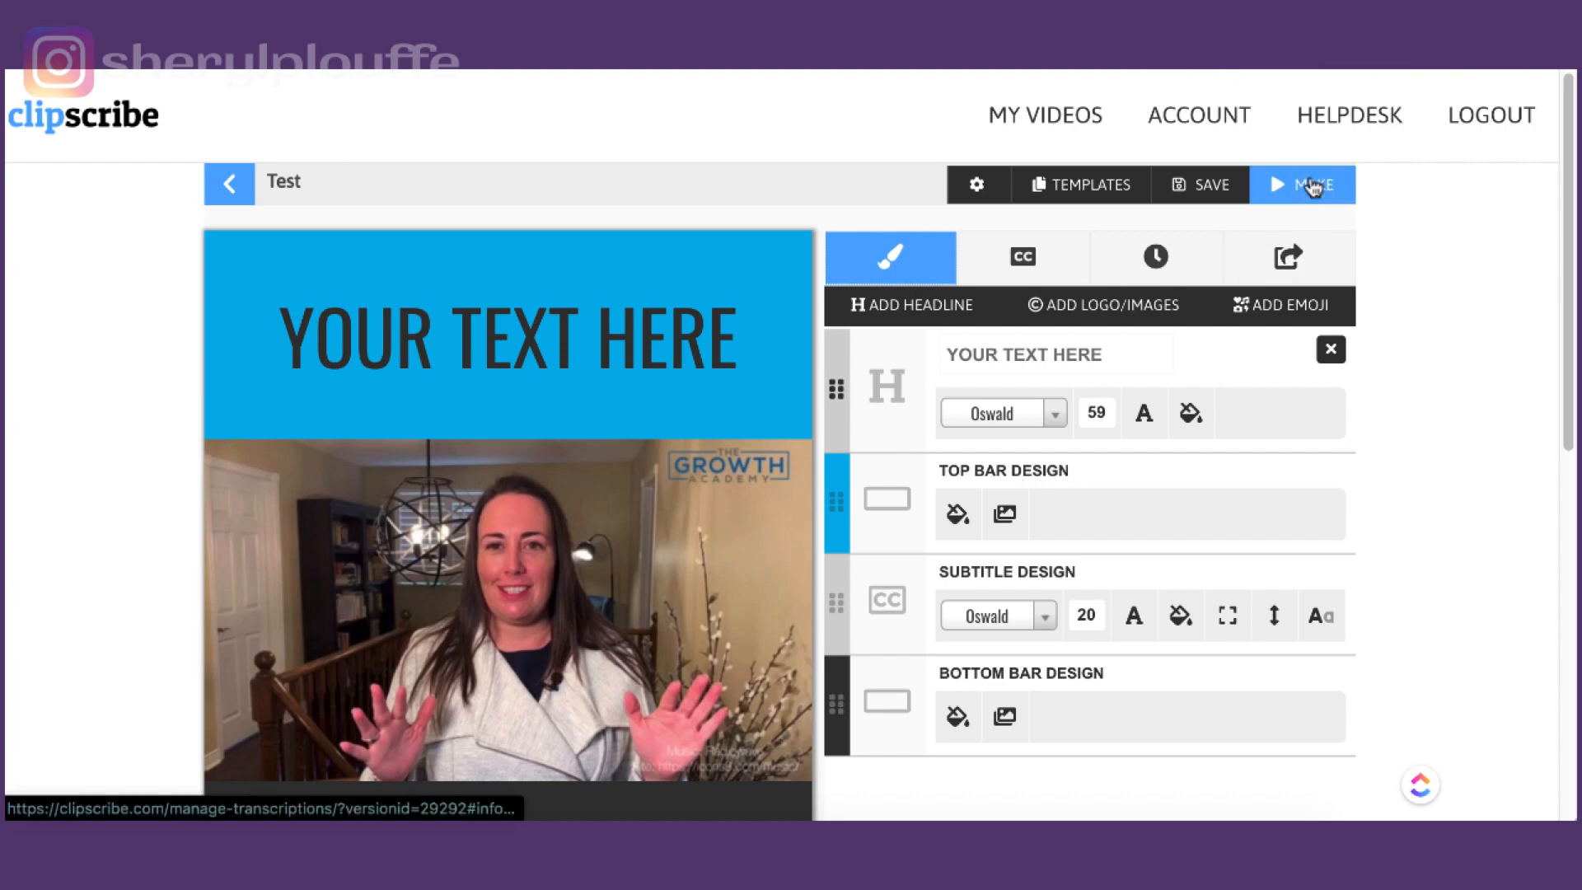
mouse_move(1286, 257)
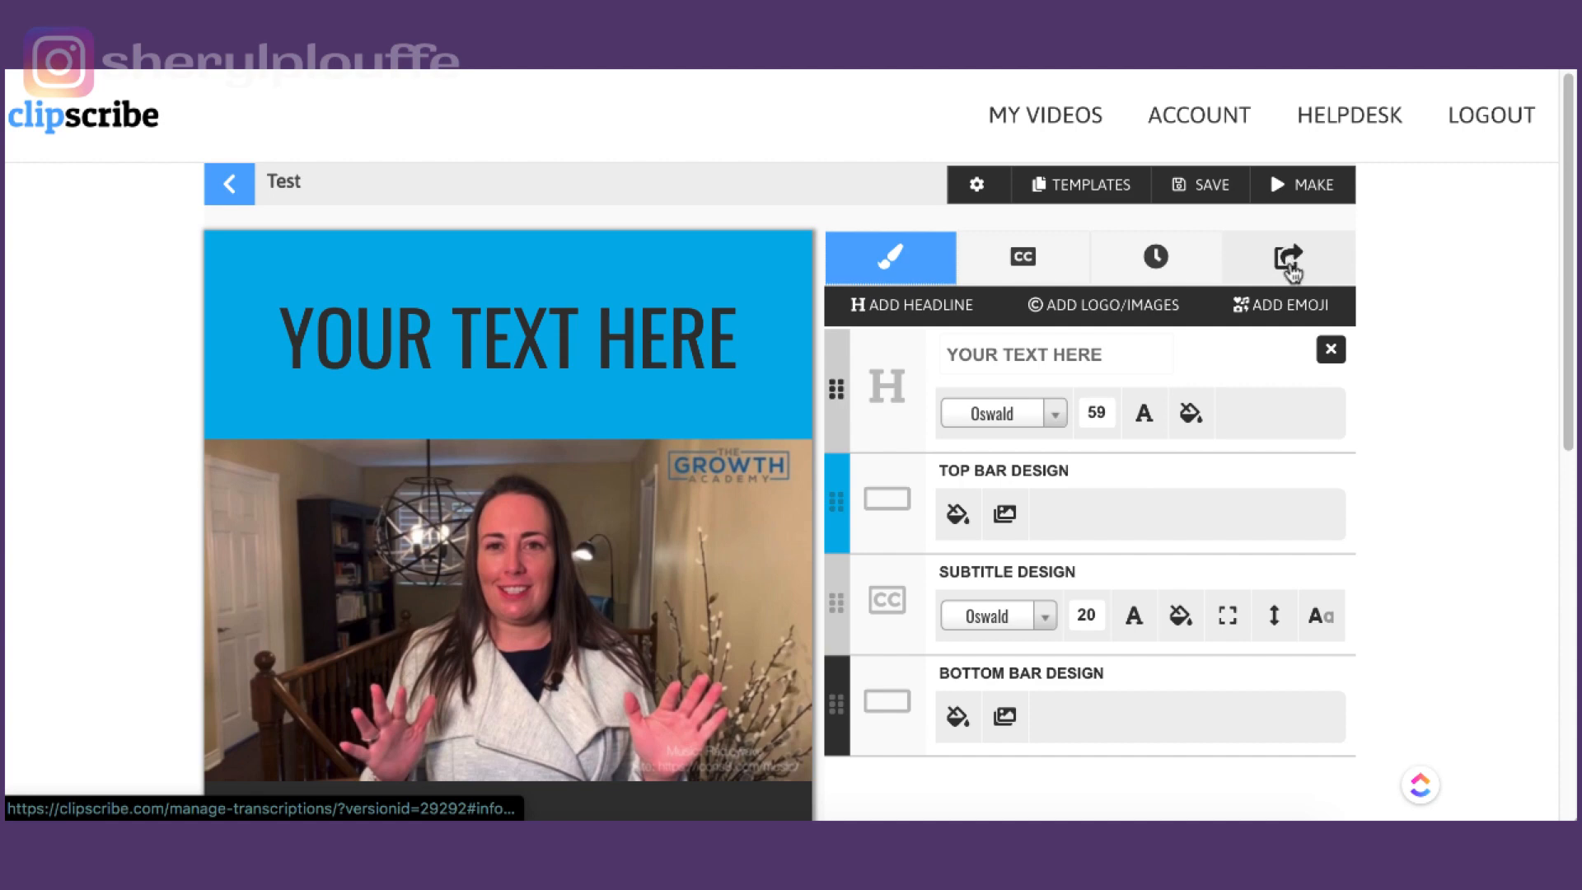
Download the rendered video from the share options and open Test.mp4 from the browser's download bar.
click(1288, 257)
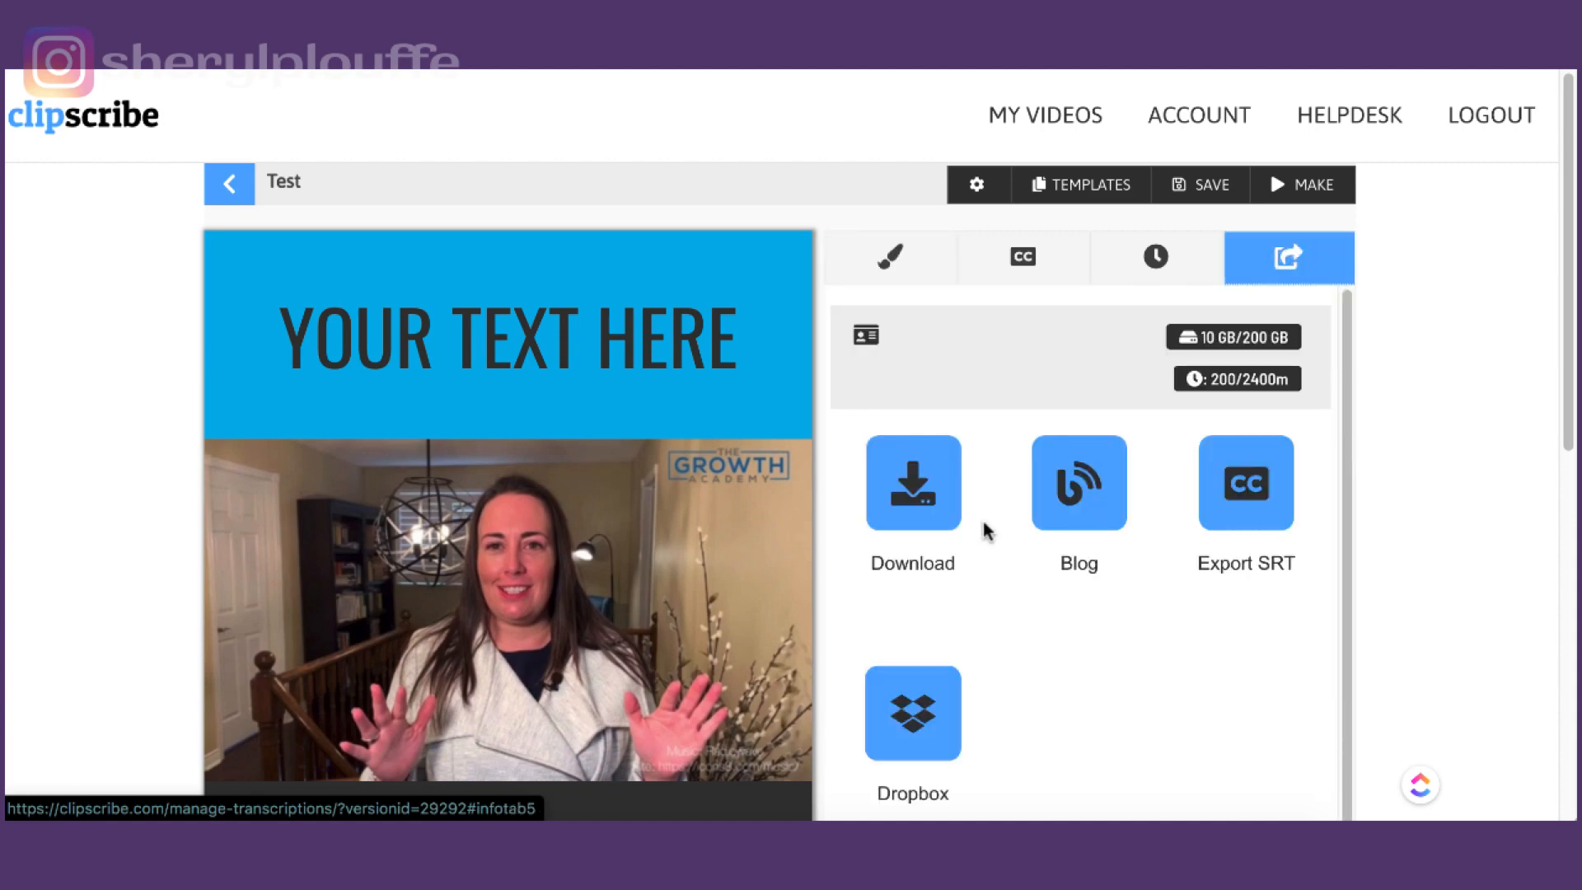
mouse_move(911, 712)
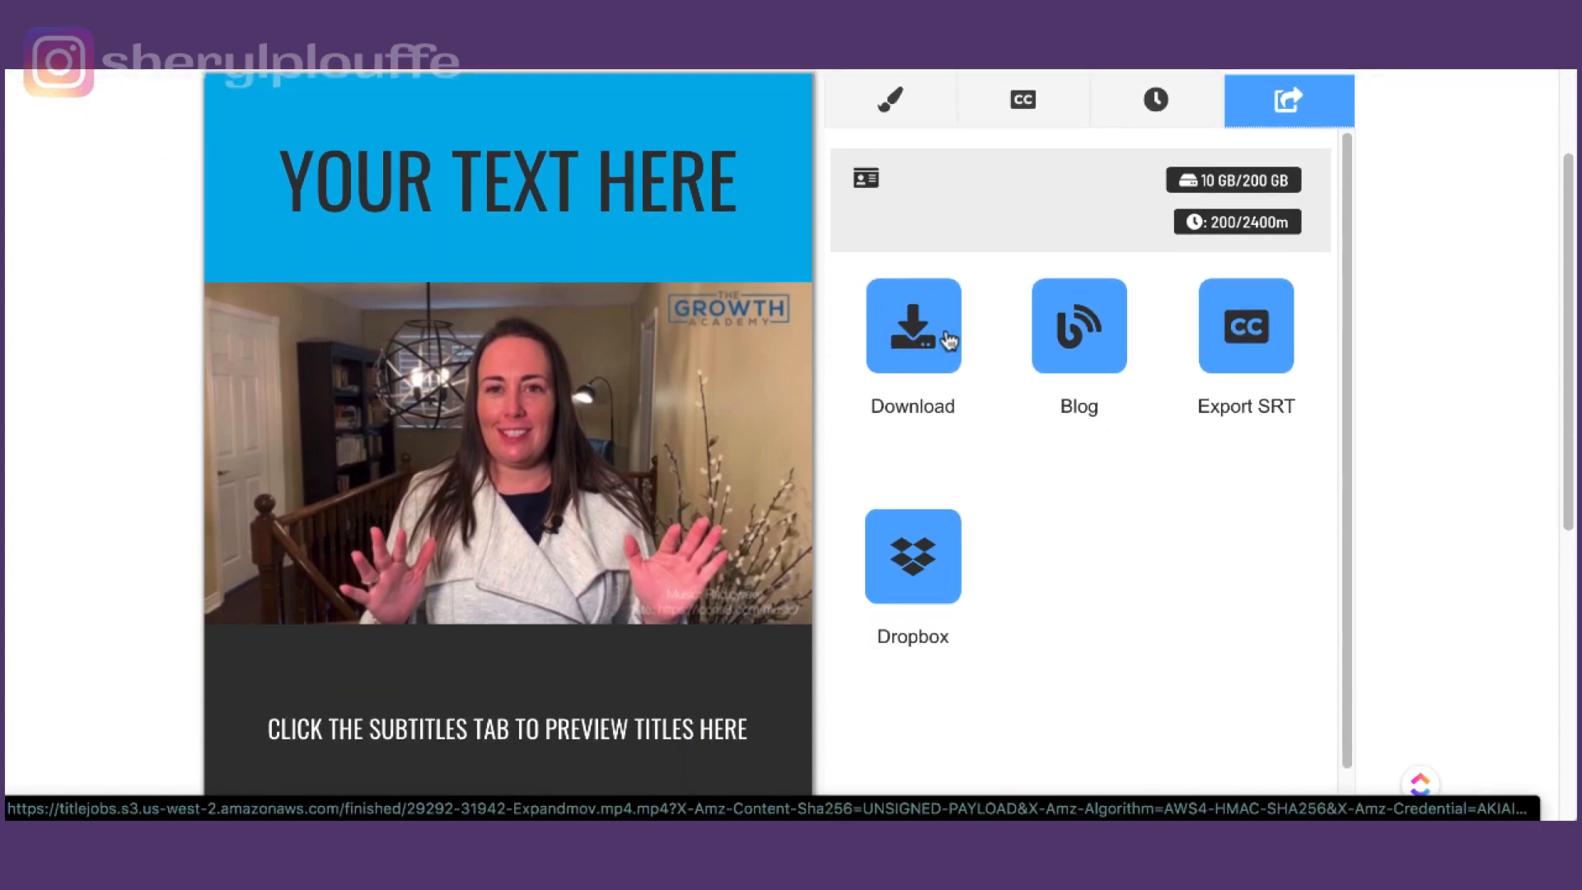
mouse_move(1161, 381)
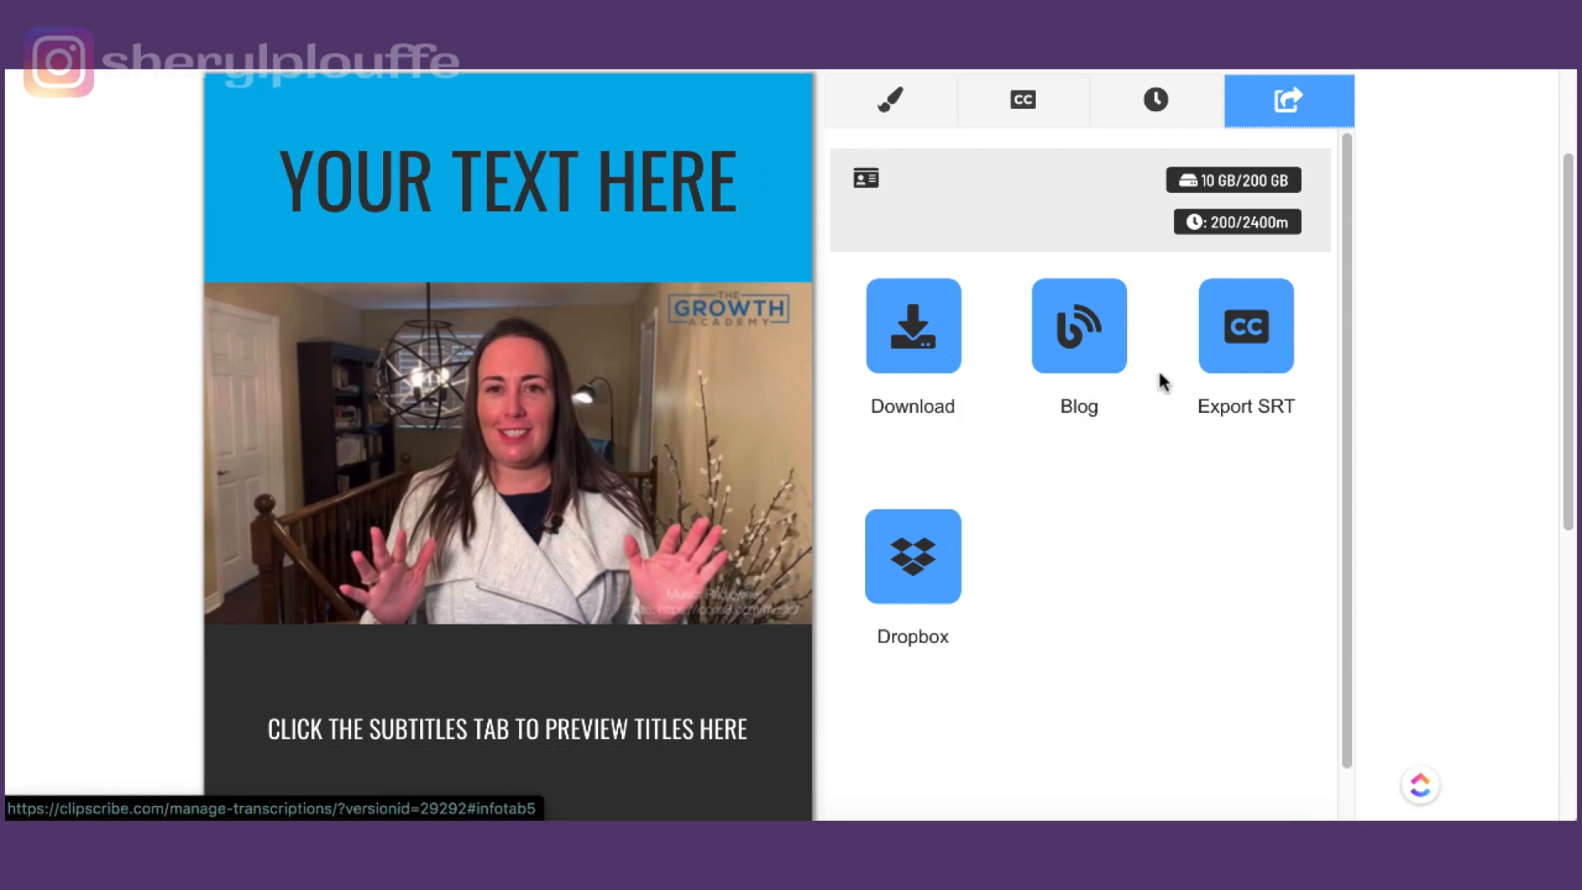
mouse_move(1091, 349)
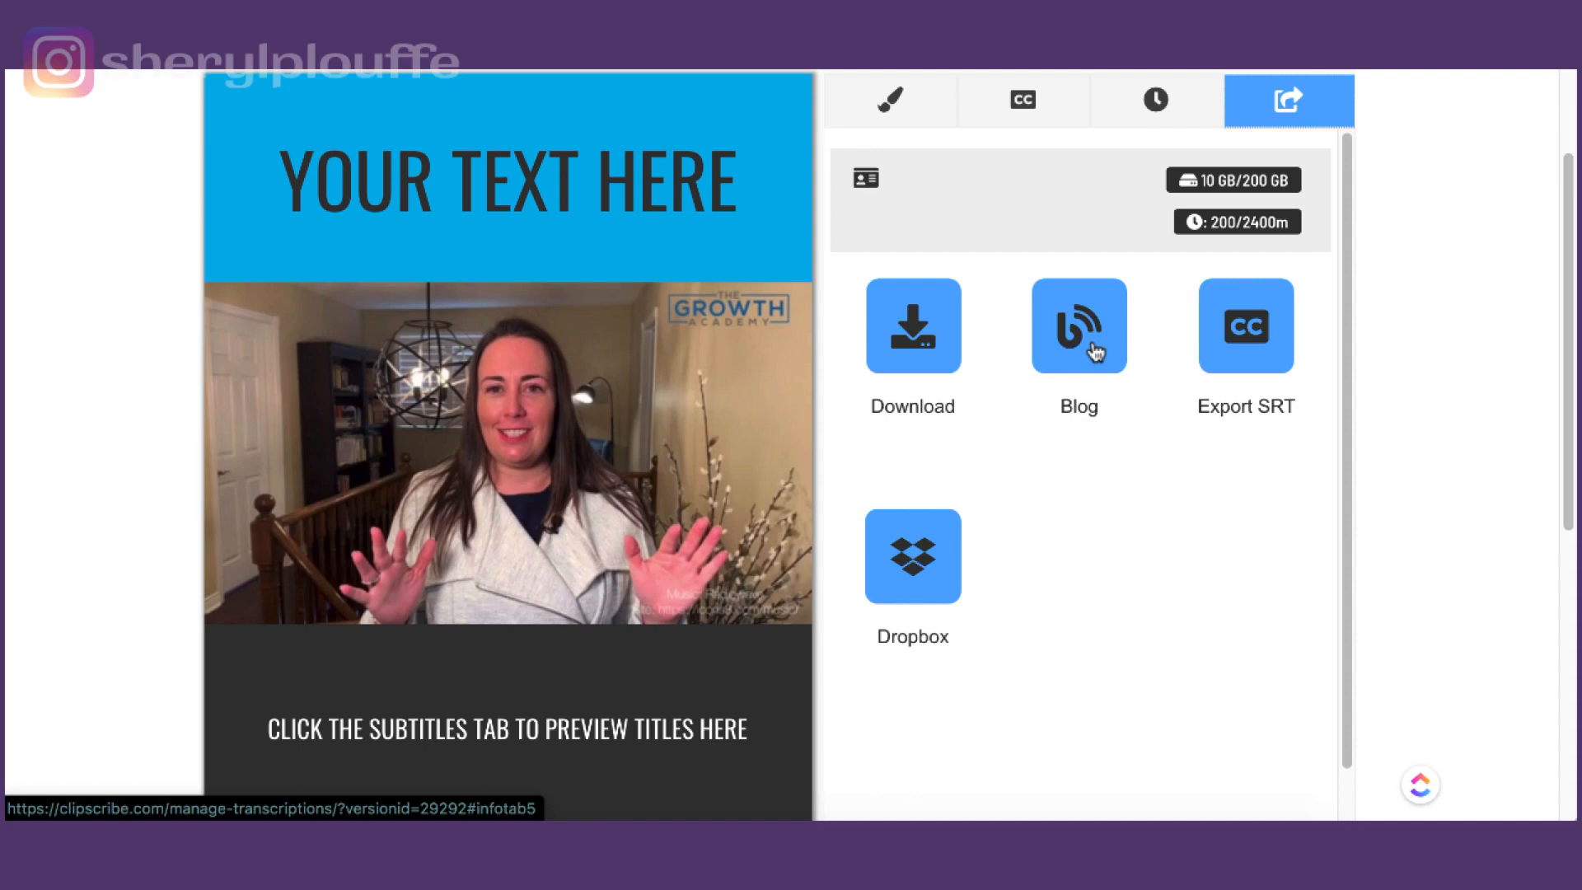
mouse_move(1138, 295)
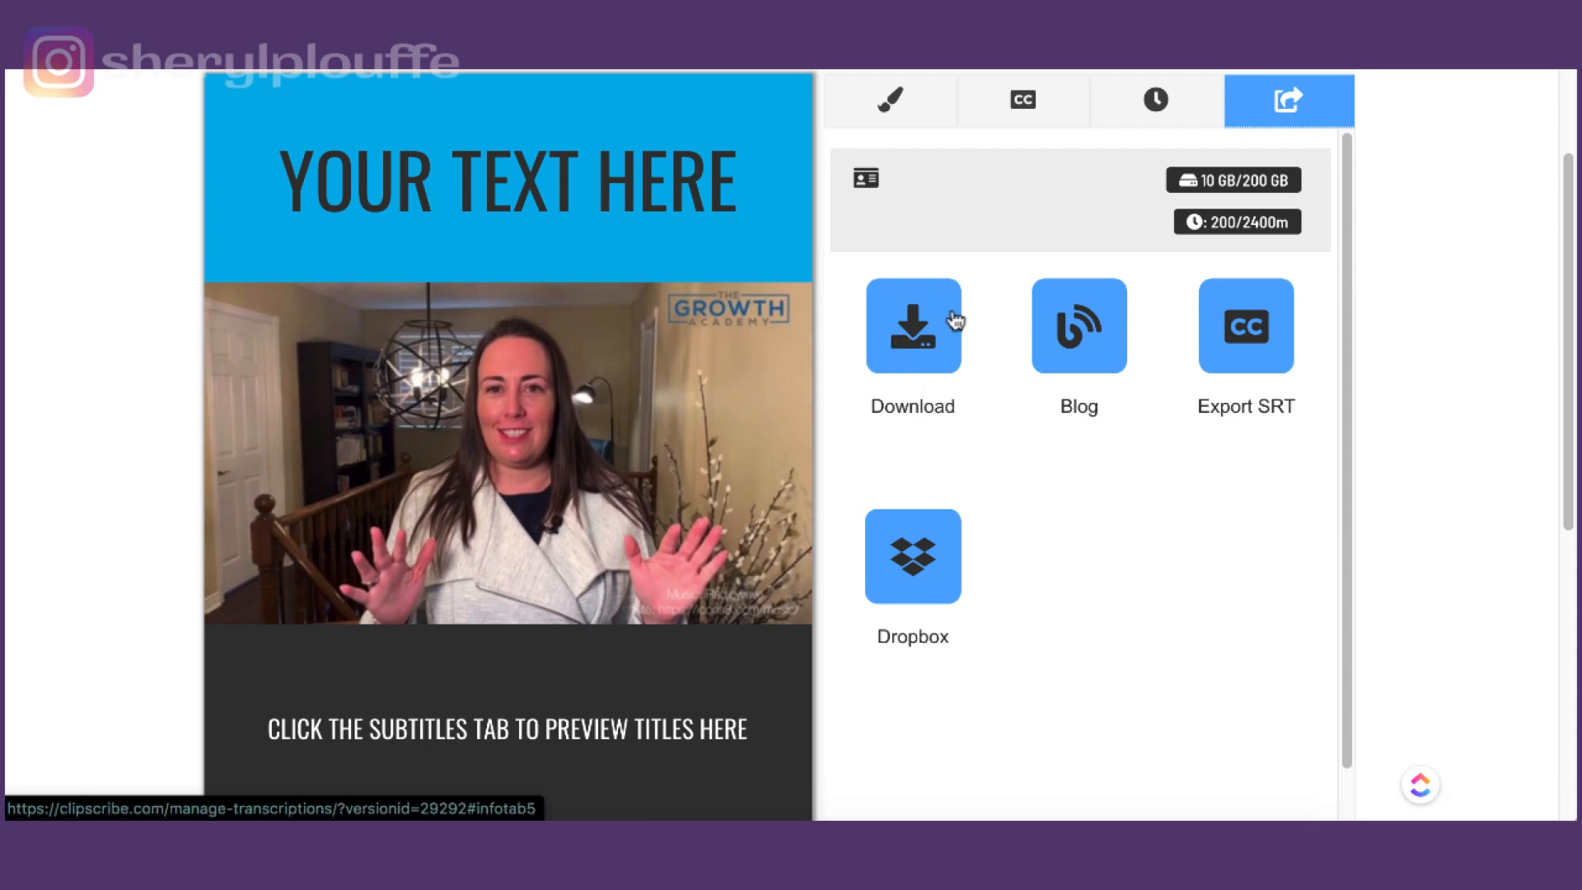
mouse_move(1486, 388)
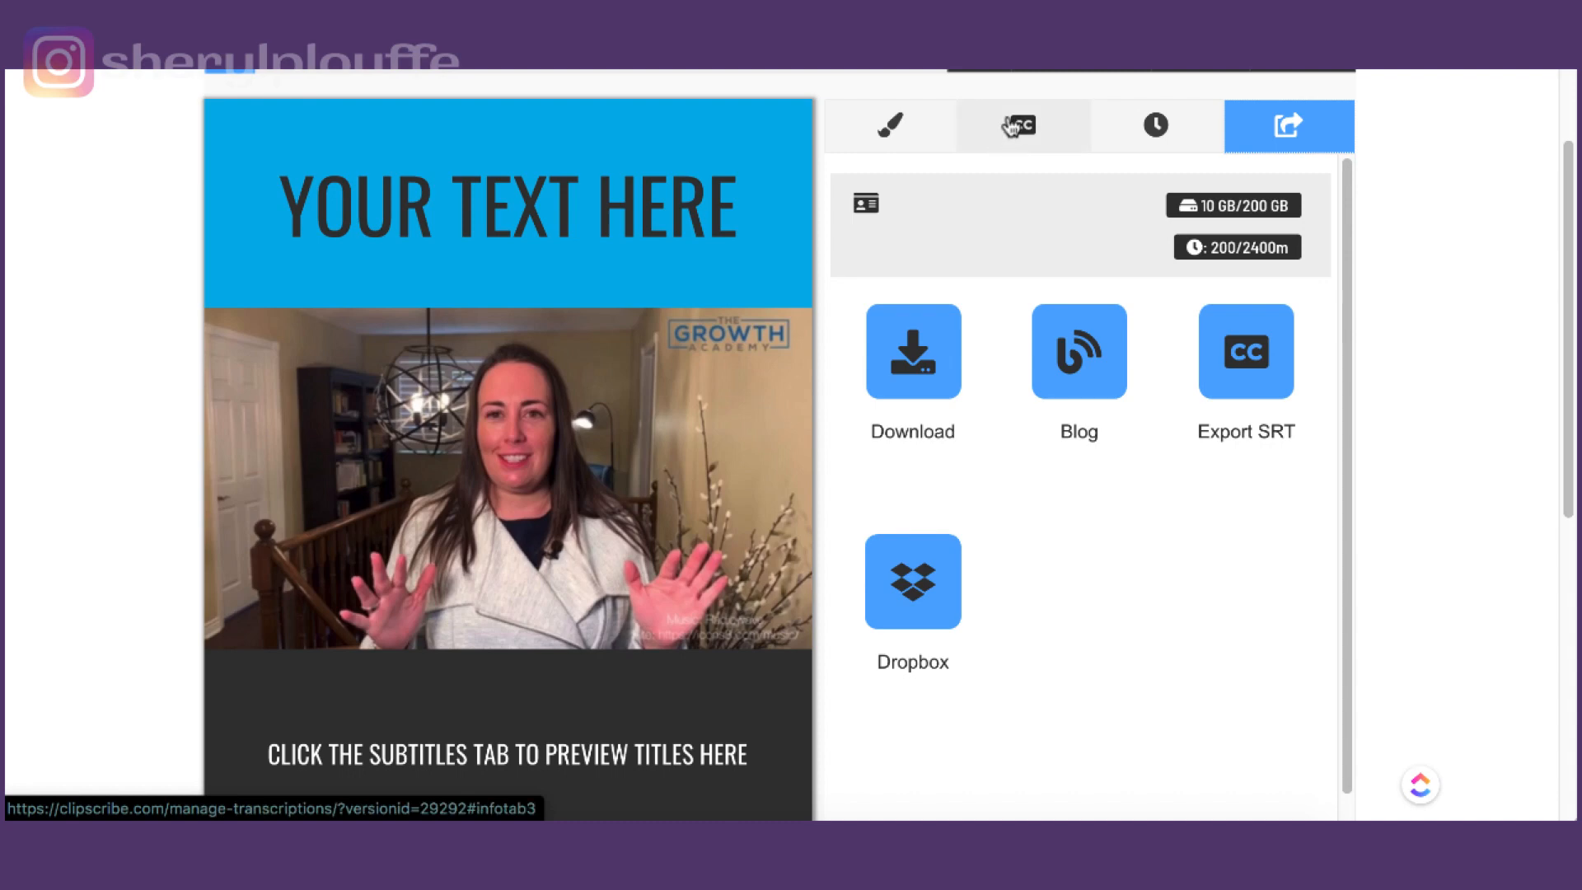
mouse_move(1020, 129)
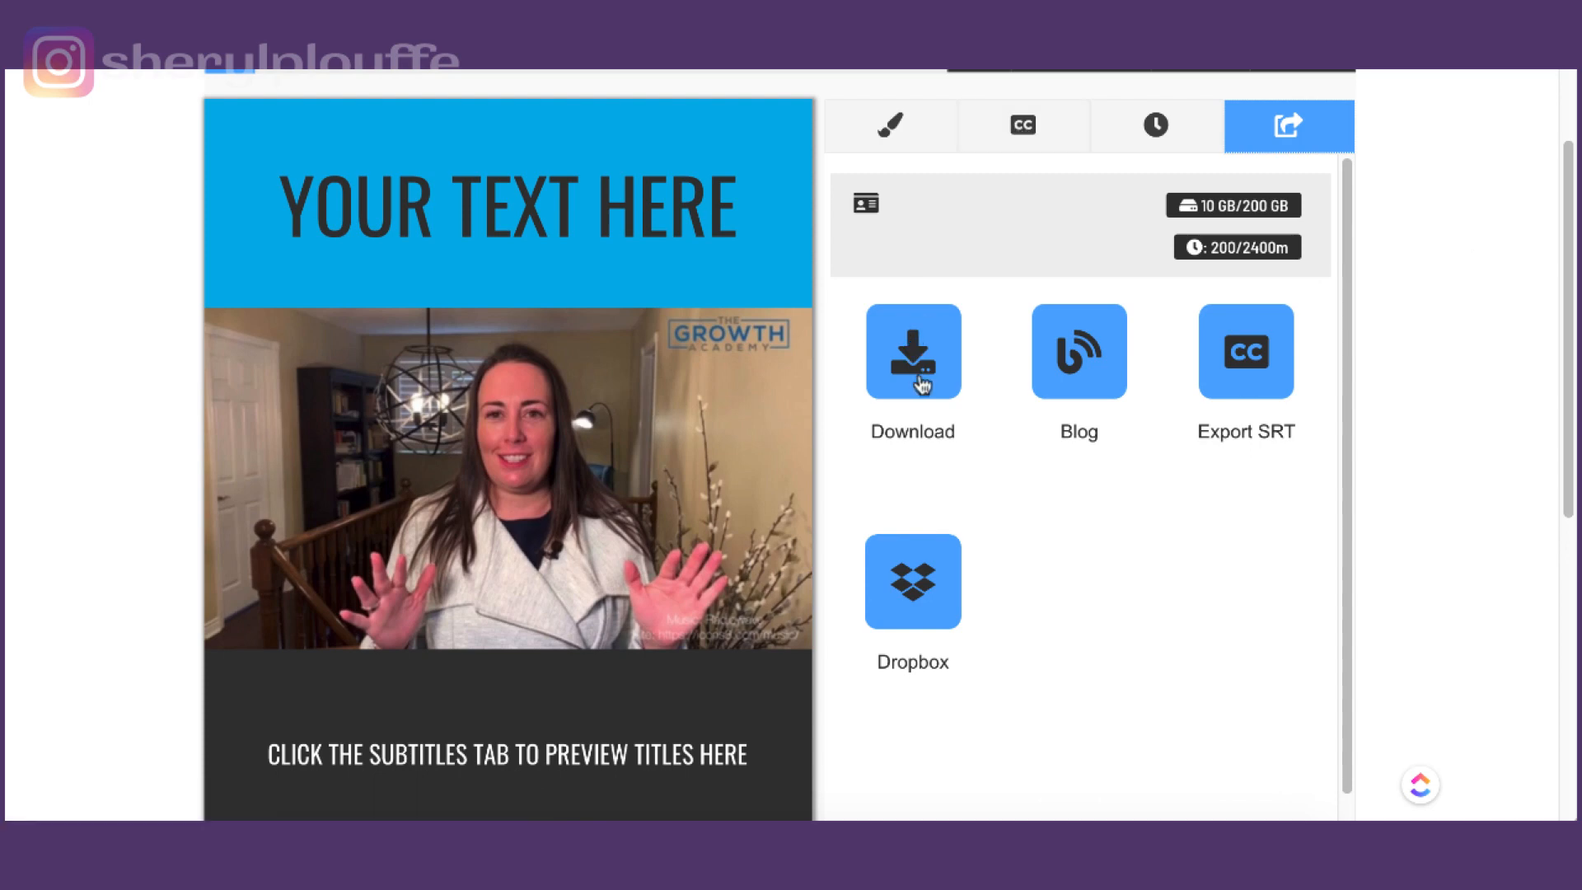
click(911, 350)
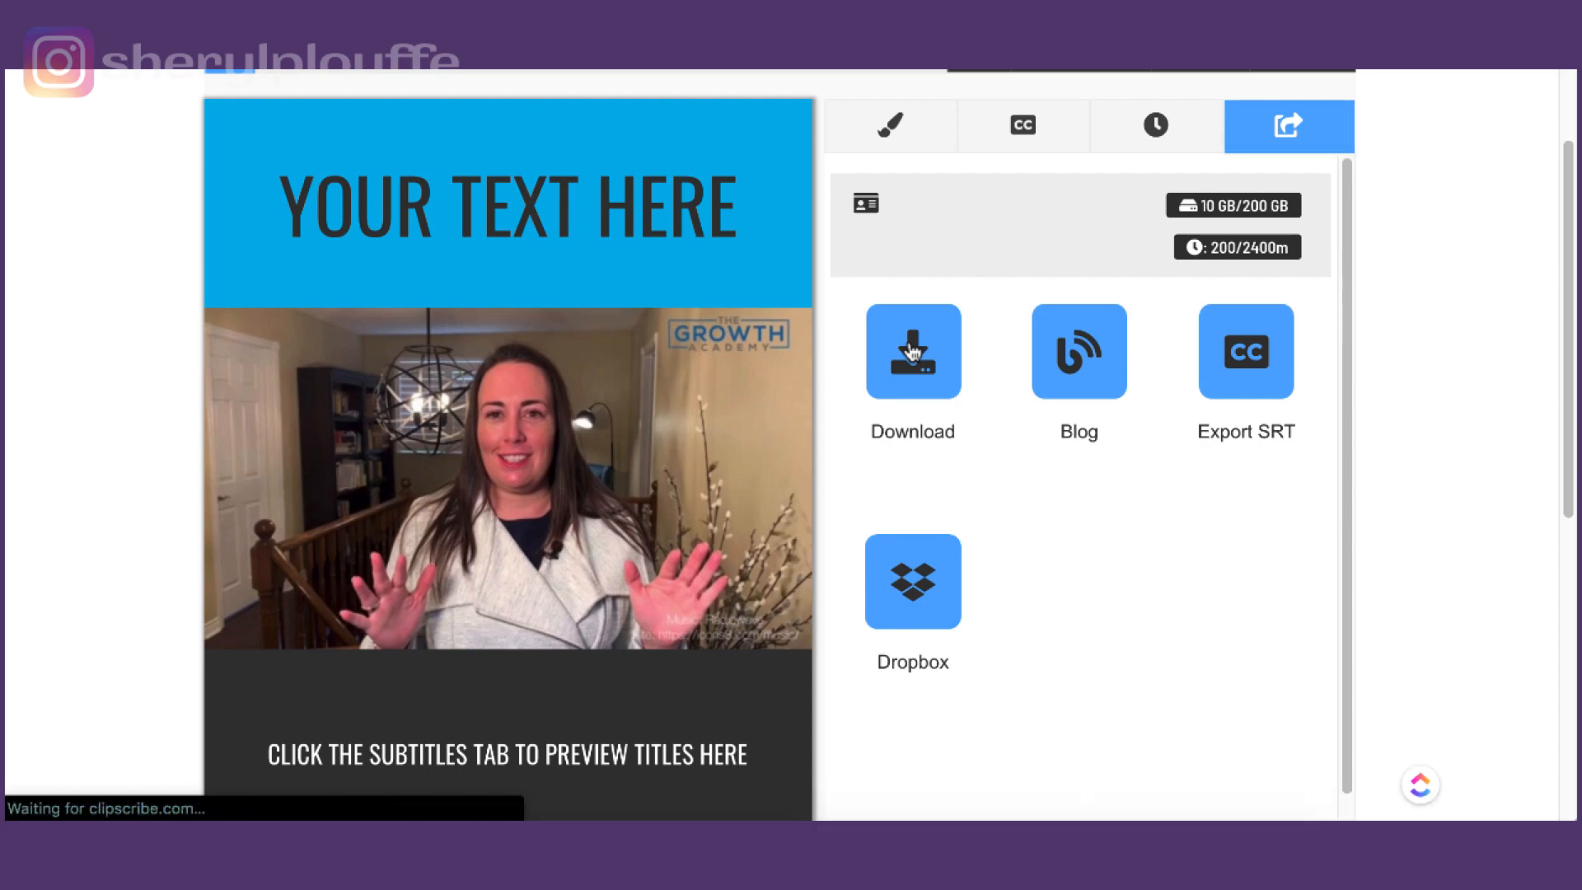
click(911, 351)
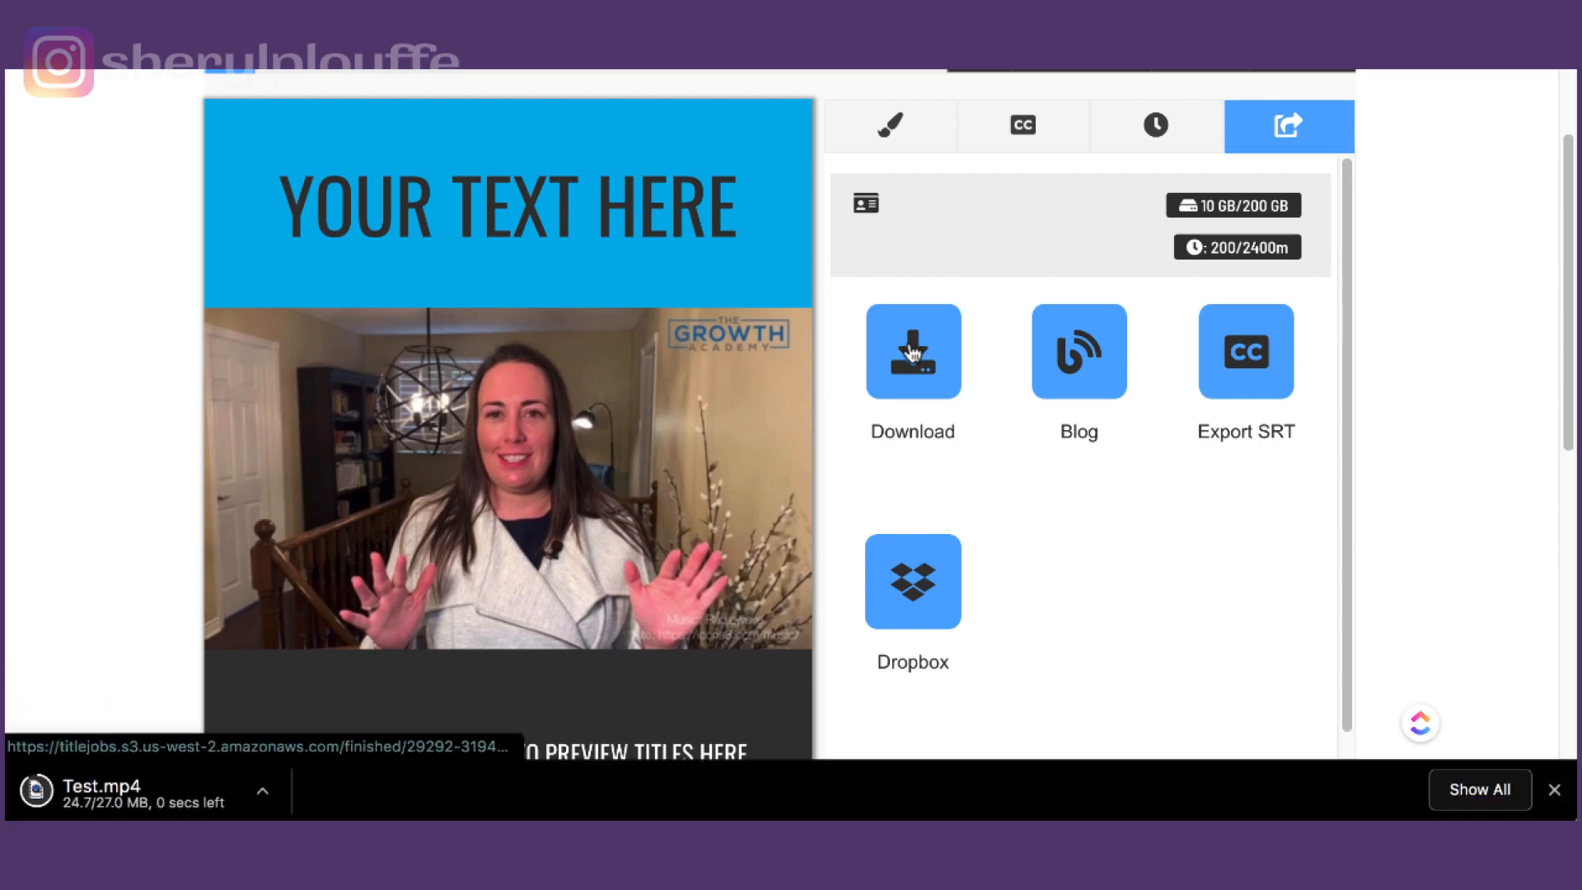
click(911, 350)
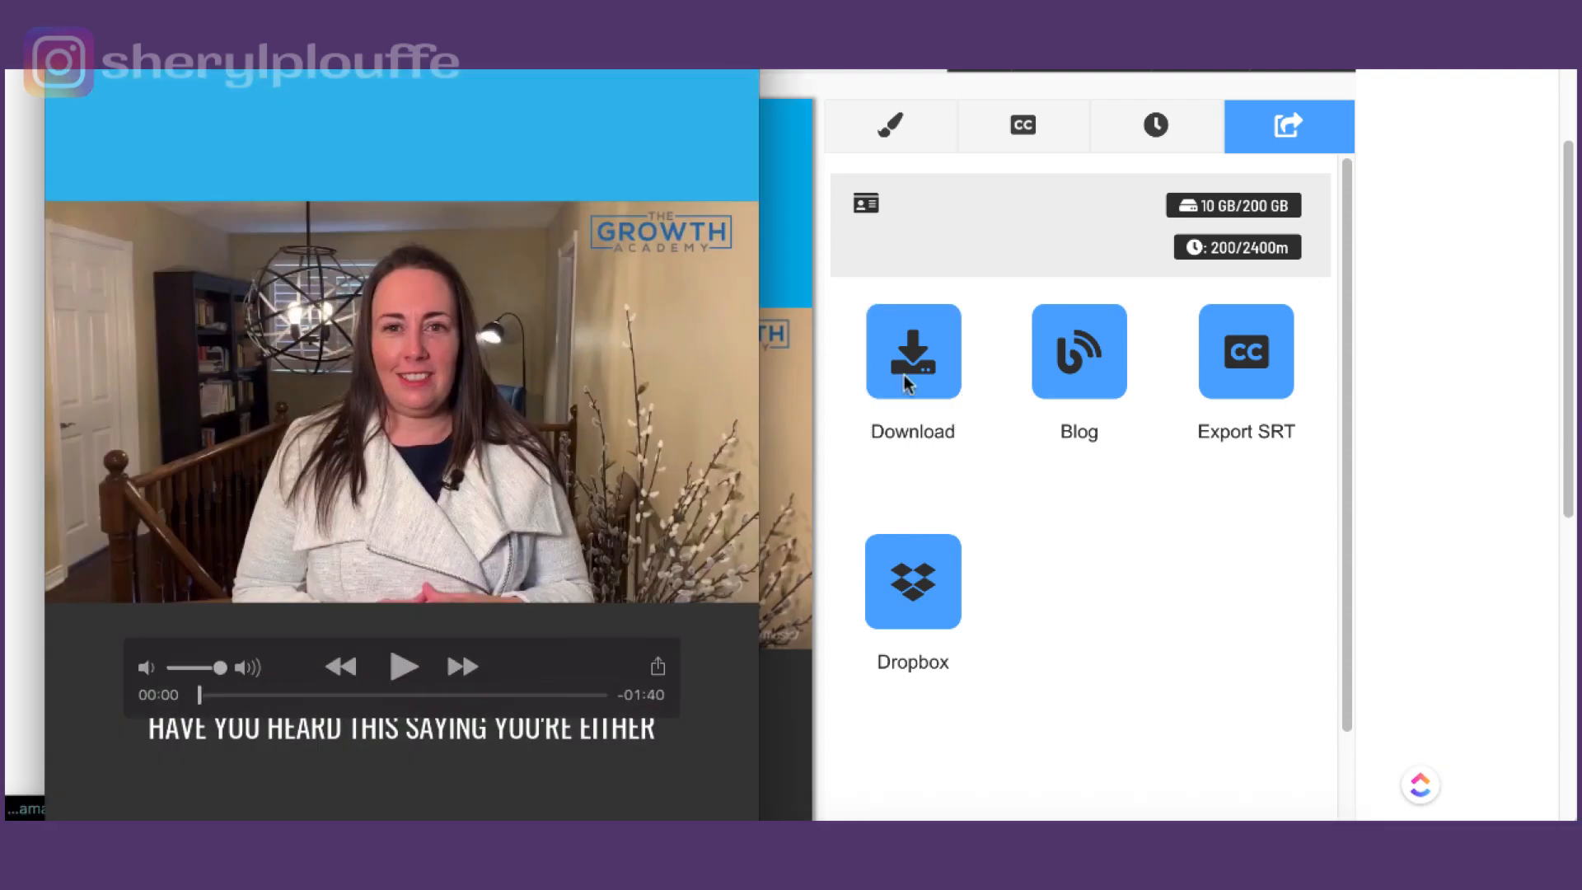
mouse_move(402, 667)
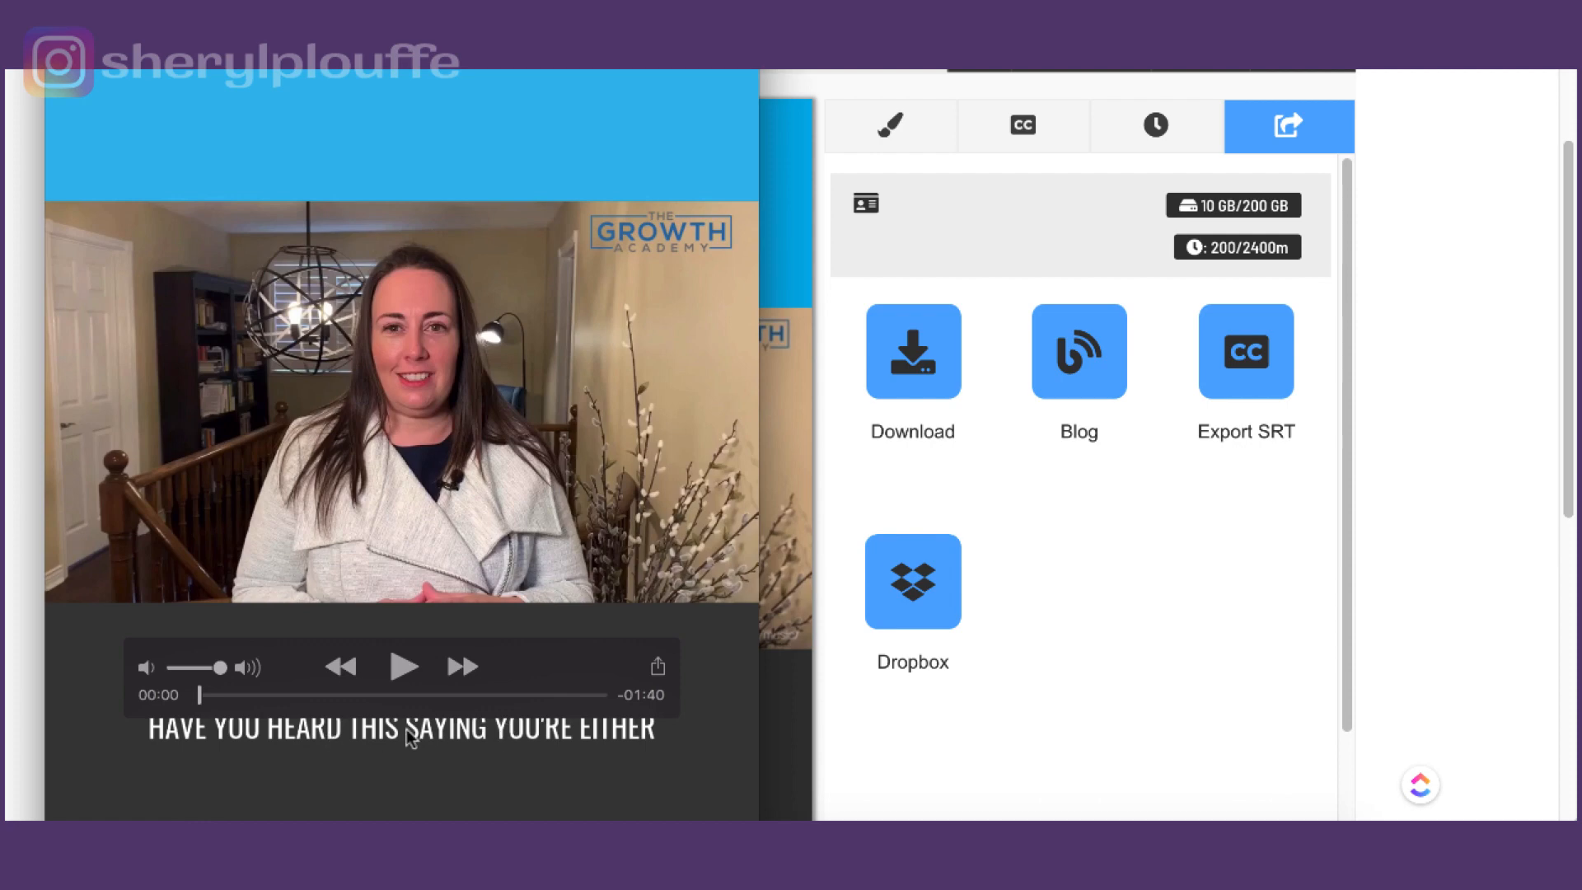
Play Test.mp4 in QuickTime Player to check the embedded subtitles, pausing at 00:10.
click(402, 665)
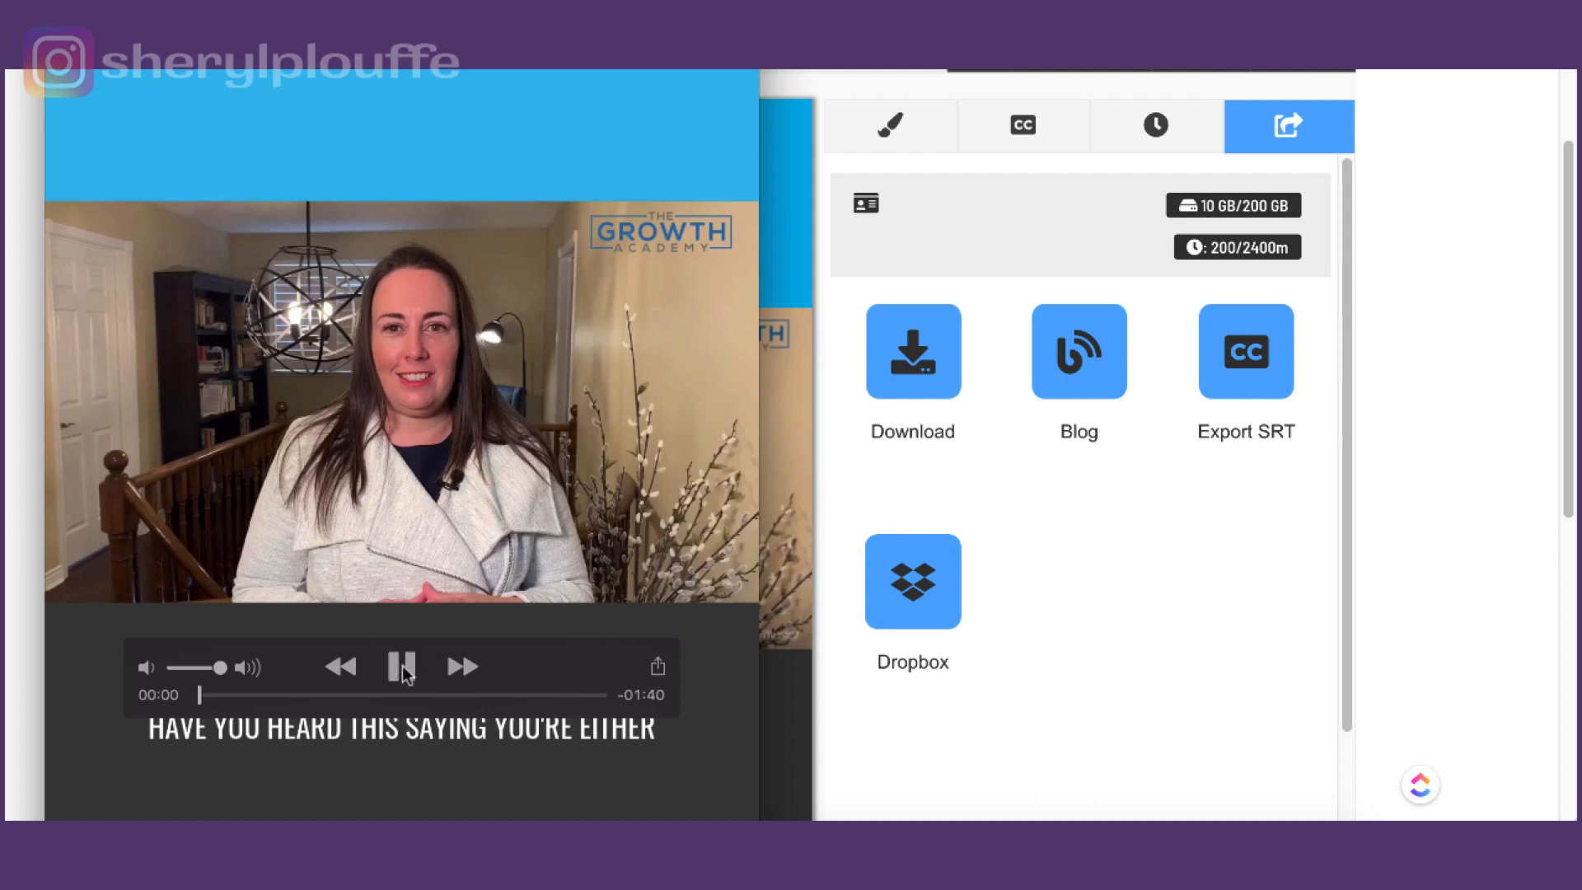
click(402, 665)
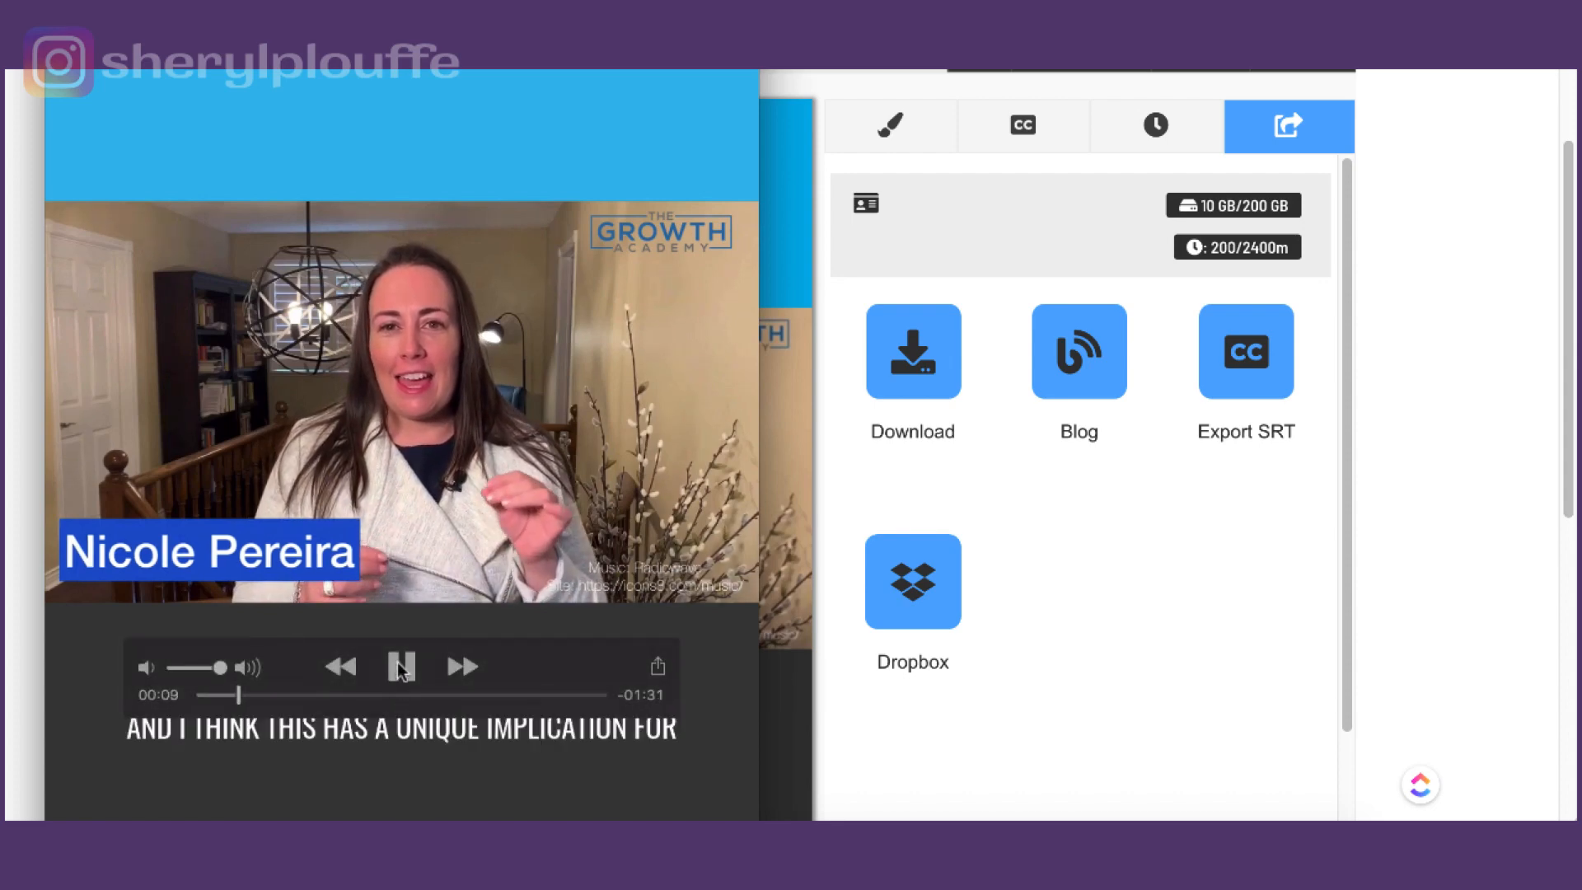
click(402, 665)
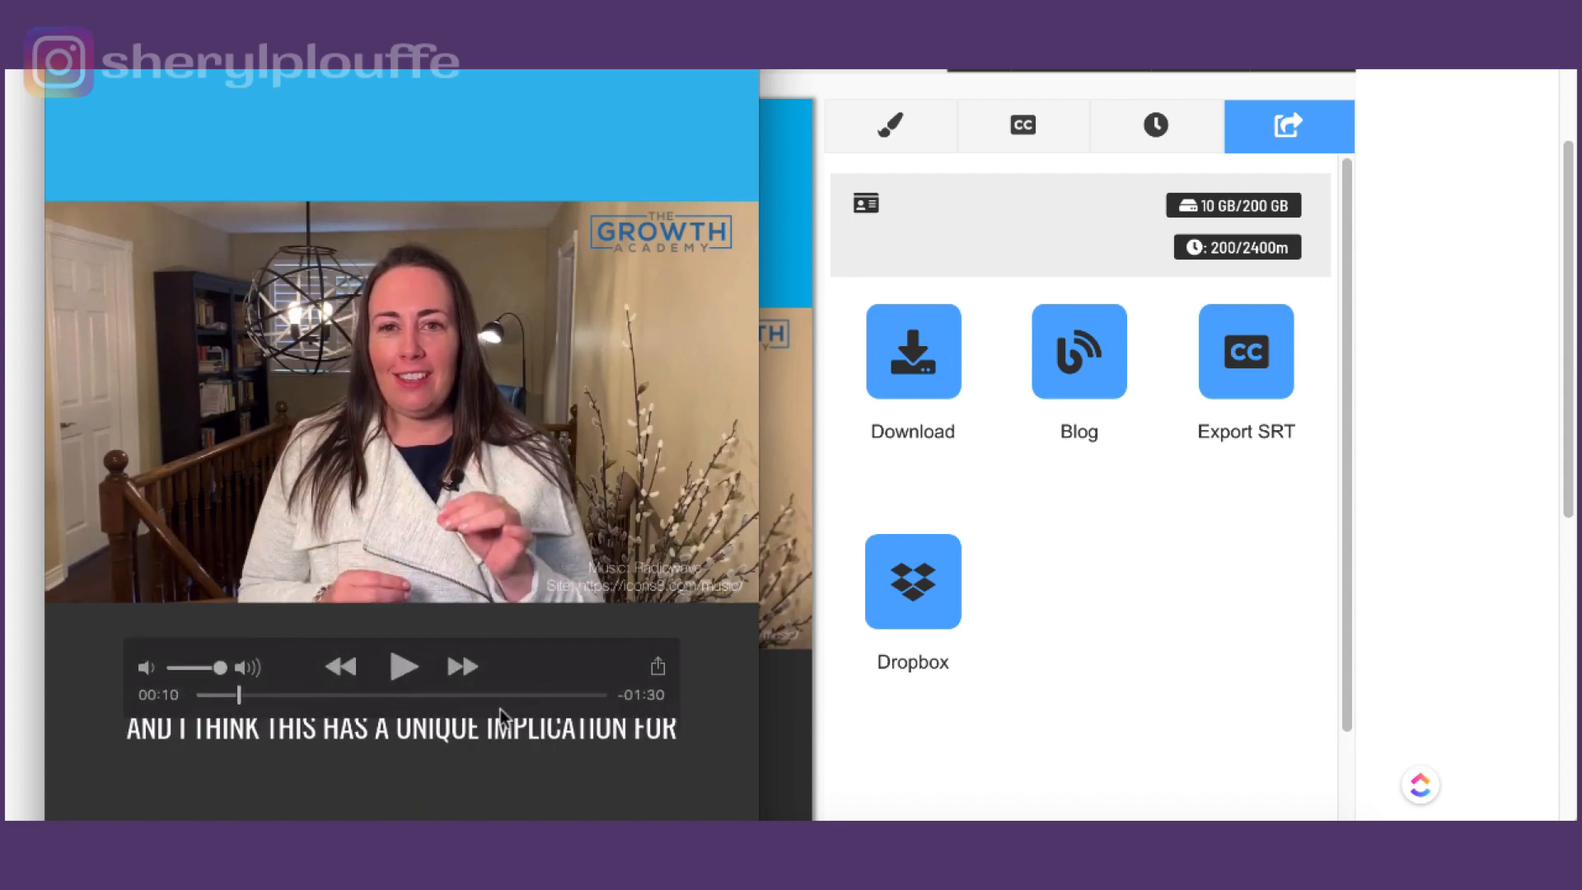